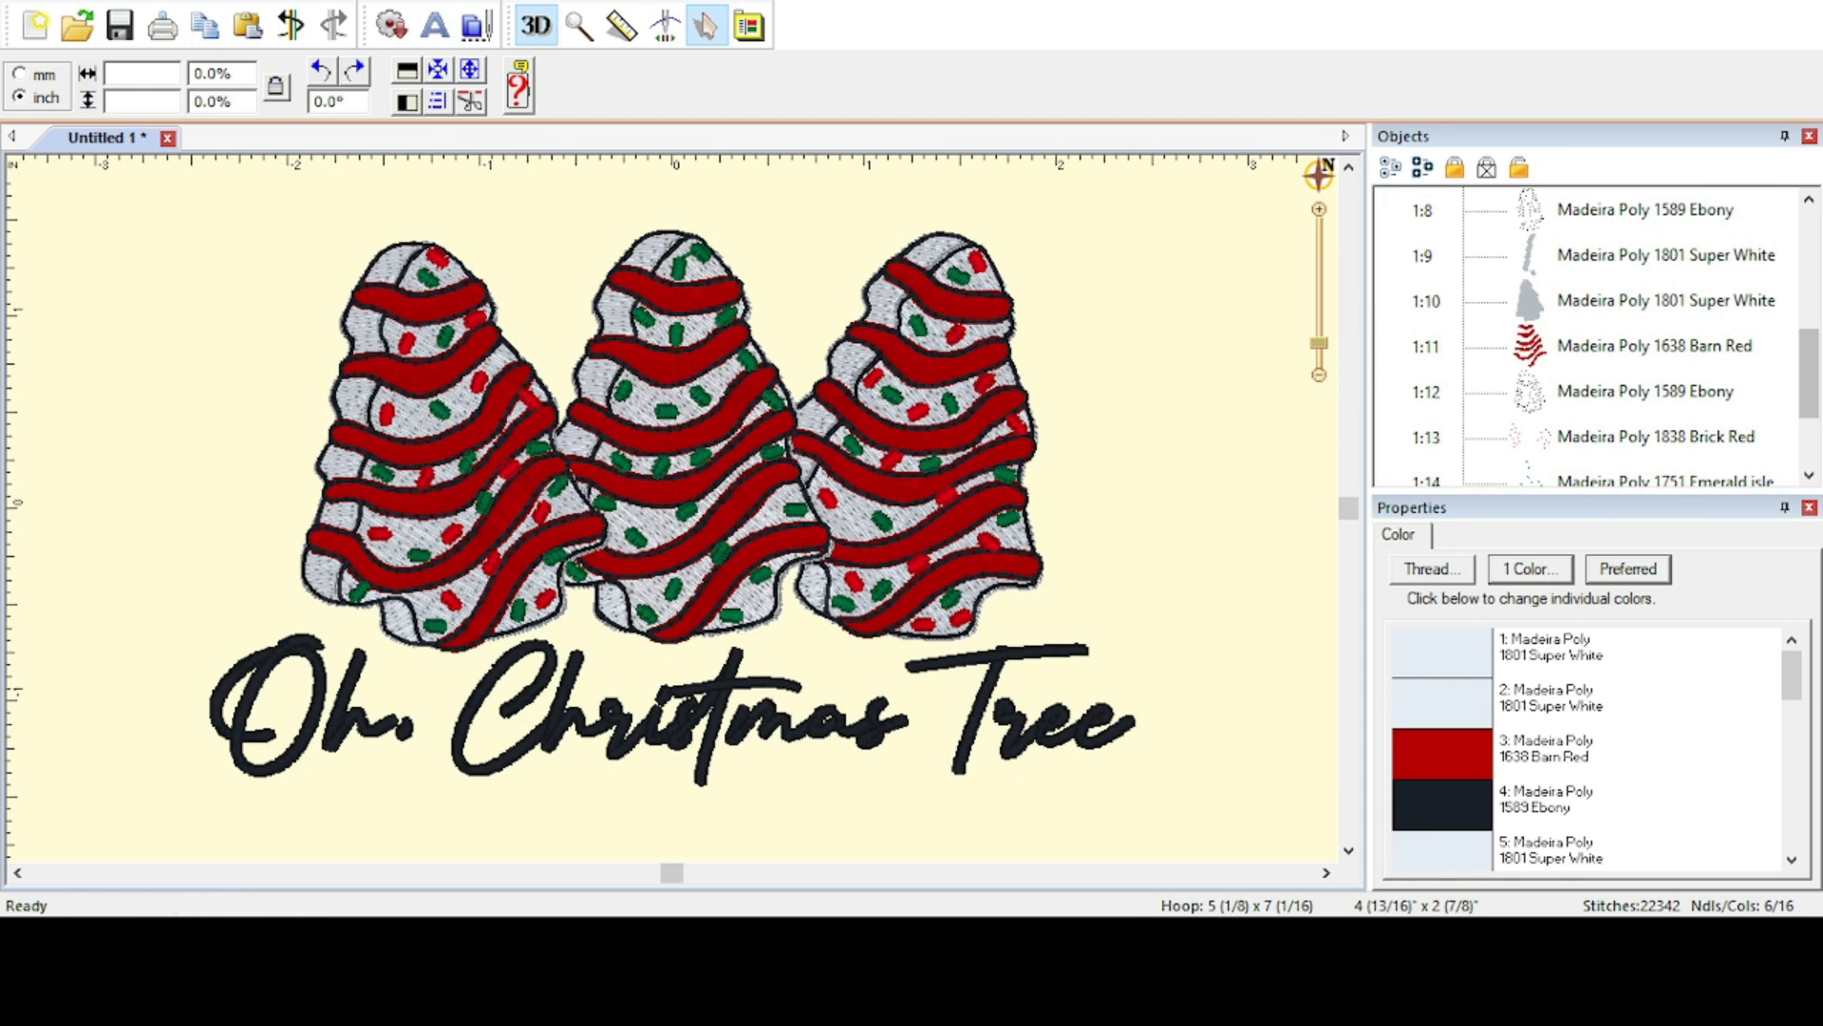
Create a new blank Untitled 3 design on a 5 x 7 hoop beside the Christmas tree design
click(34, 25)
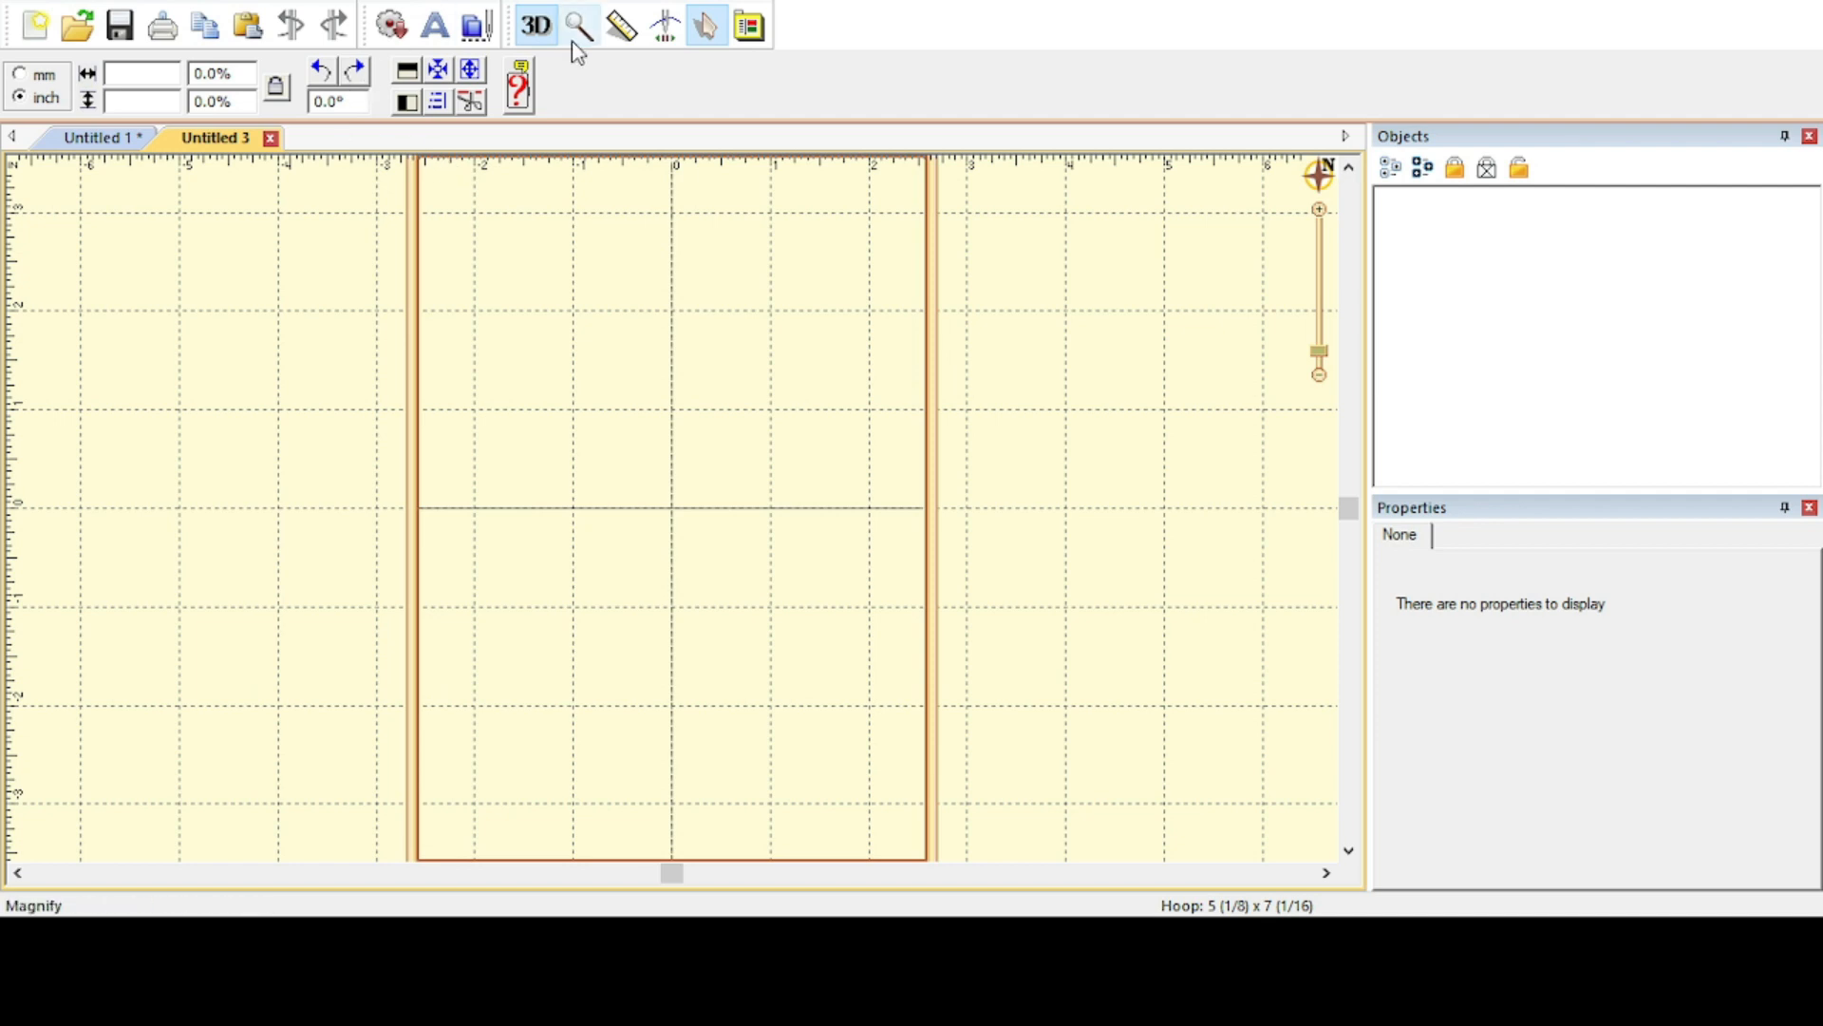
mouse_move(750, 23)
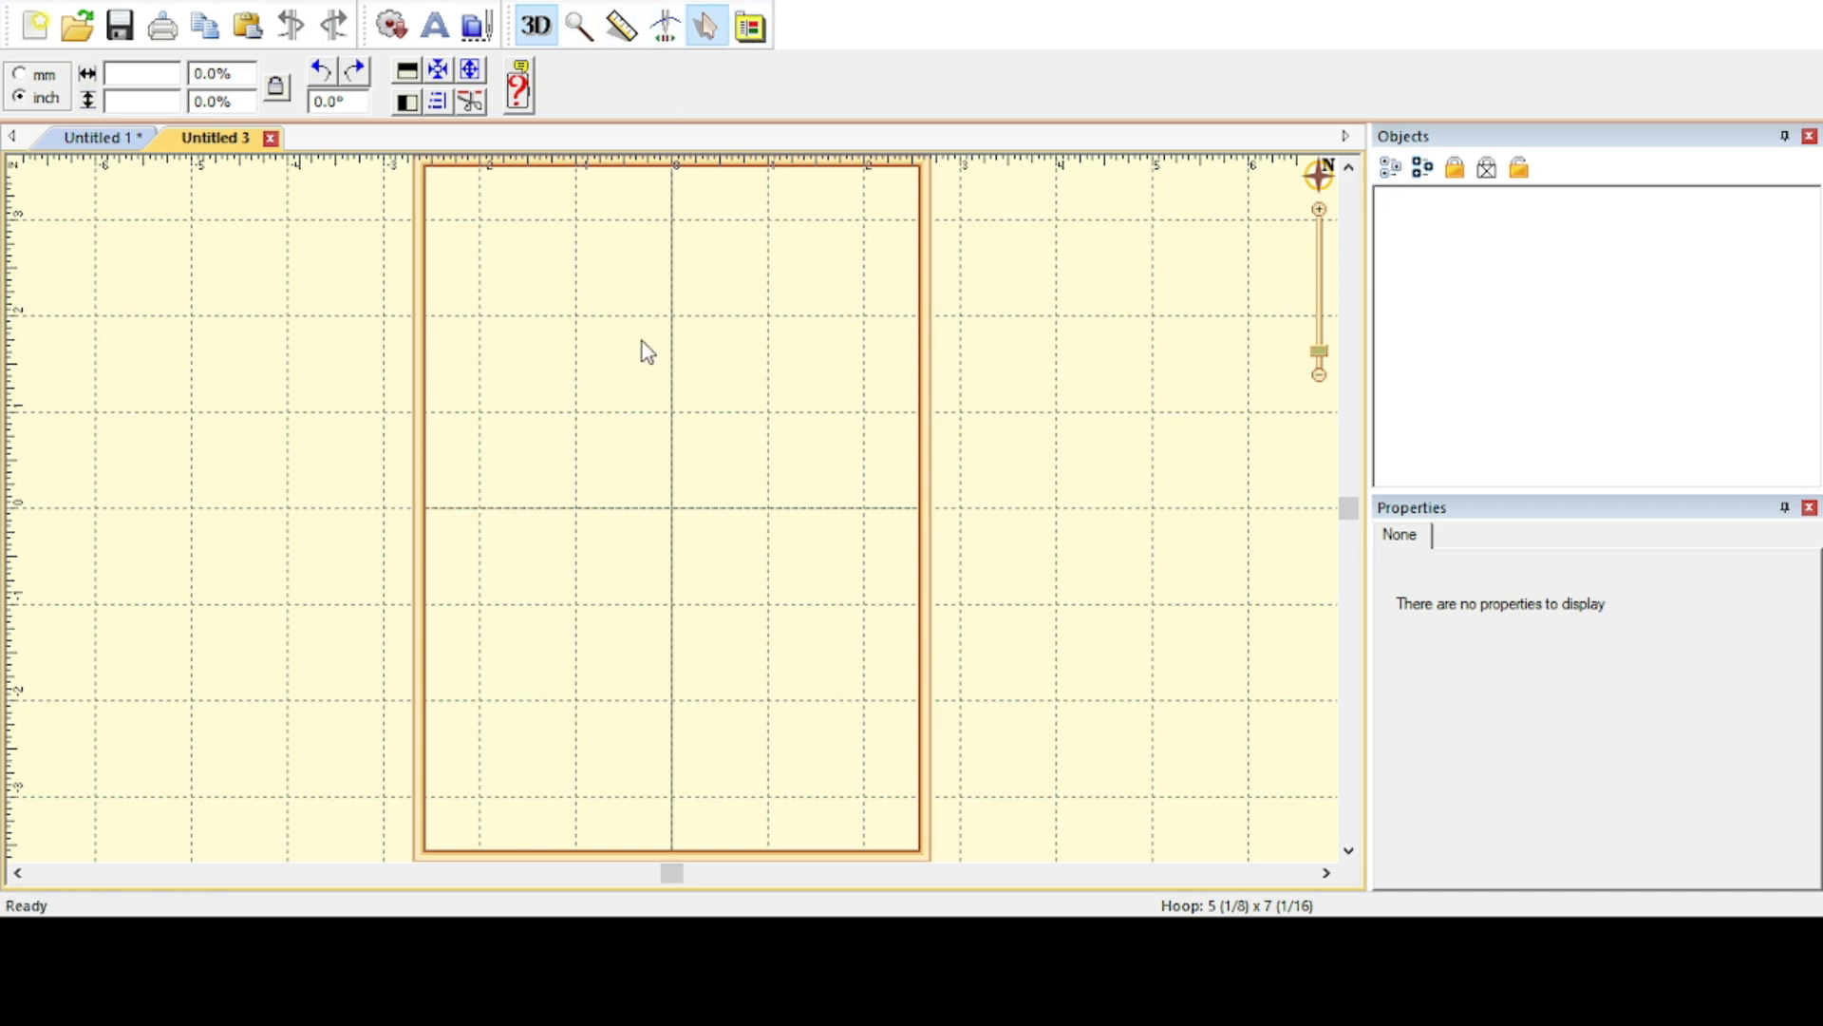
mouse_move(843, 467)
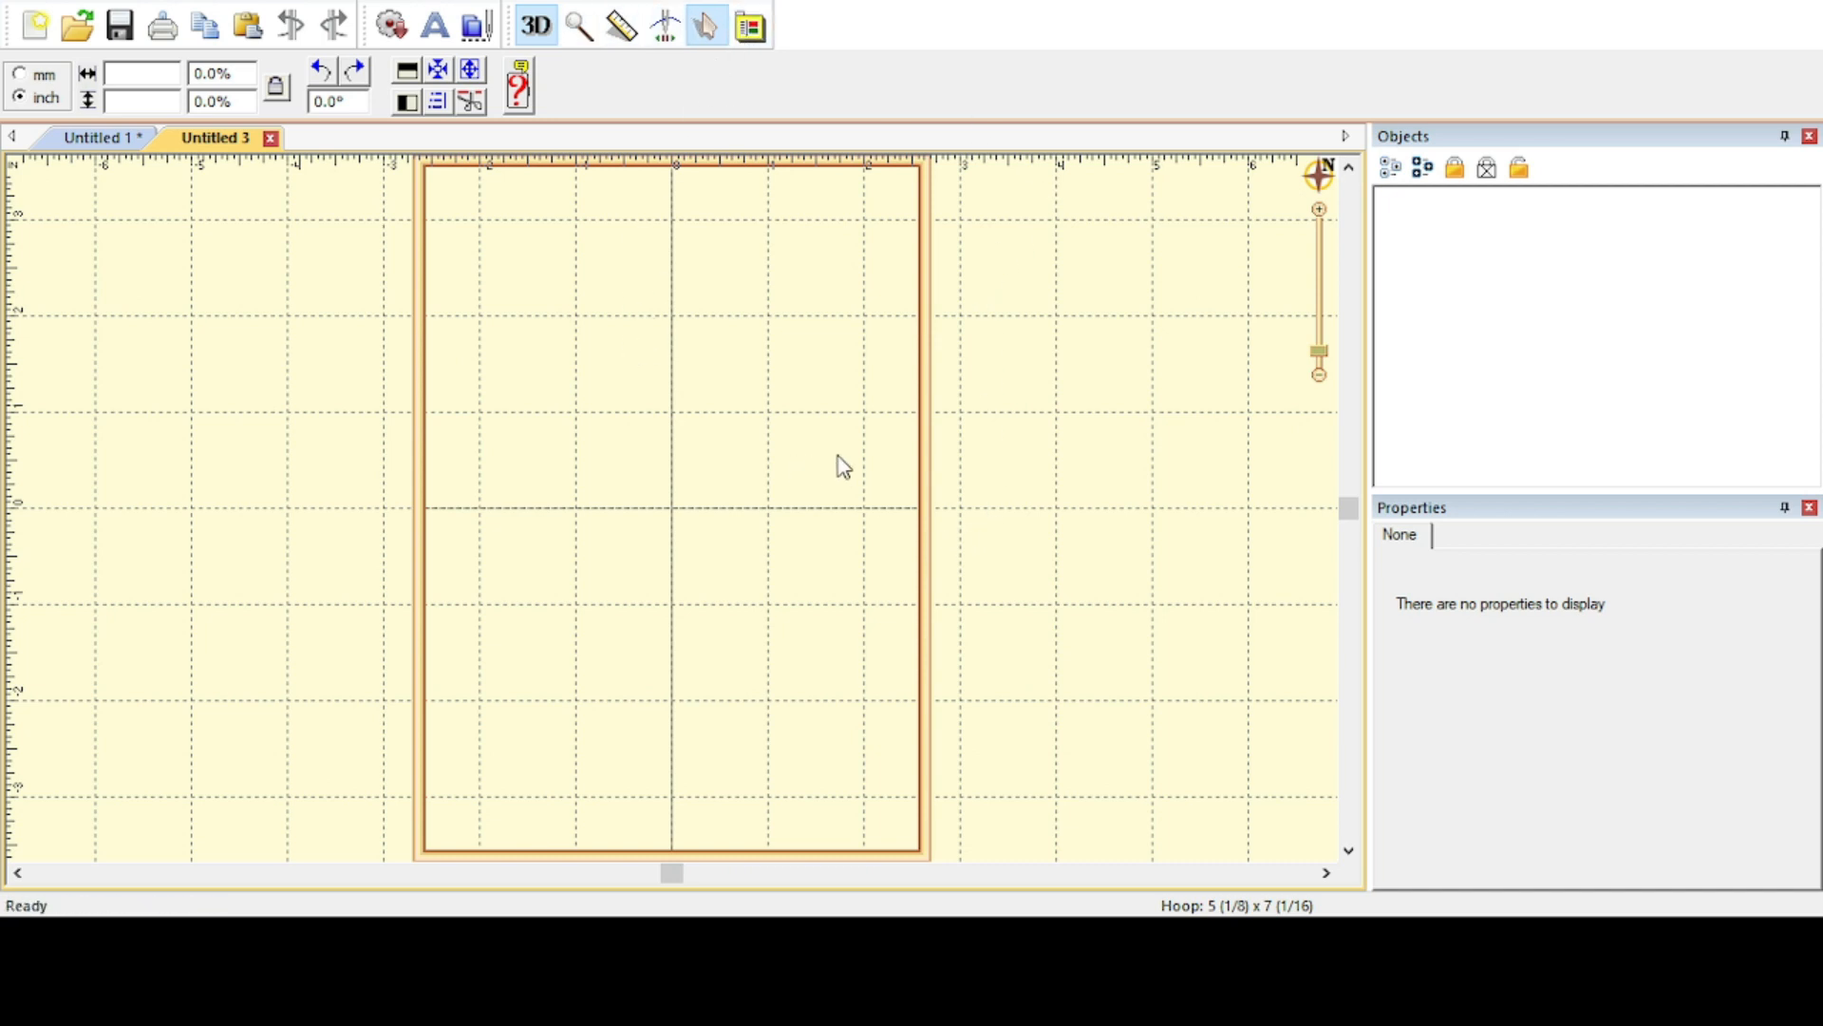
mouse_move(1278, 623)
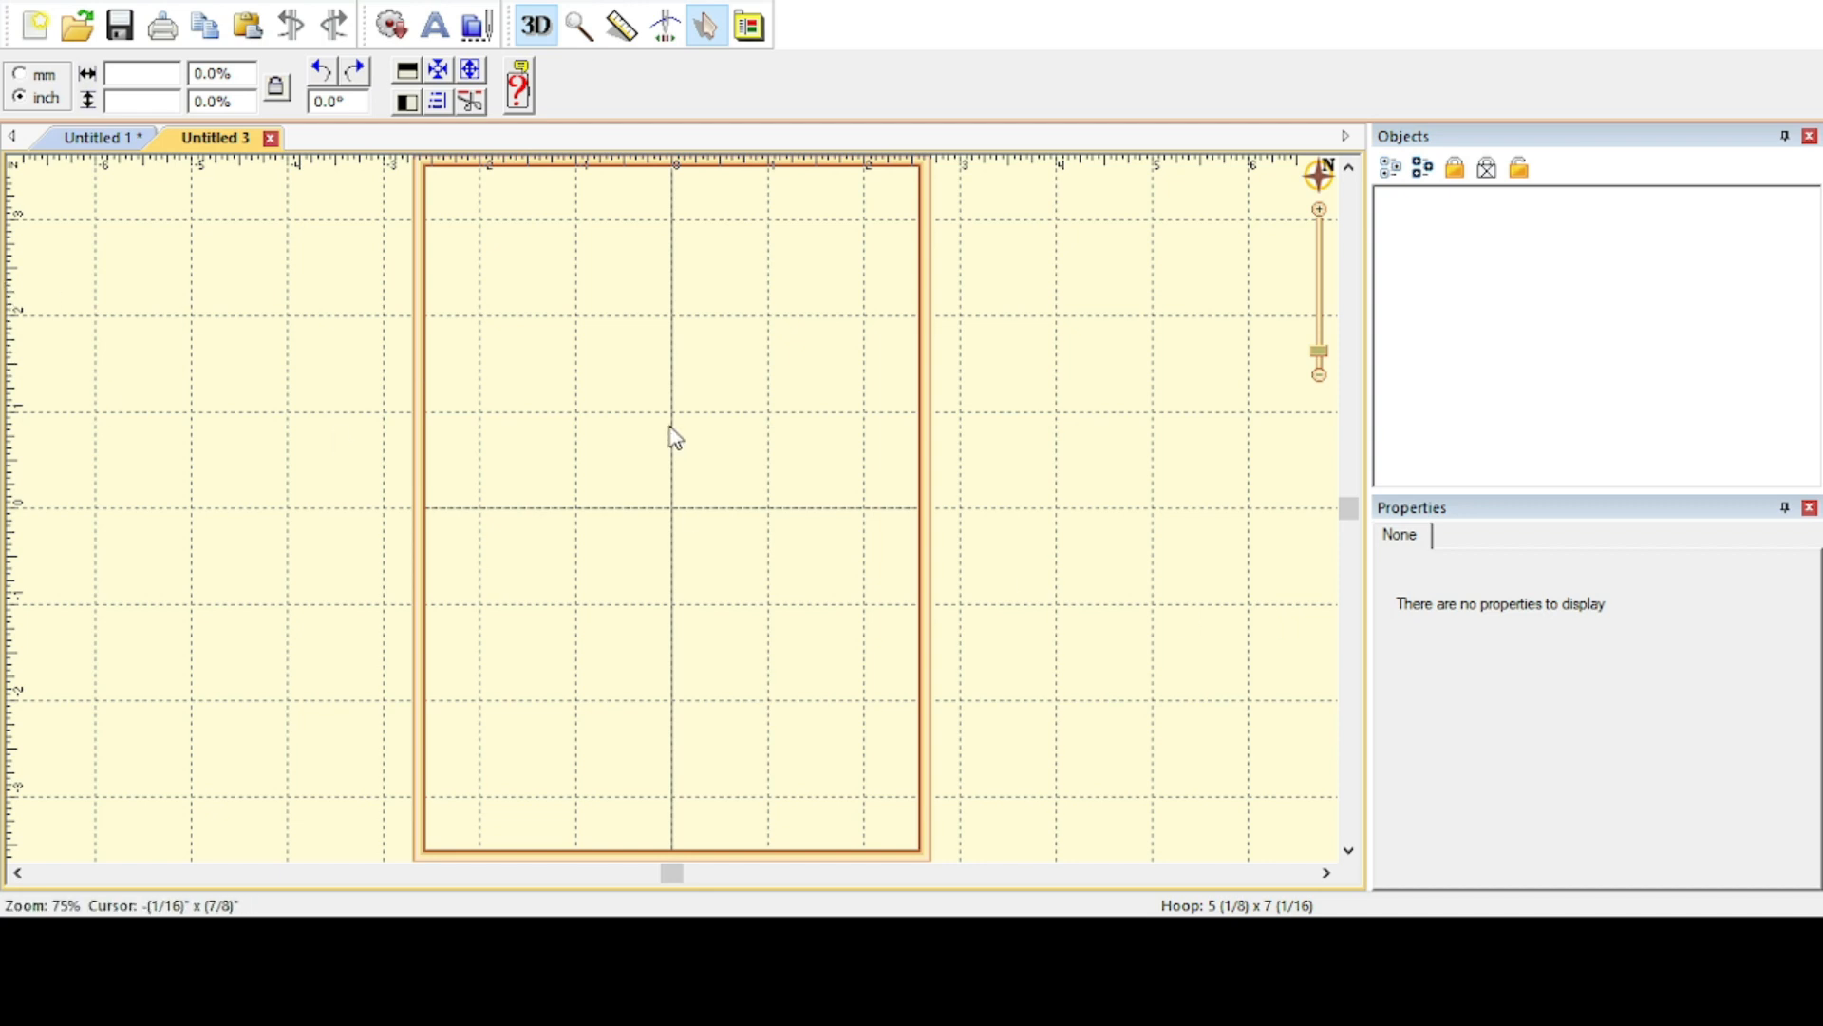
click(476, 24)
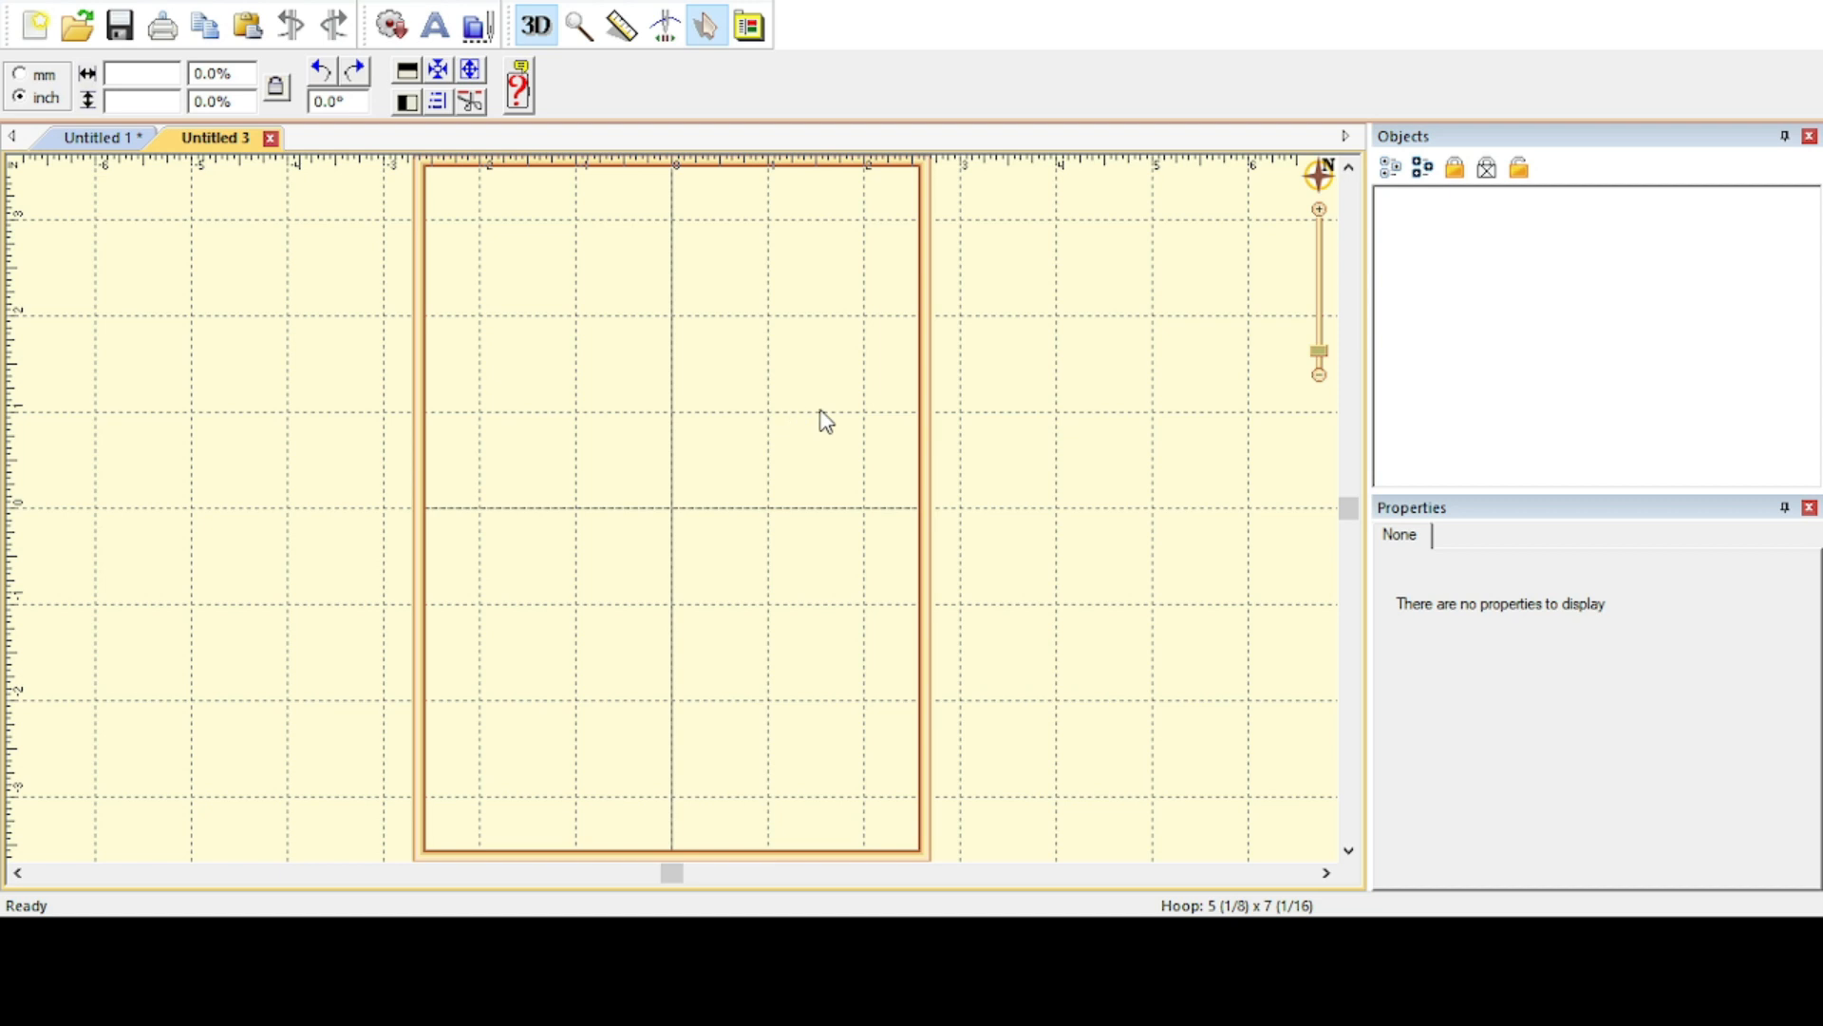
mouse_move(934, 437)
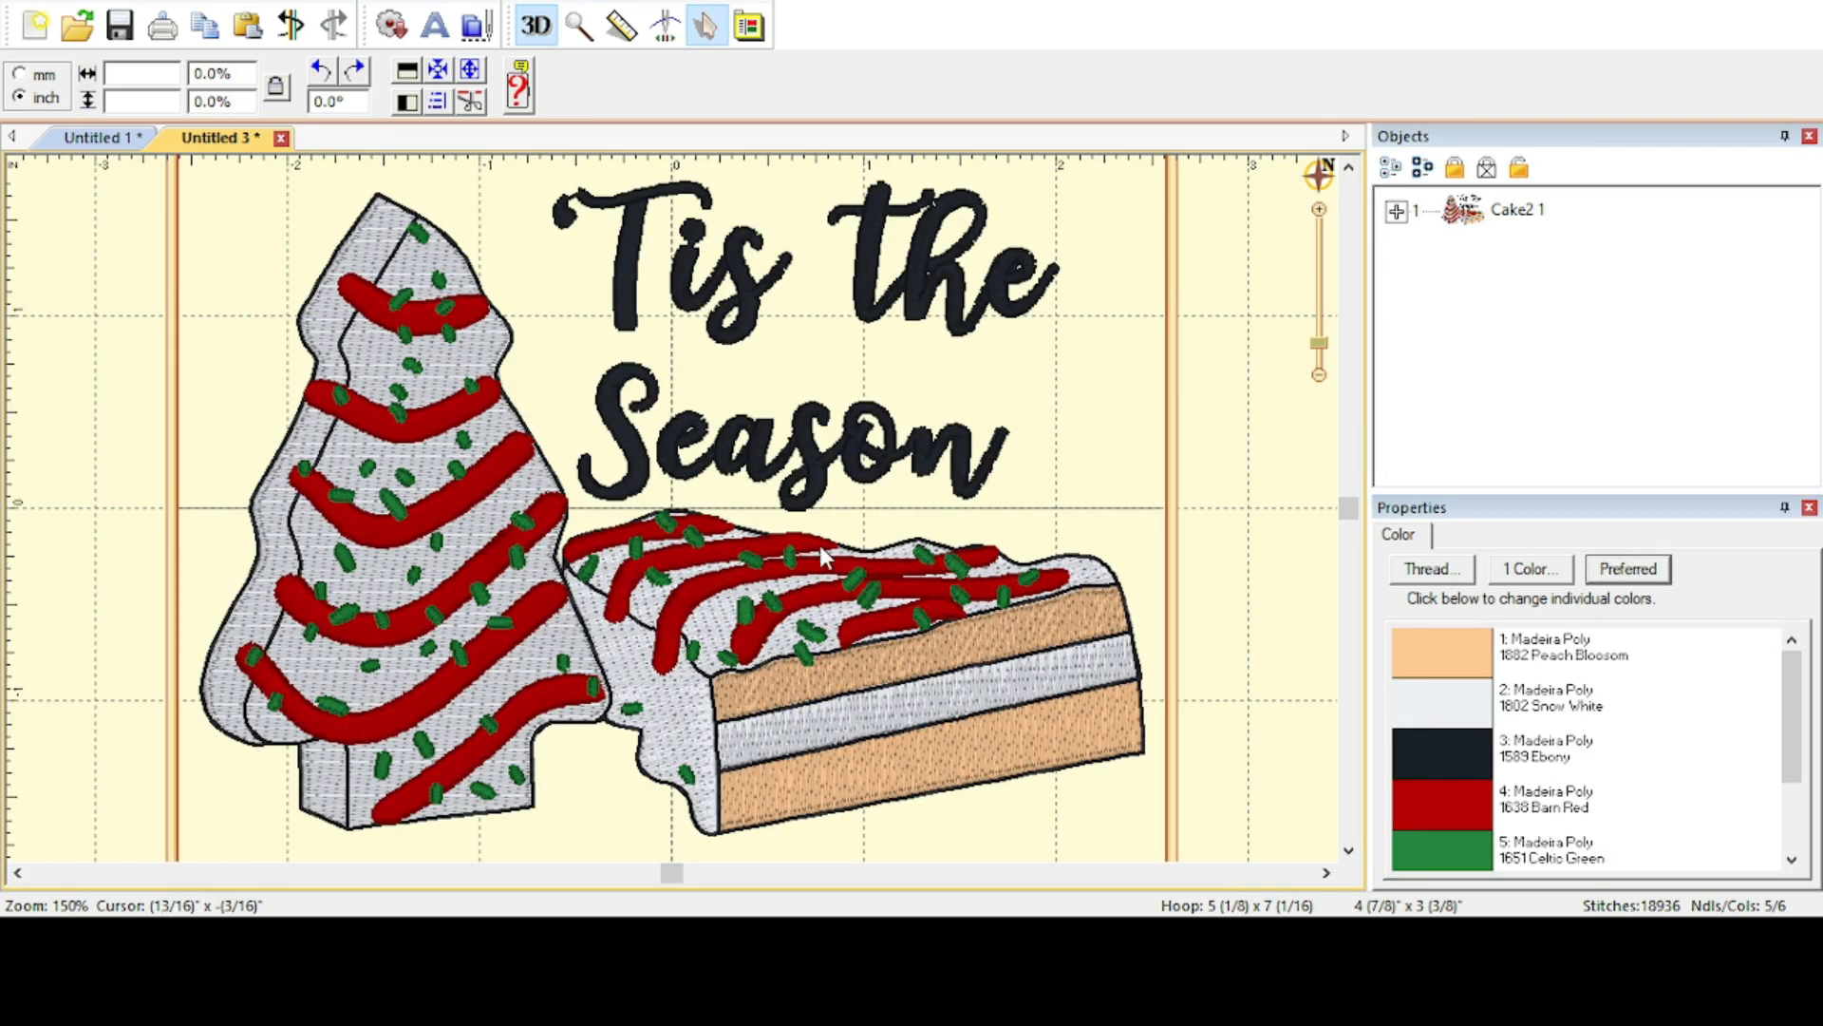
mouse_move(465, 355)
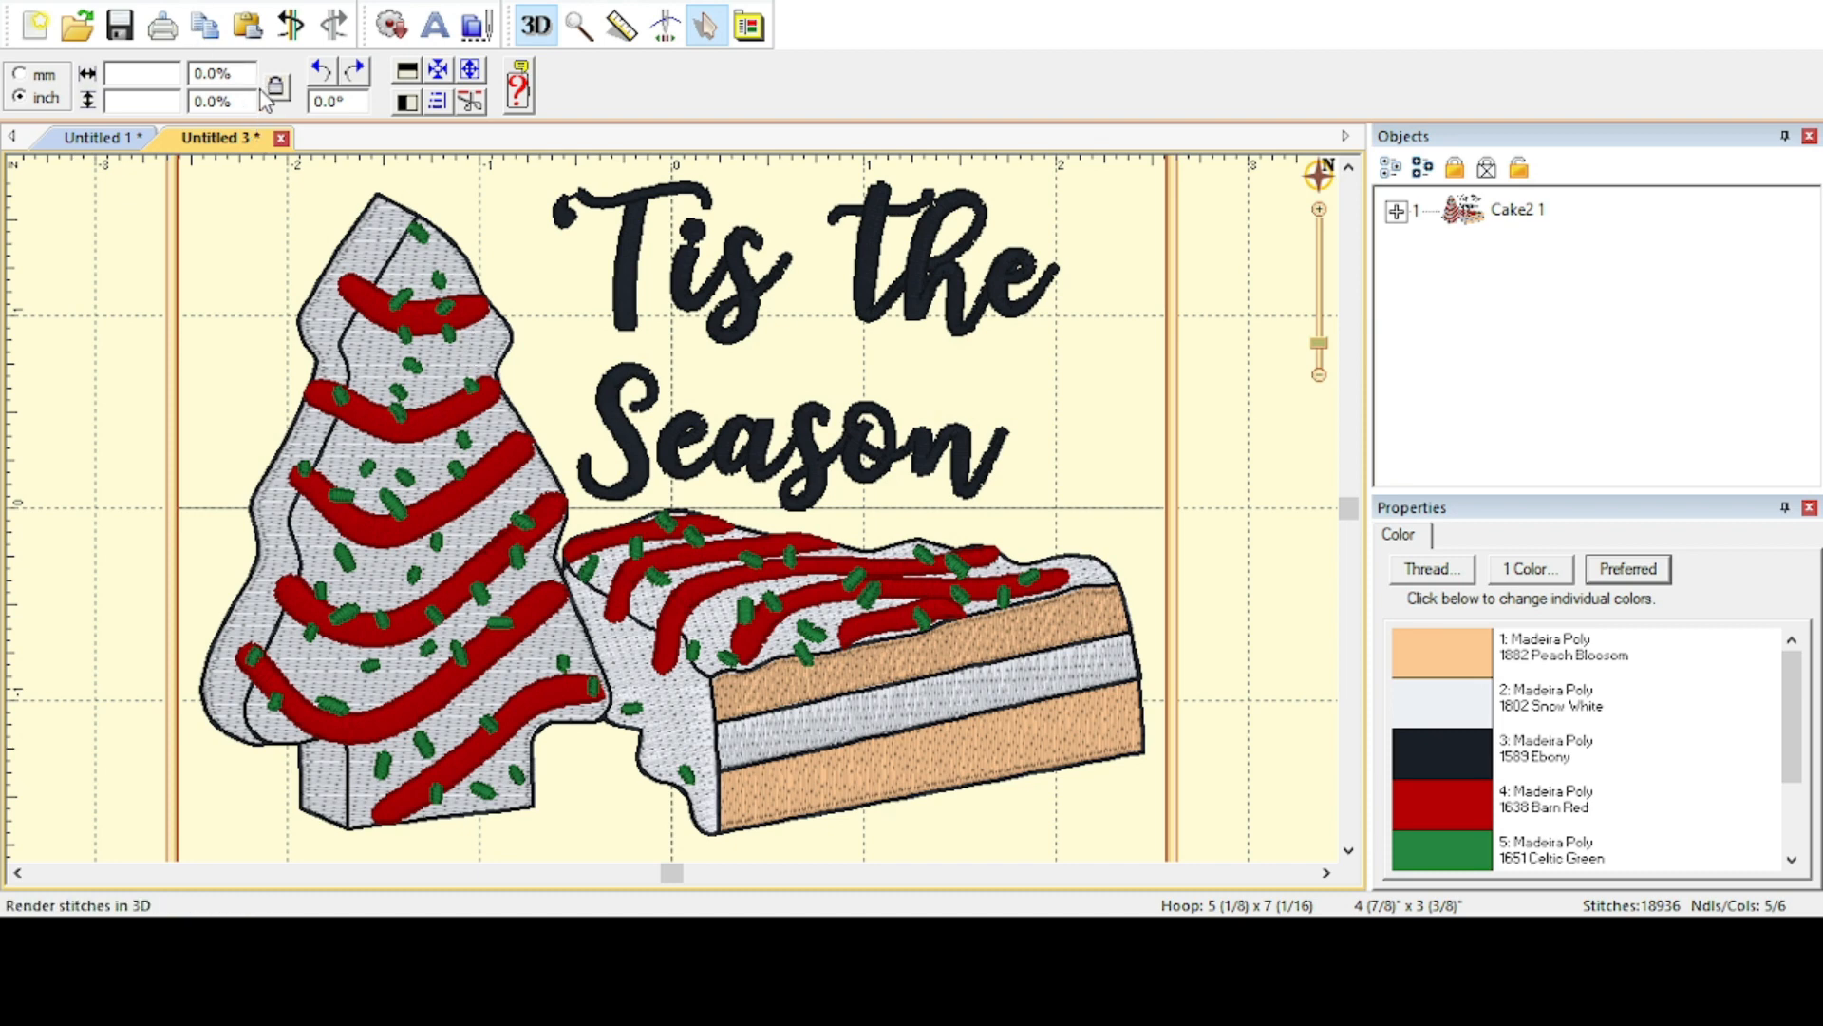
click(534, 23)
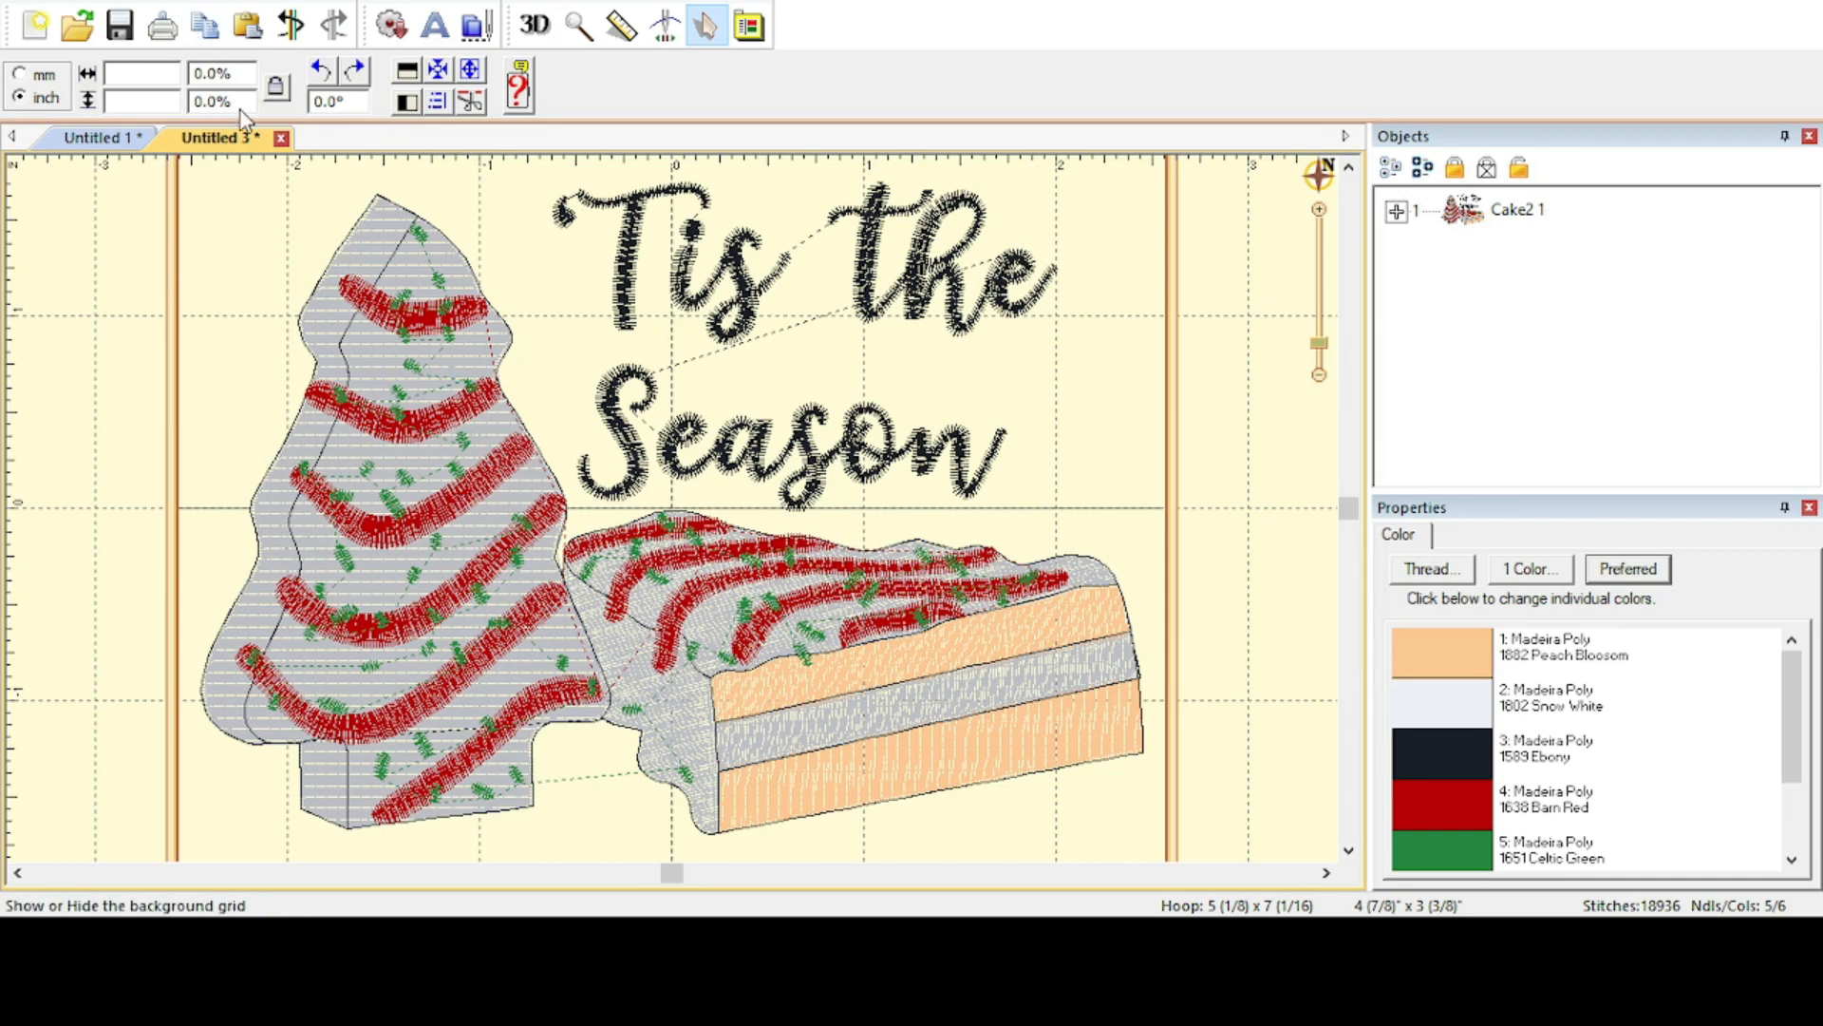
mouse_move(251, 103)
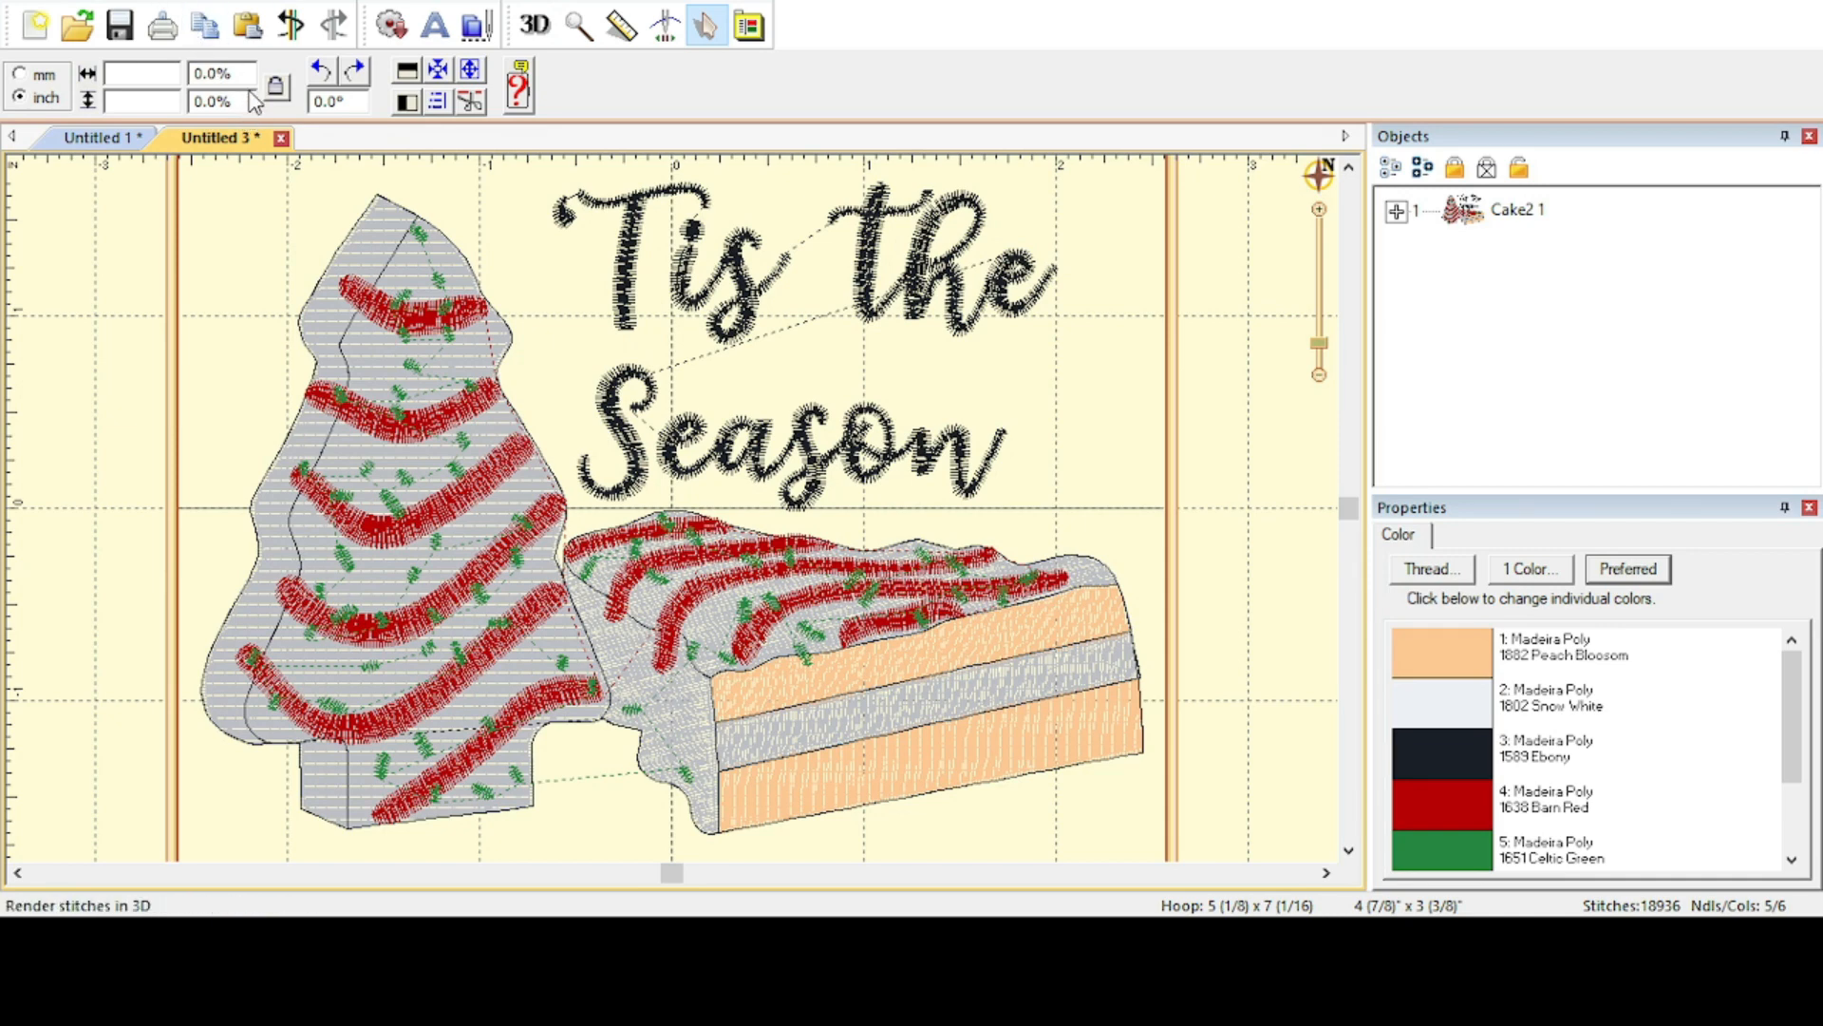
click(532, 25)
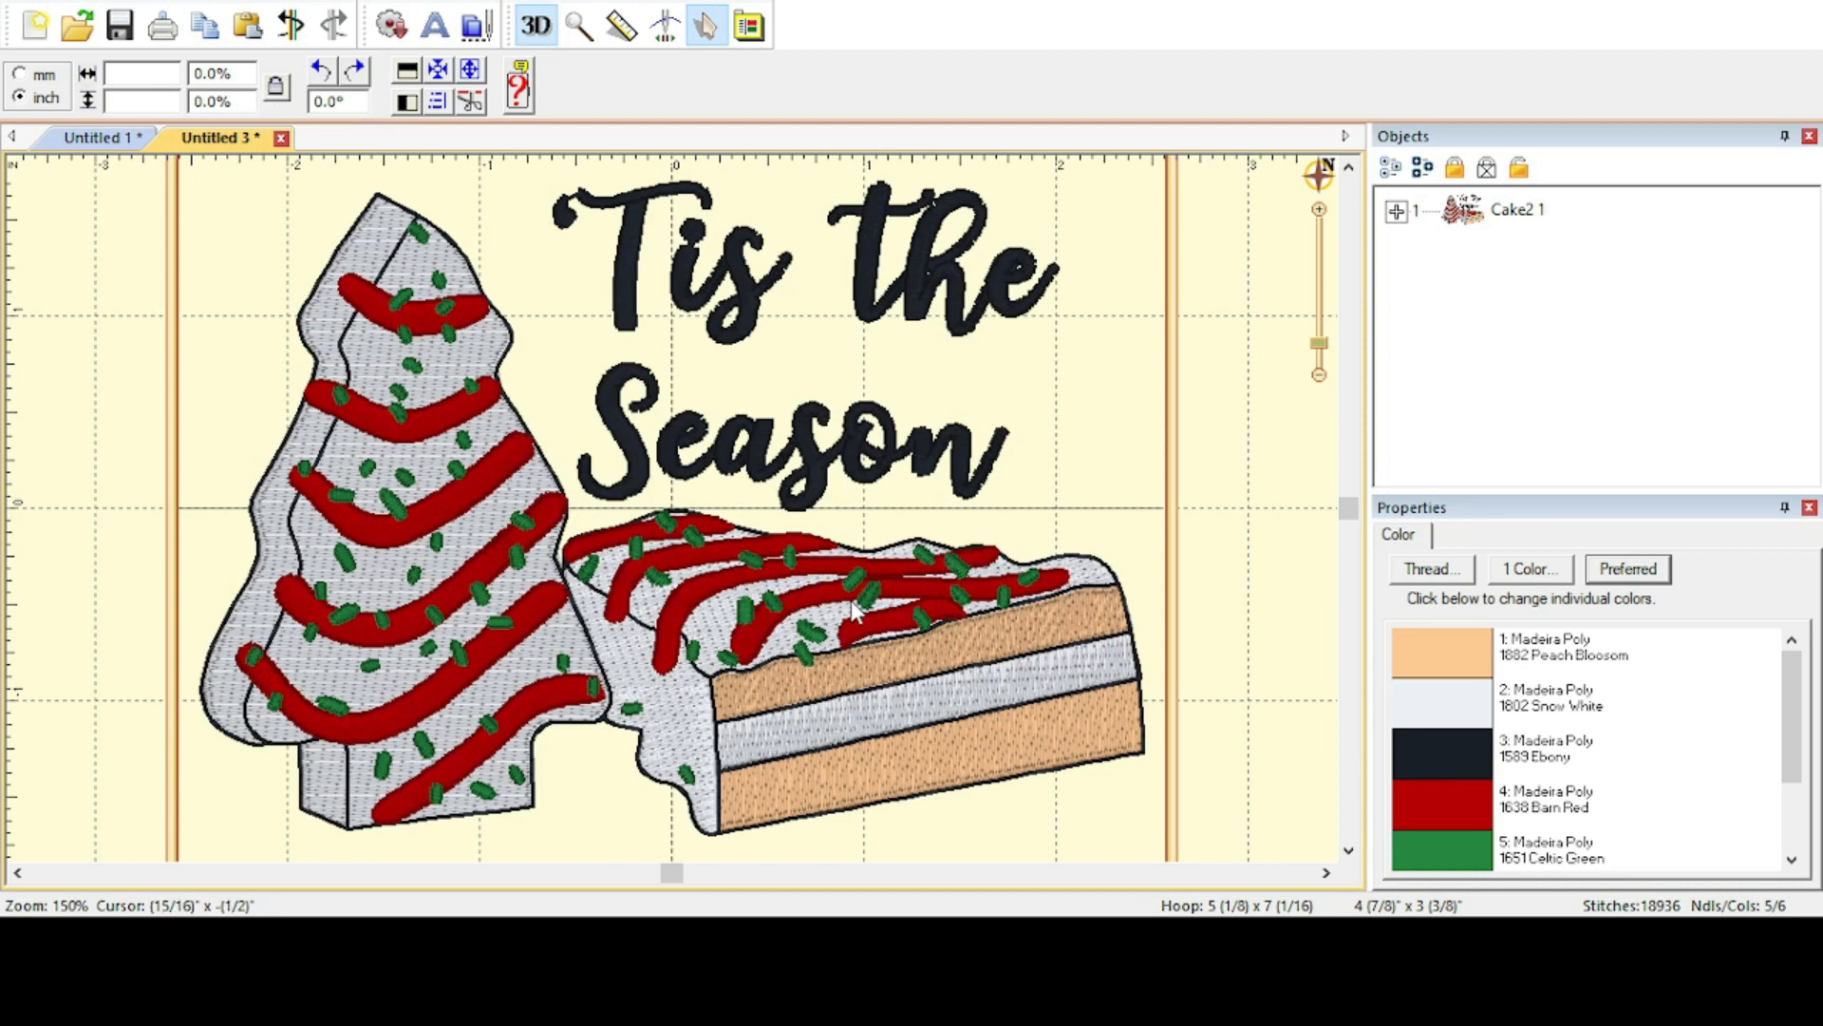
mouse_move(716, 690)
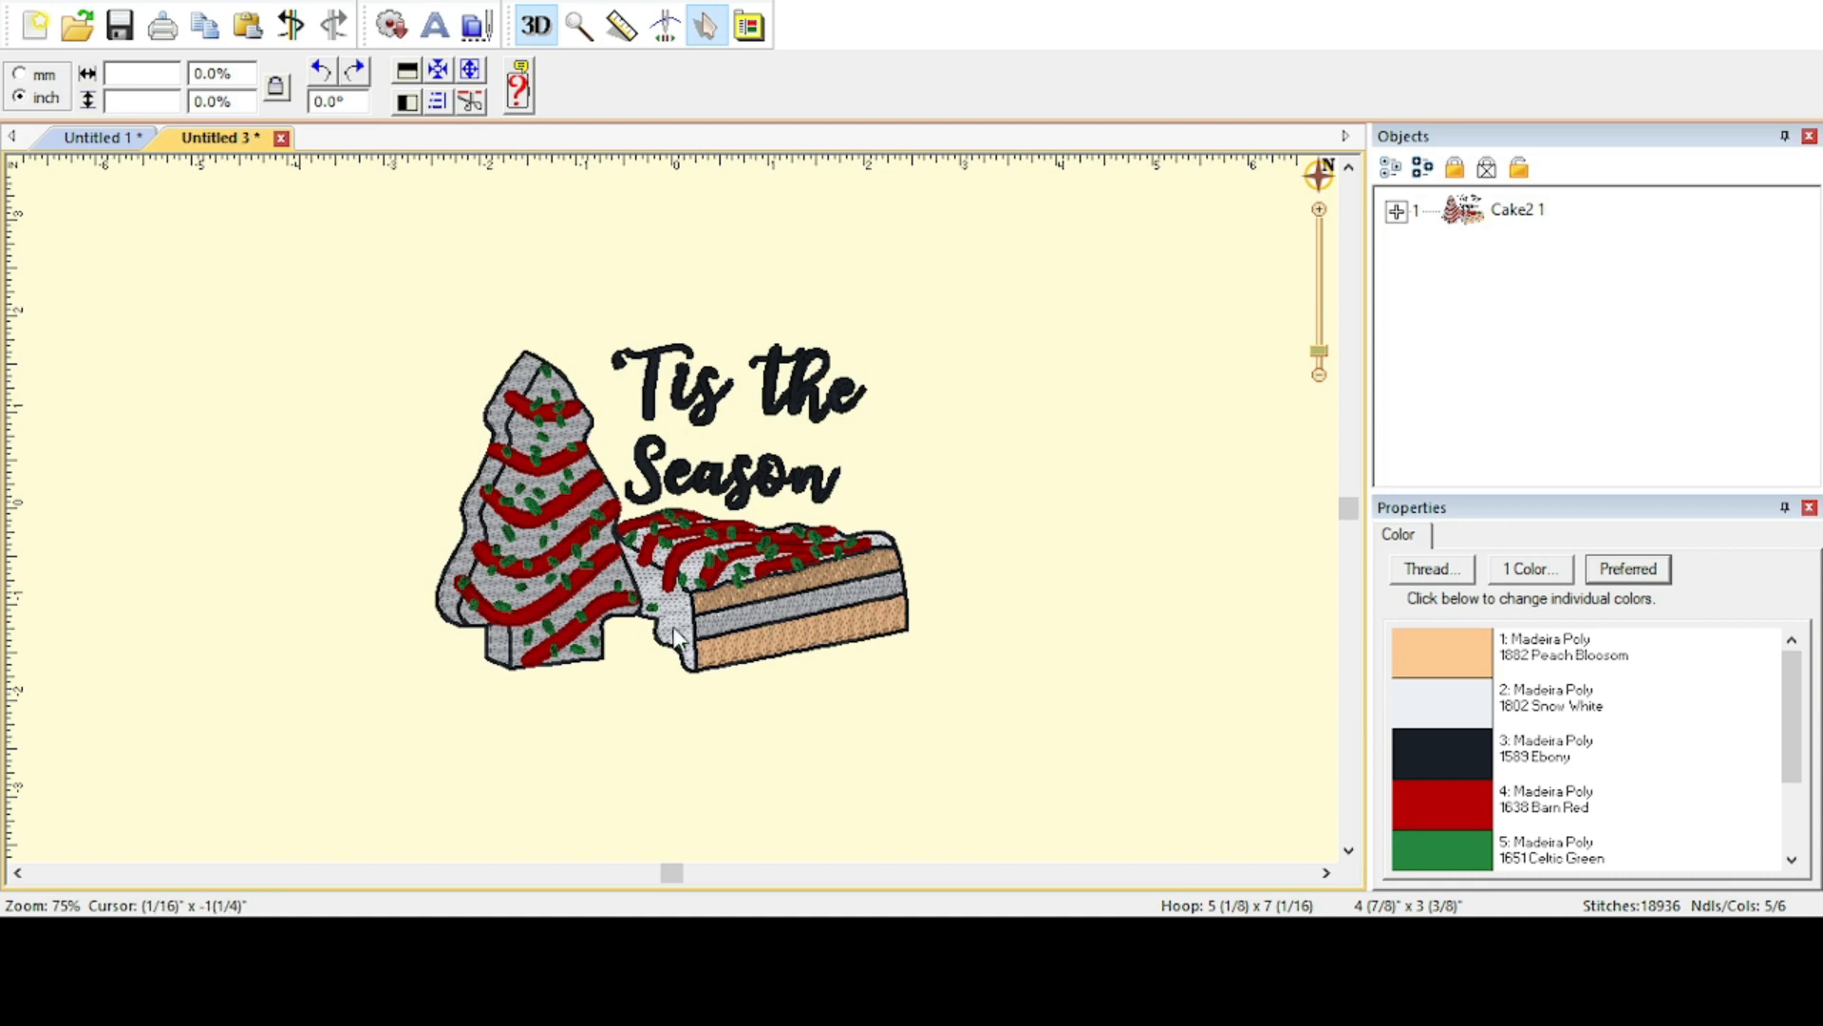
mouse_move(842, 555)
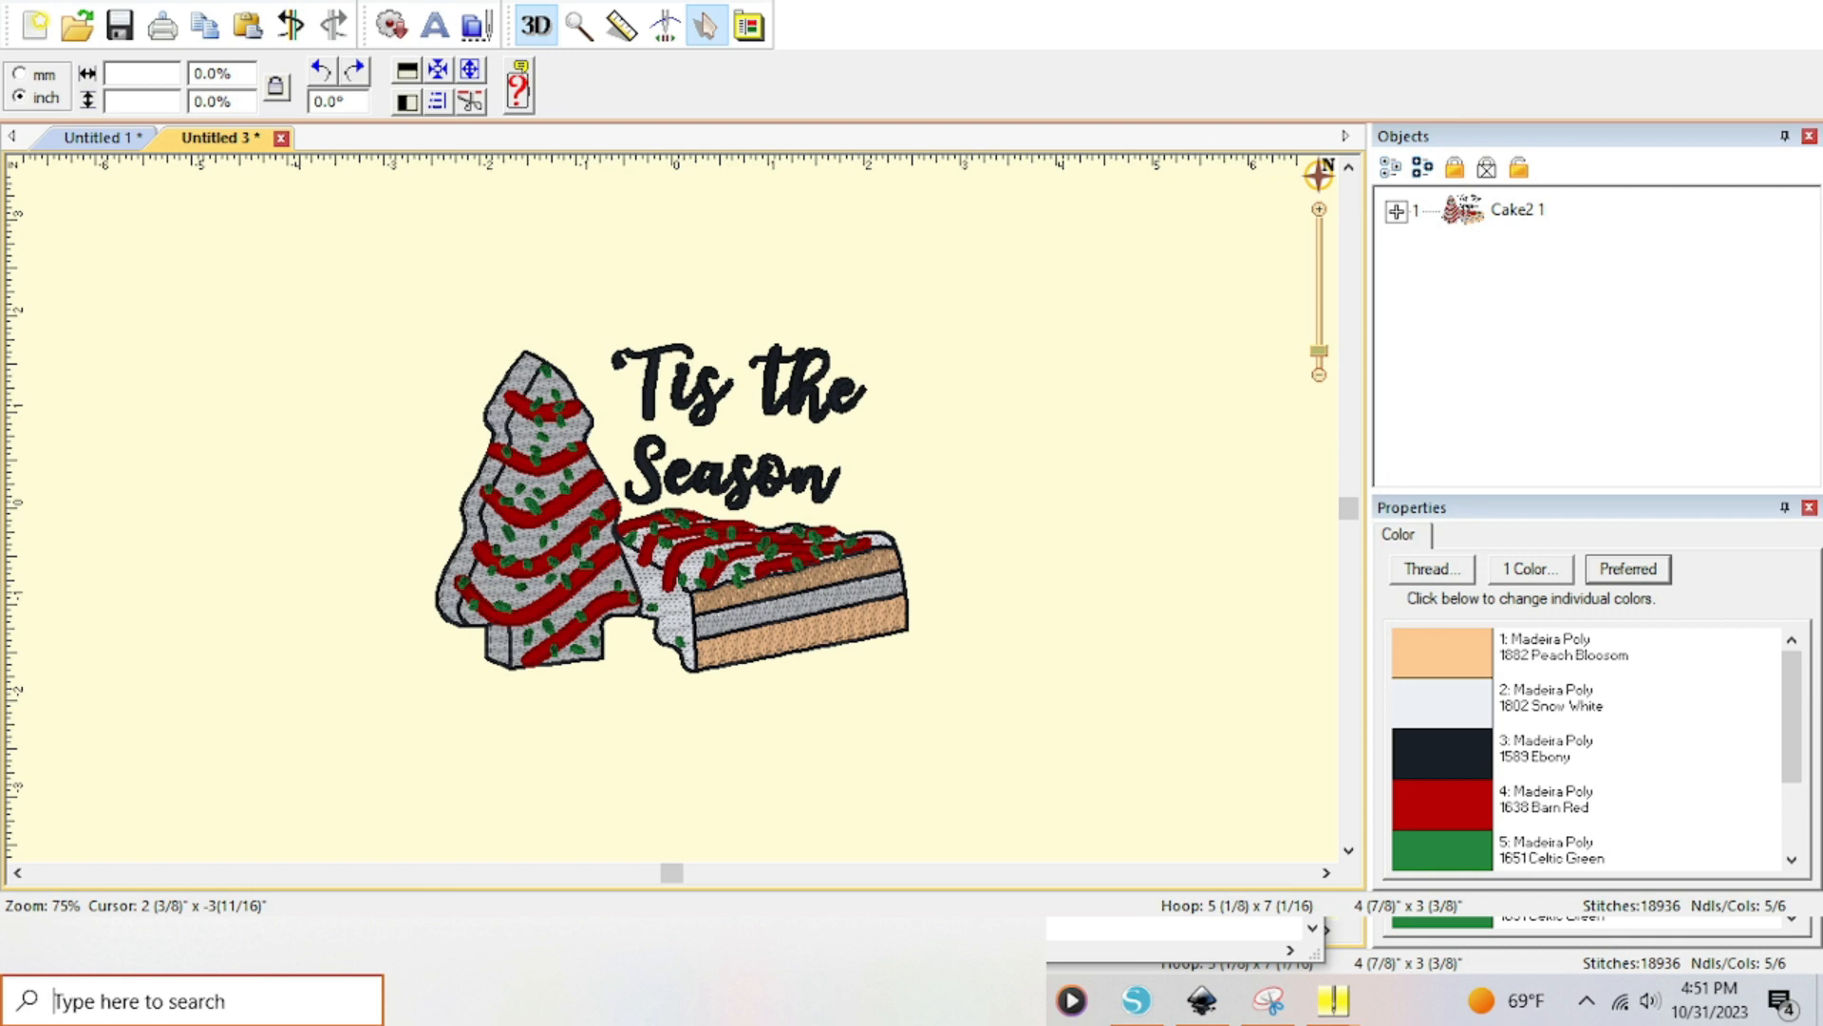
Search Windows Start for 'sni' and launch Snipping Tool with the earlier Christmas tree capture
text(sni)
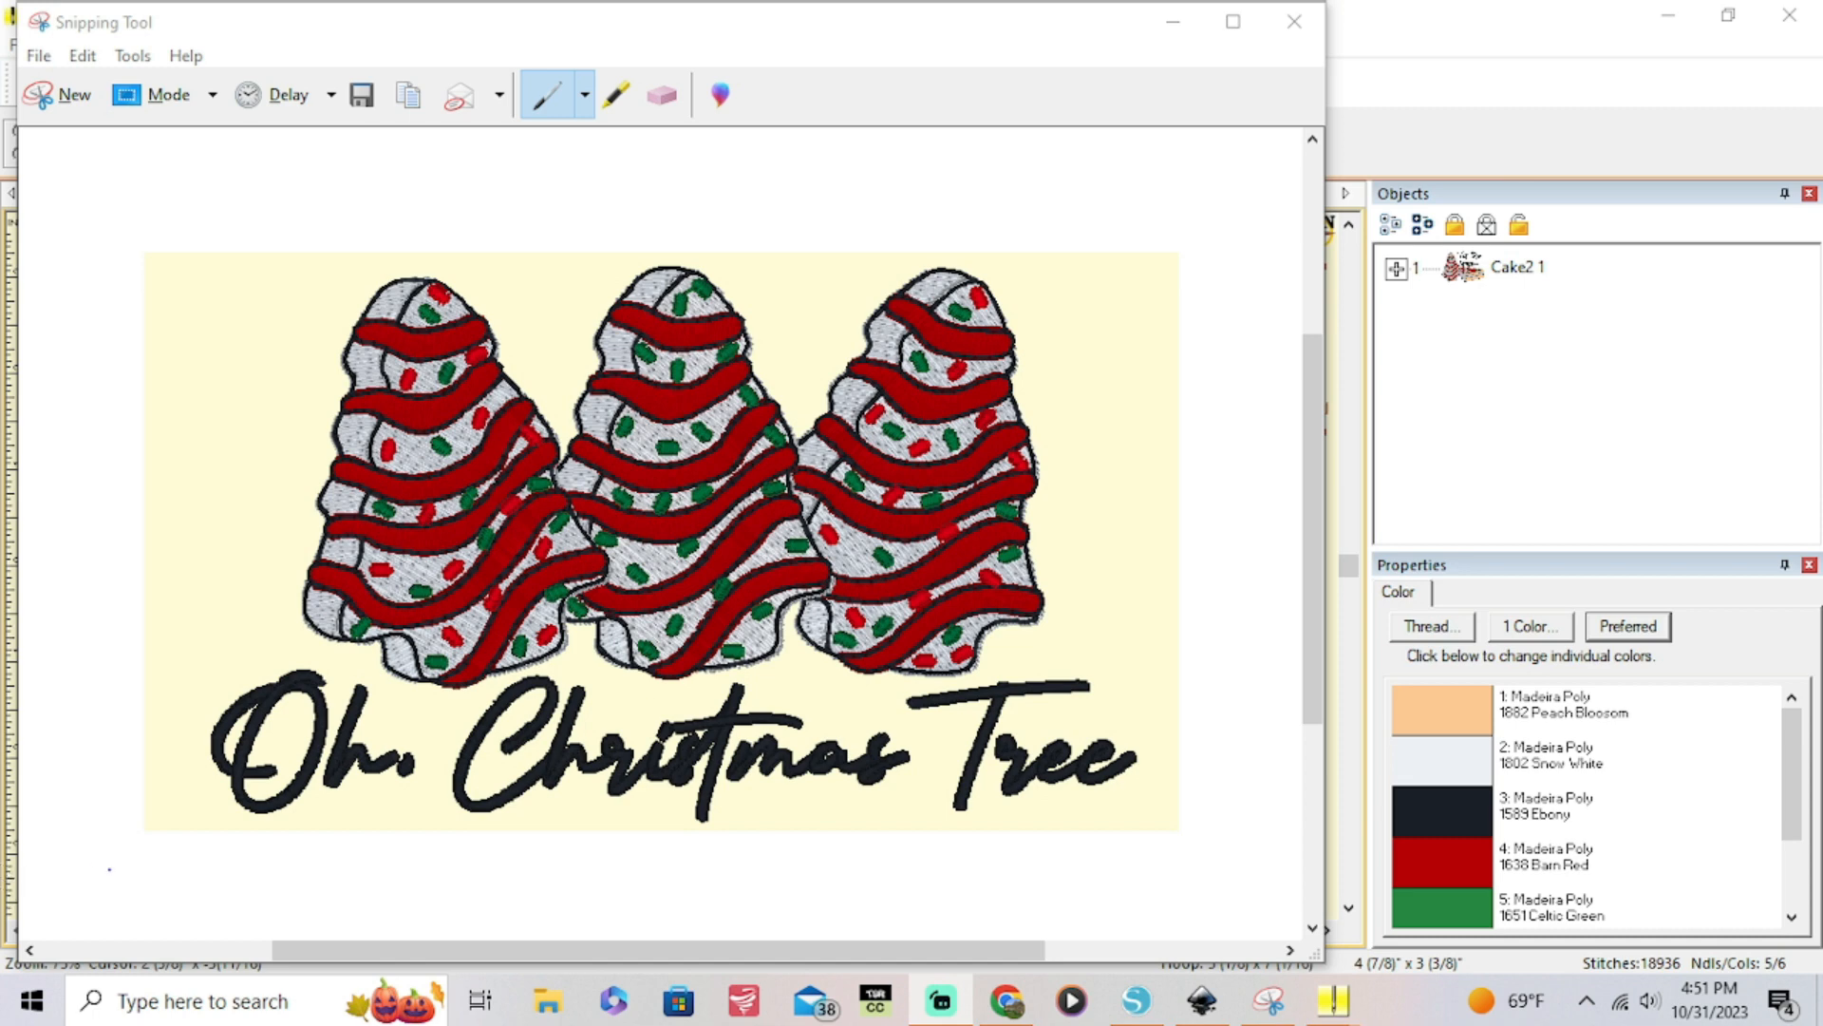
click(186, 1001)
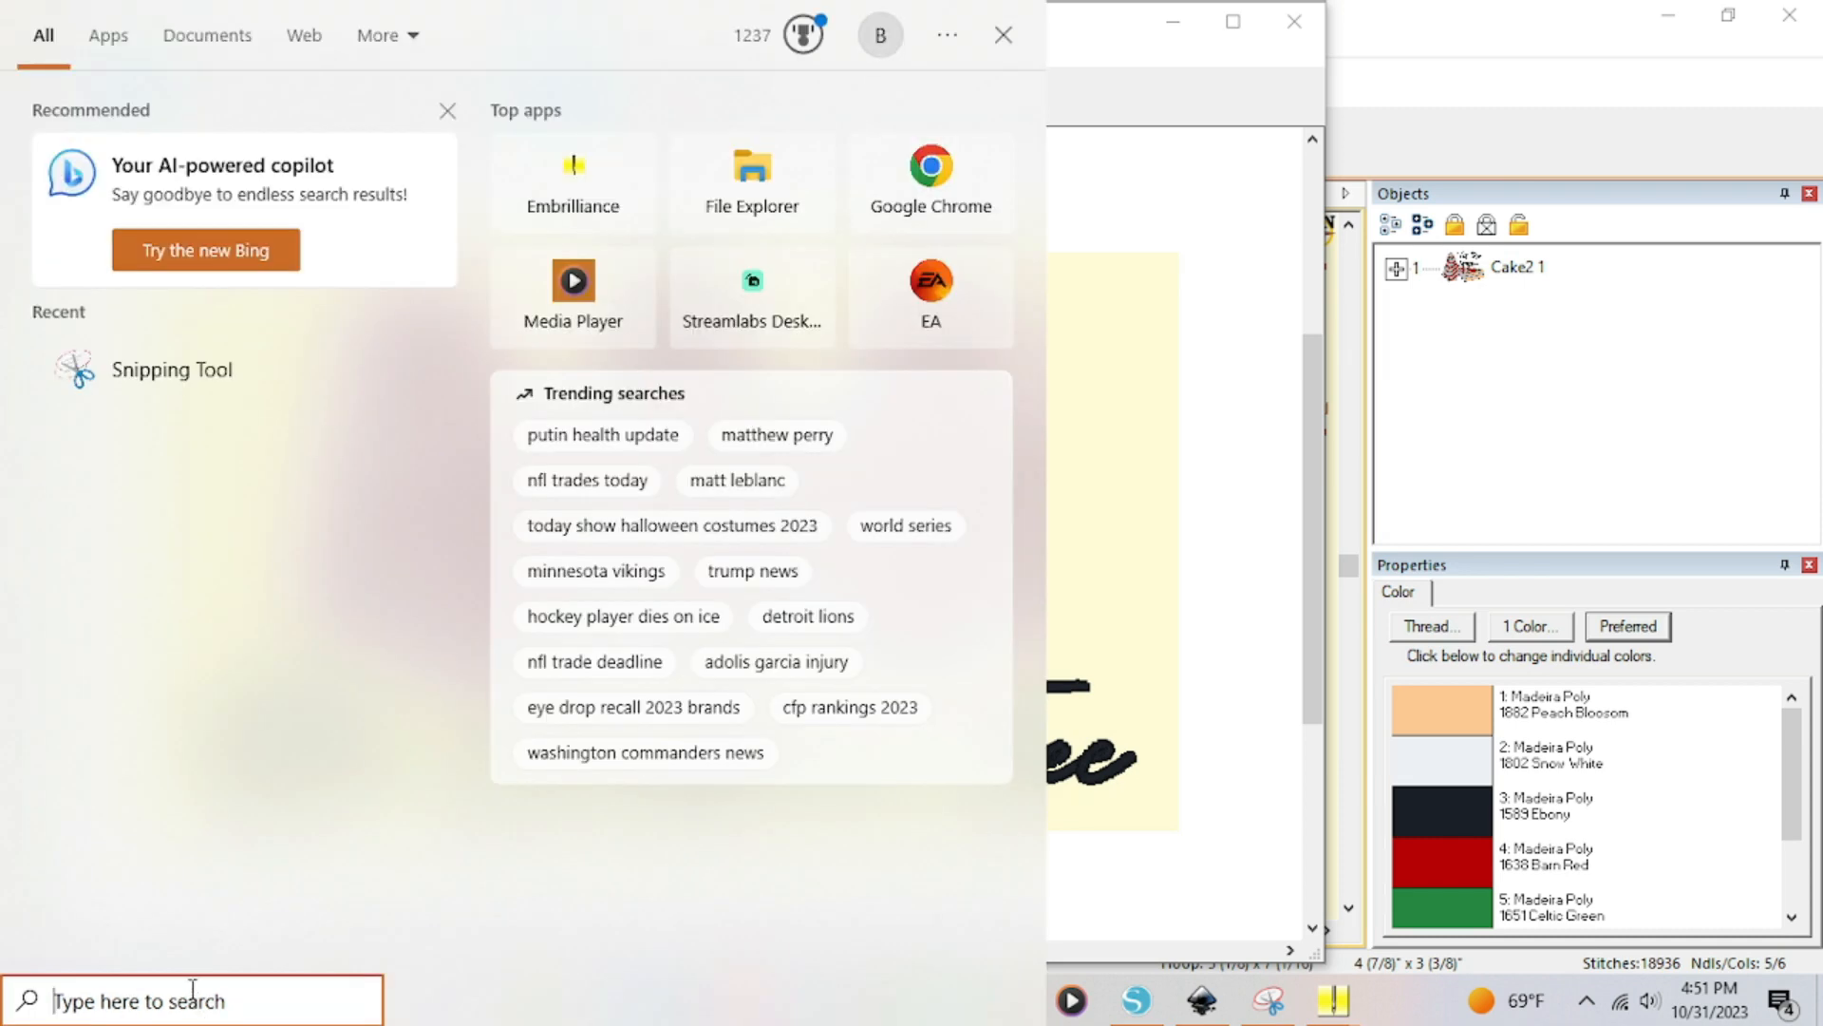
text(sn)
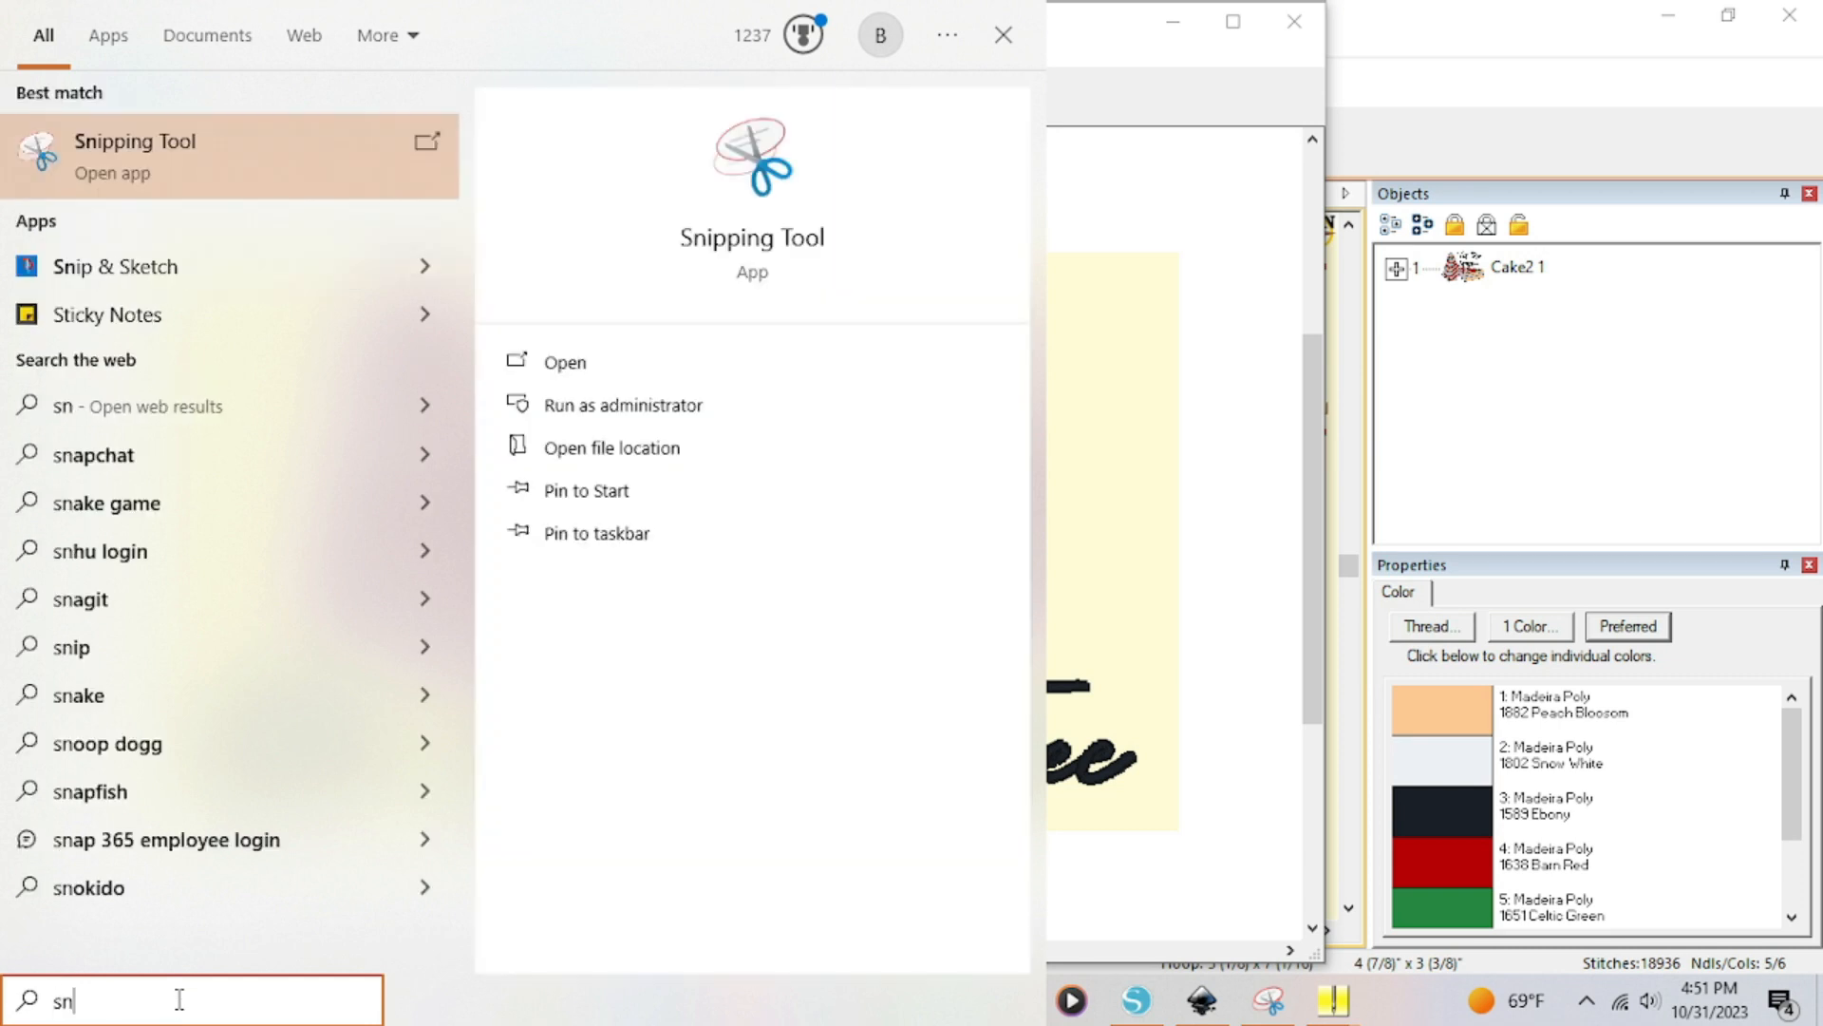
text(i)
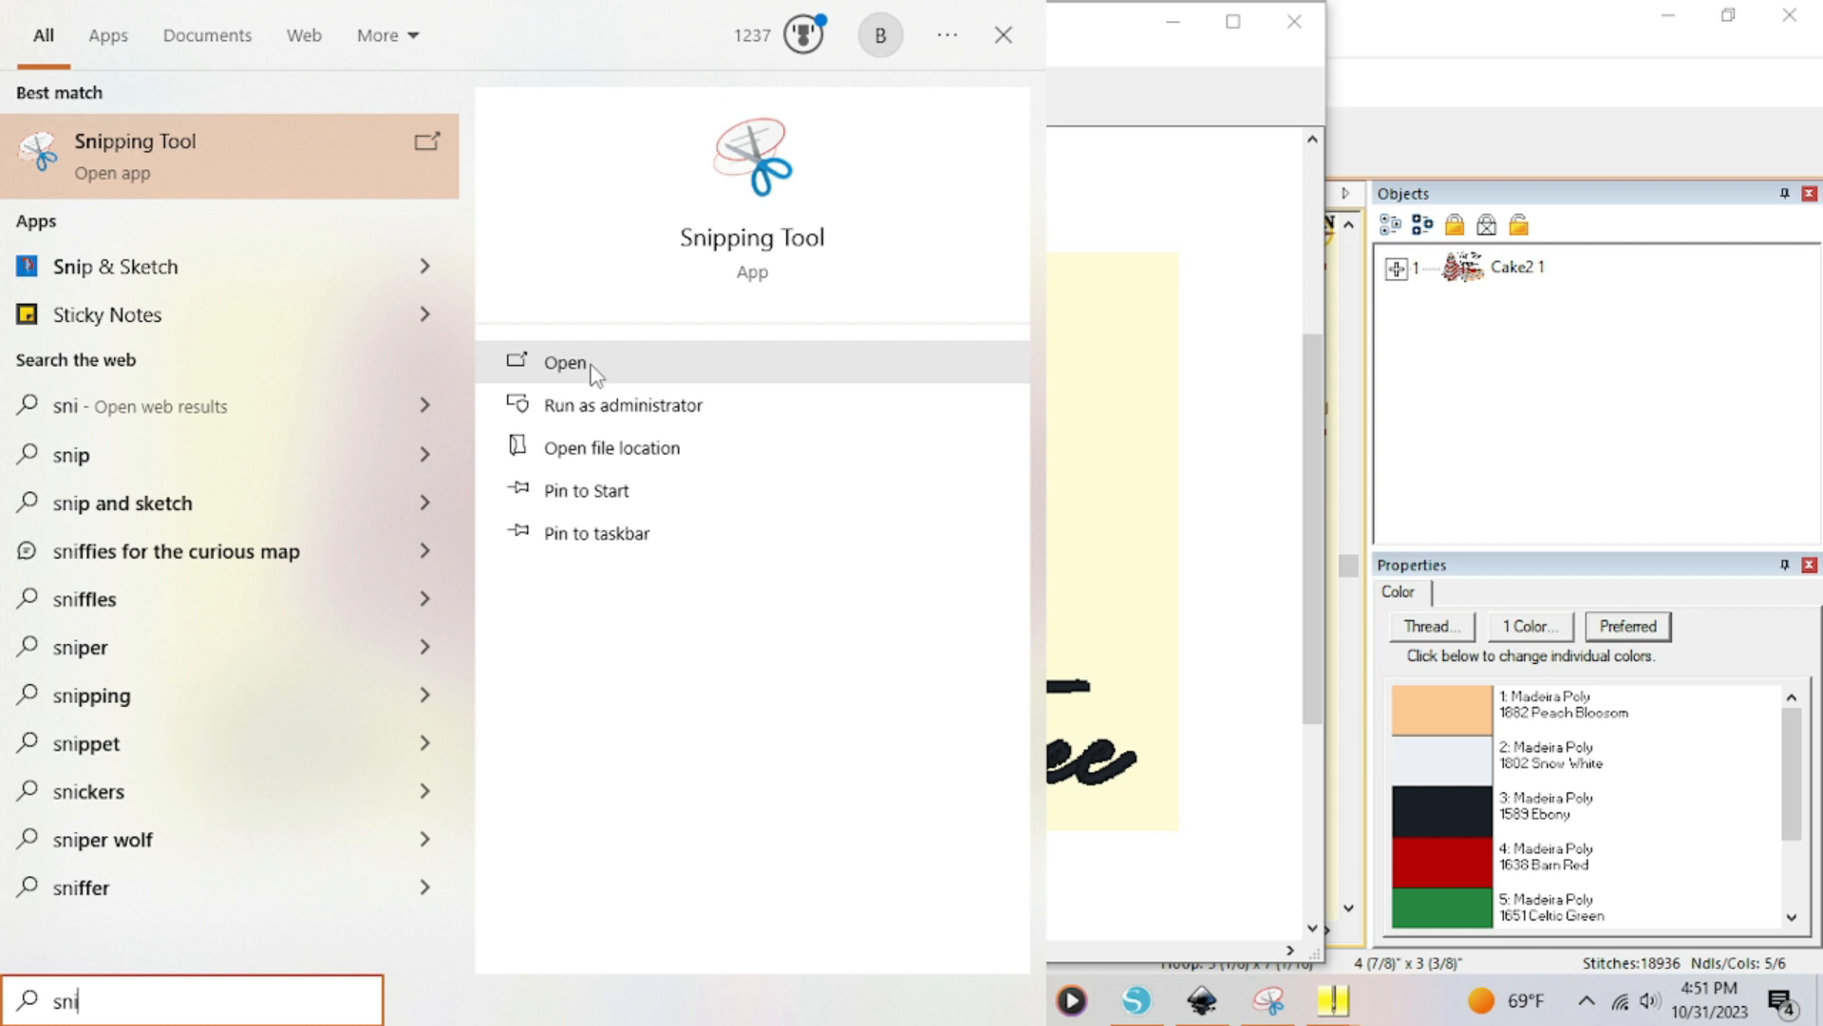
mouse_move(742, 404)
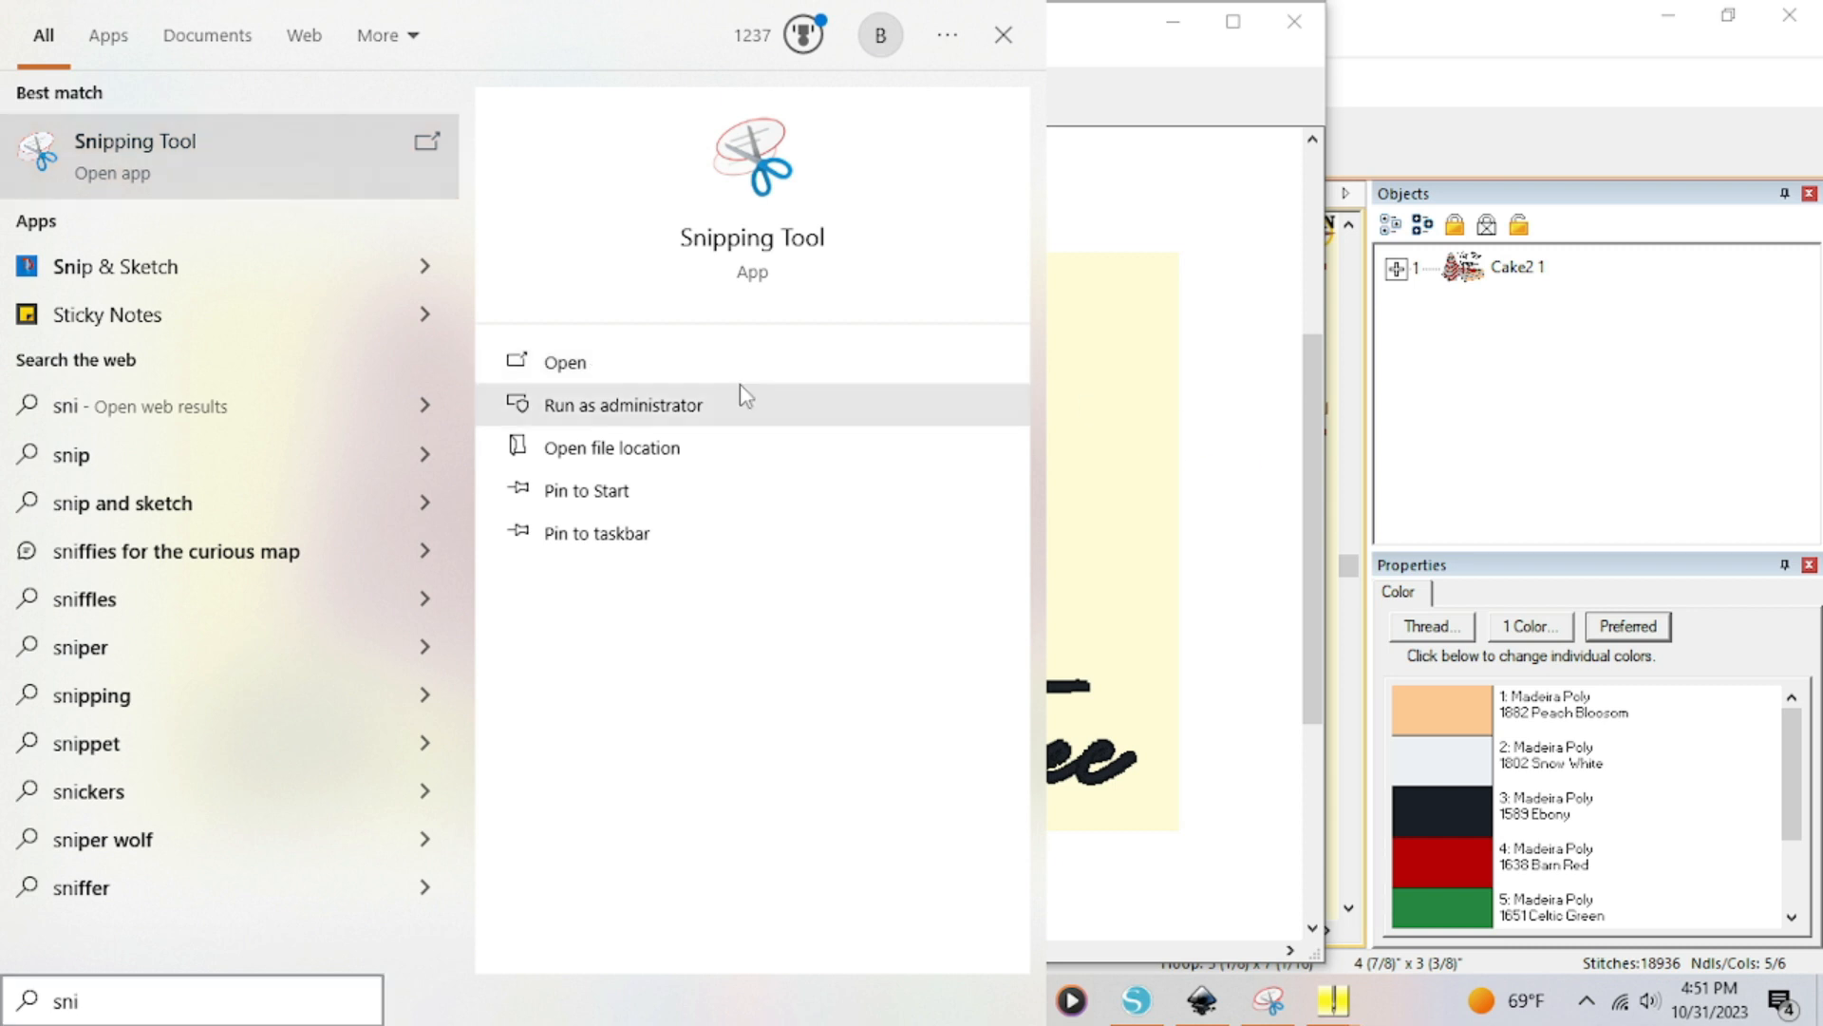
click(564, 361)
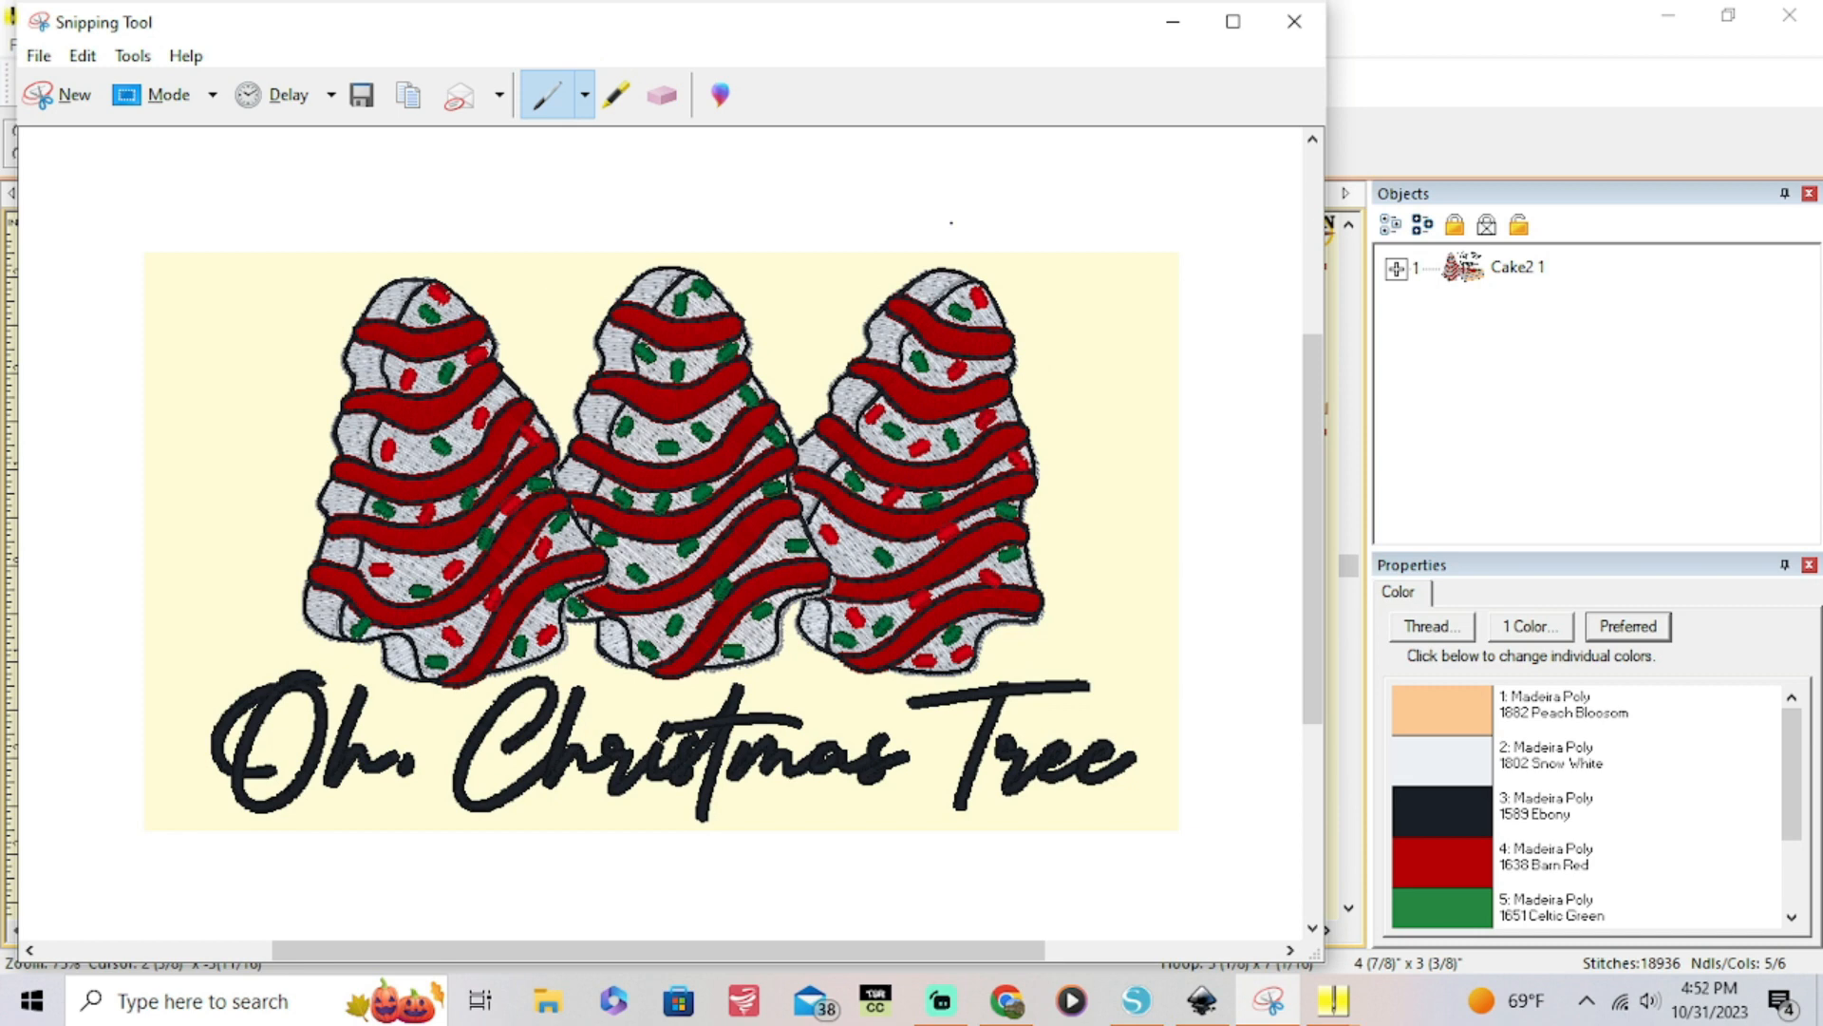
mouse_move(55, 95)
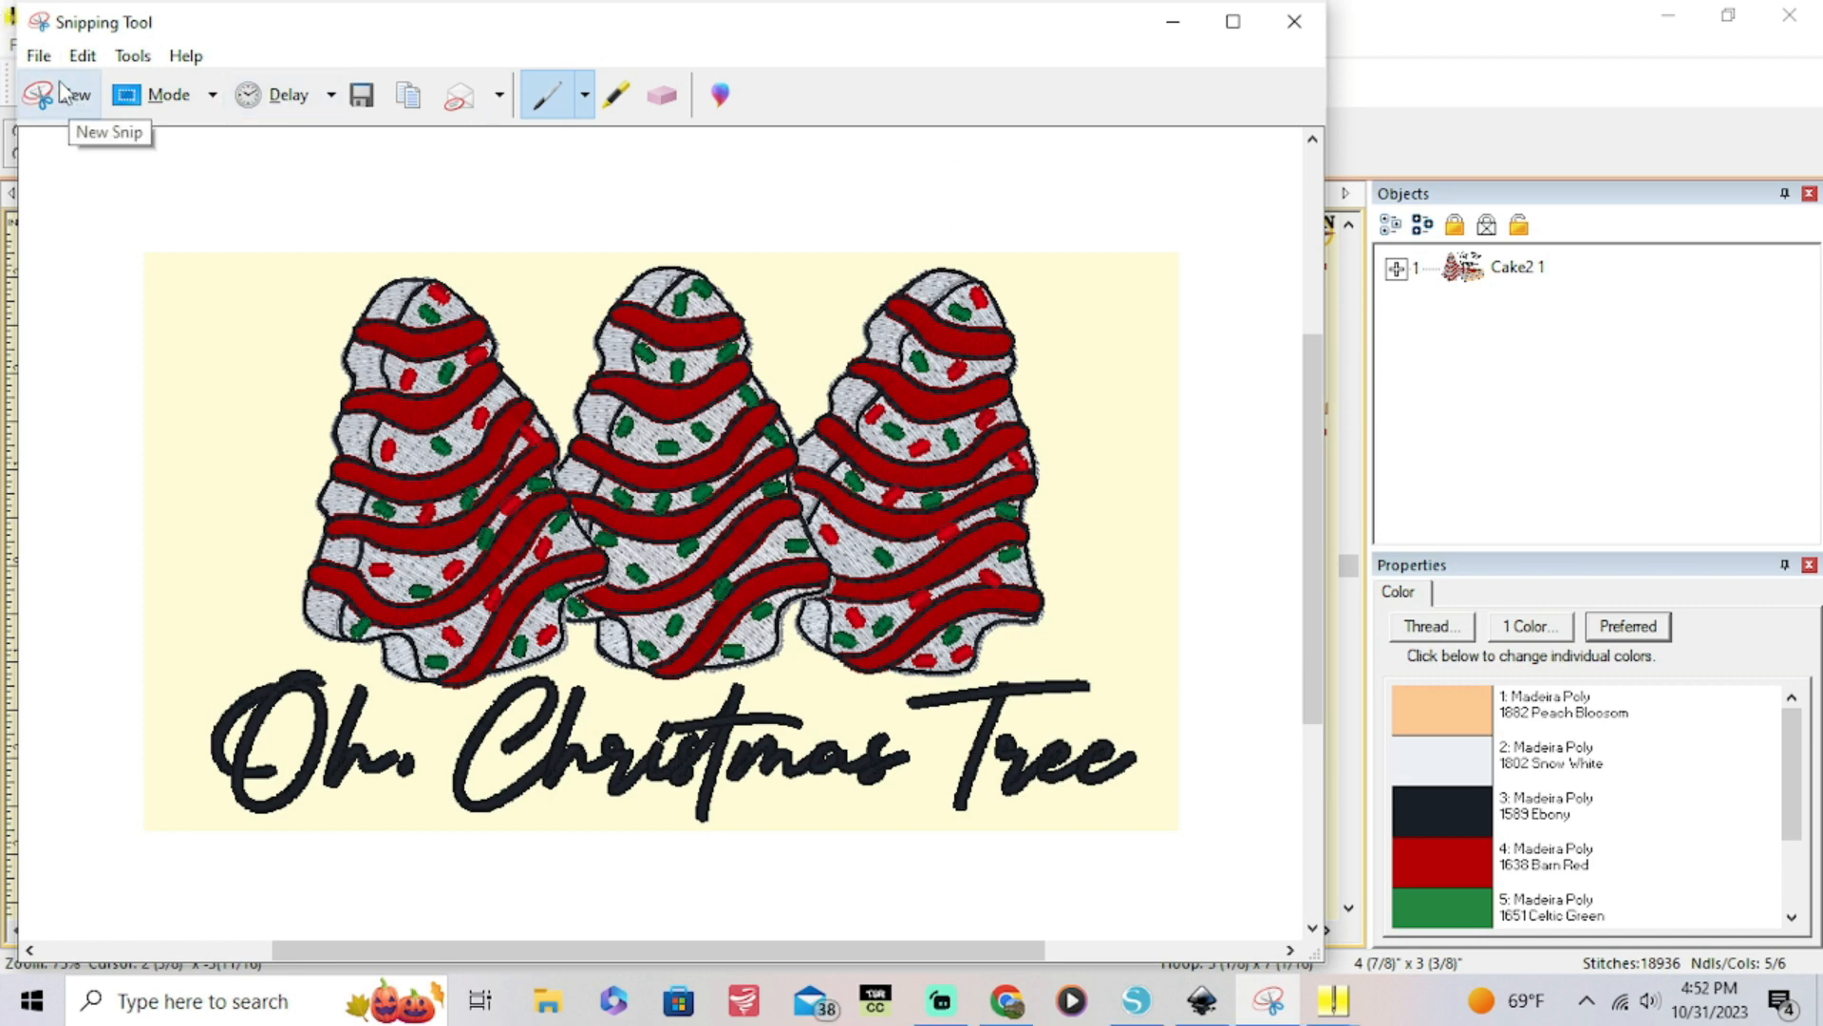
Capture a new snip around the Tis the Season cake design and reposition the Snipping Tool window
click(70, 95)
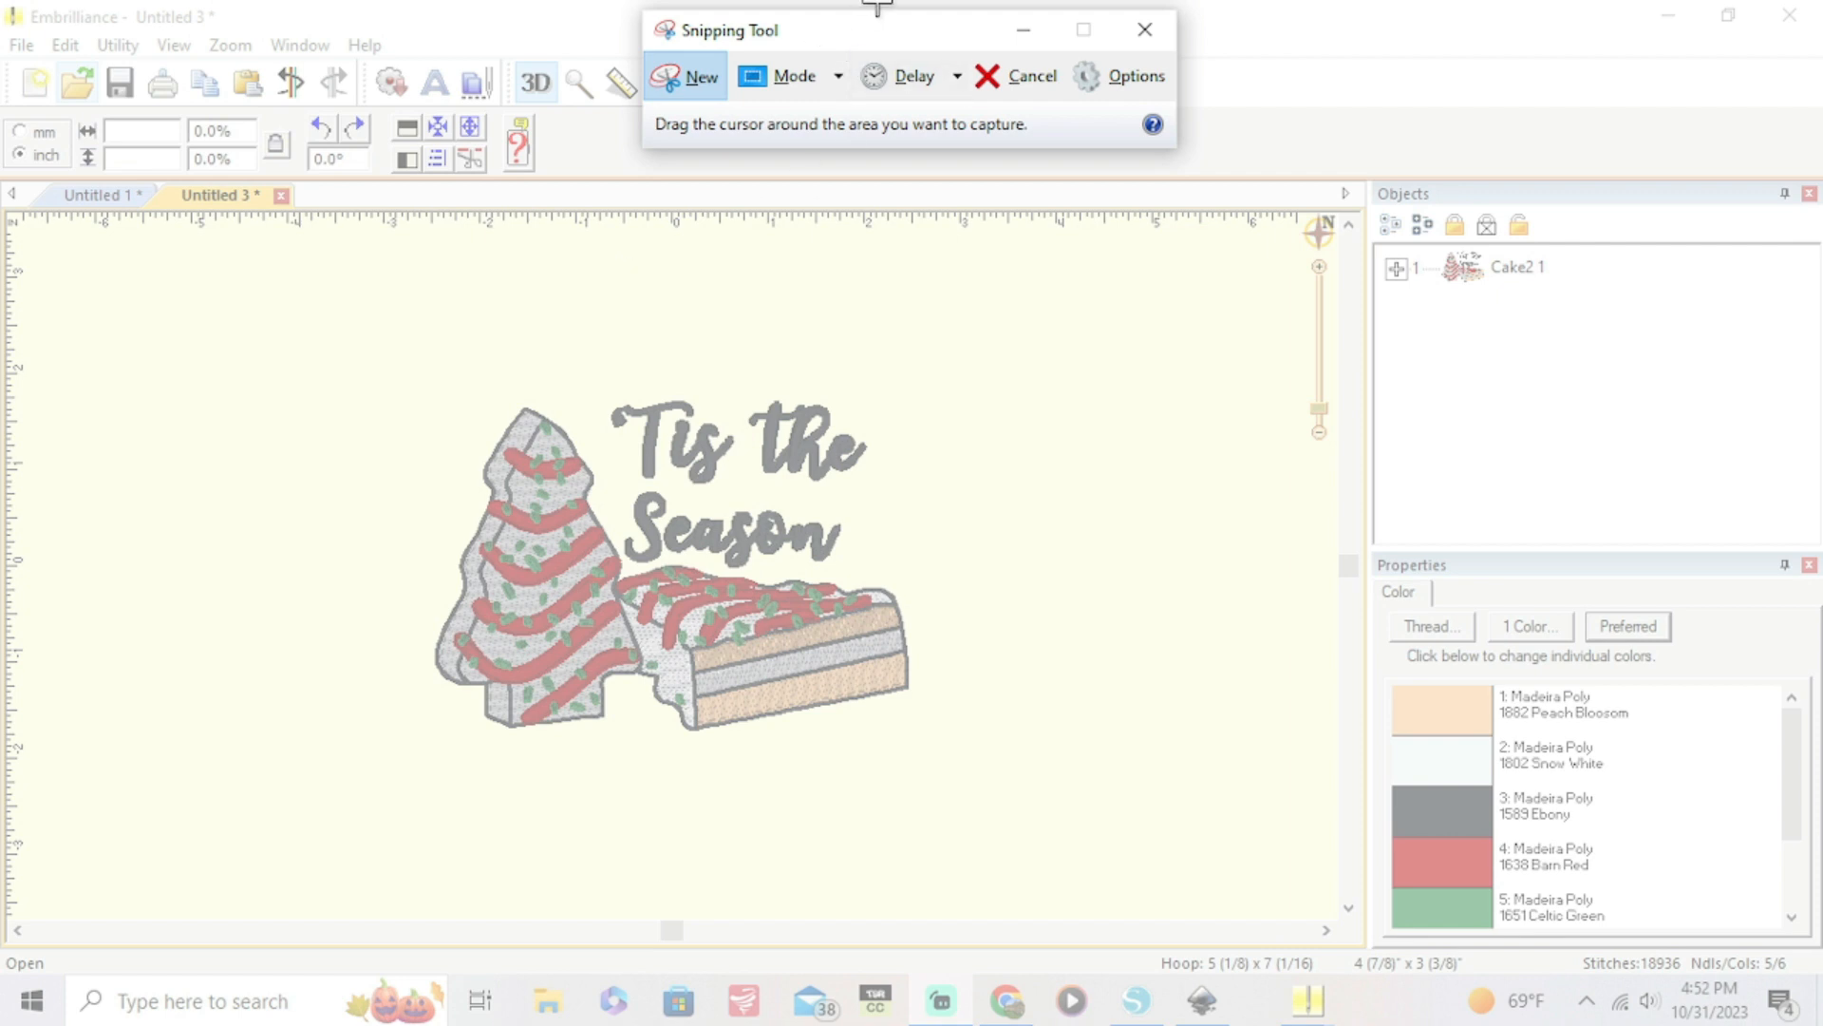
mouse_move(504, 407)
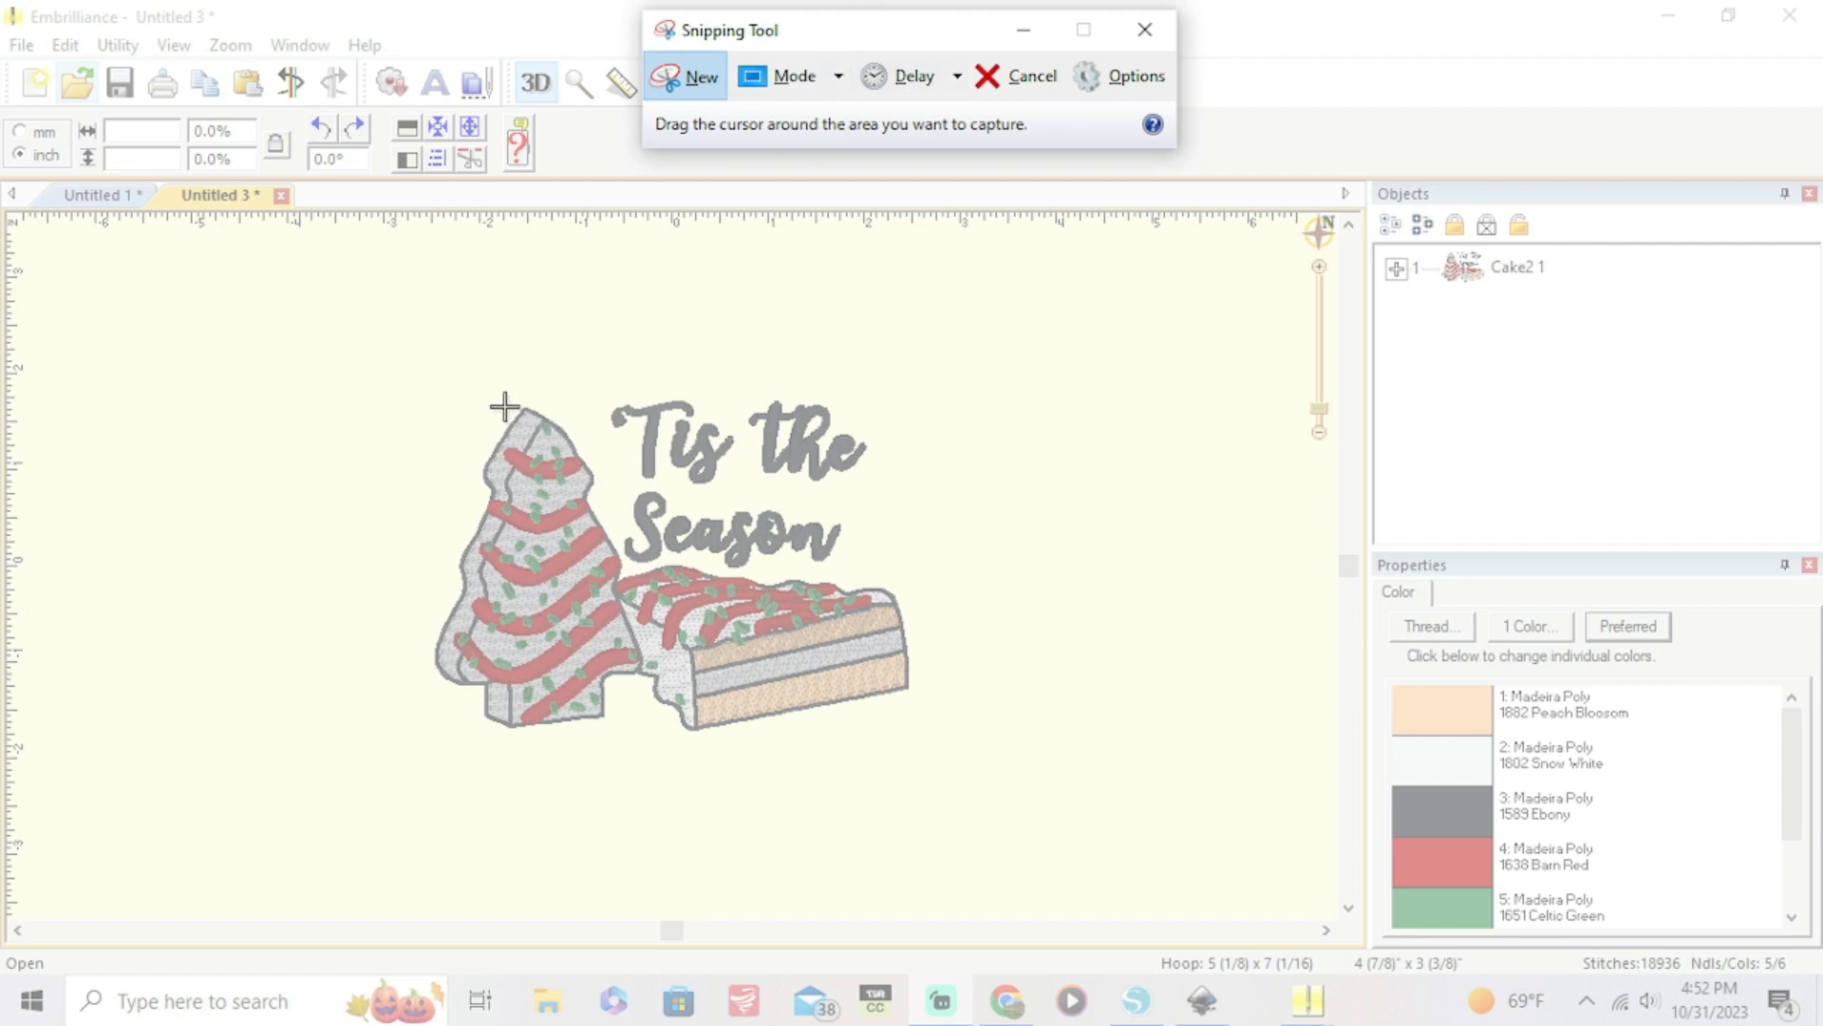
mouse_move(460, 382)
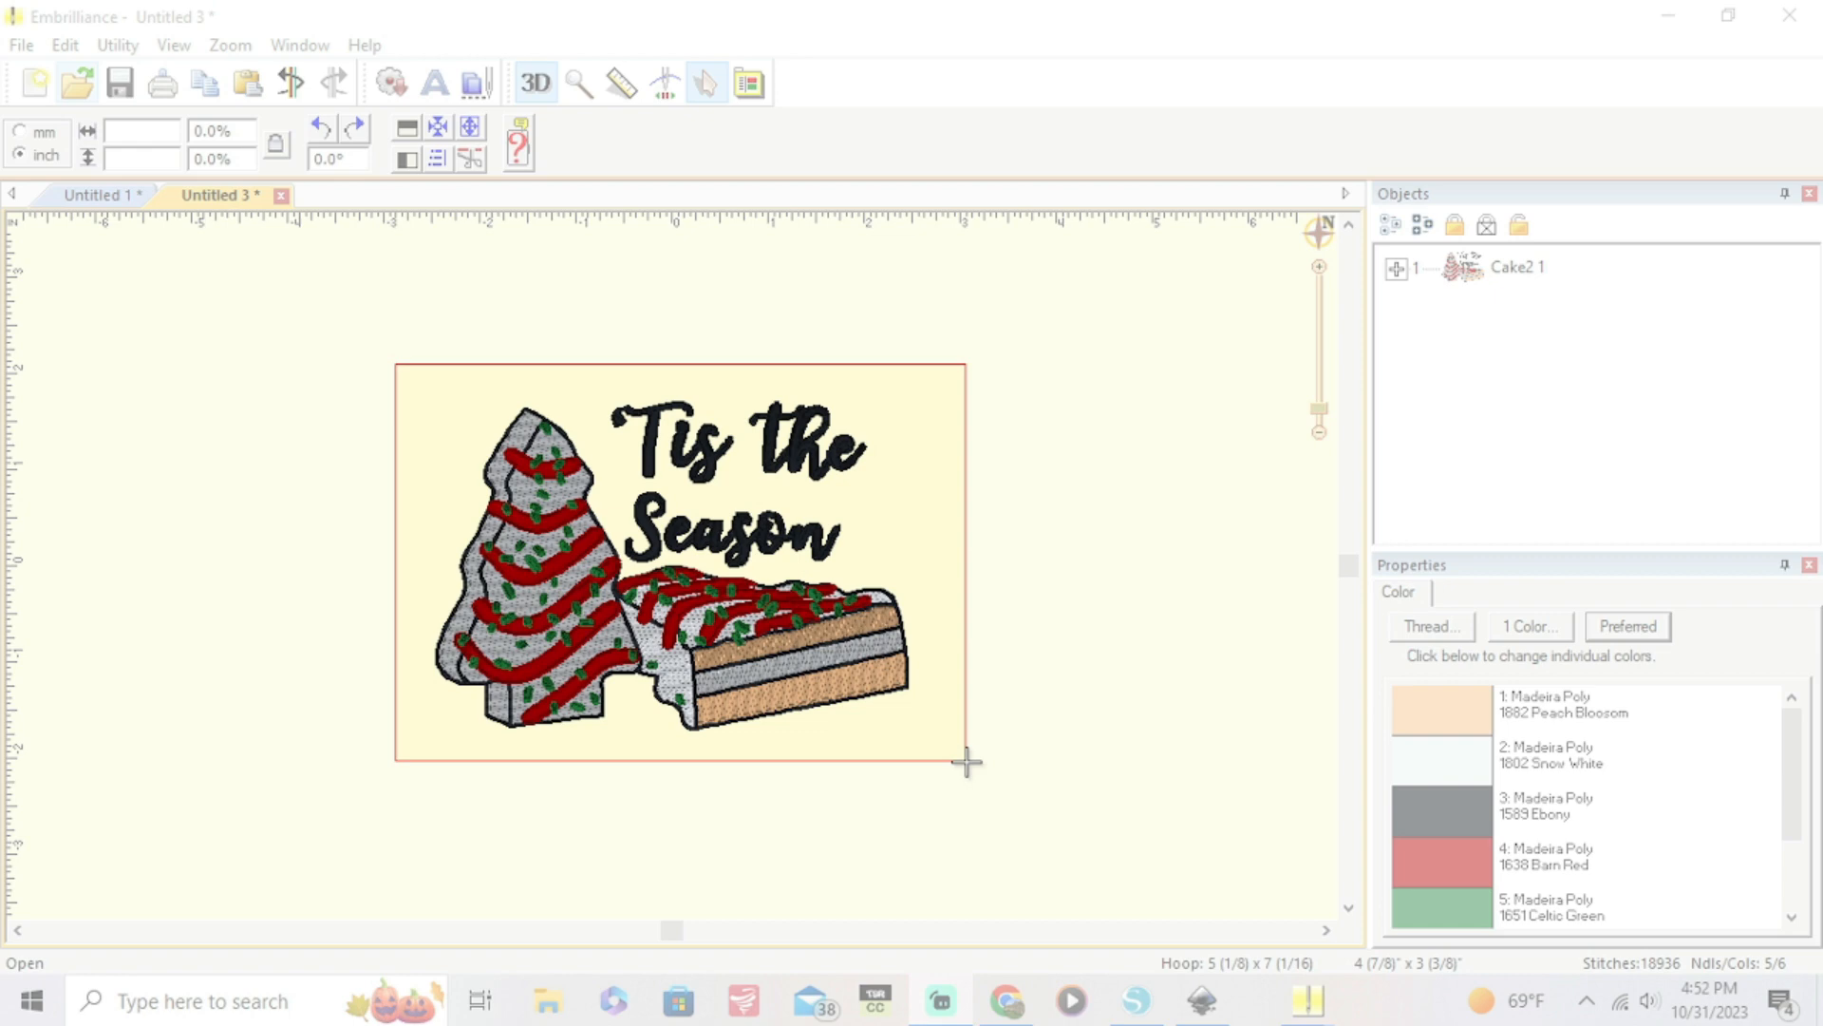
click(1330, 1001)
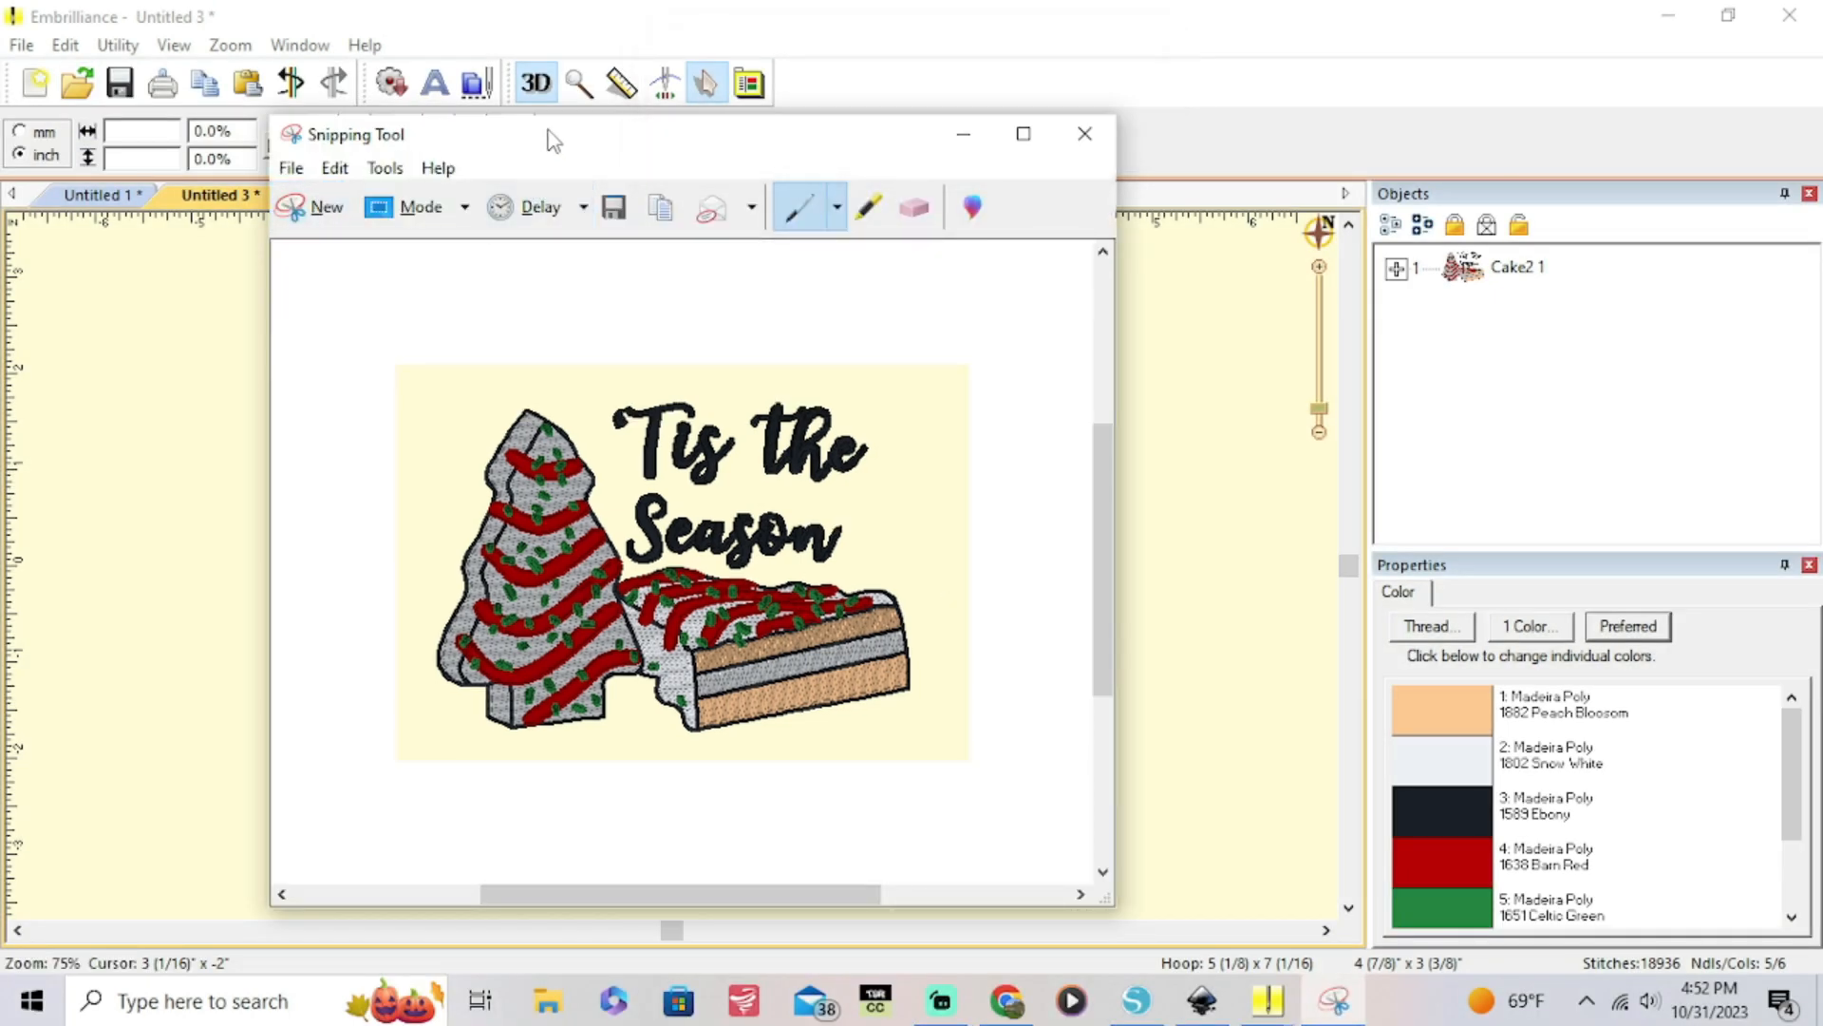
click(1084, 133)
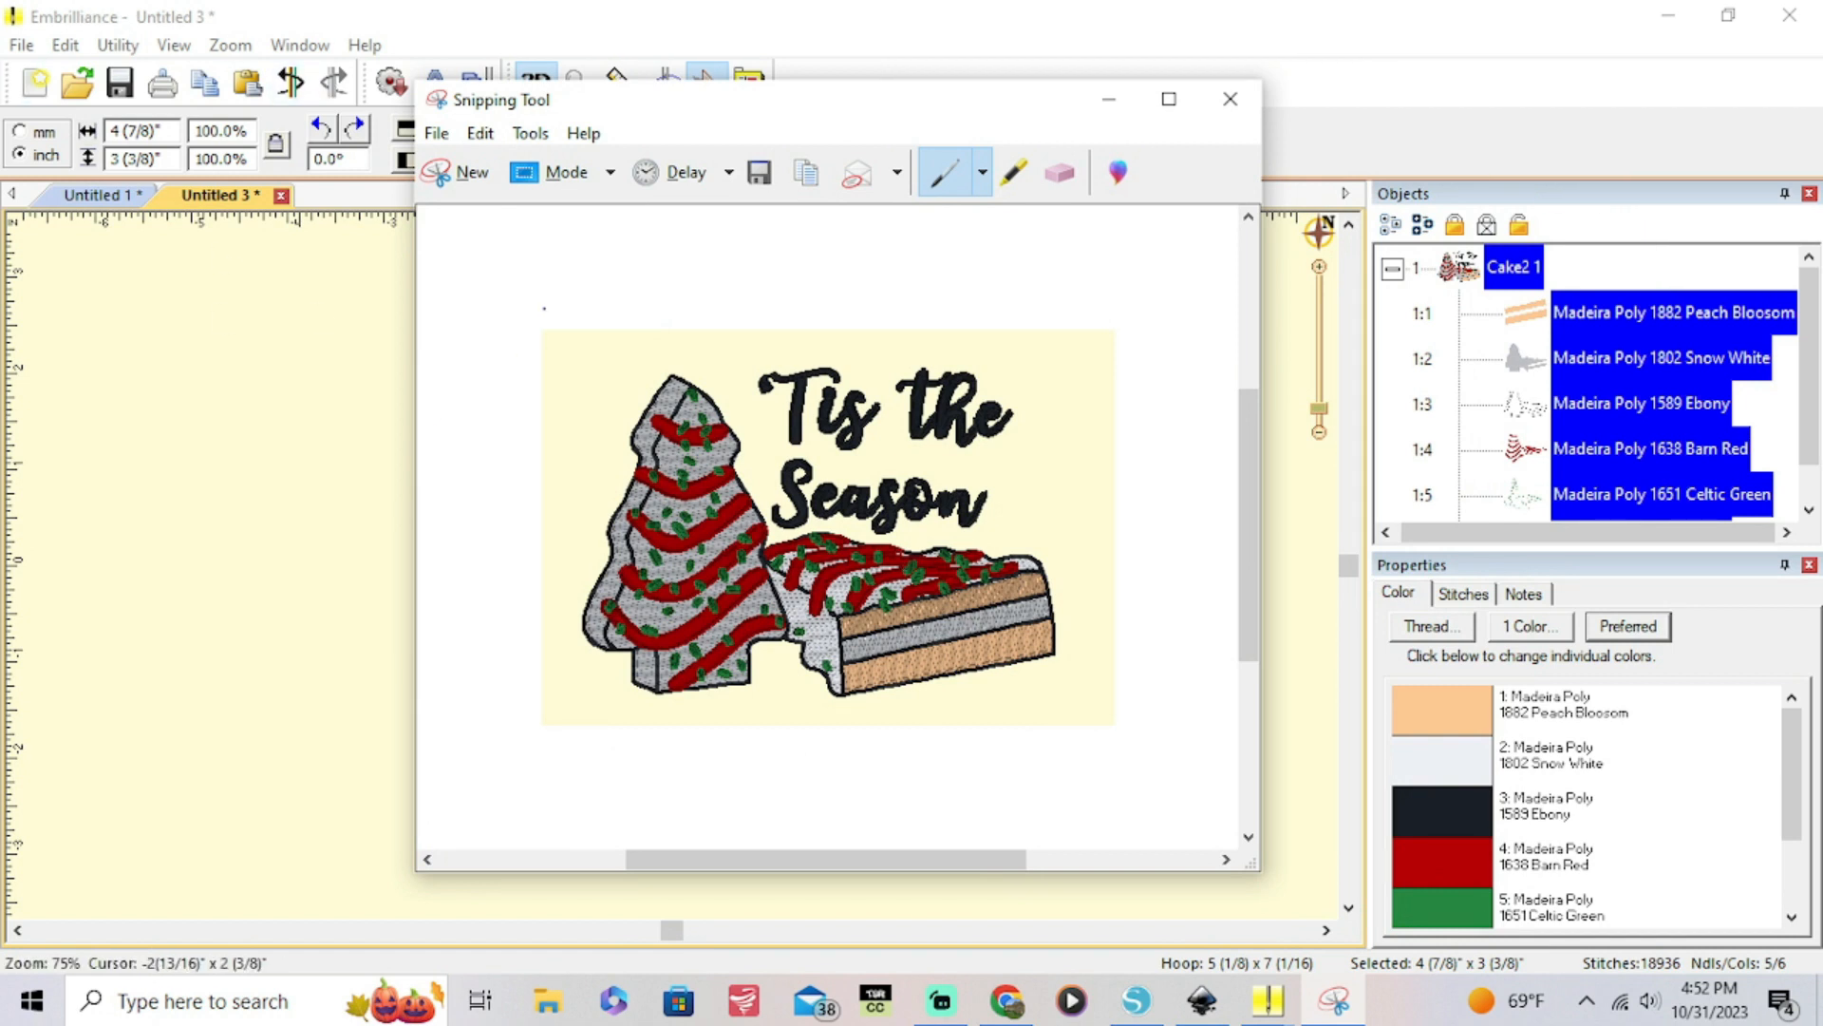
Save the cake capture as a PNG named 'snackca...' in the Saved Pictures folder
click(437, 133)
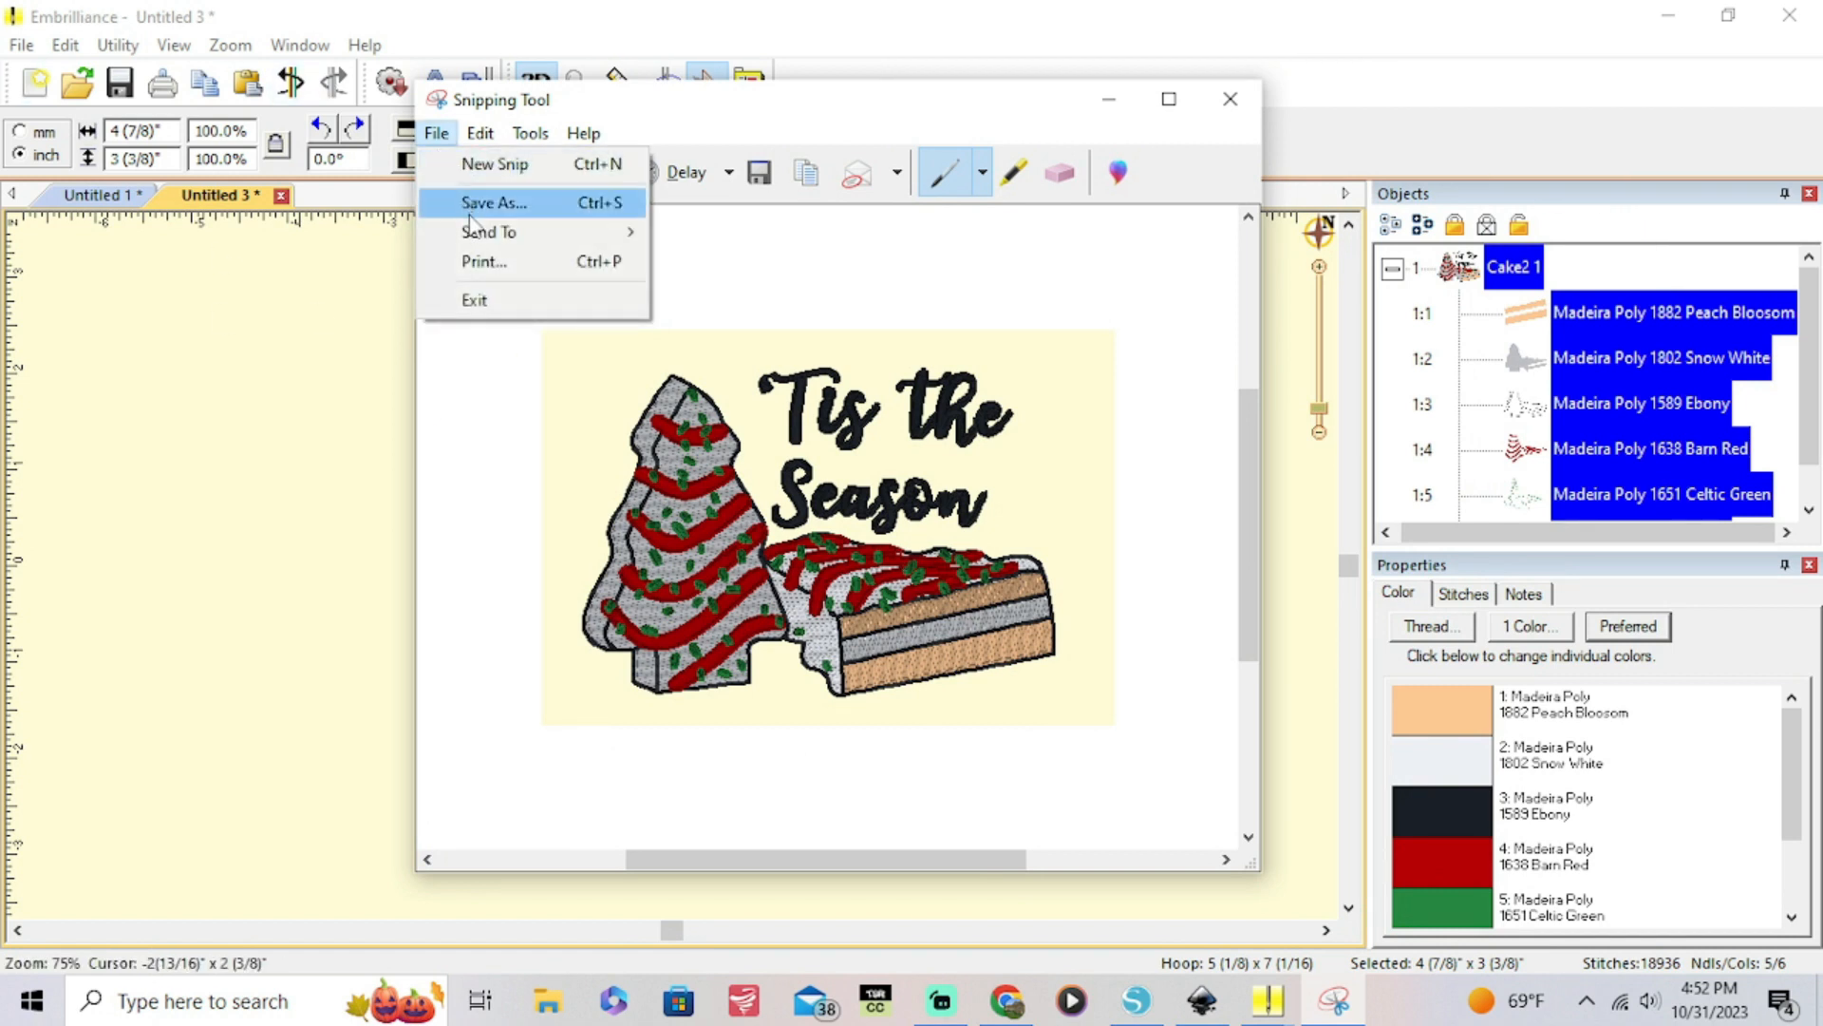
click(494, 203)
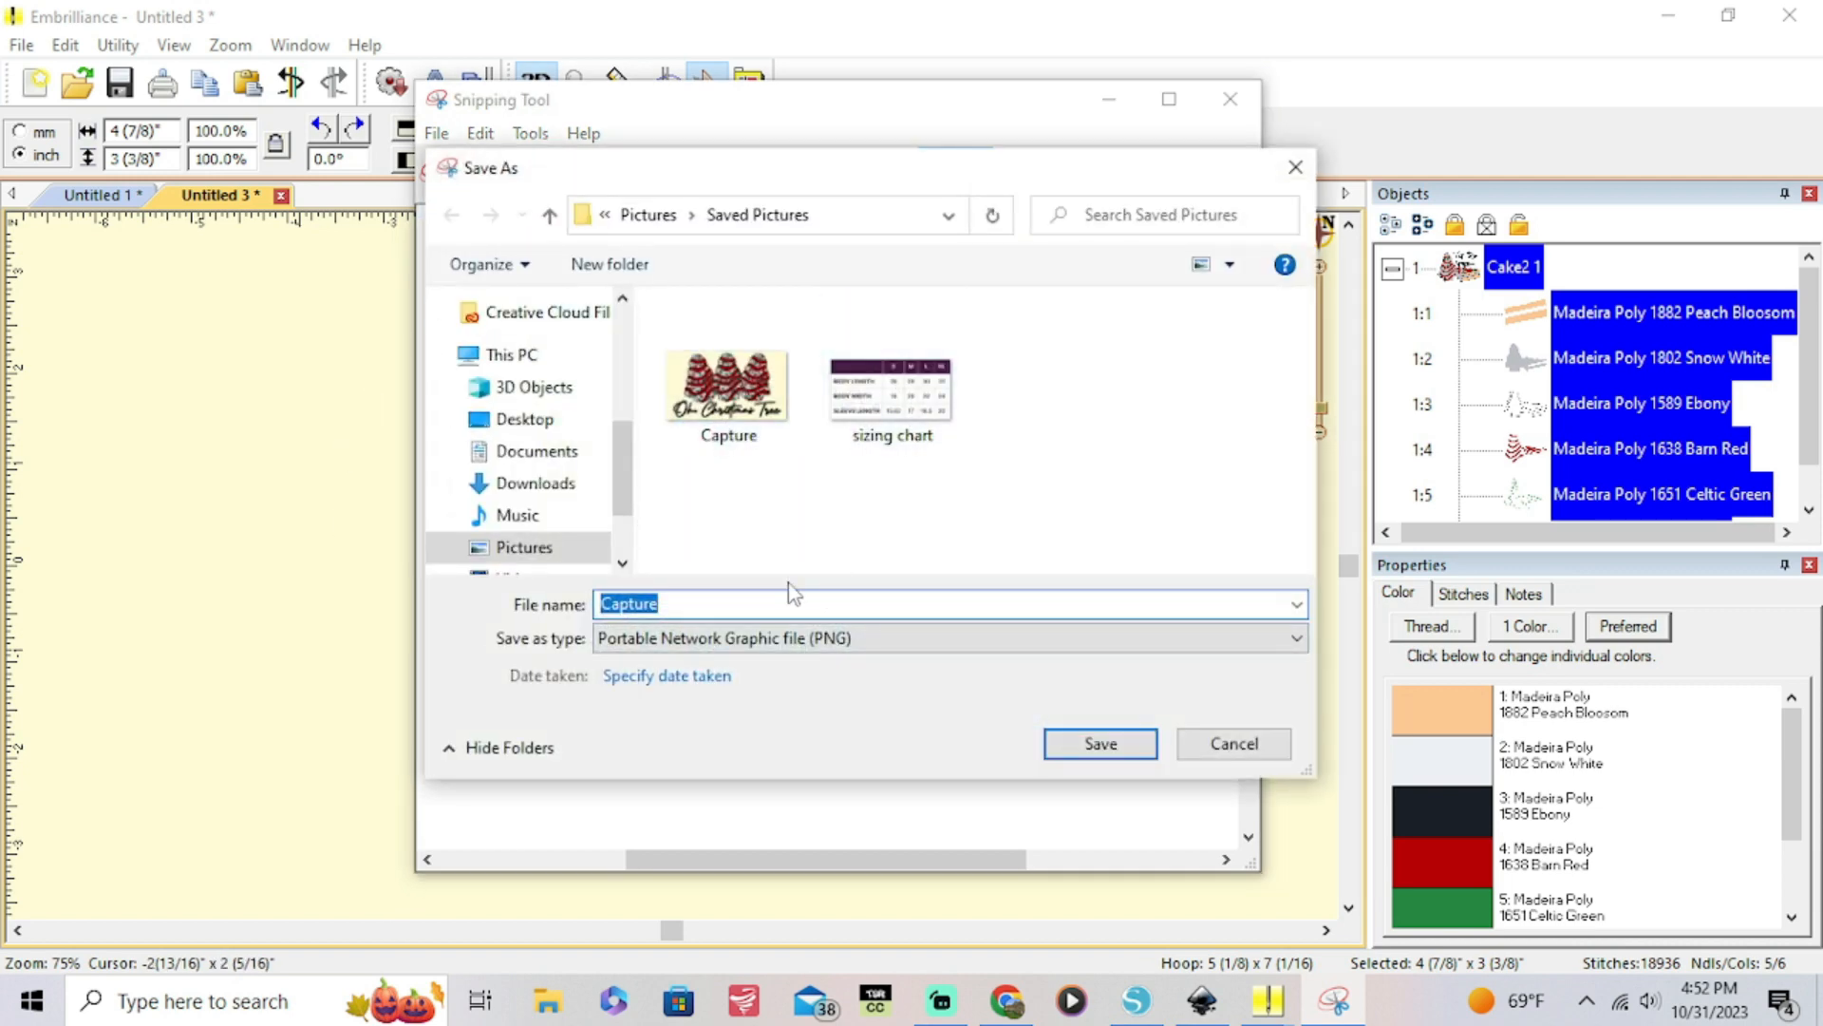
mouse_move(780, 587)
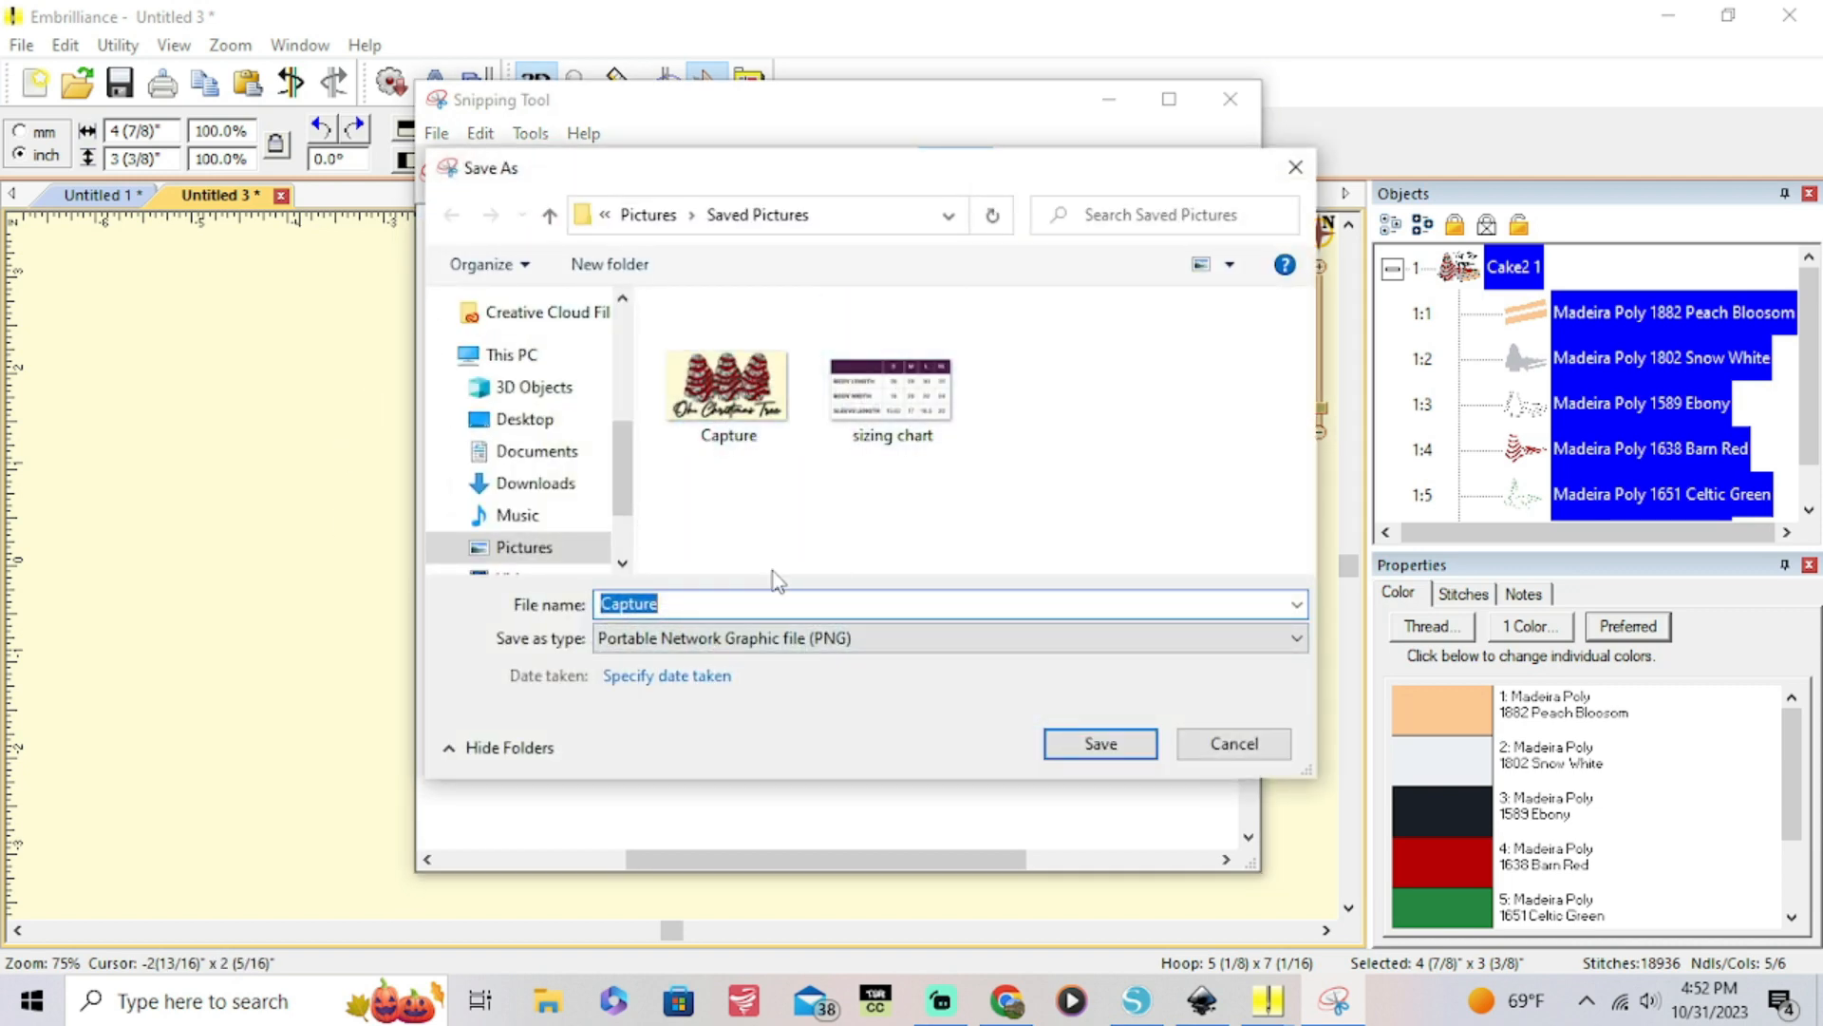
text(snackca)
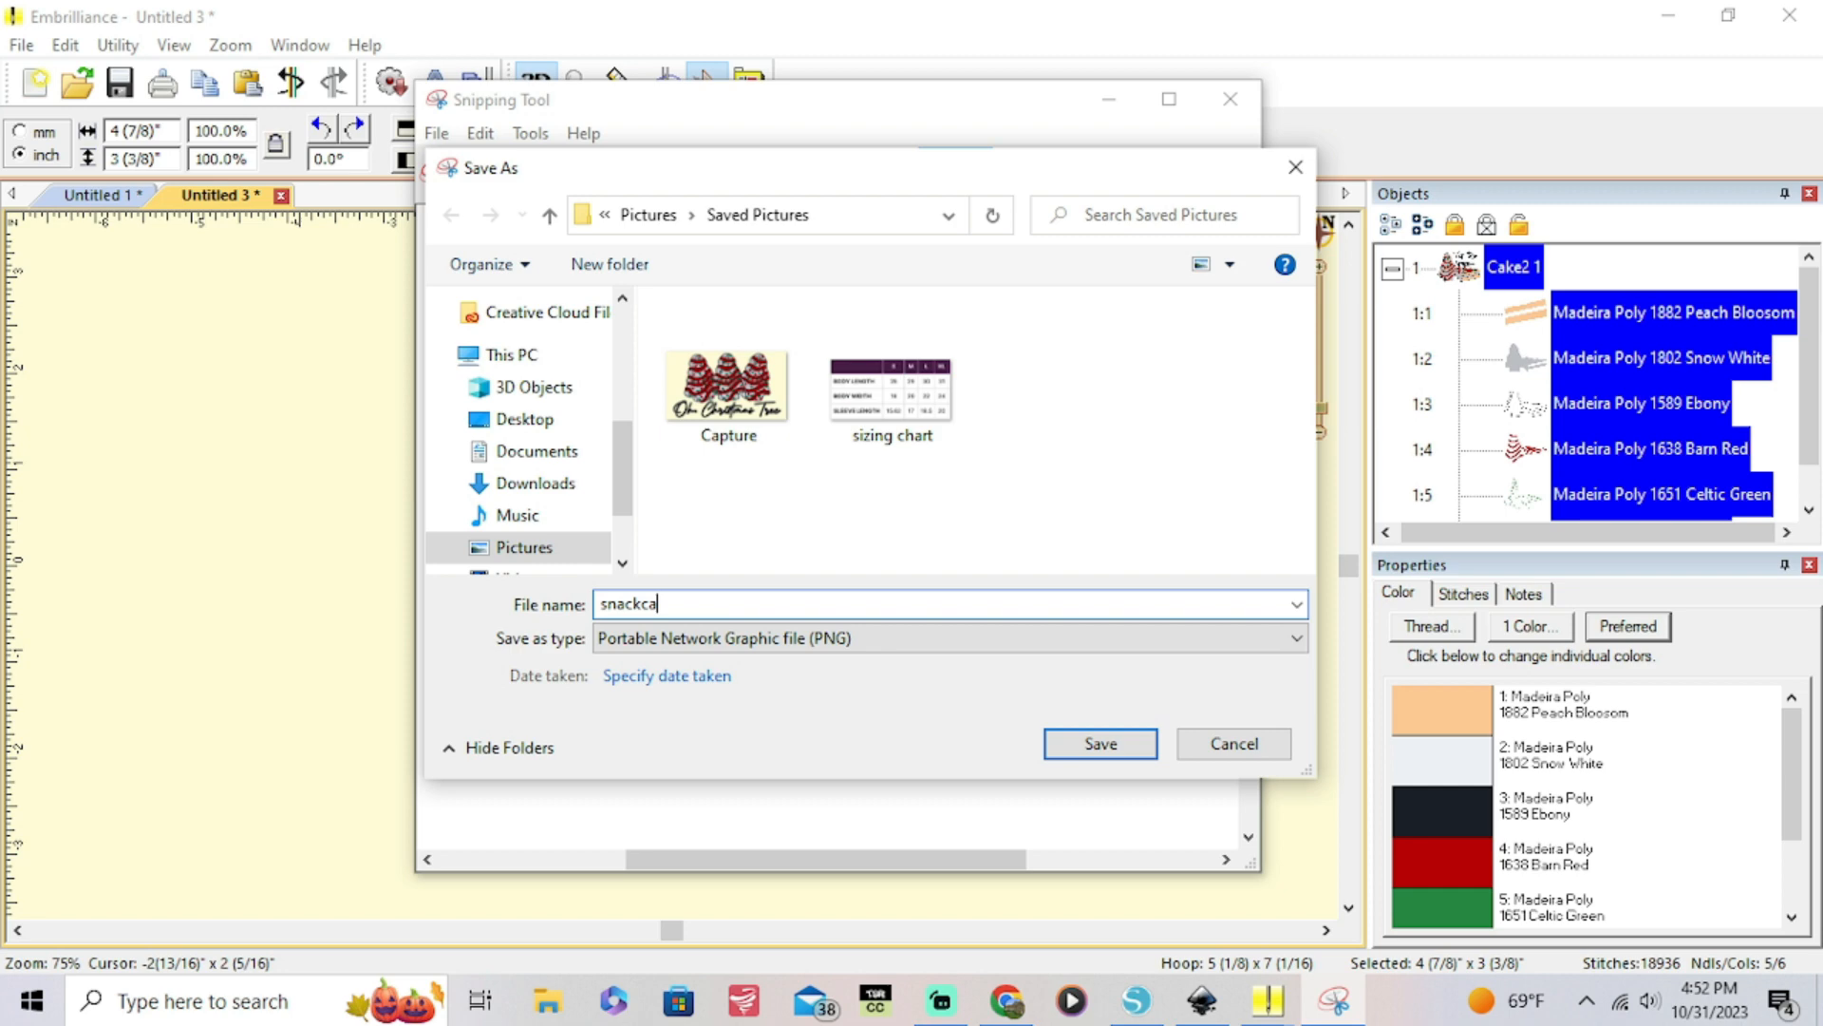
click(1098, 743)
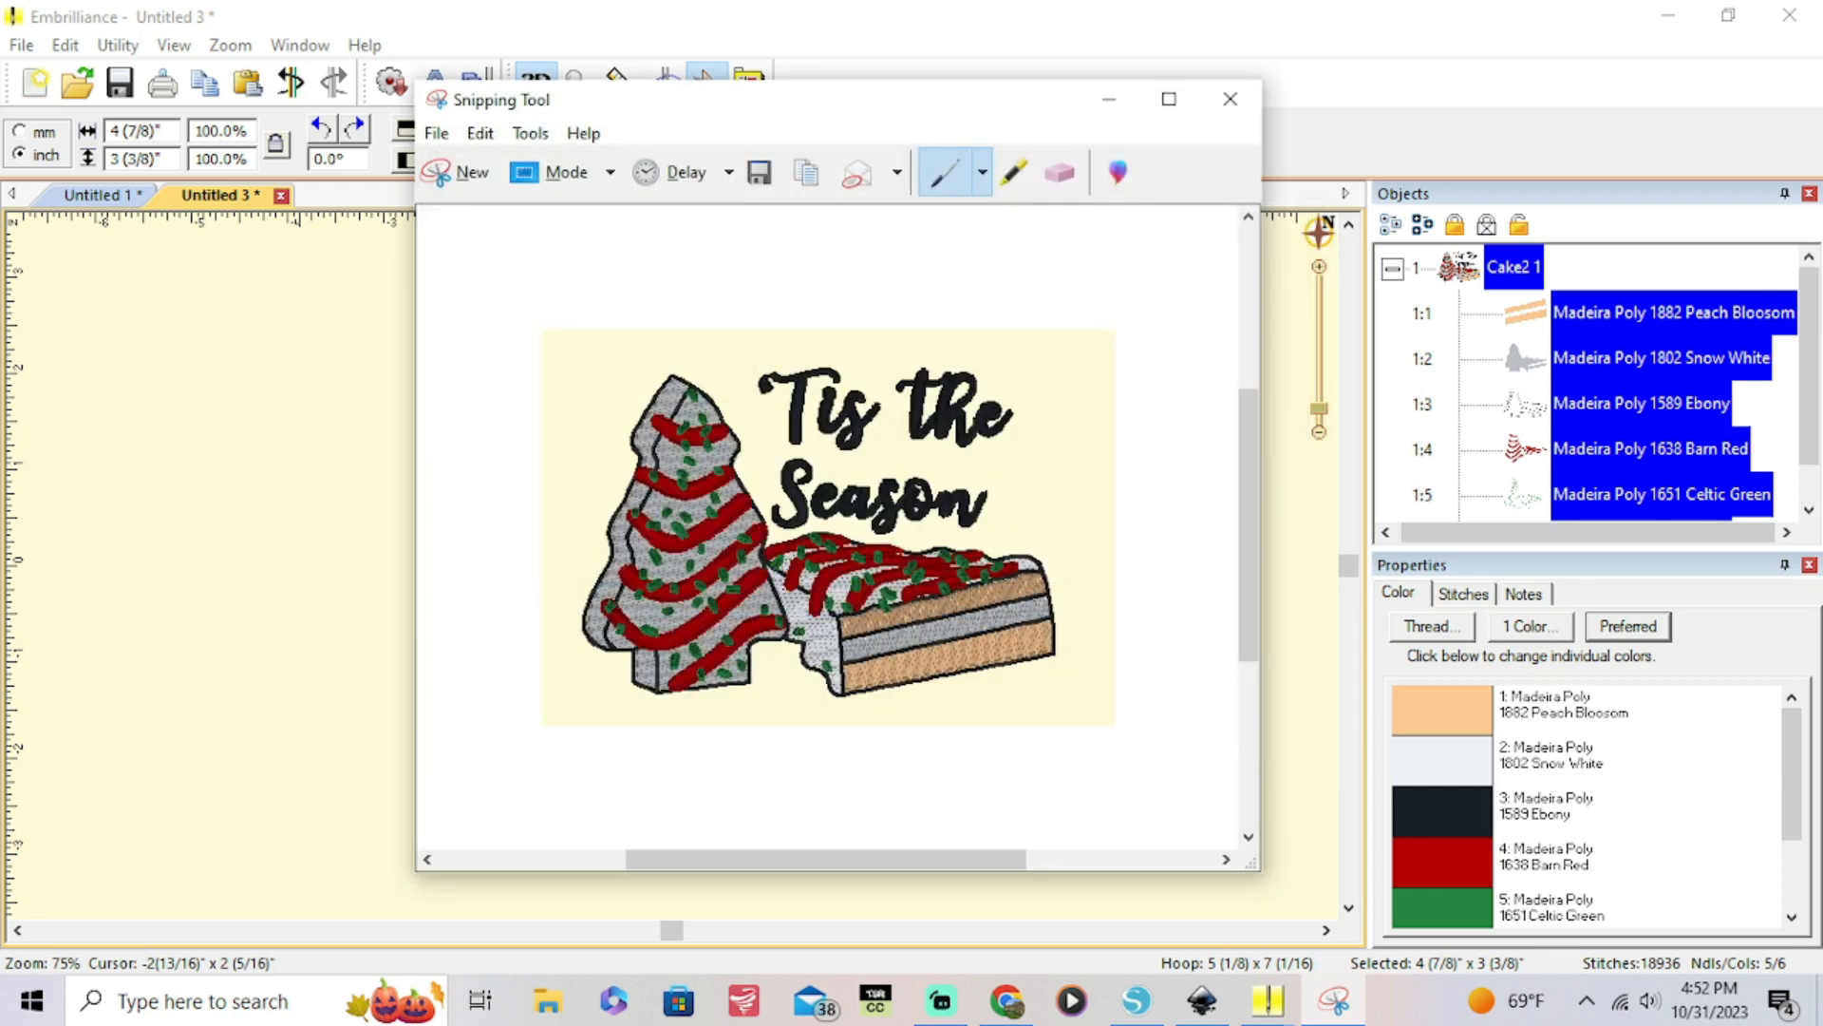
mouse_move(1004, 1001)
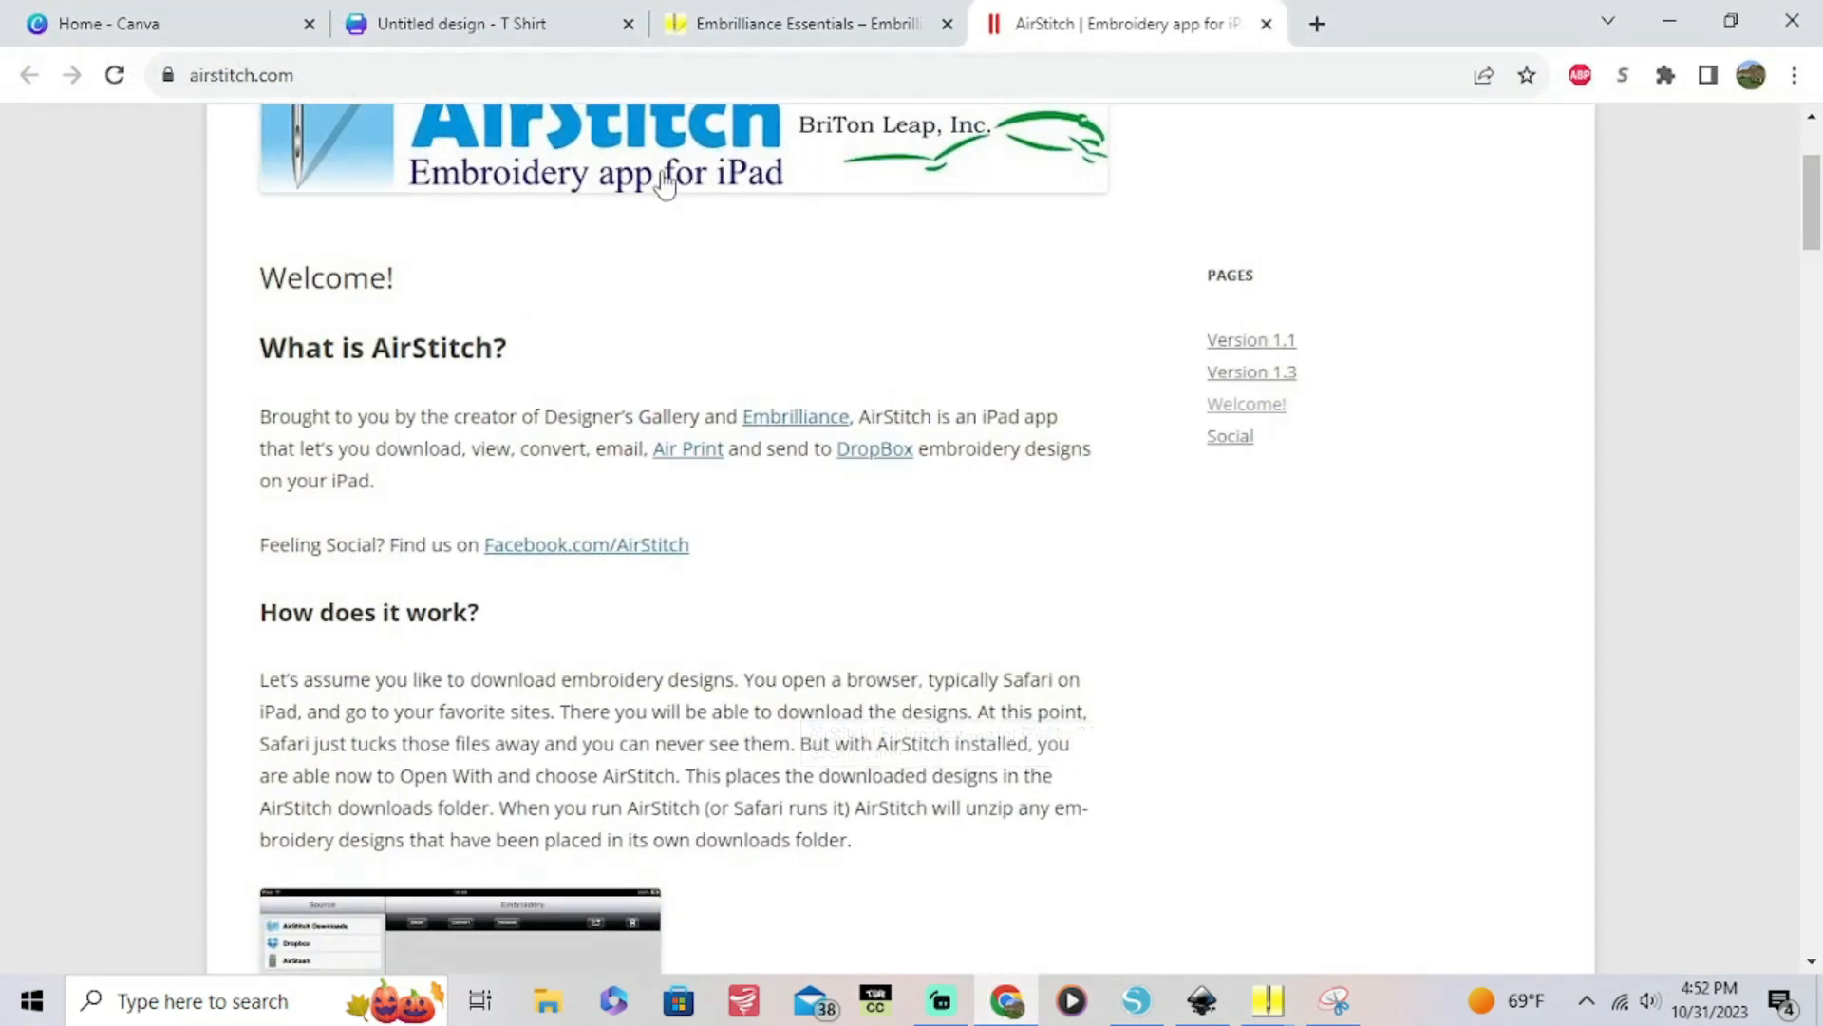
Add a new blank Chrome tab next to the Canva T Shirt, Embrilliance and AirStitch tabs
click(1315, 23)
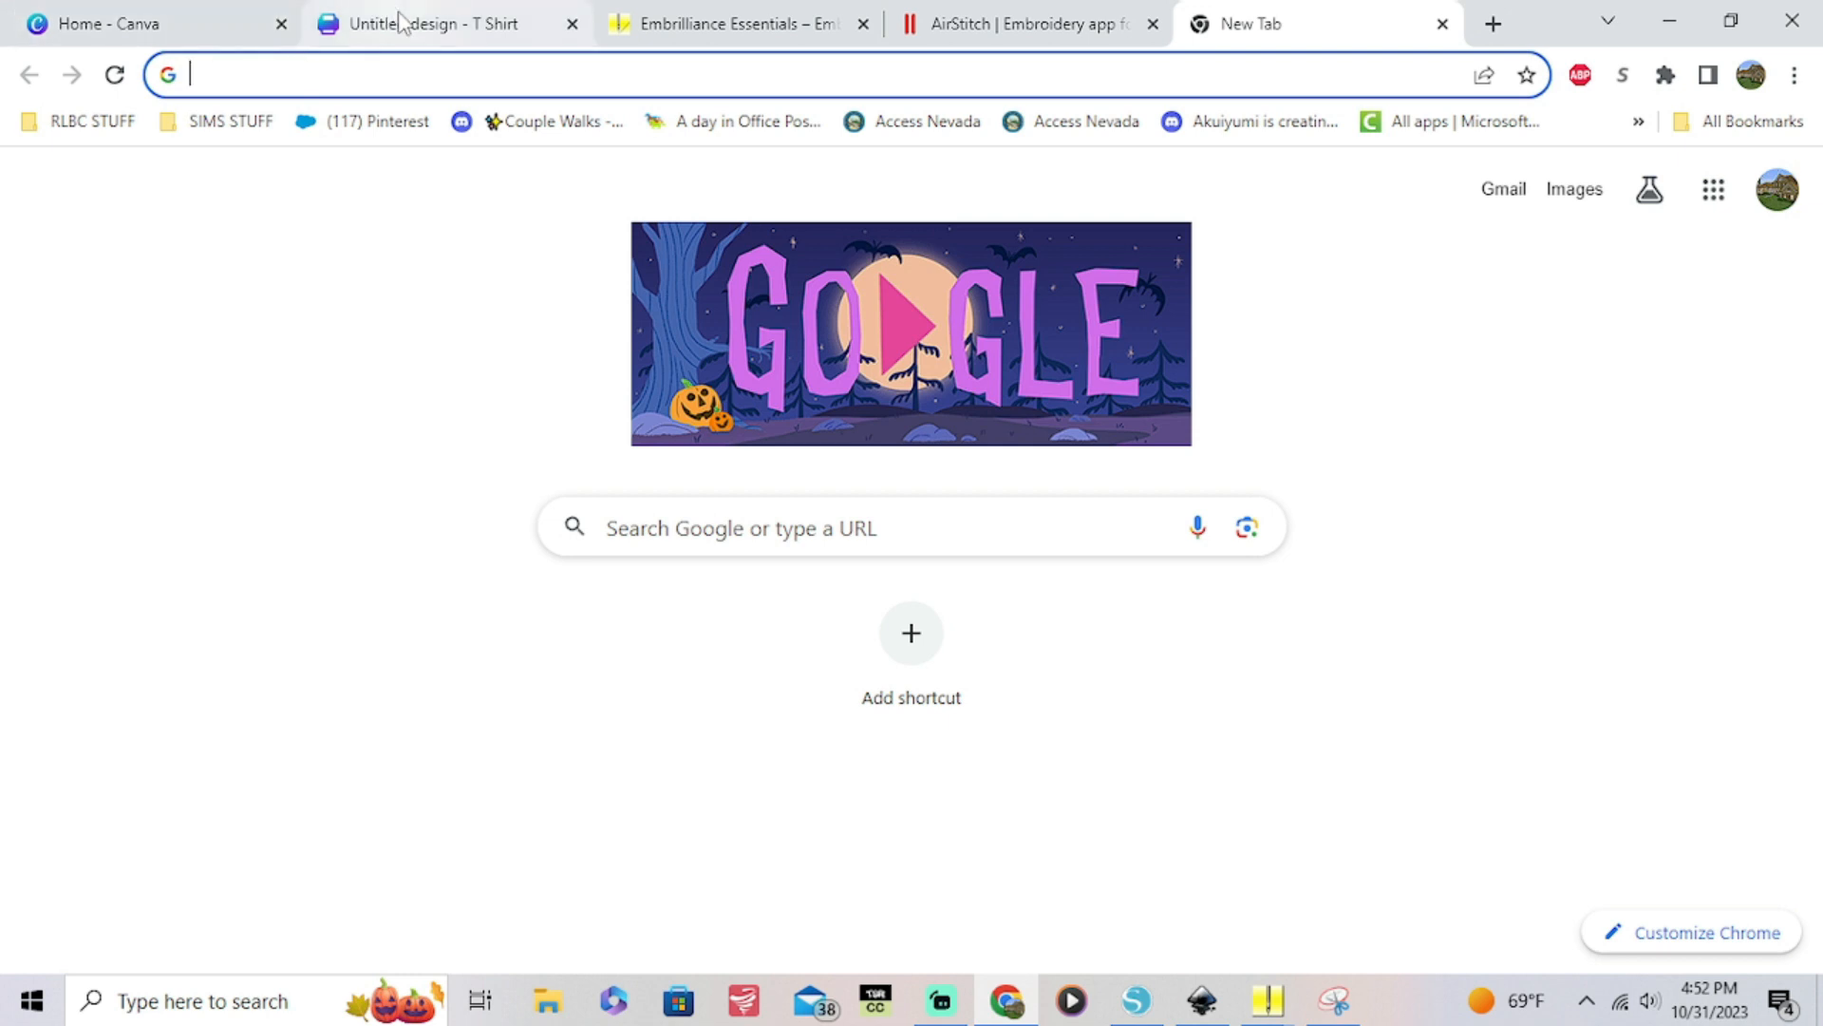
click(431, 23)
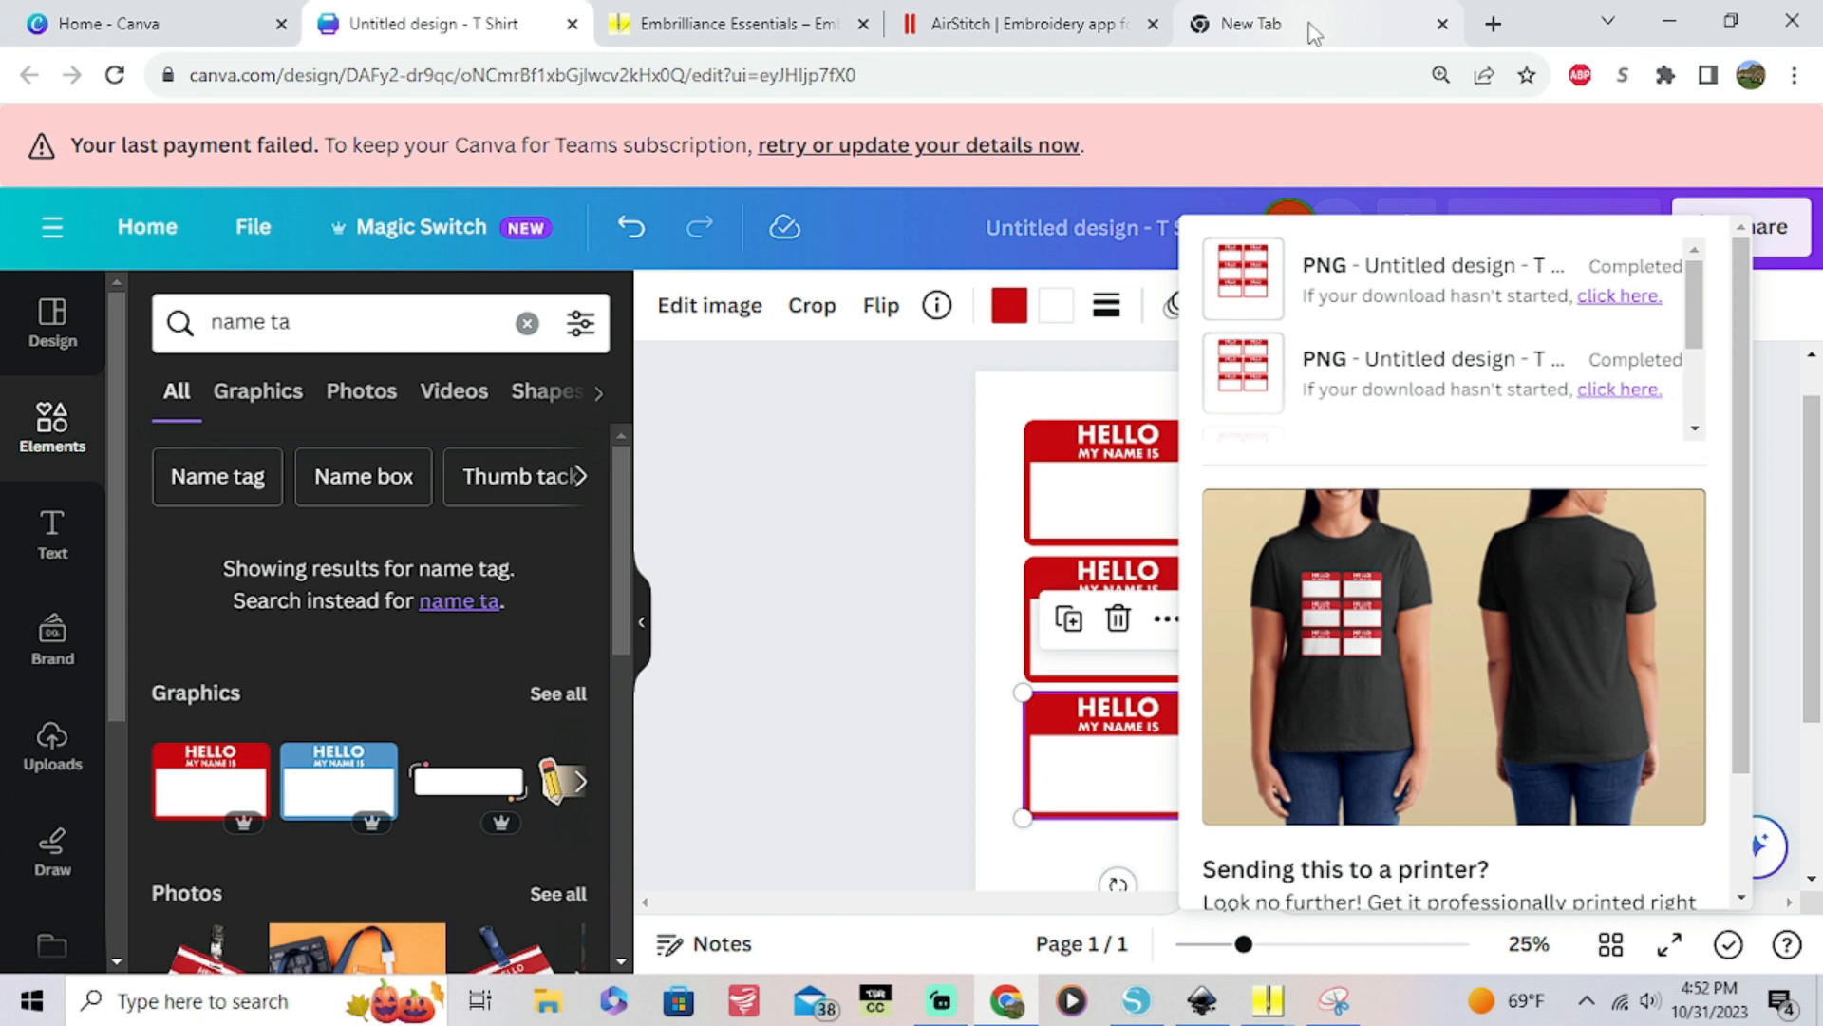
click(1250, 23)
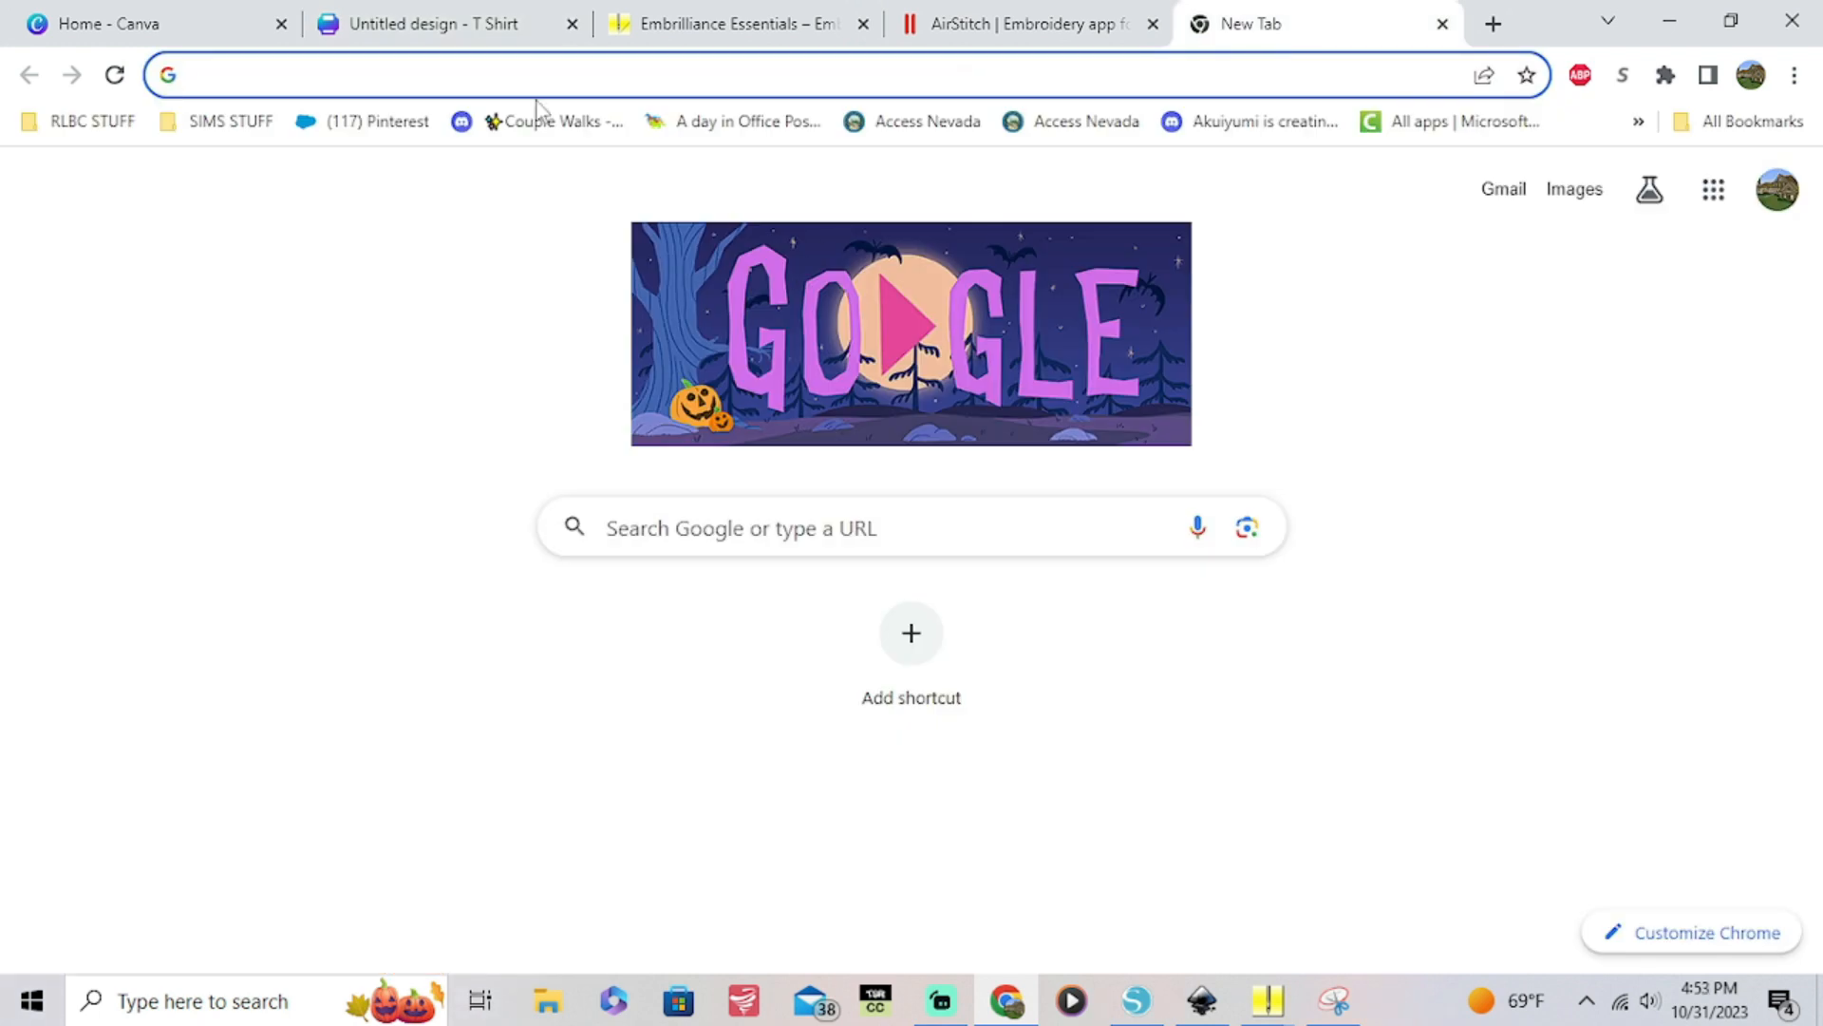
Go to remove.bg via 'remove bg' and start uploading an image from Saved Pictures
text(remove bg)
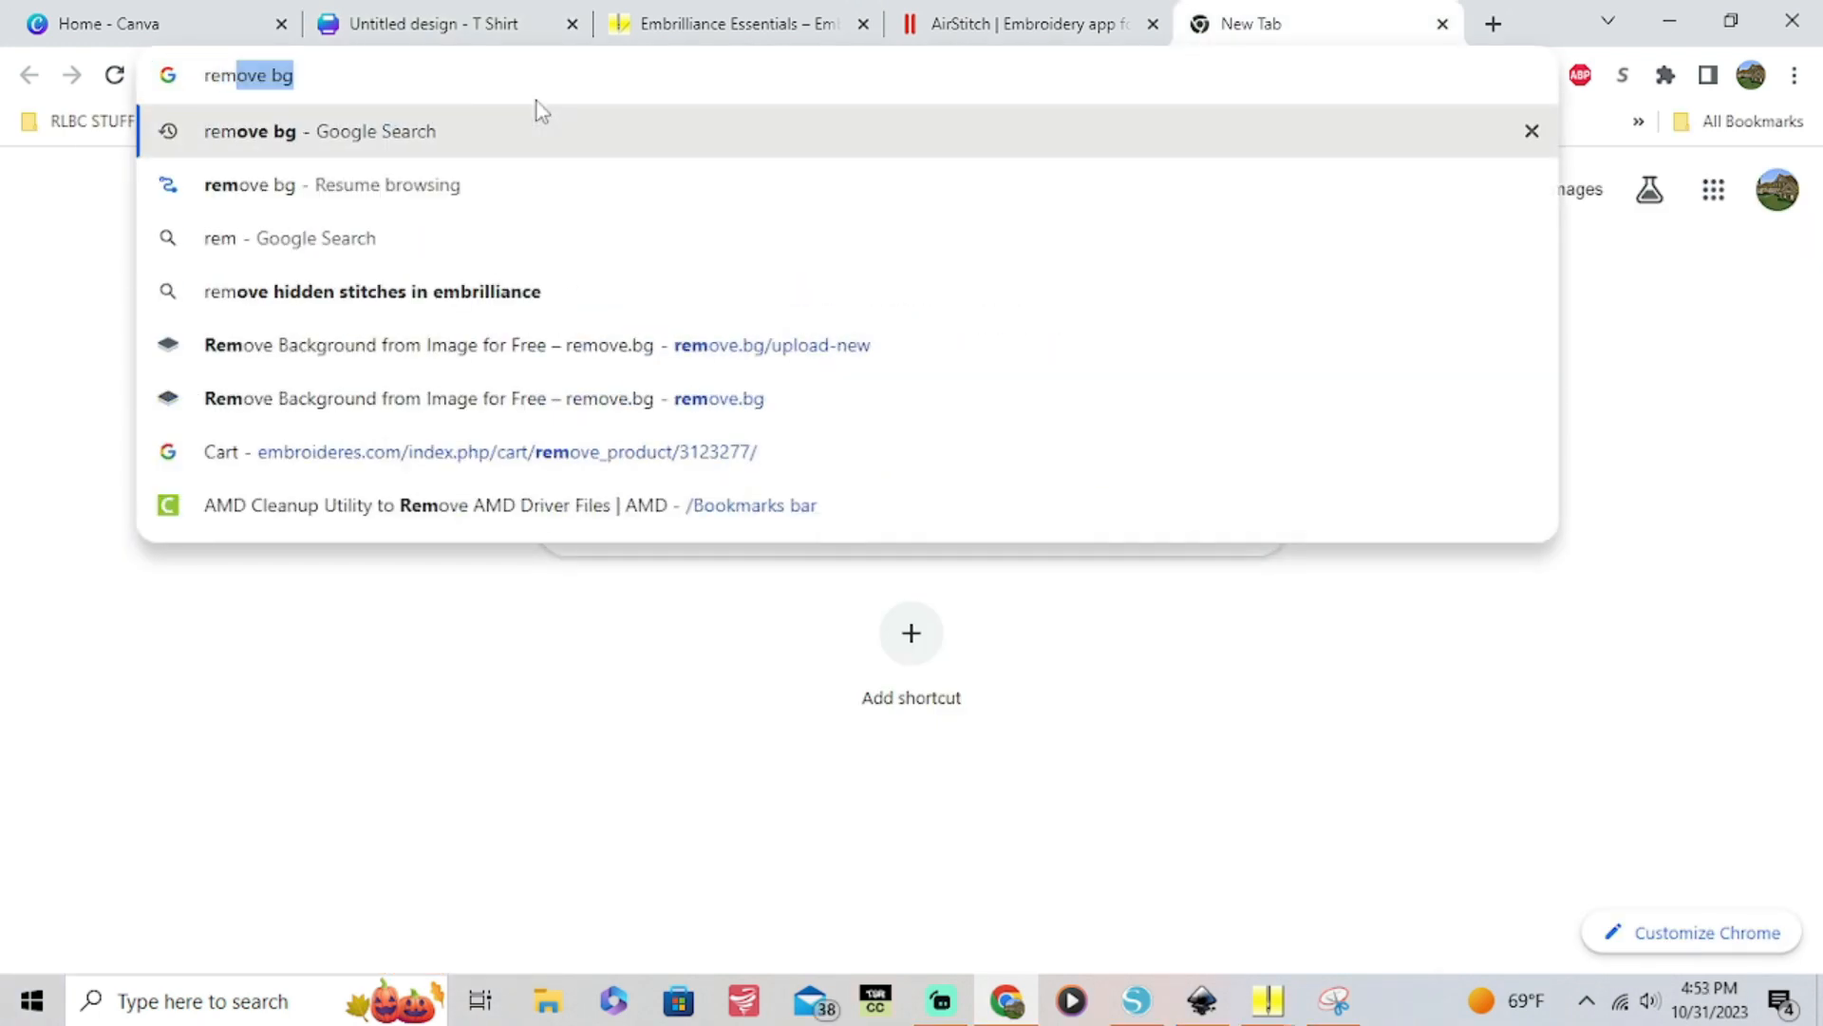
mouse_move(431, 131)
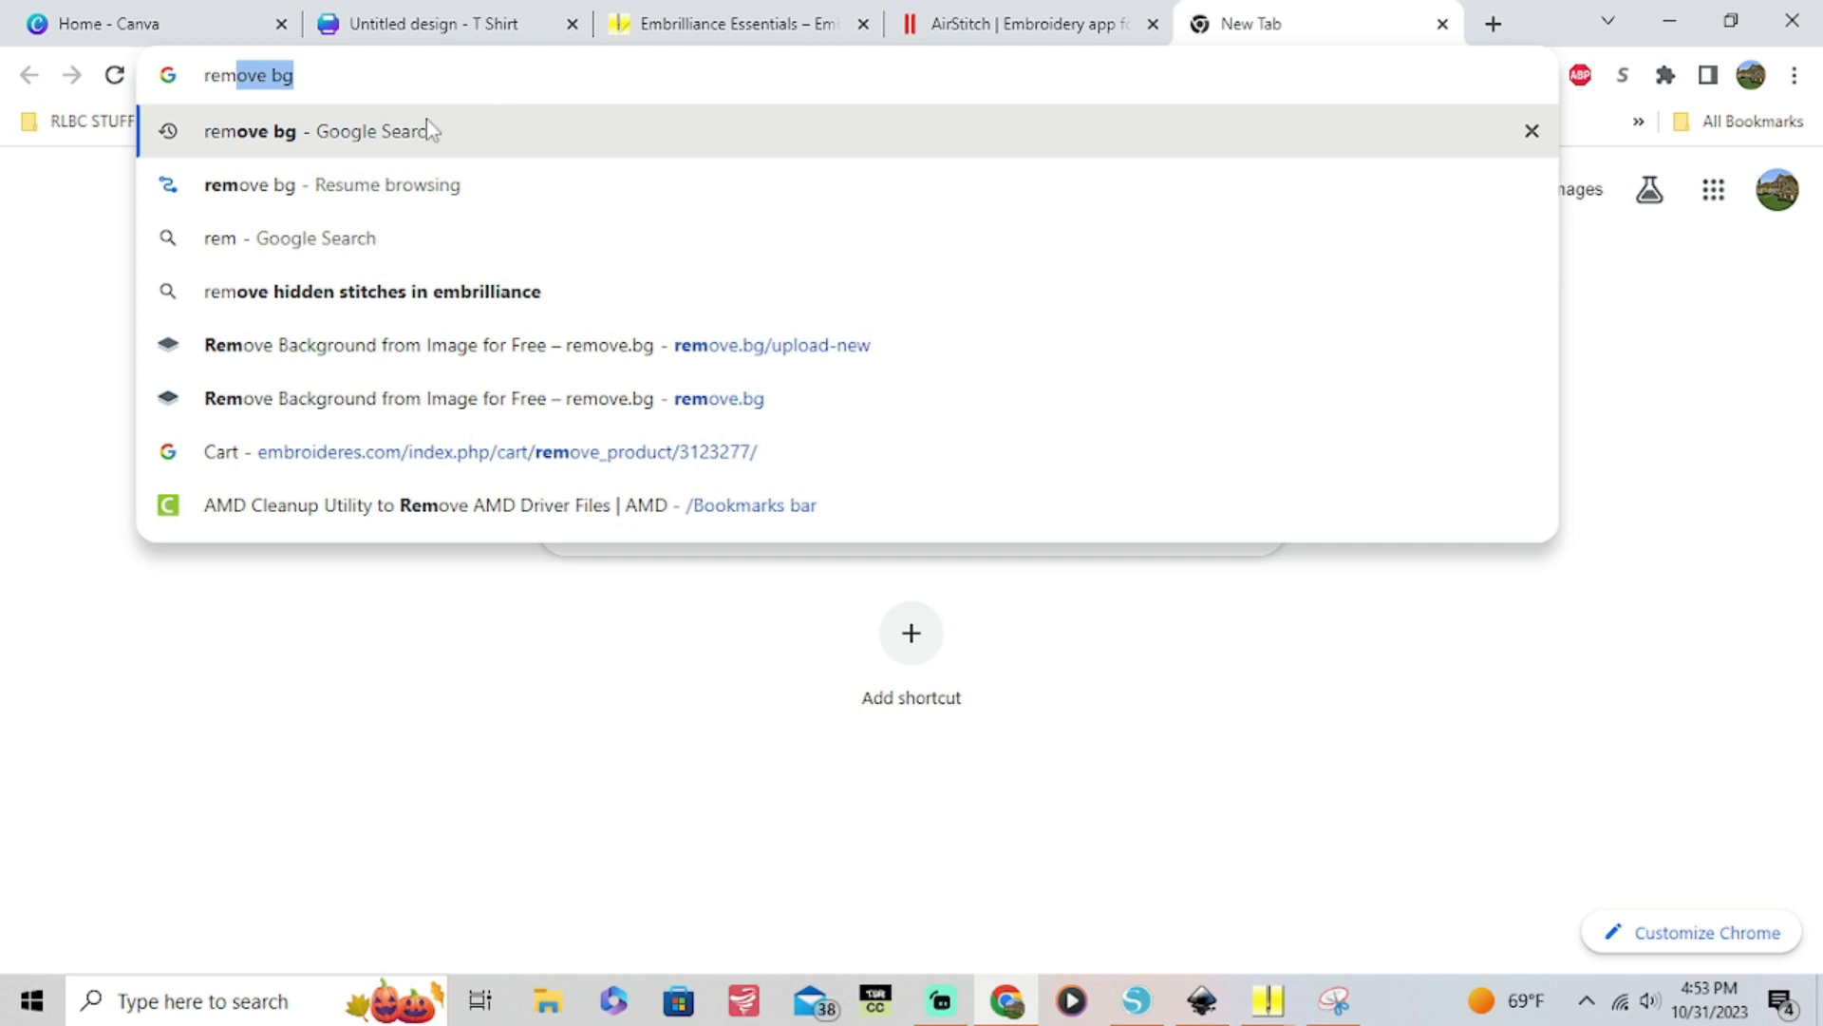
mouse_move(291, 344)
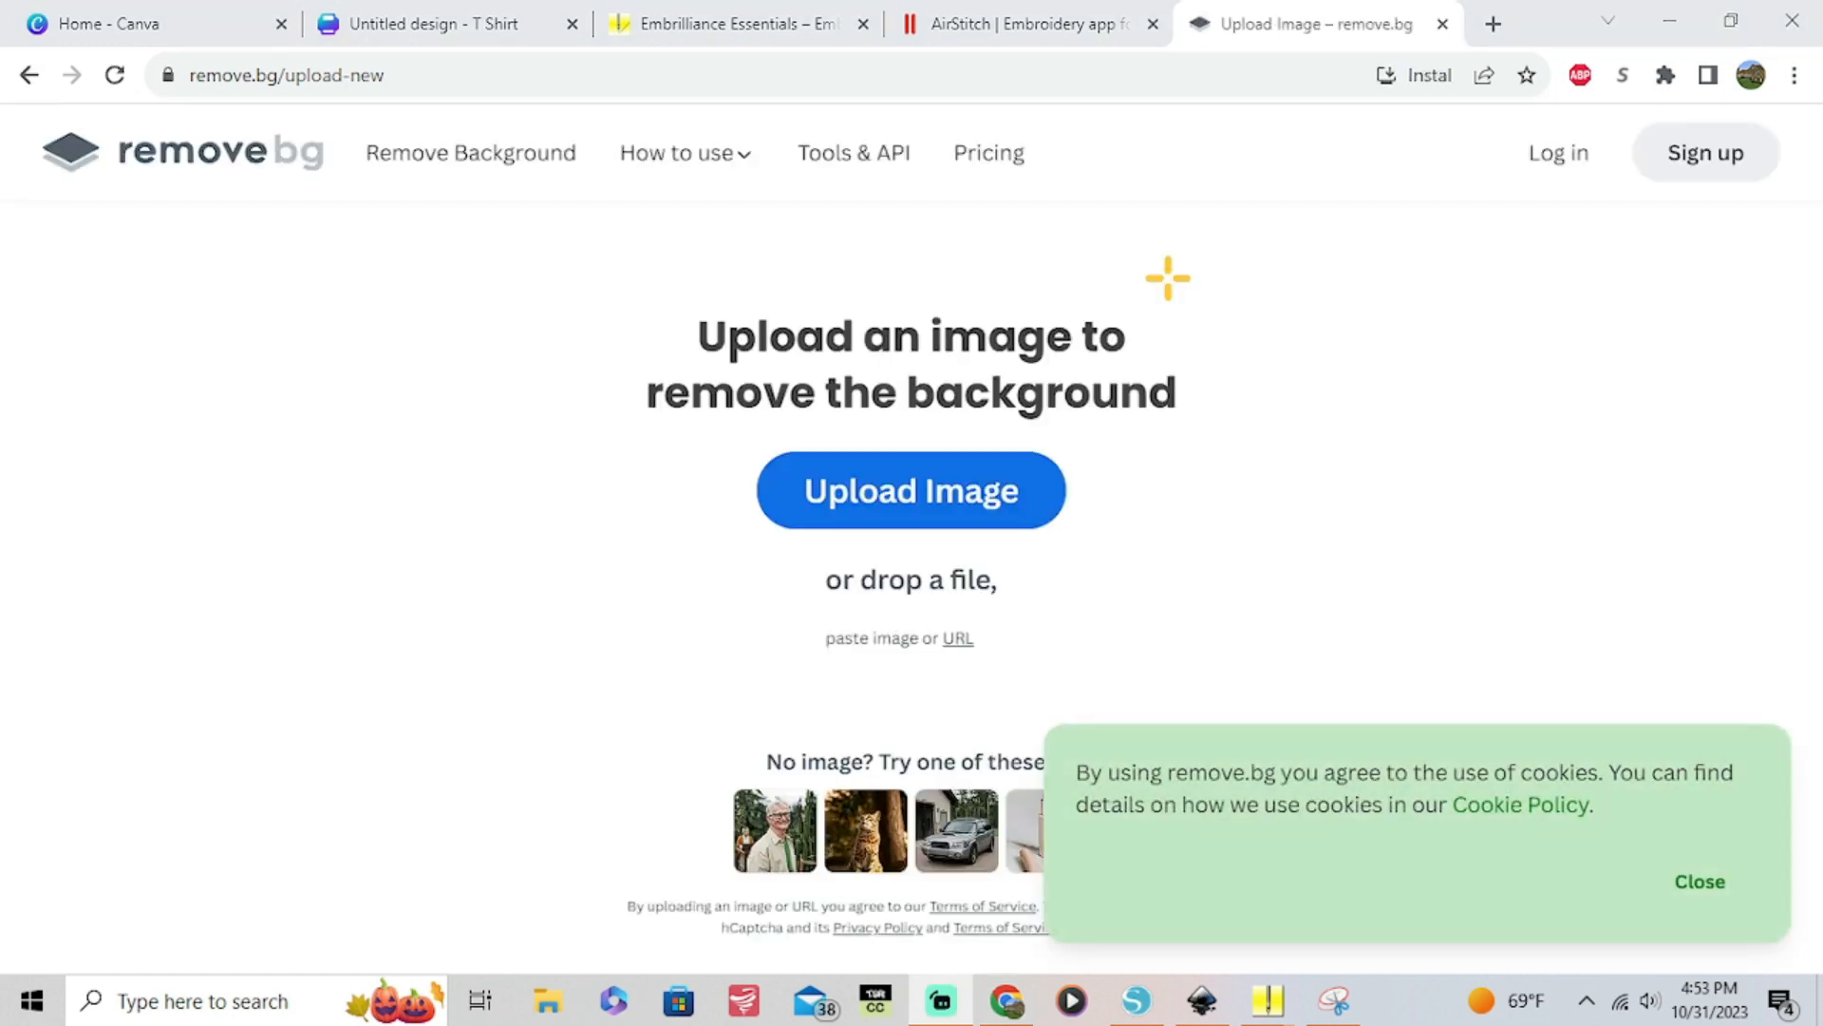
mouse_move(910, 490)
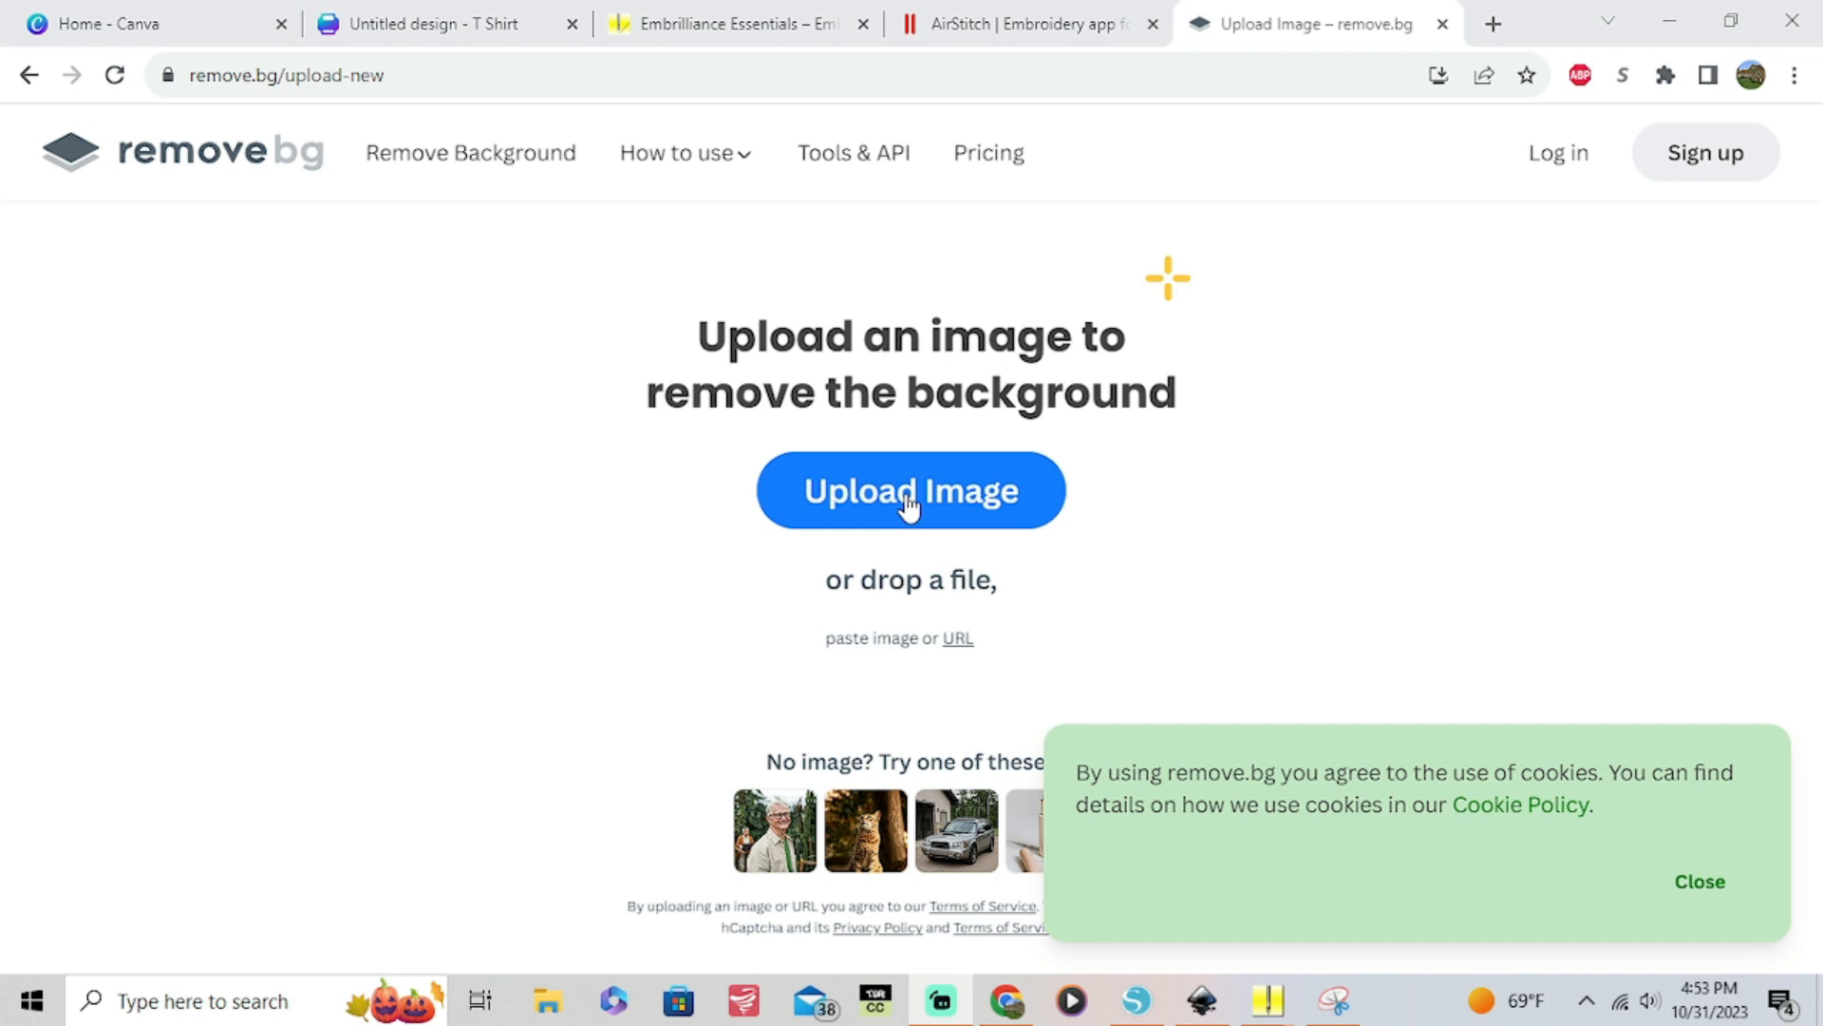
click(910, 491)
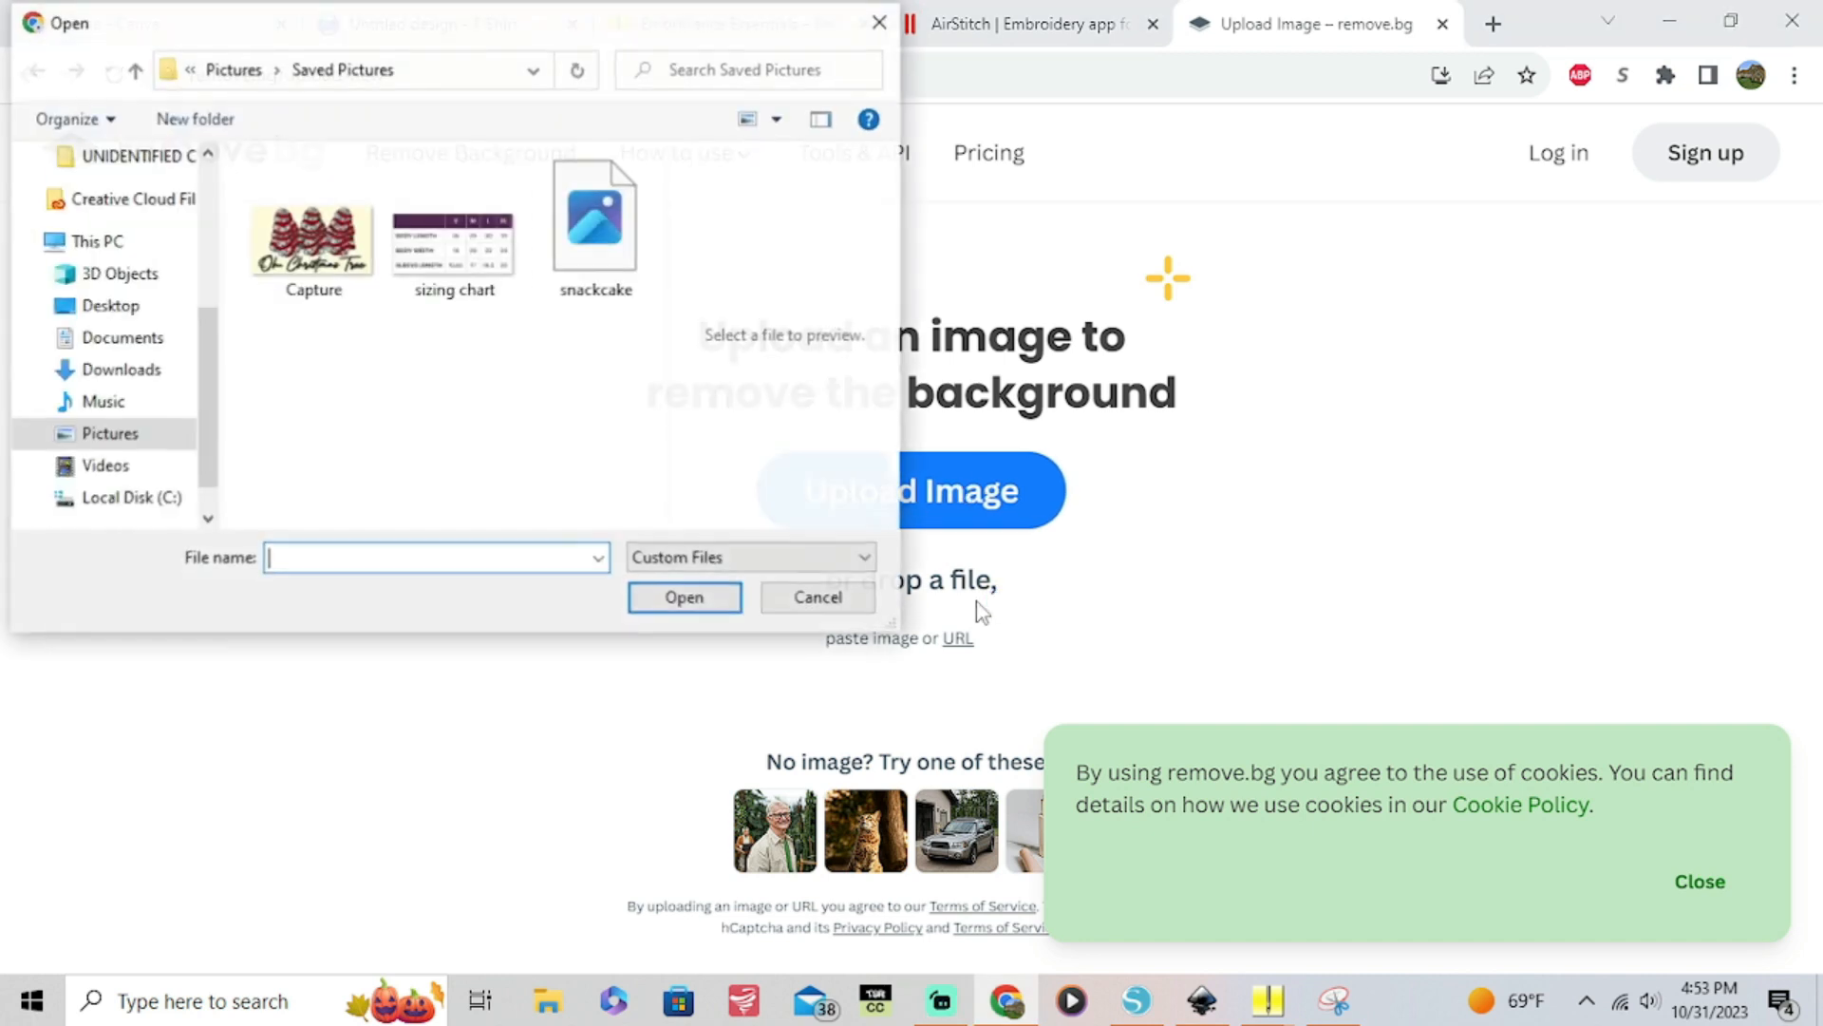
Upload snackcake to remove.bg, download the background-free PNG, and return to the Canva tab
click(594, 215)
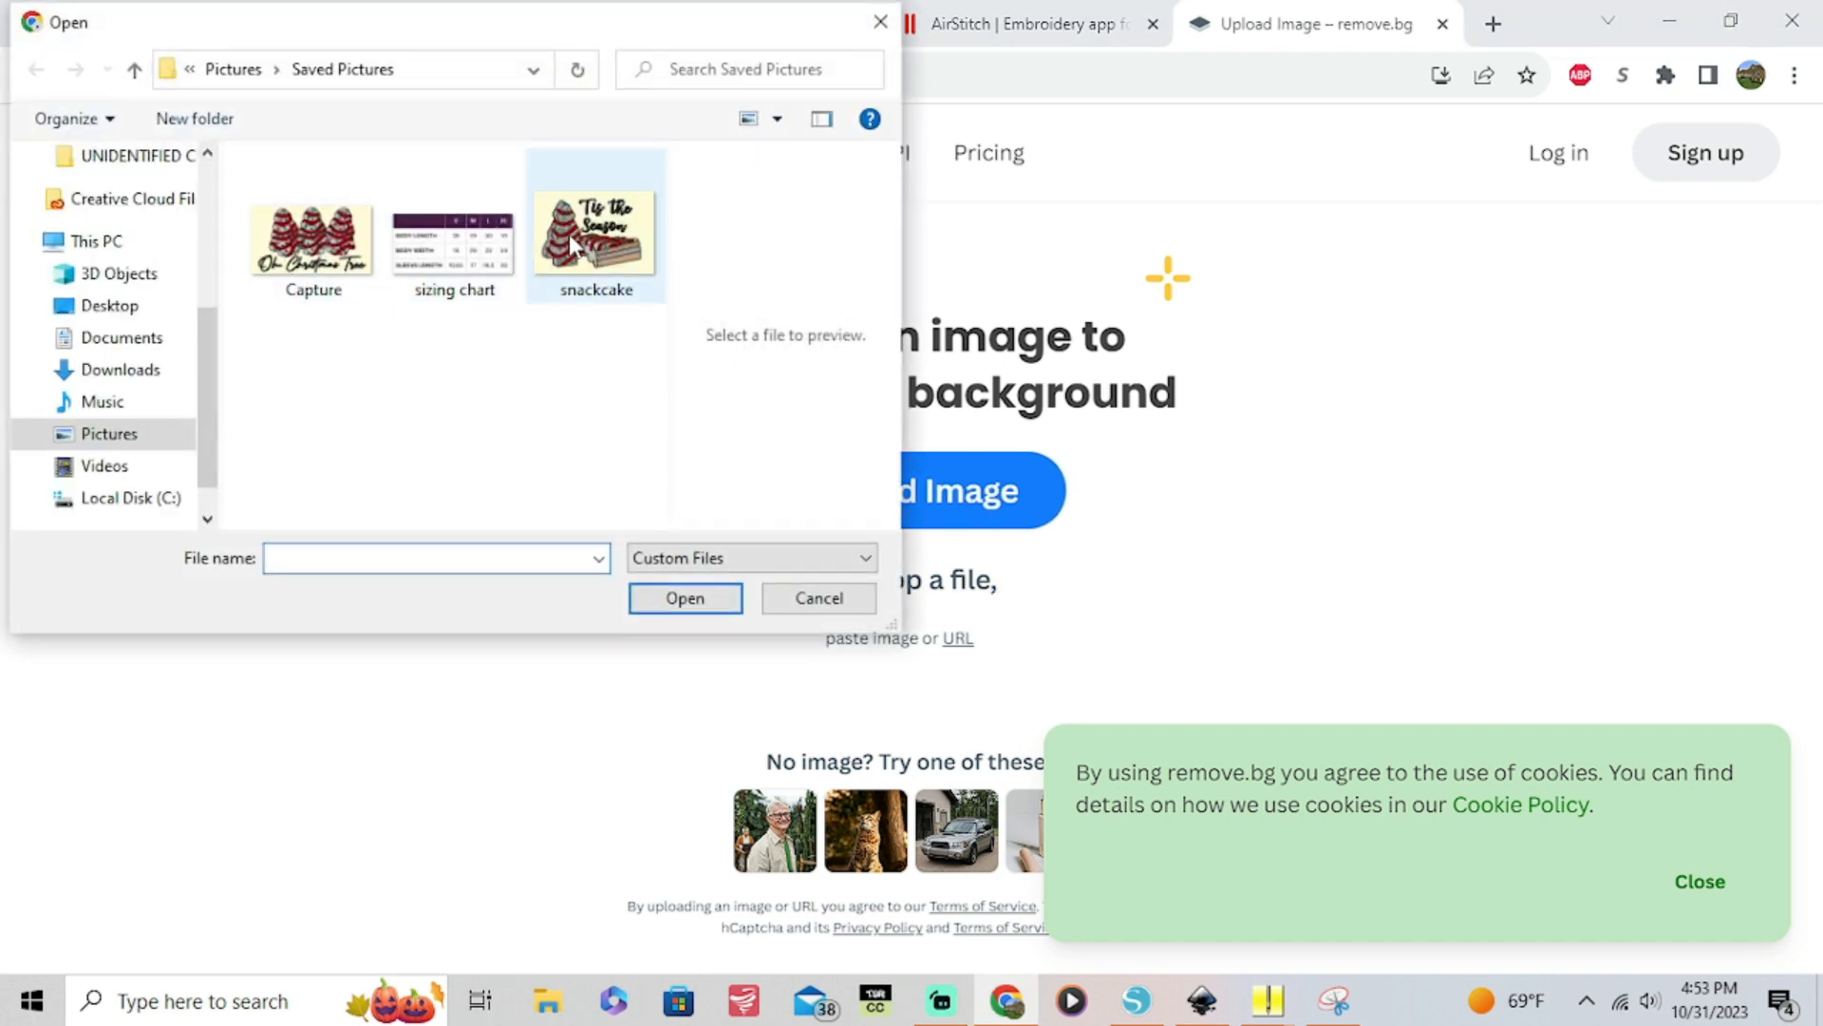
click(593, 226)
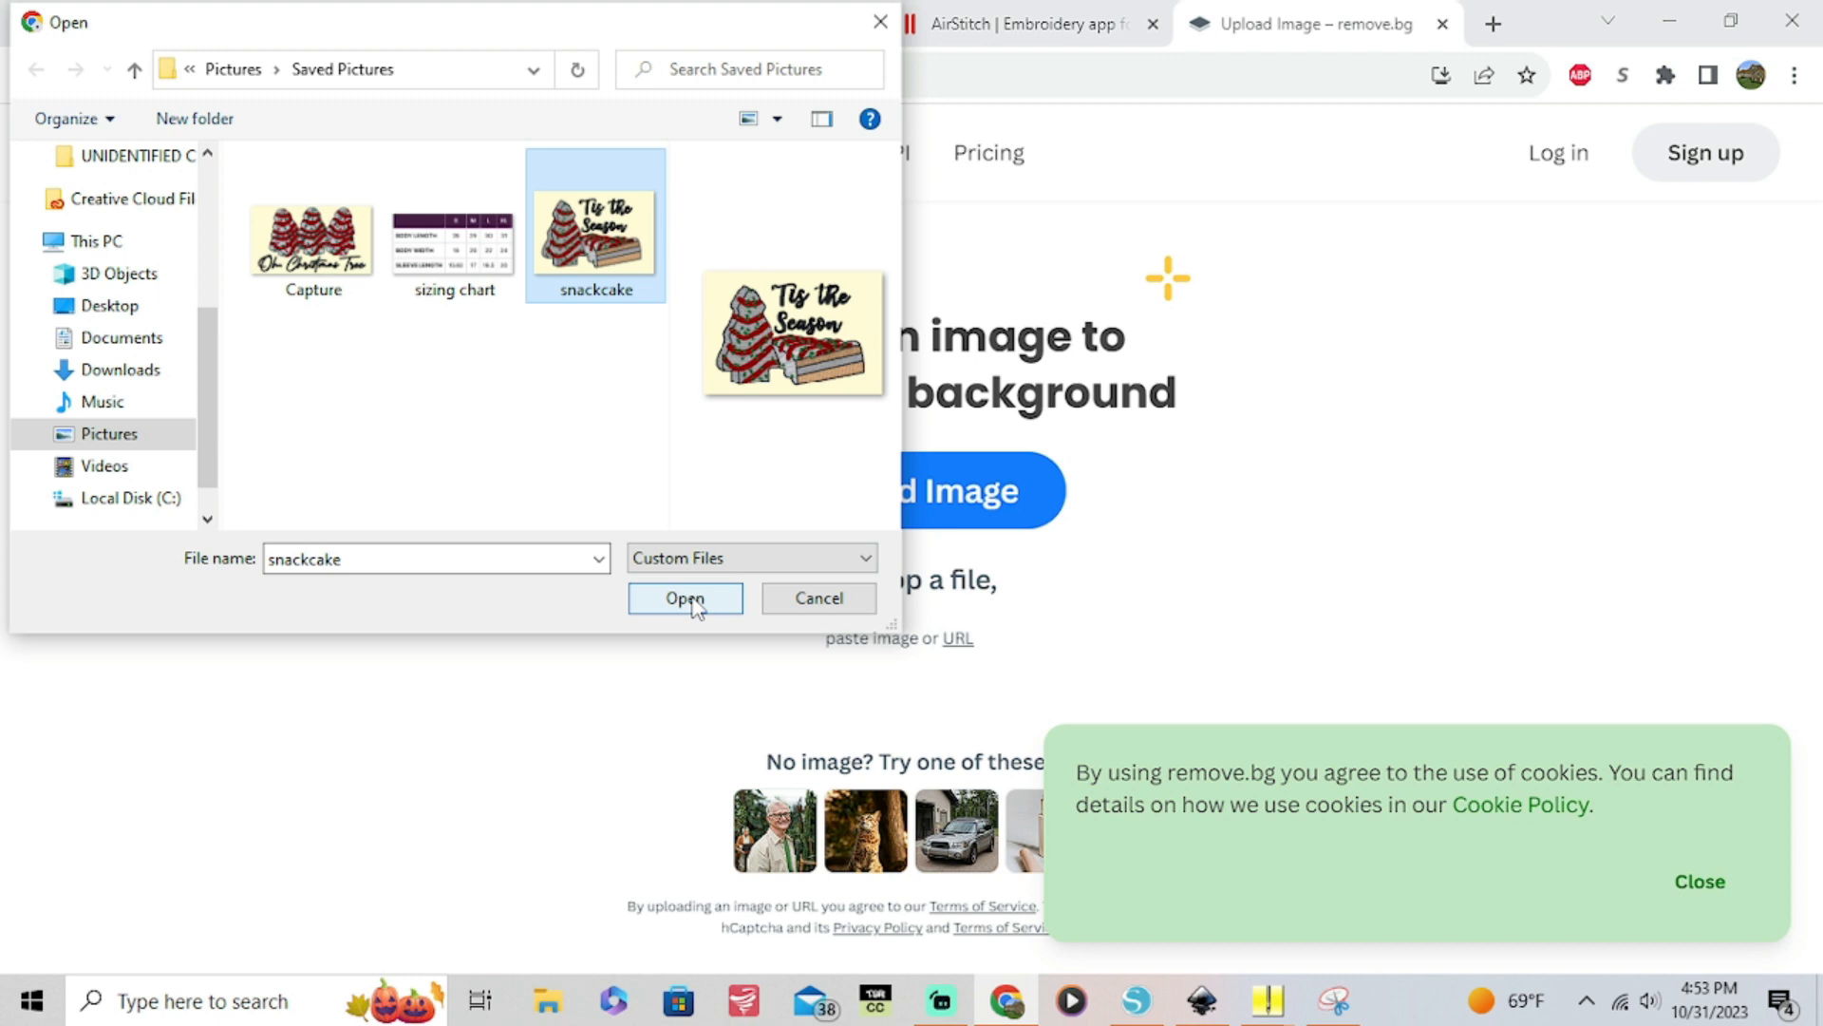
click(686, 598)
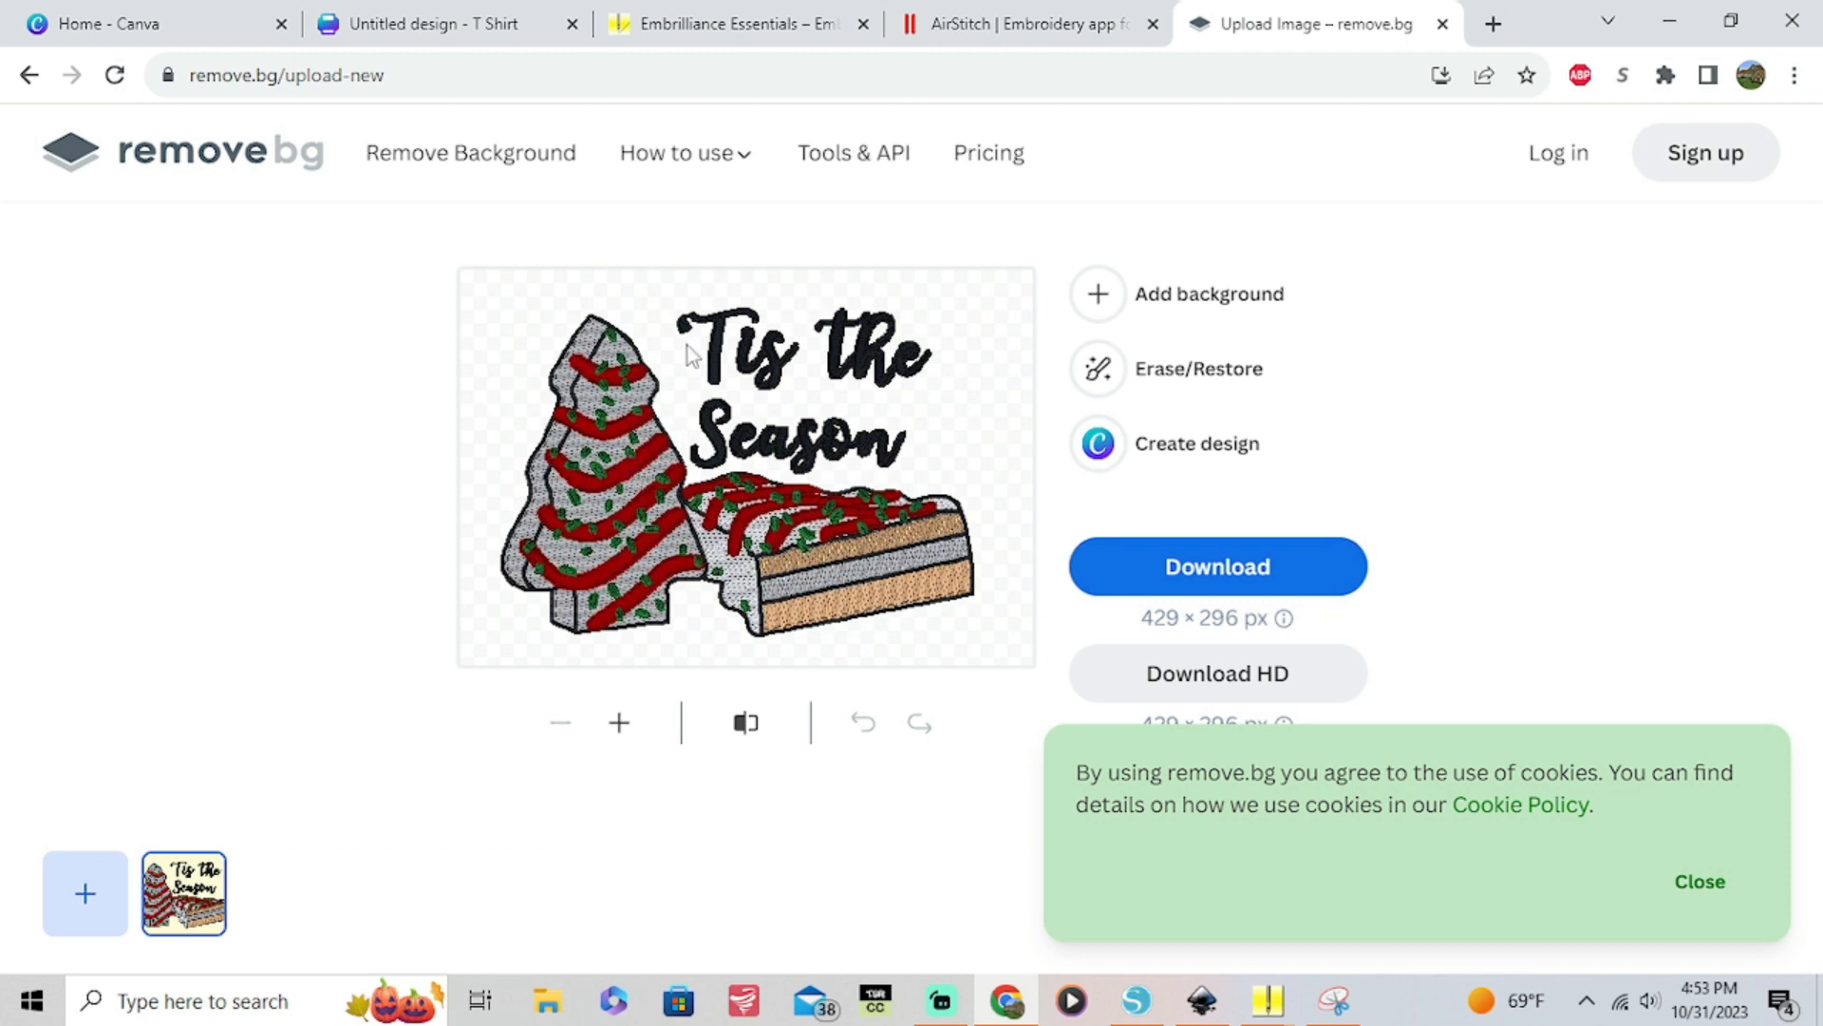
mouse_move(950, 574)
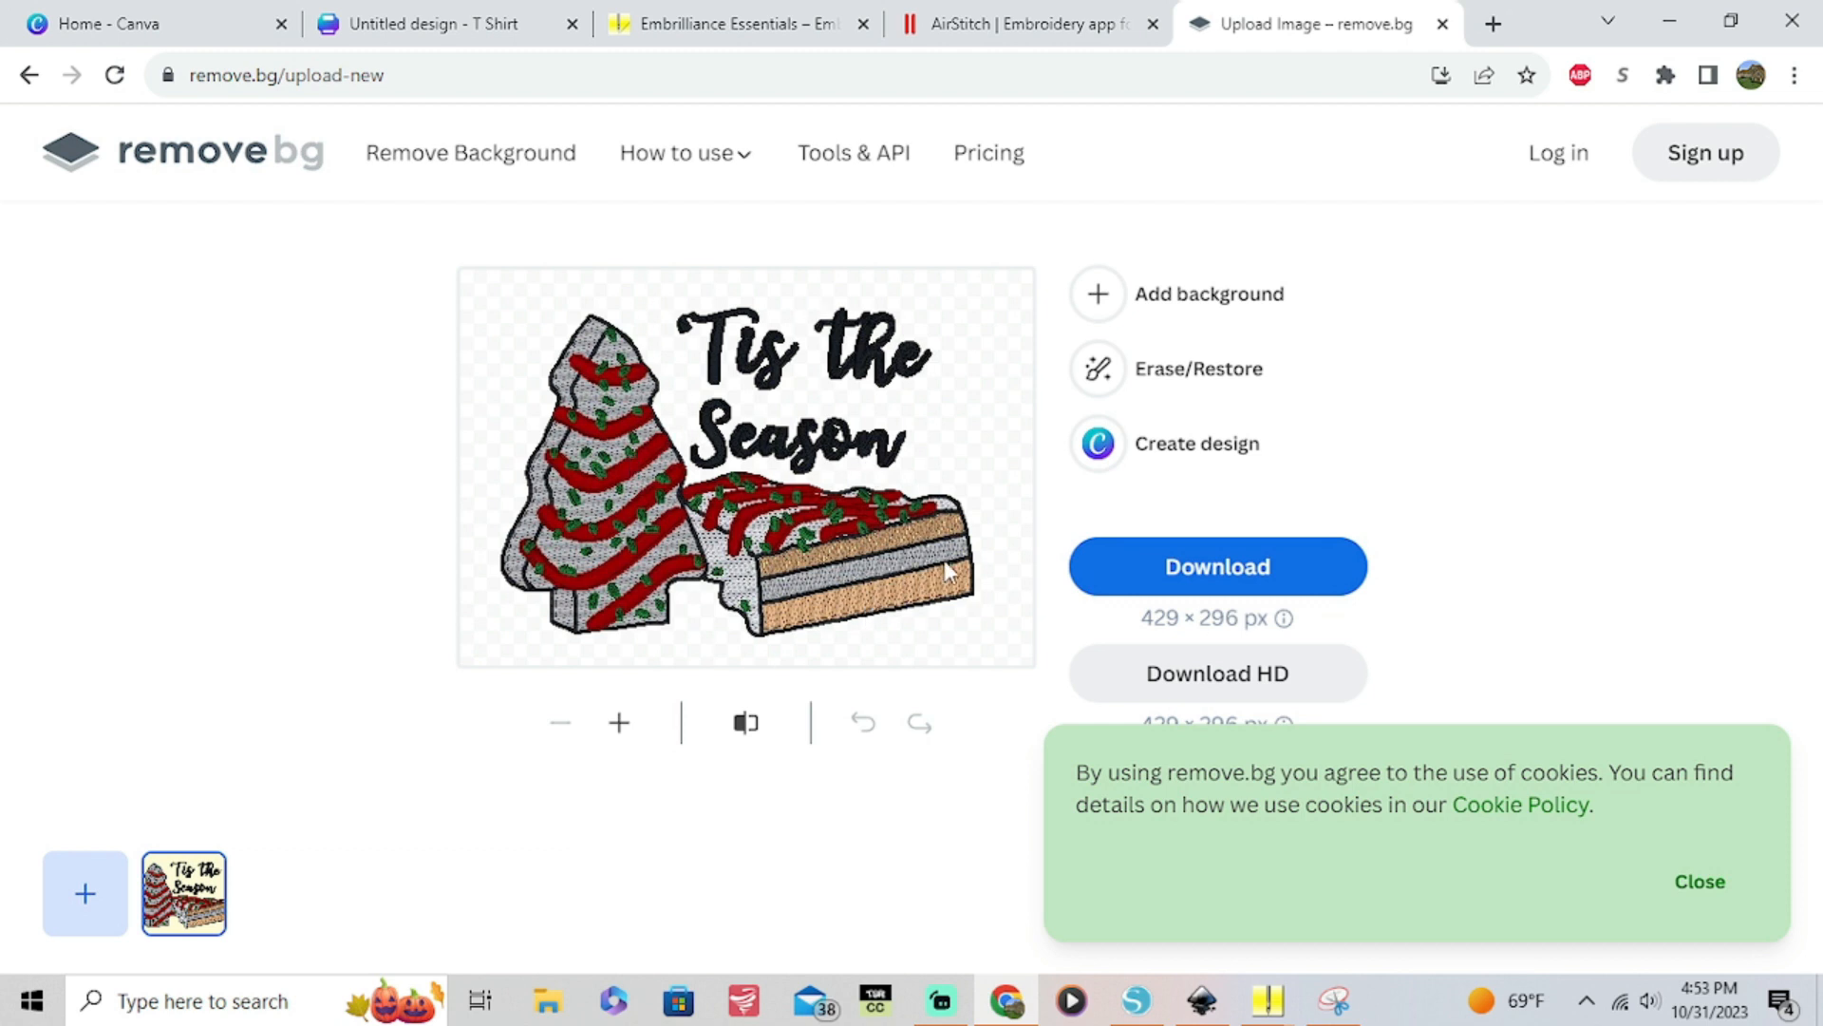
mouse_move(1170, 572)
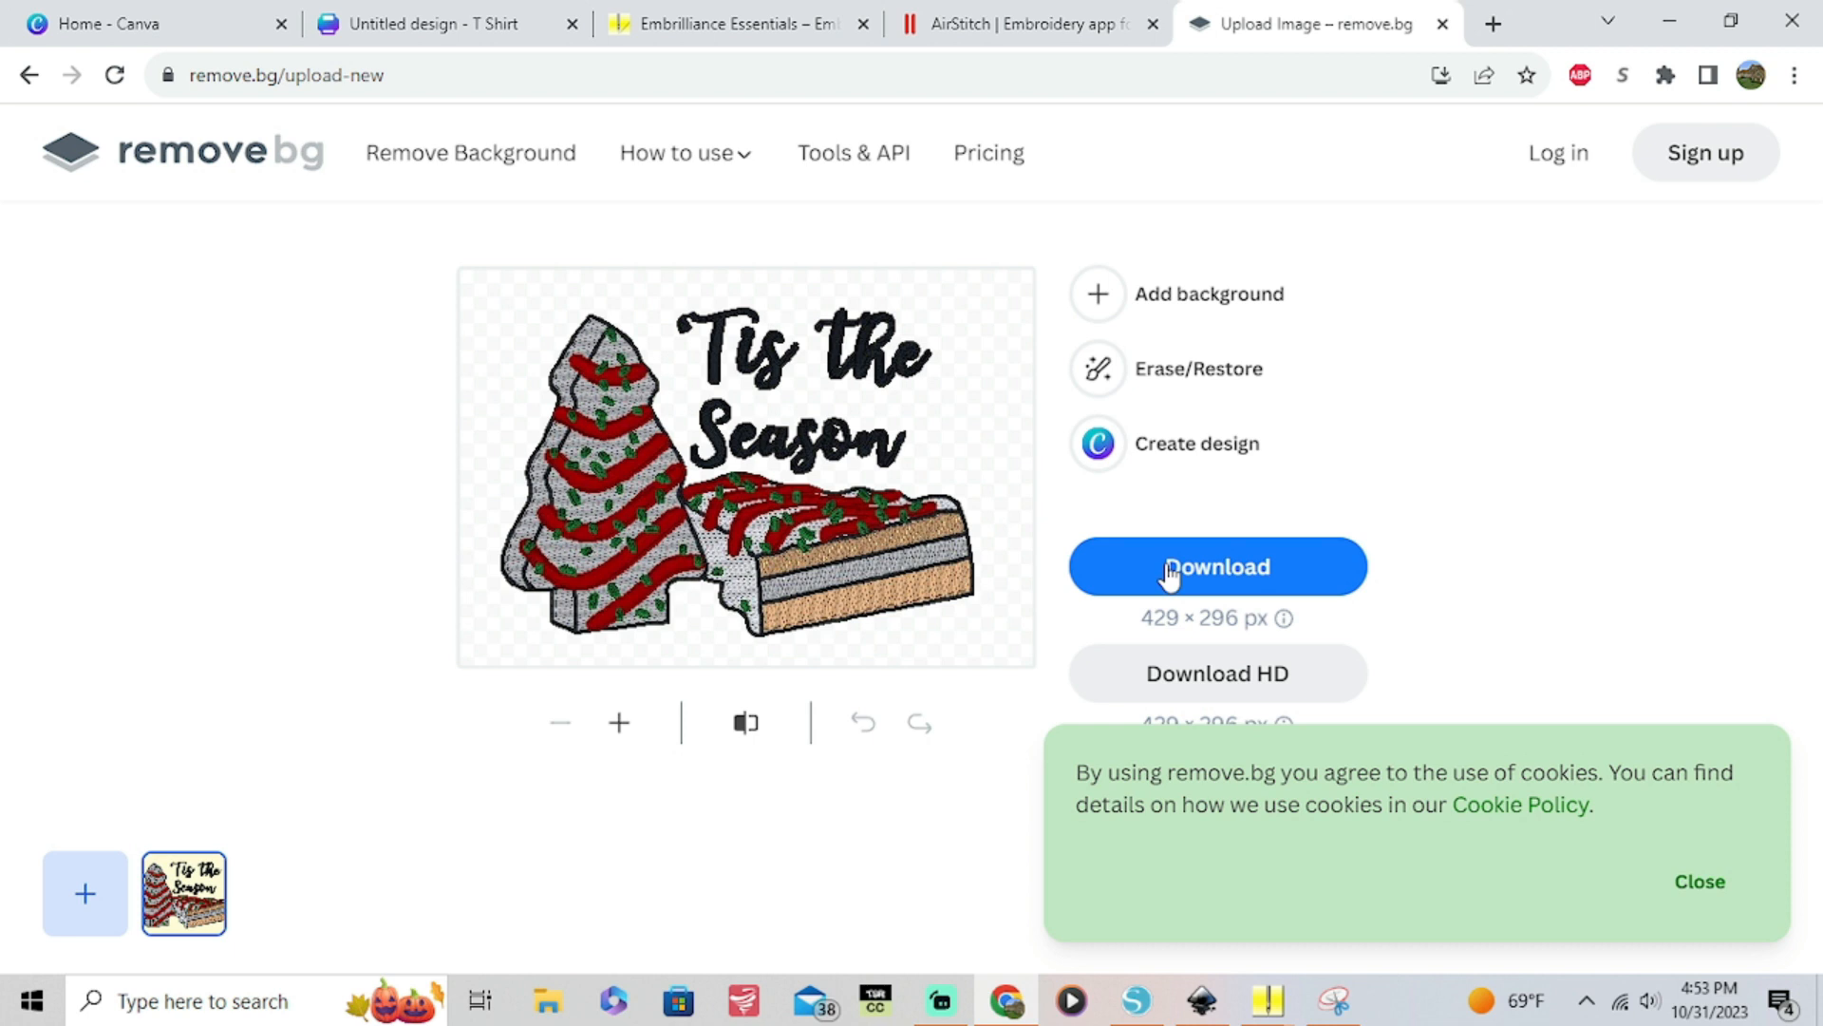
mouse_move(1618, 690)
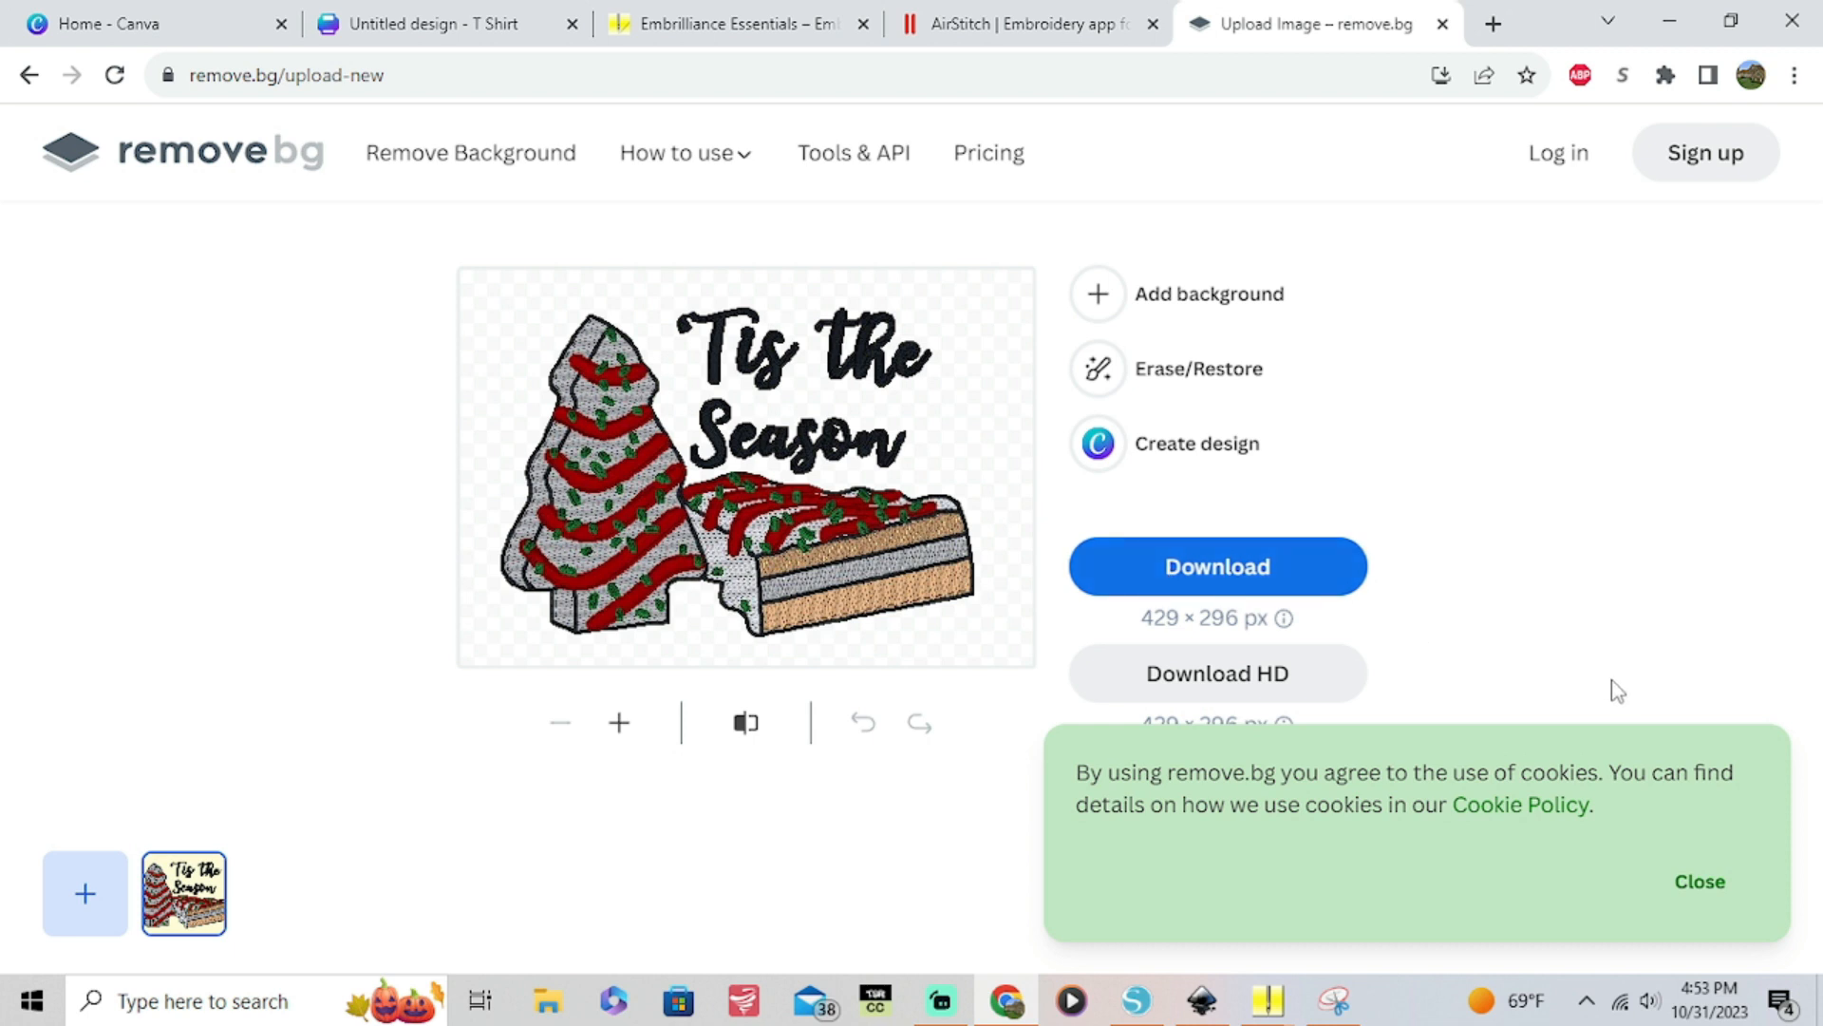
click(1664, 74)
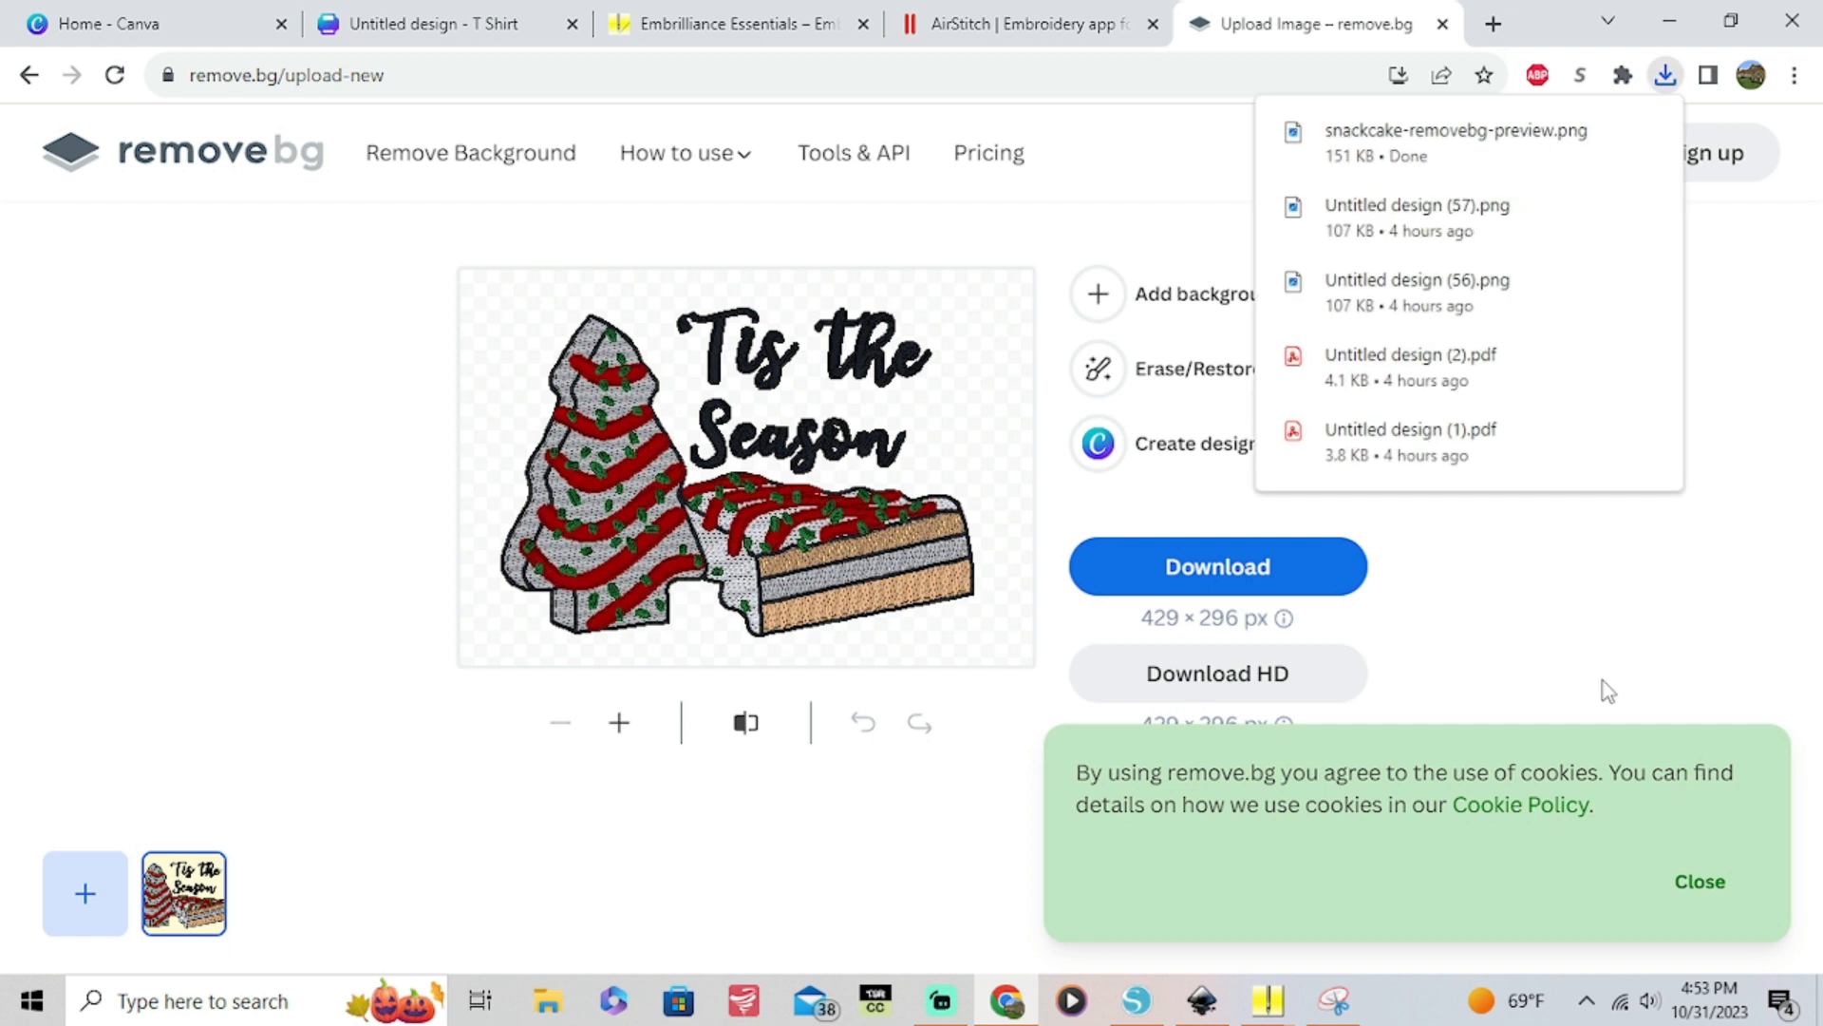
mouse_move(97, 277)
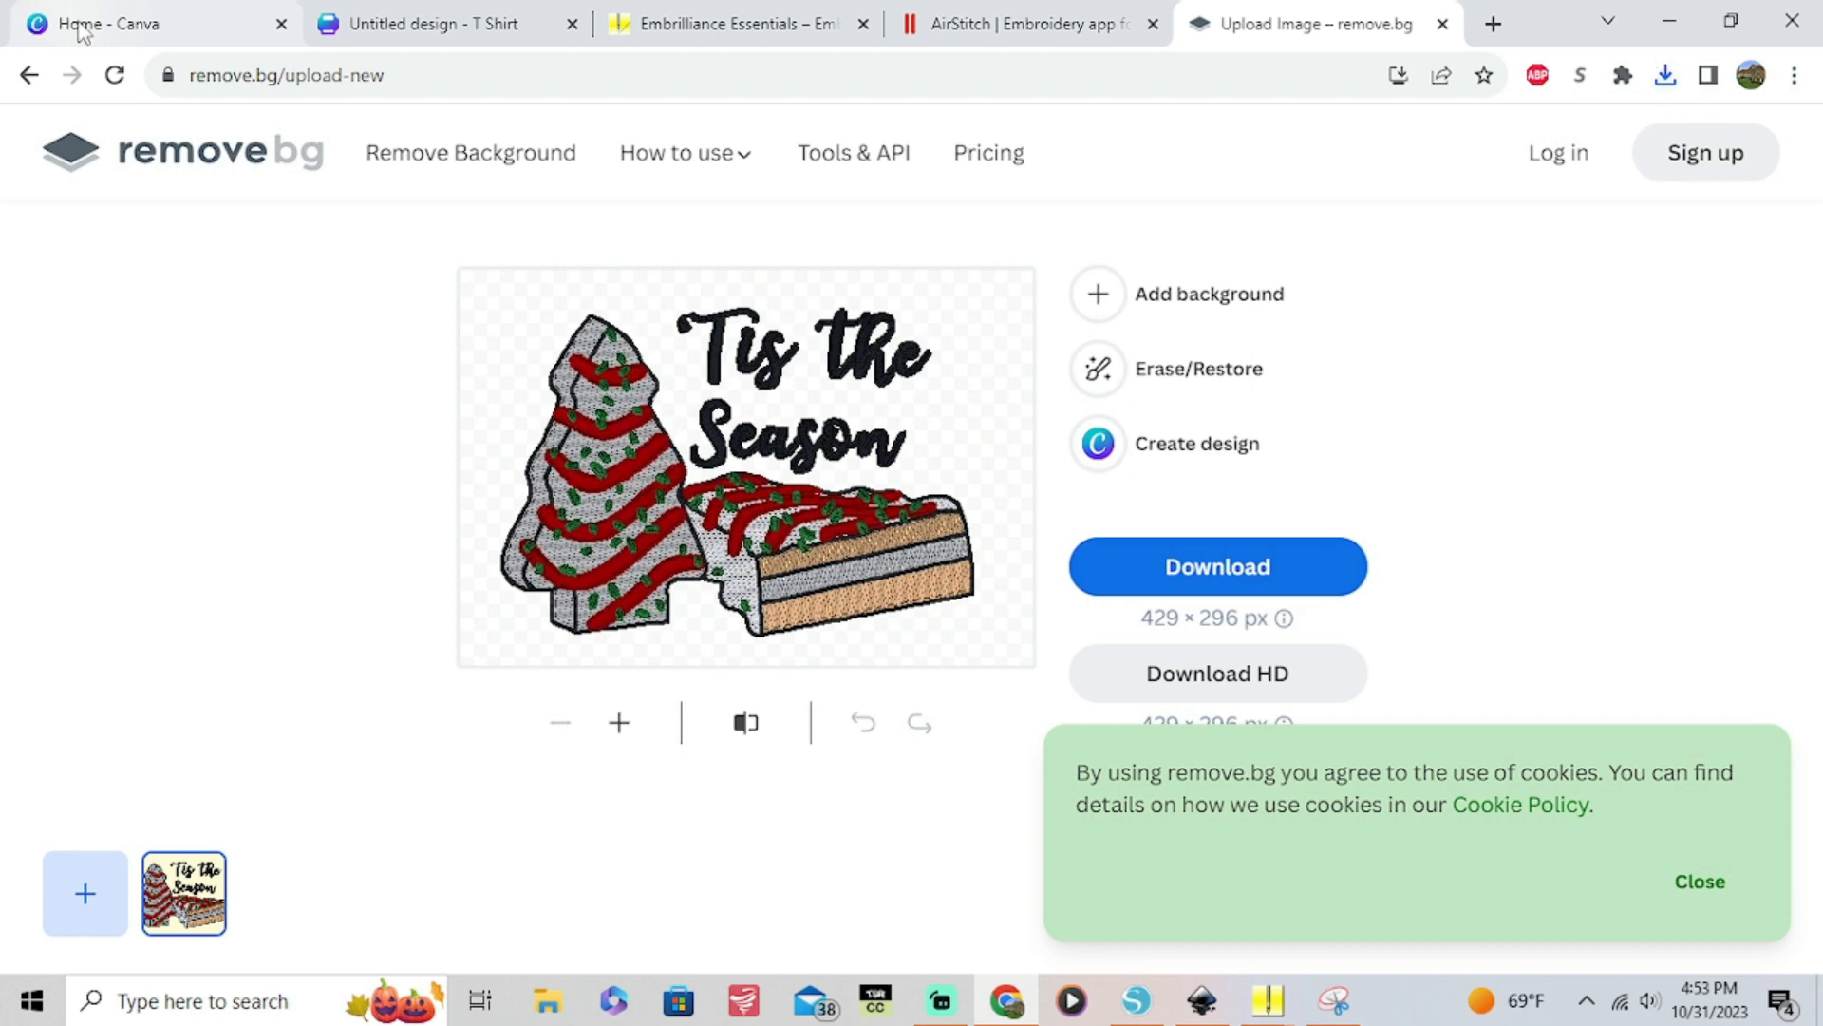
click(431, 23)
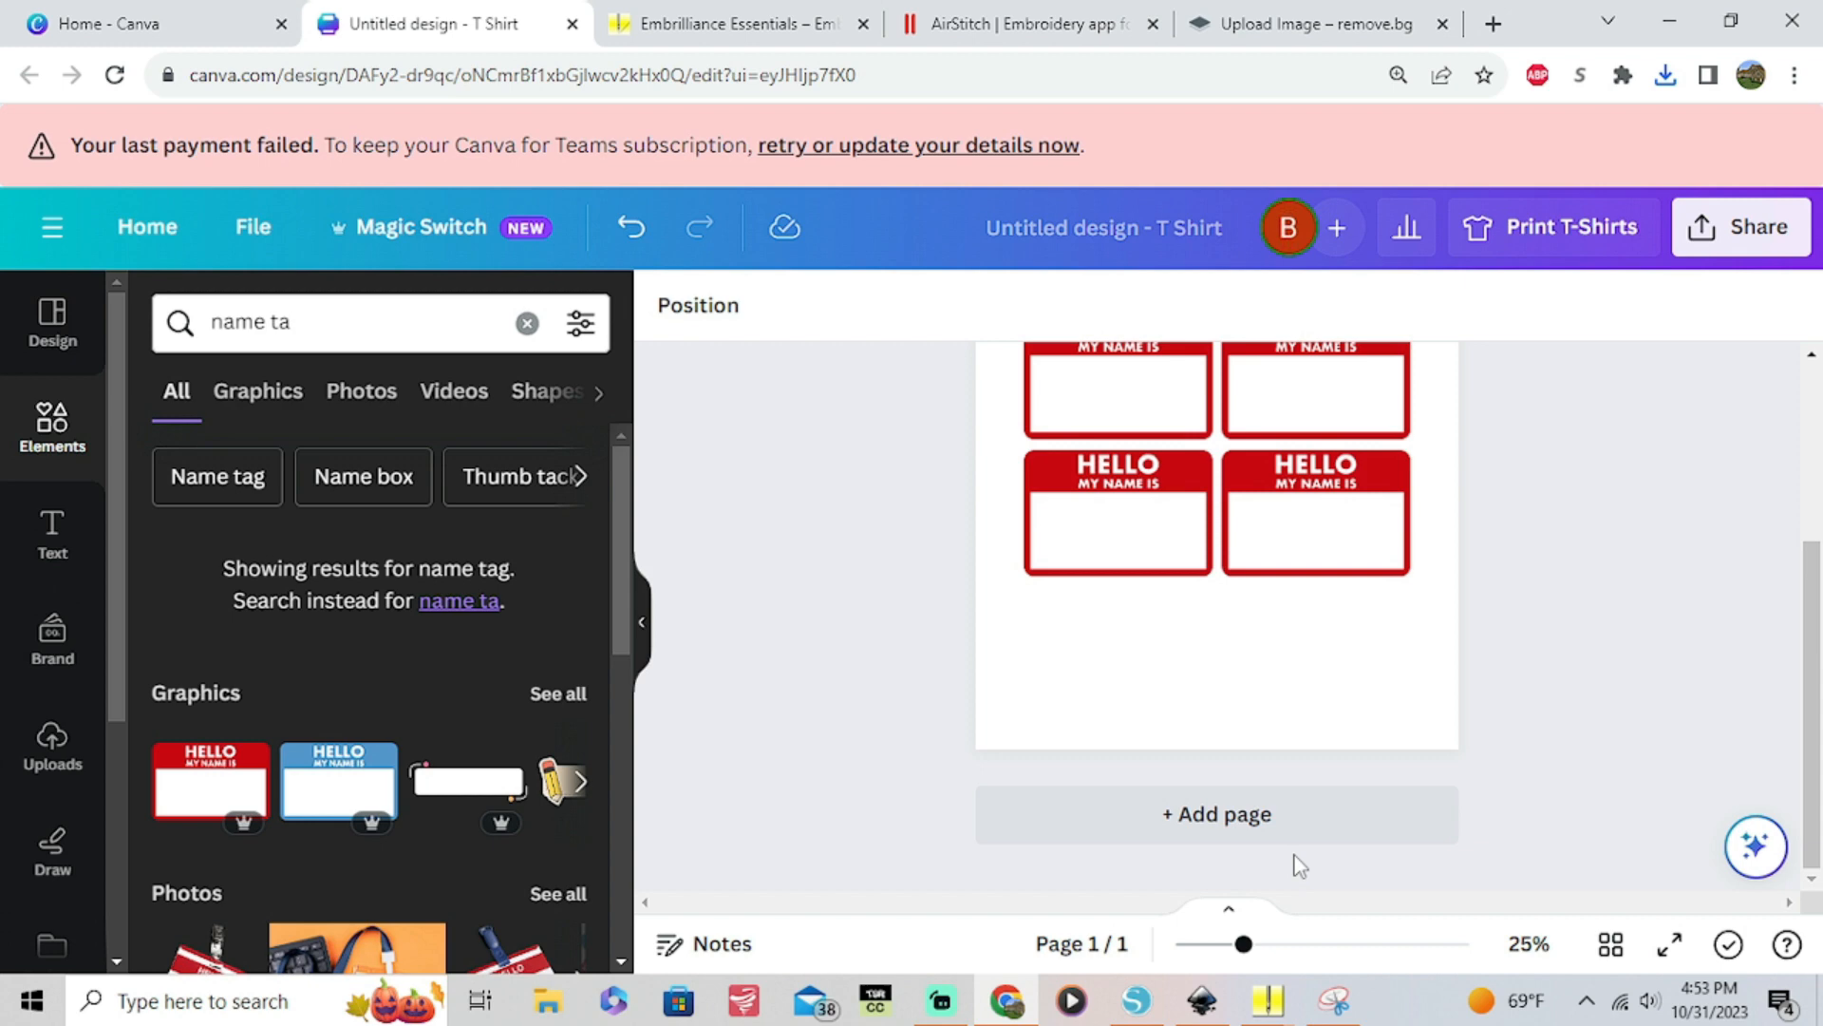
mouse_move(1216, 813)
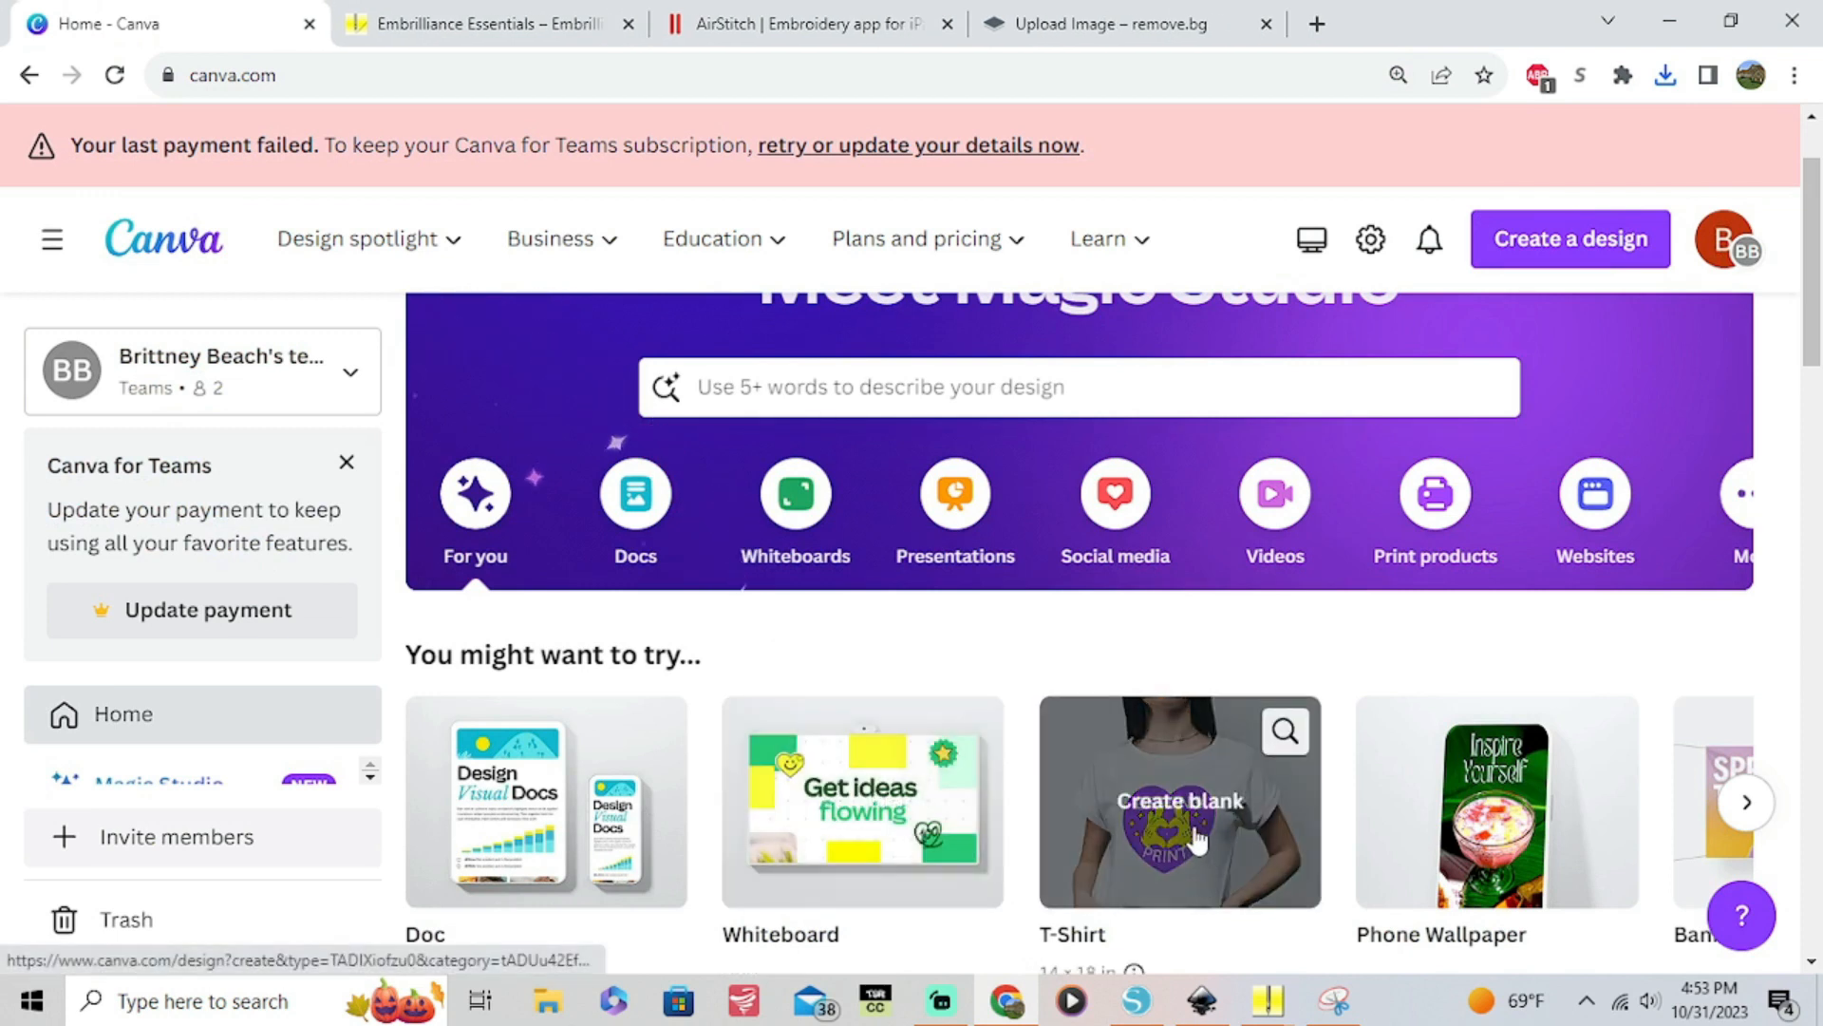
Create a blank Canva T-Shirt design and show the previously uploaded images
click(1178, 802)
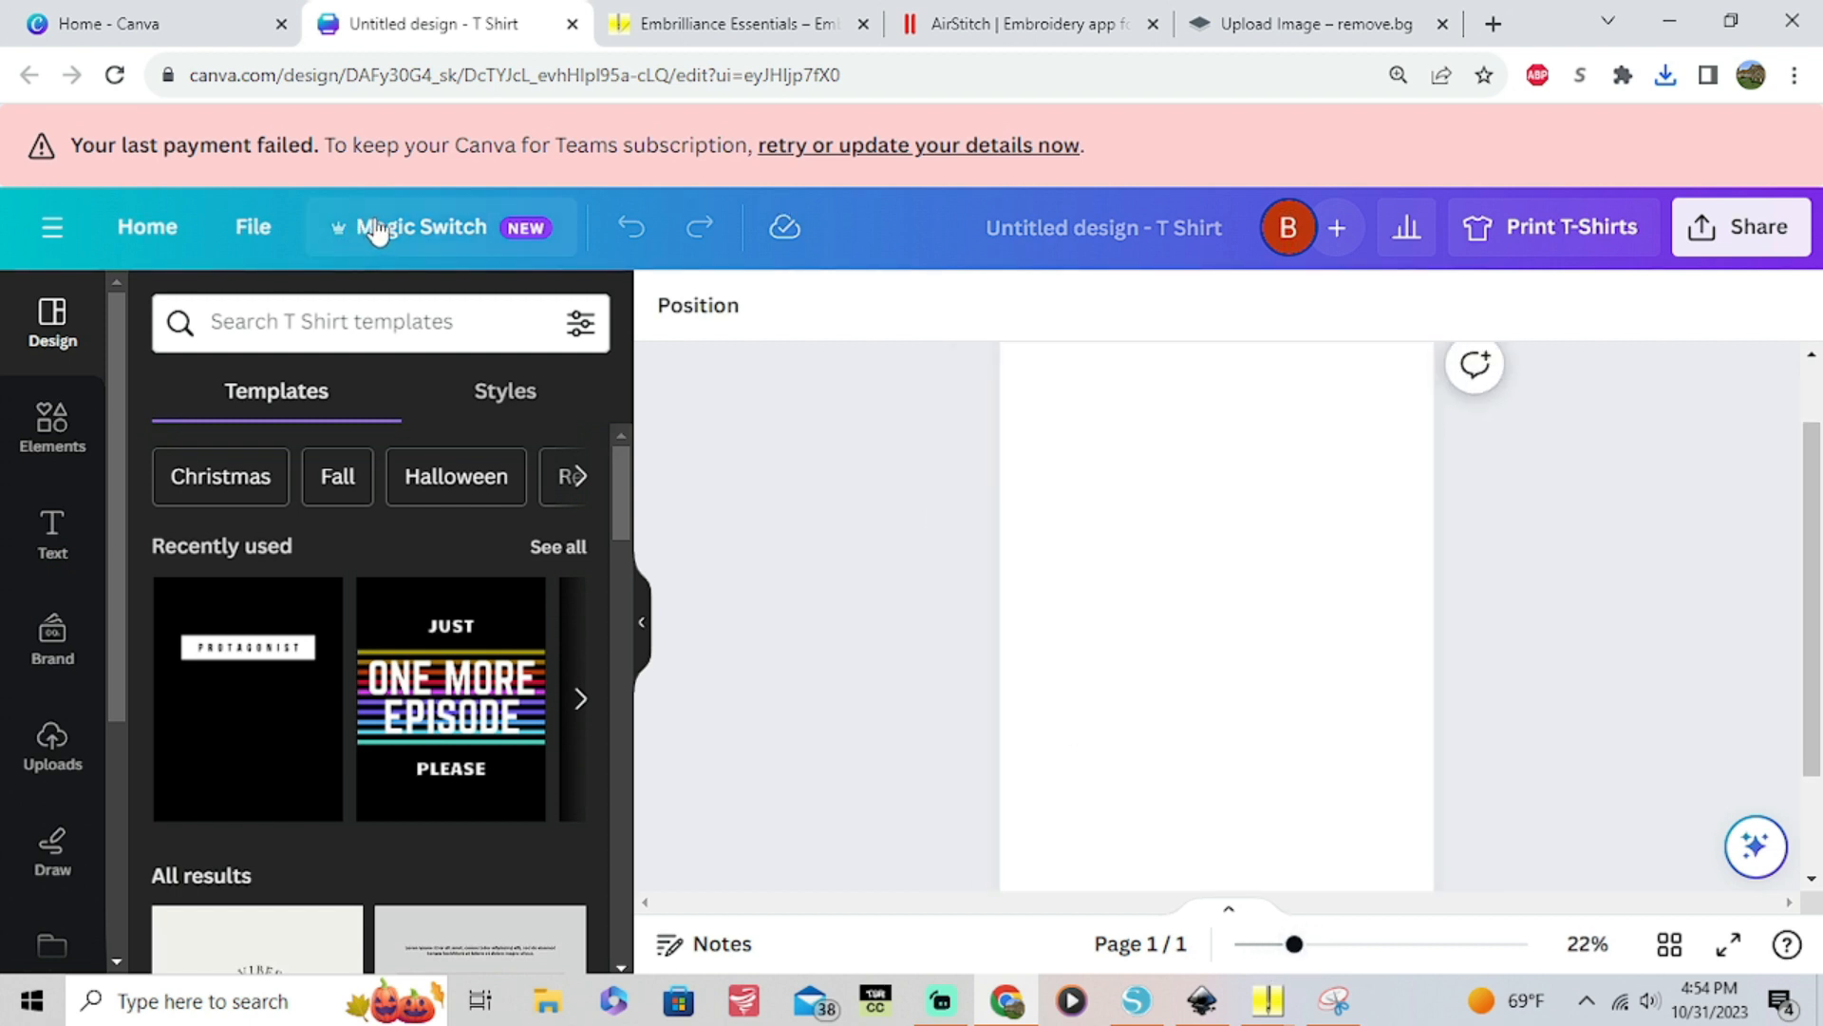
mouse_move(53, 641)
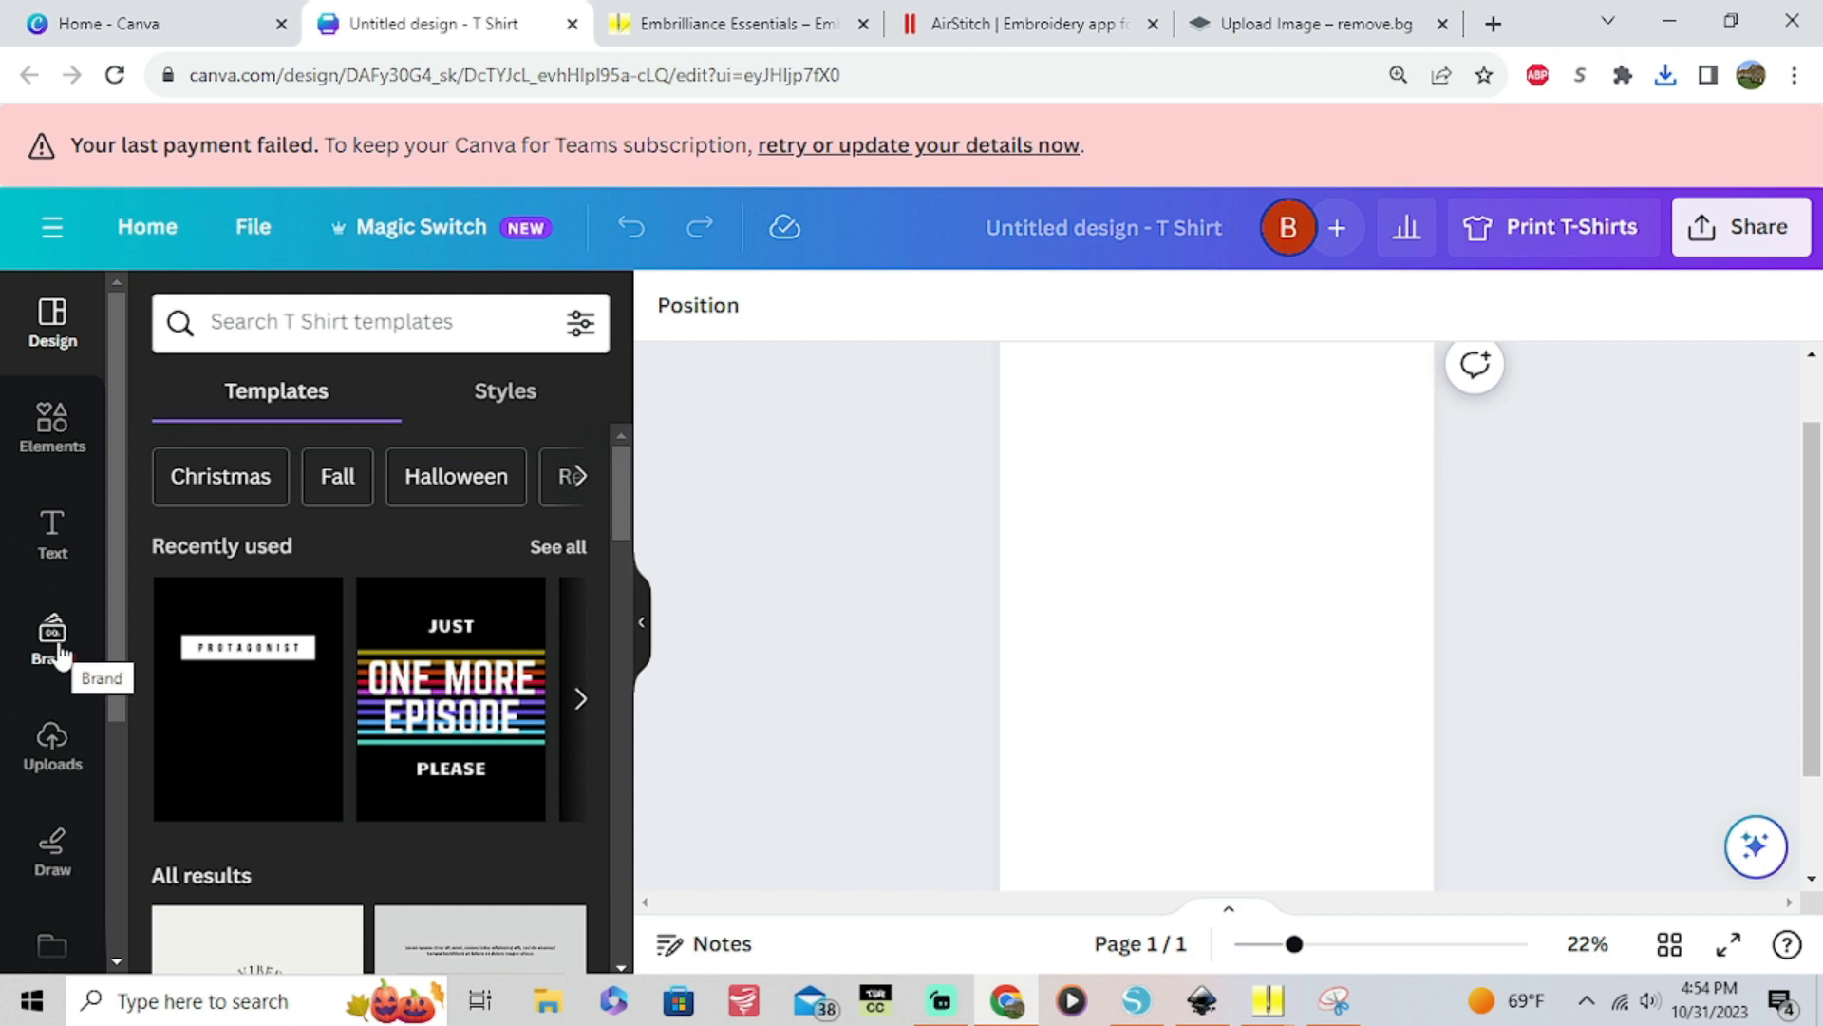
mouse_move(131, 522)
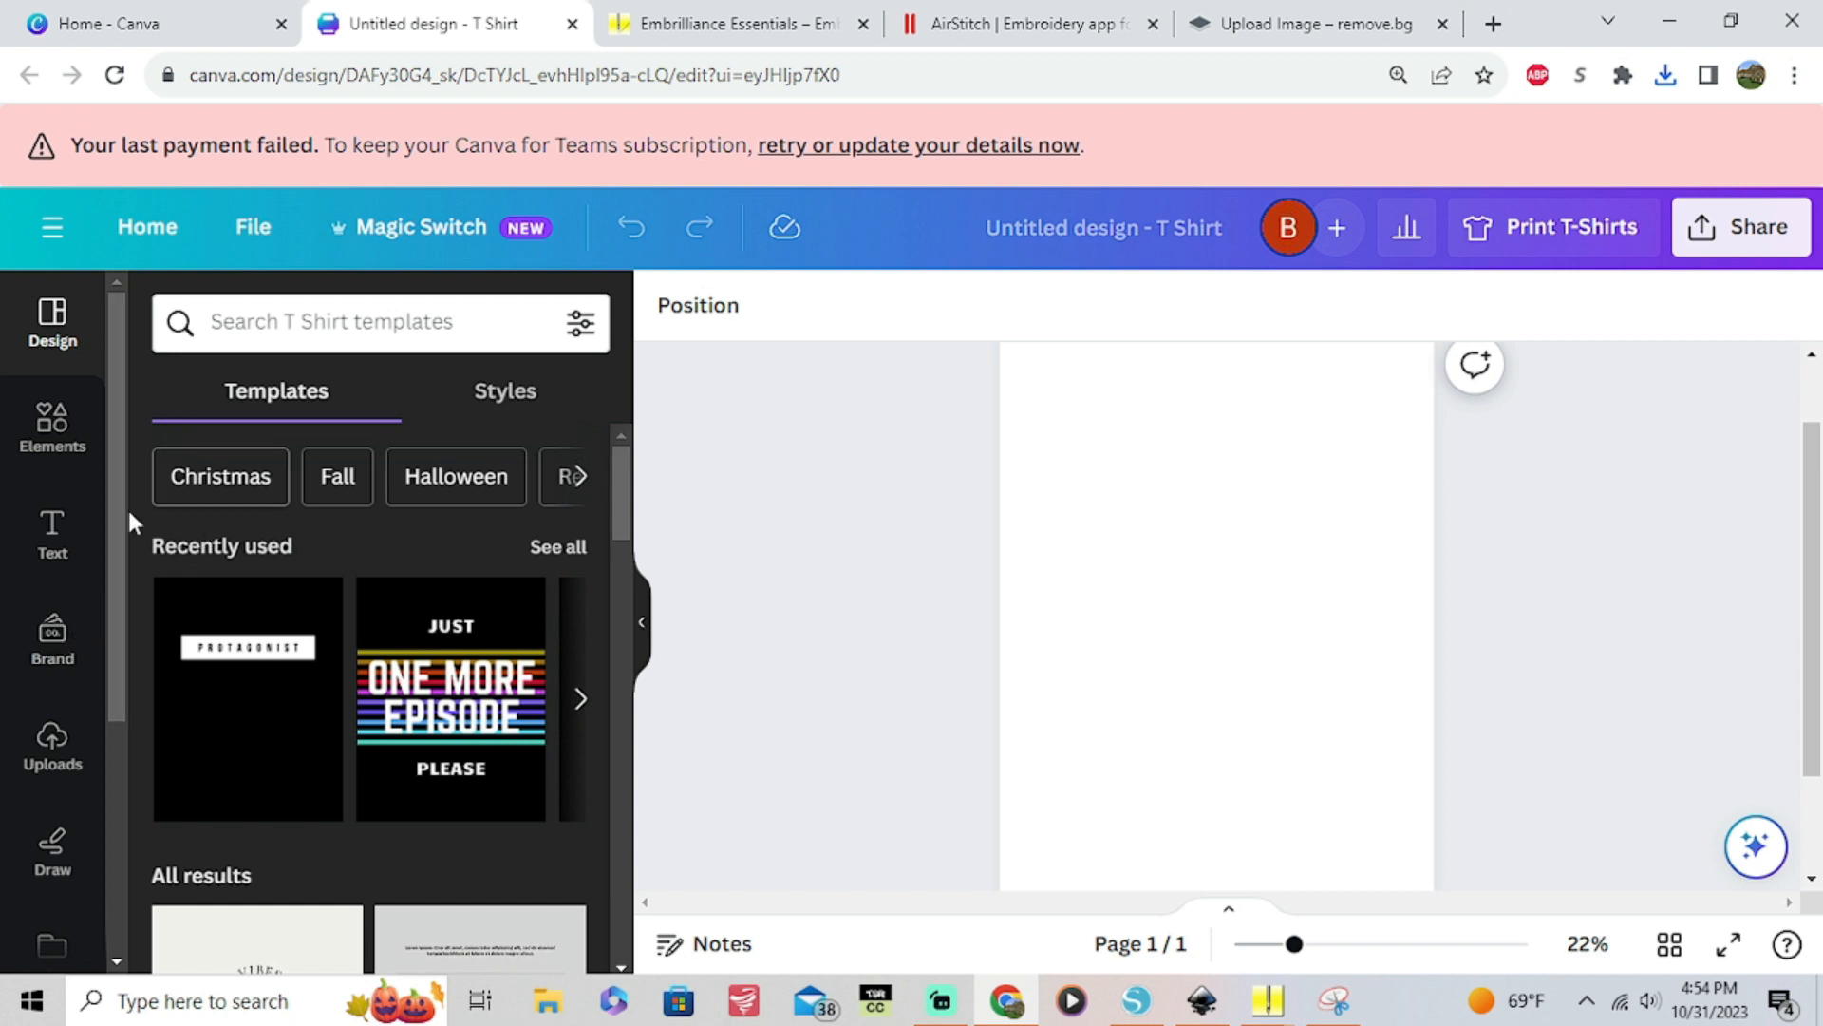
click(53, 745)
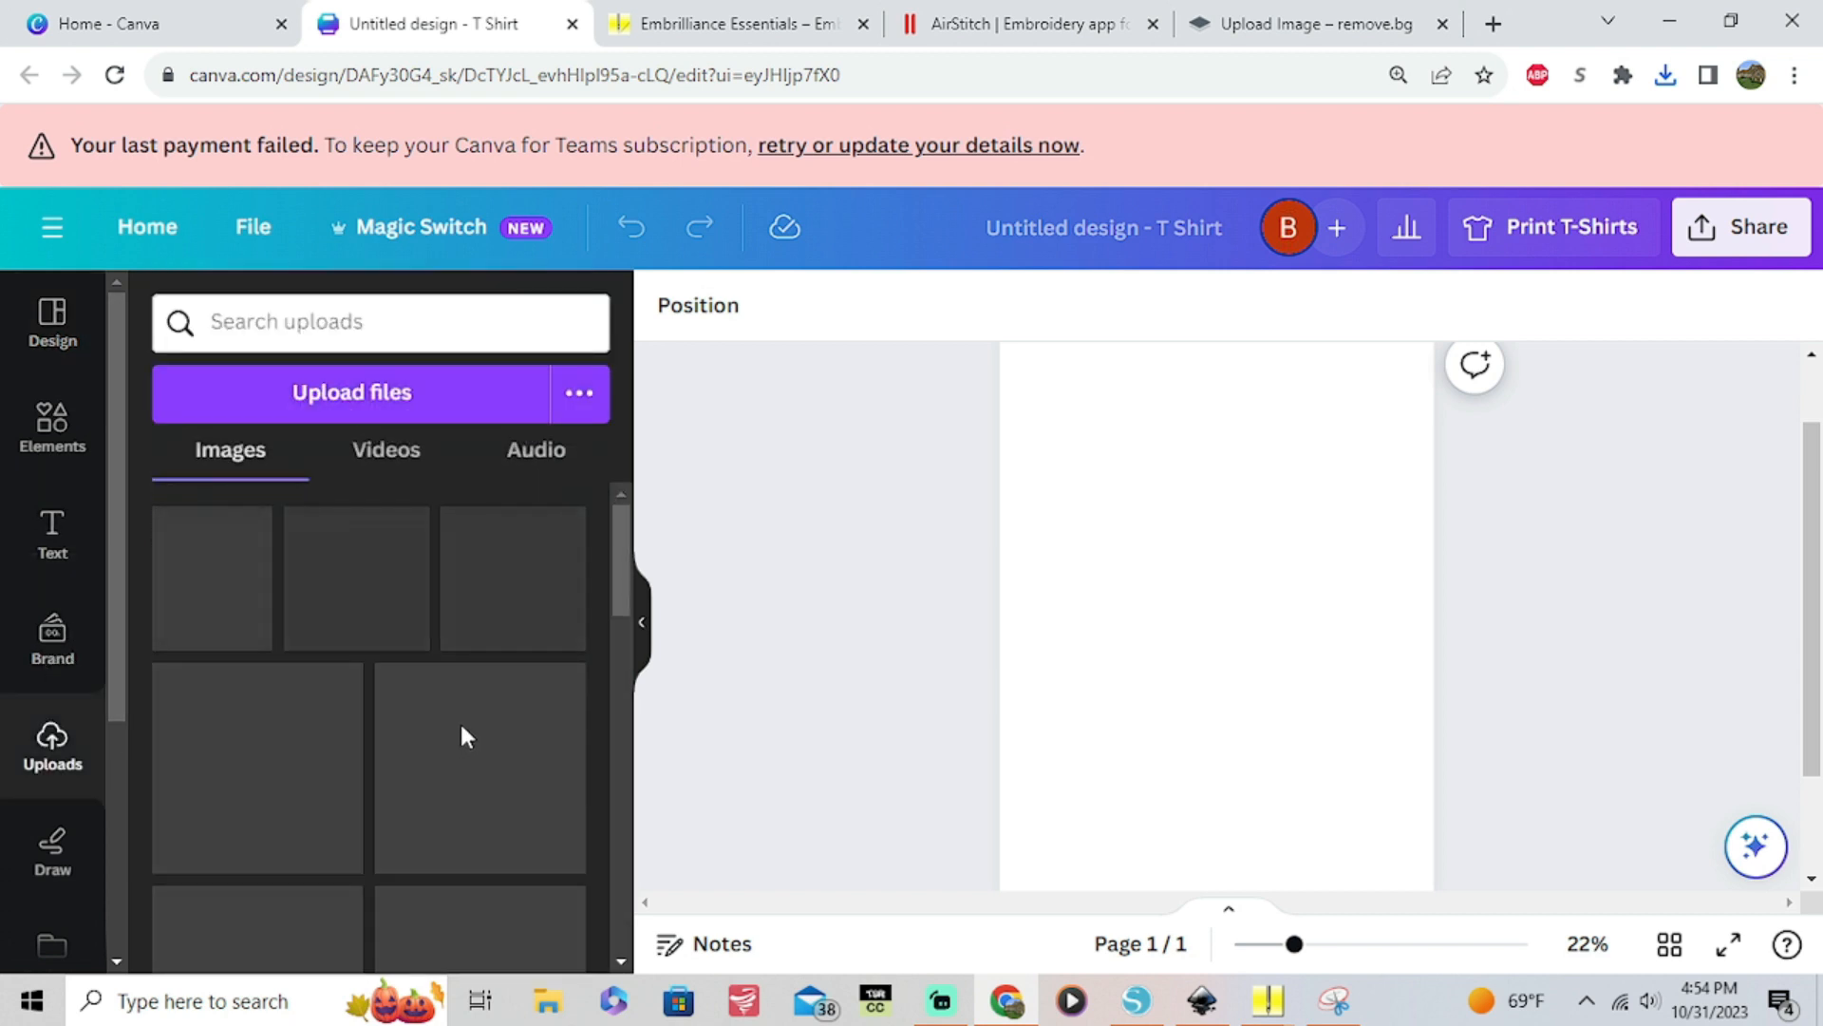
mouse_move(469, 695)
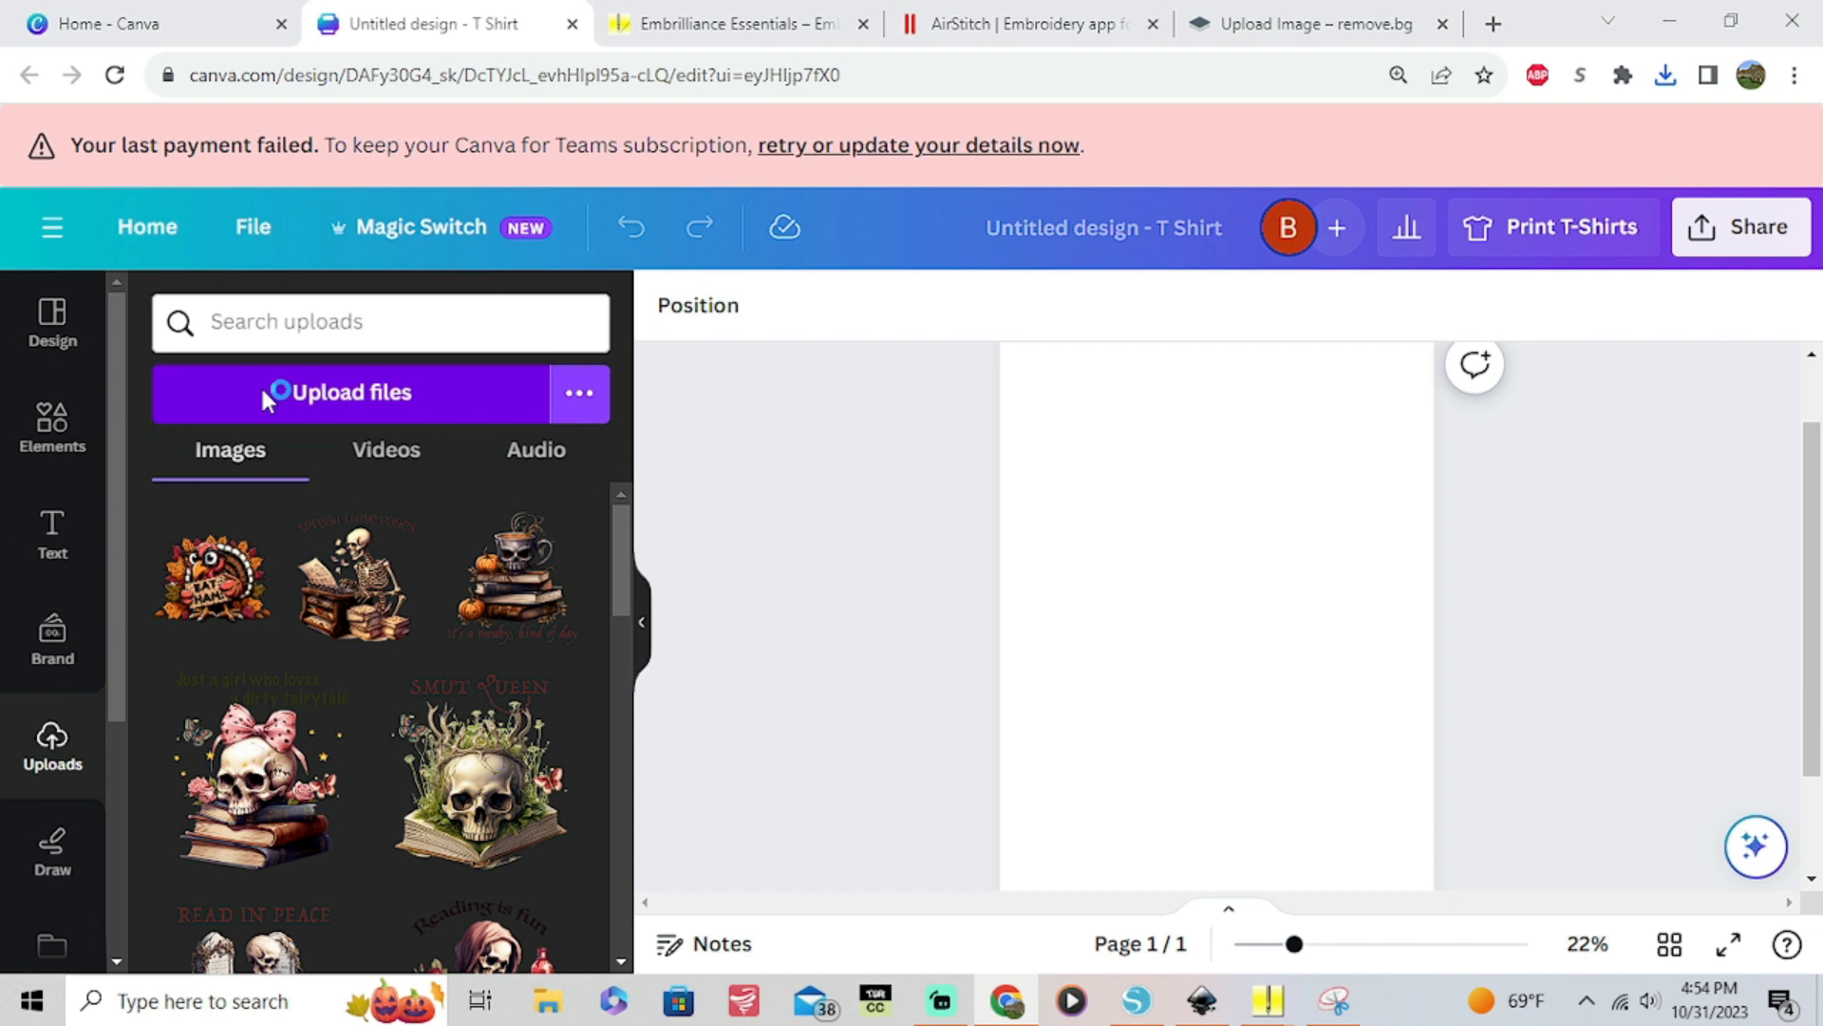
Upload snackcake-removebg-preview from Downloads so it appears first among Canva uploads
click(348, 391)
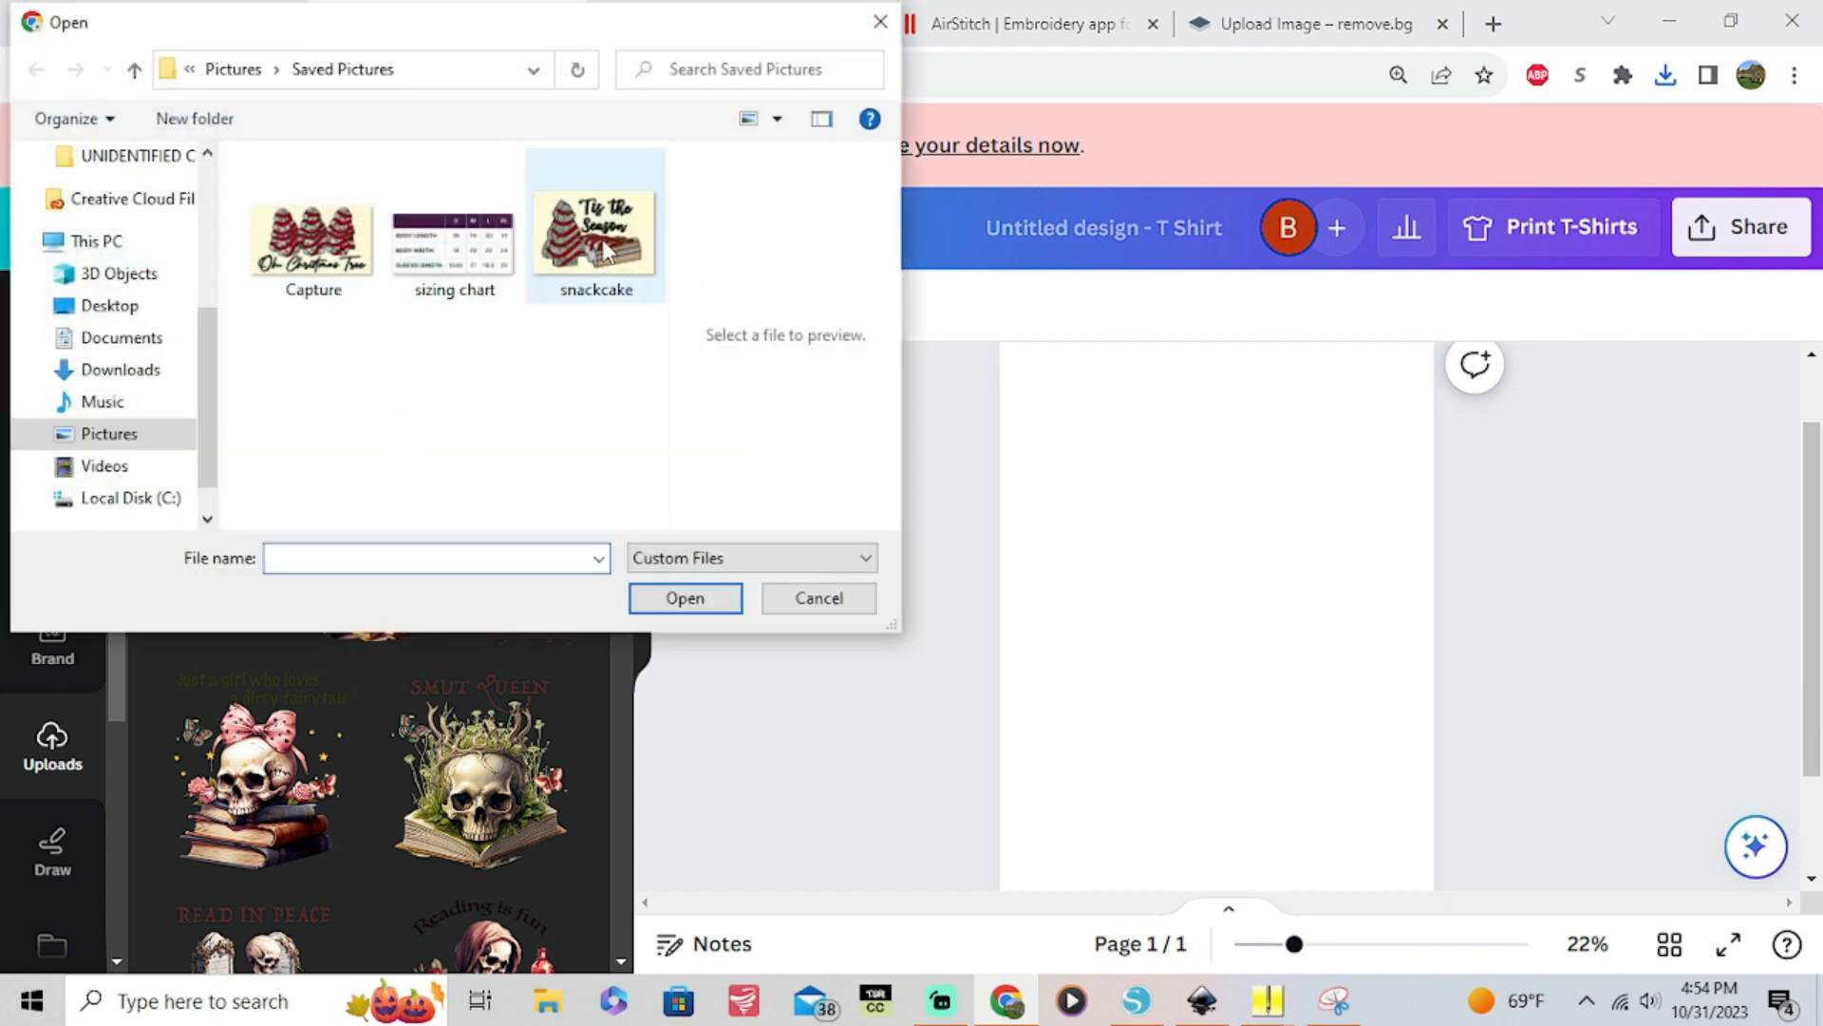
click(595, 226)
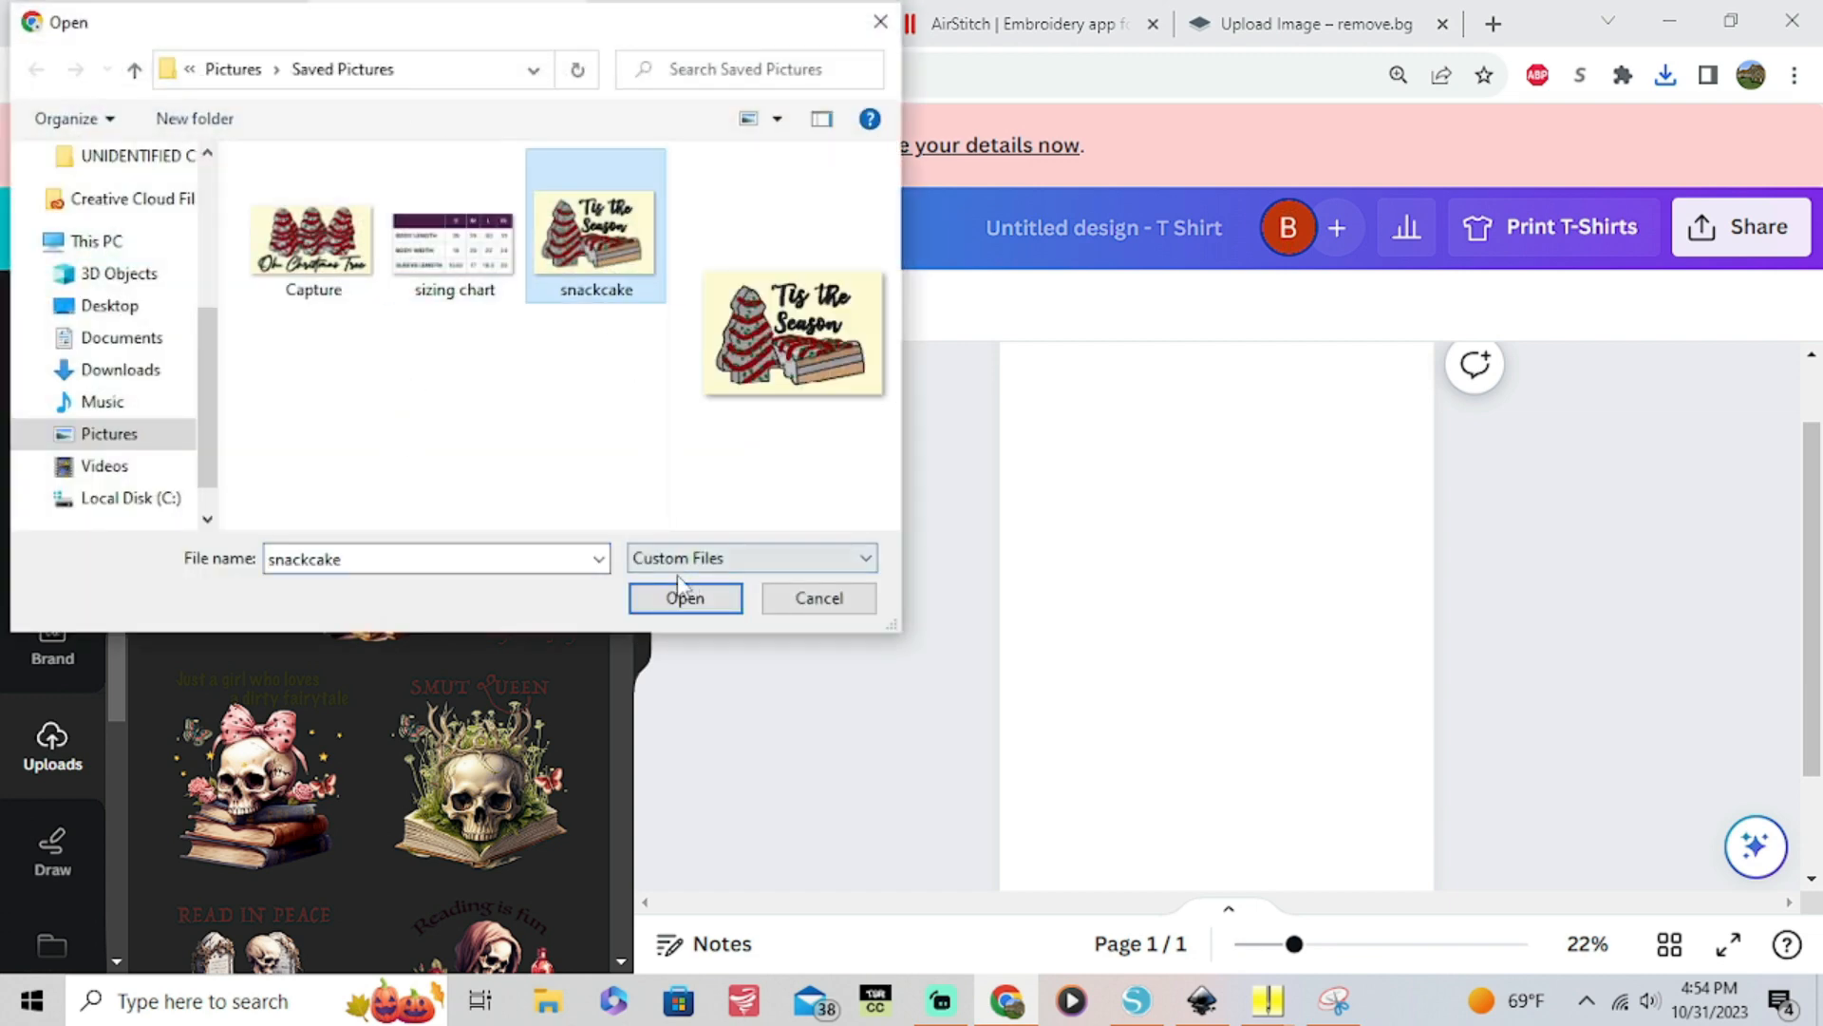
click(122, 368)
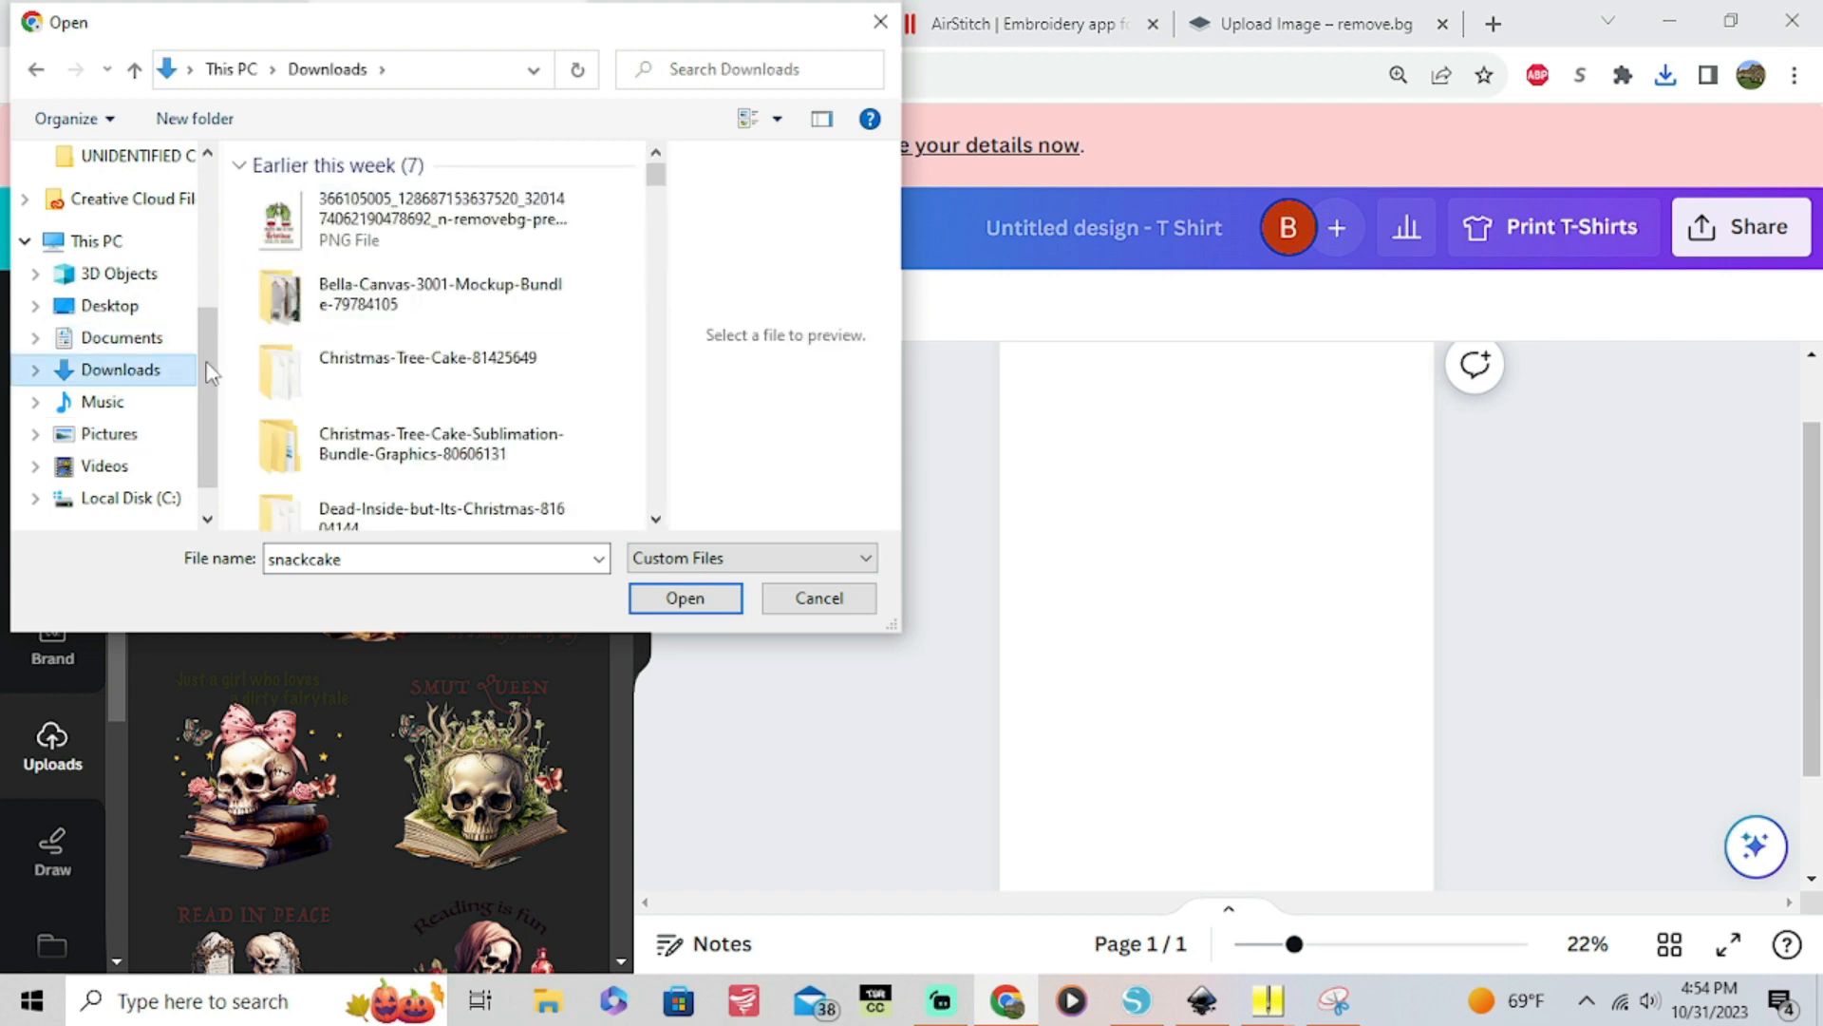
click(424, 220)
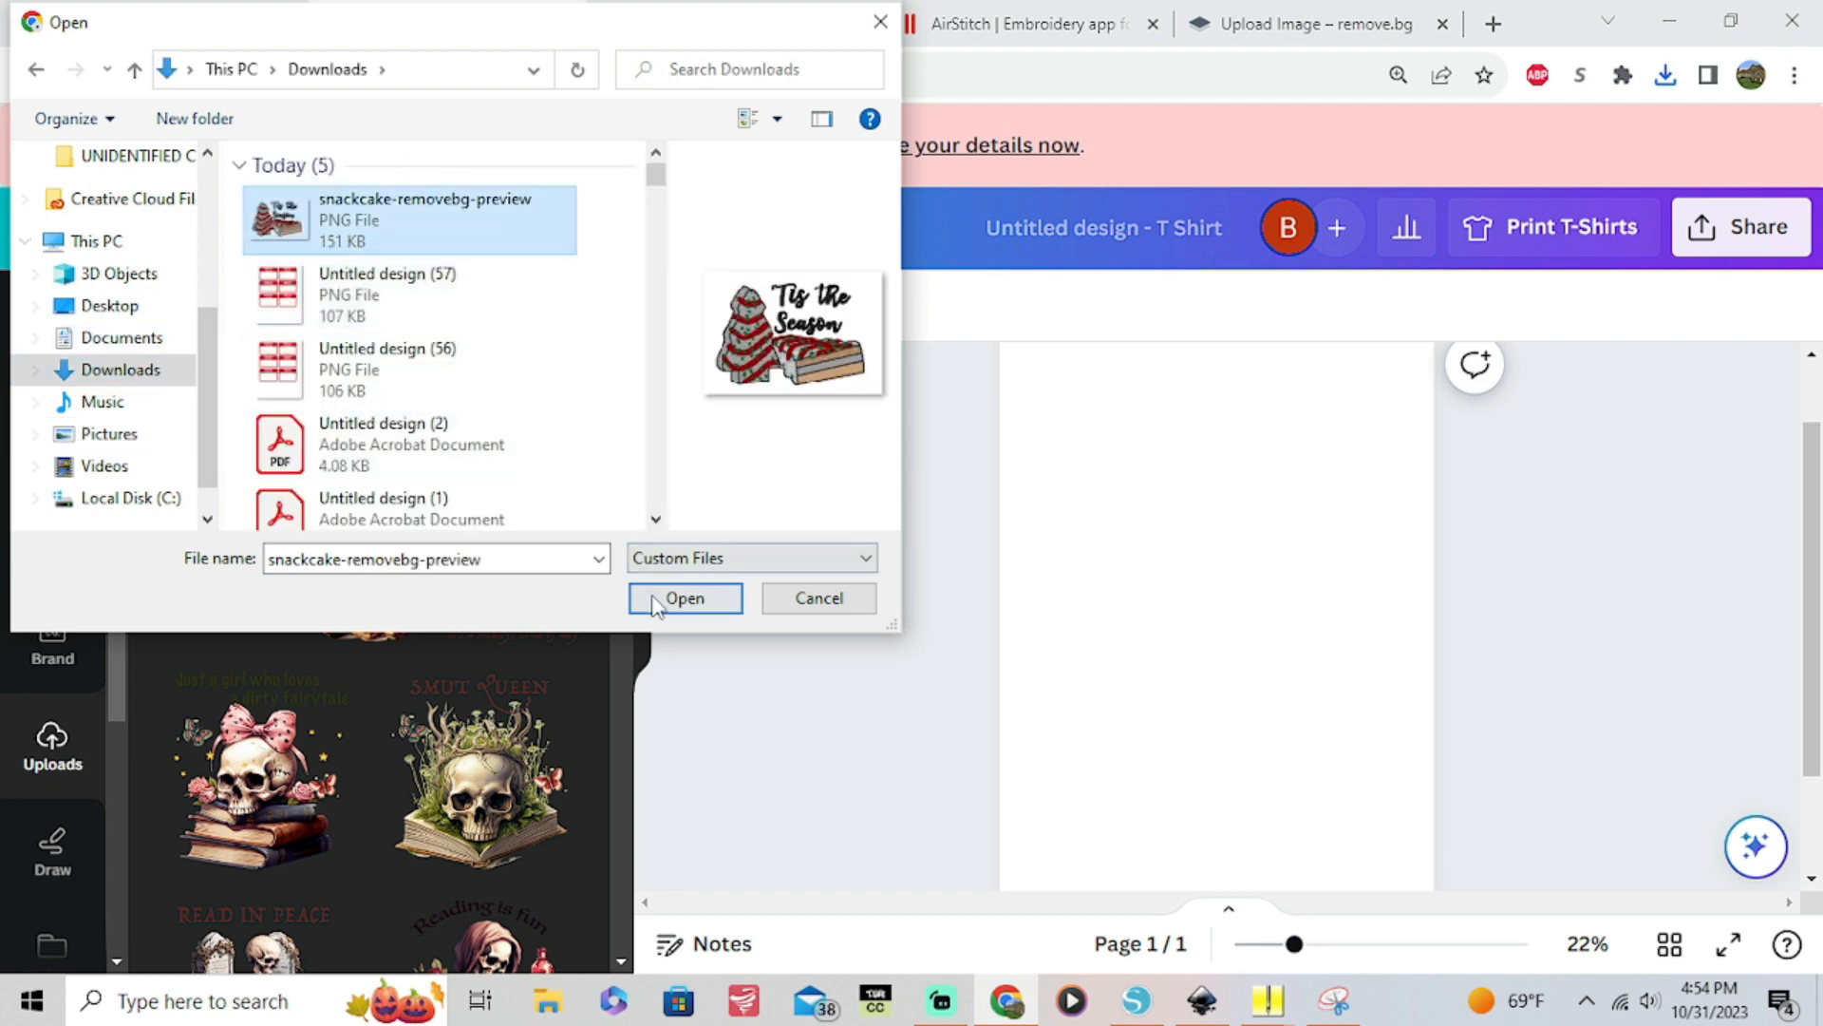
click(684, 597)
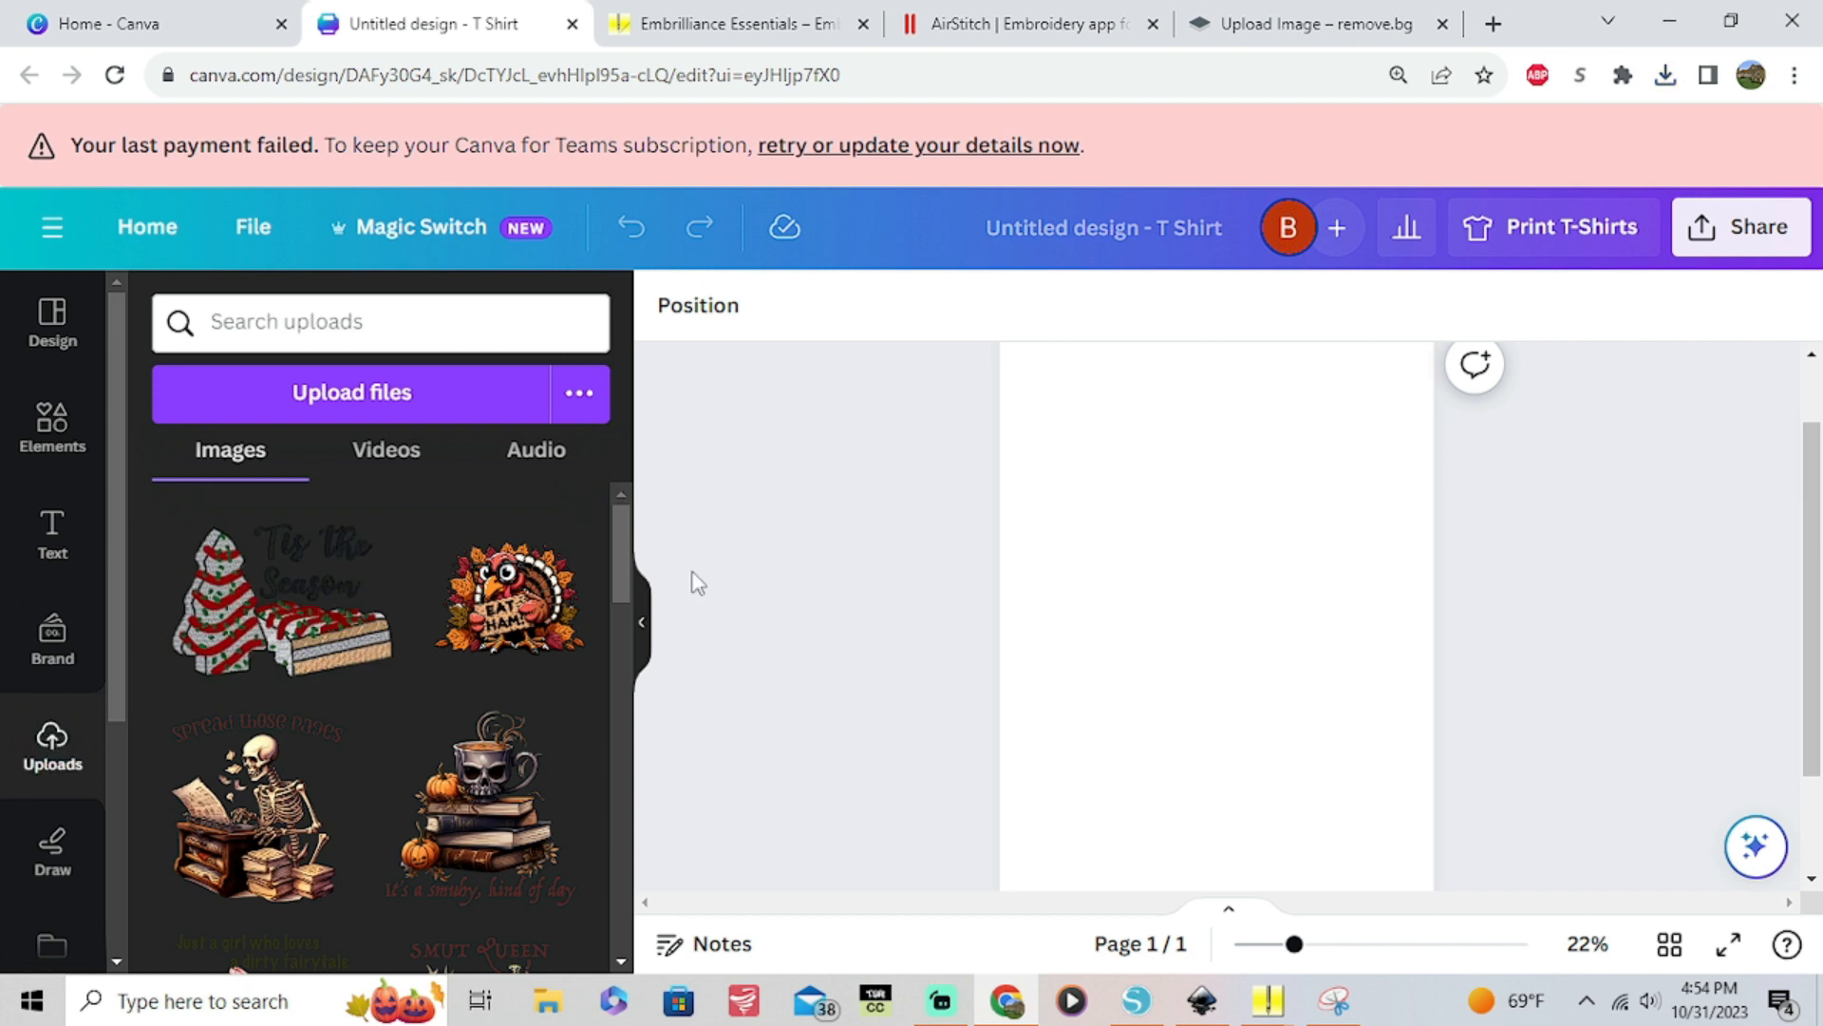
mouse_move(395, 706)
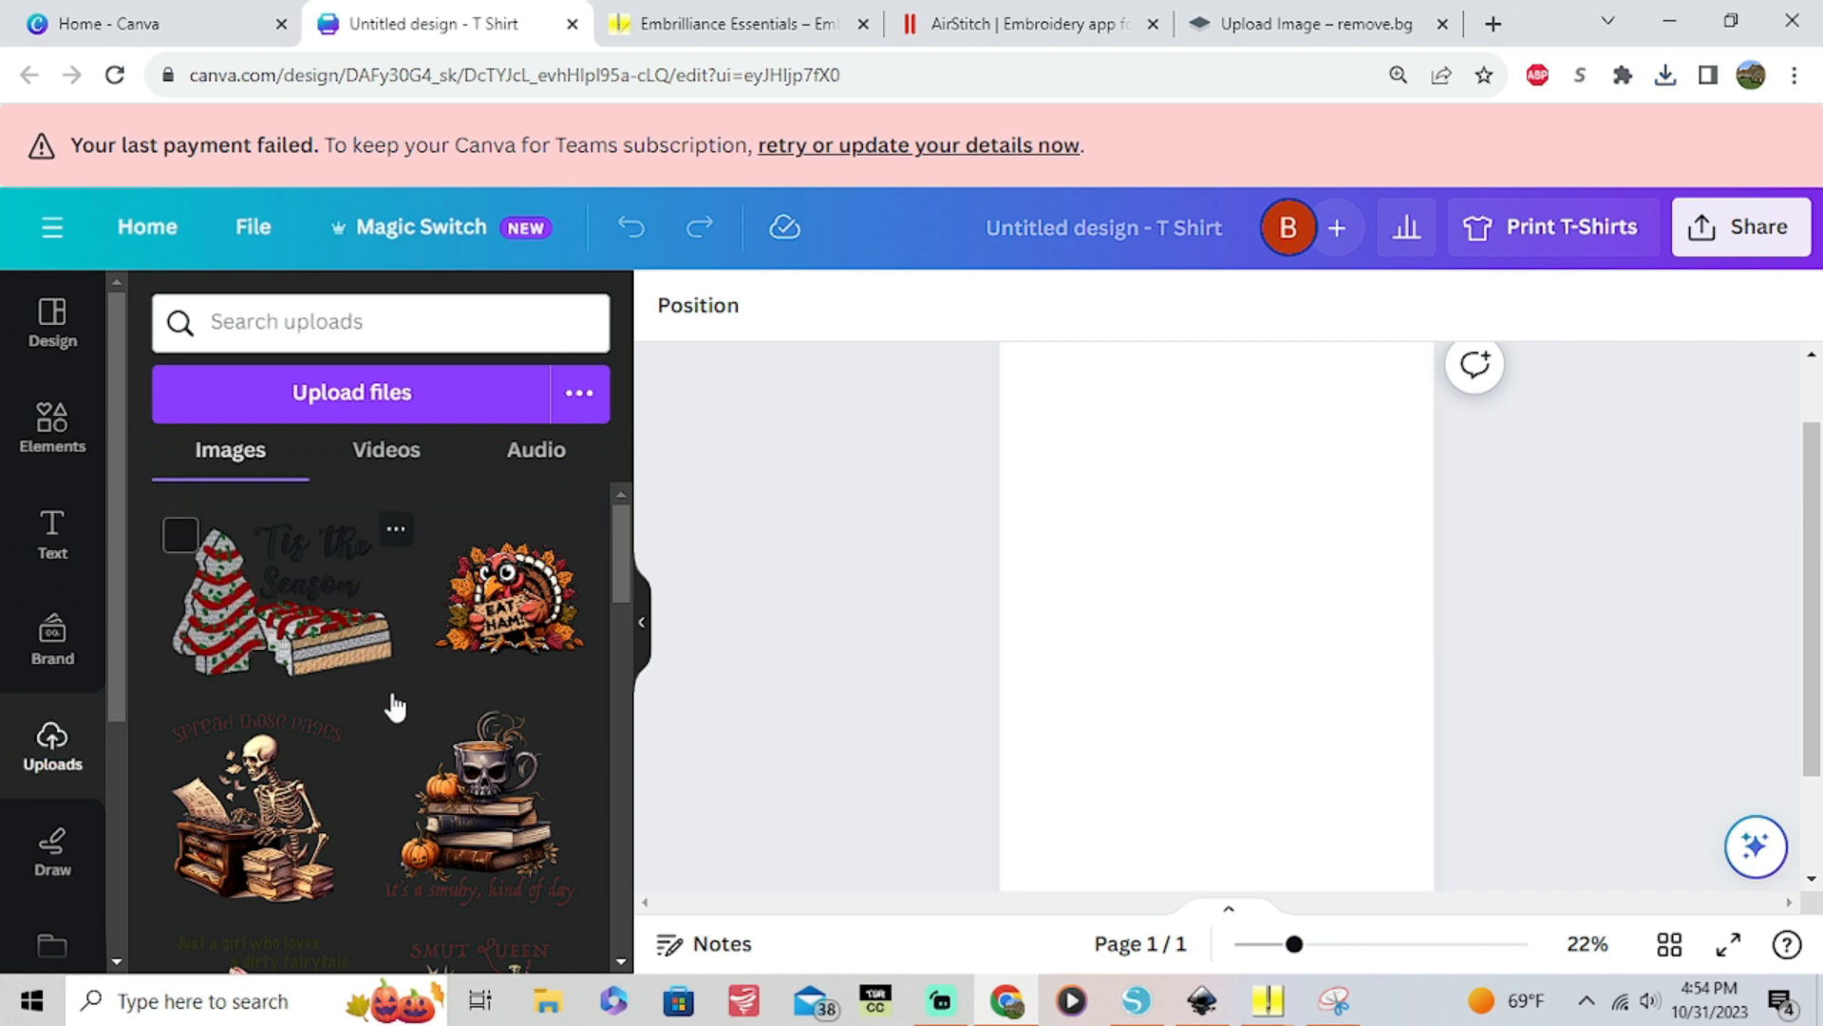
Add the red sweatshirt mockup photo from Uploads and set it as the page background
scroll(down, 3)
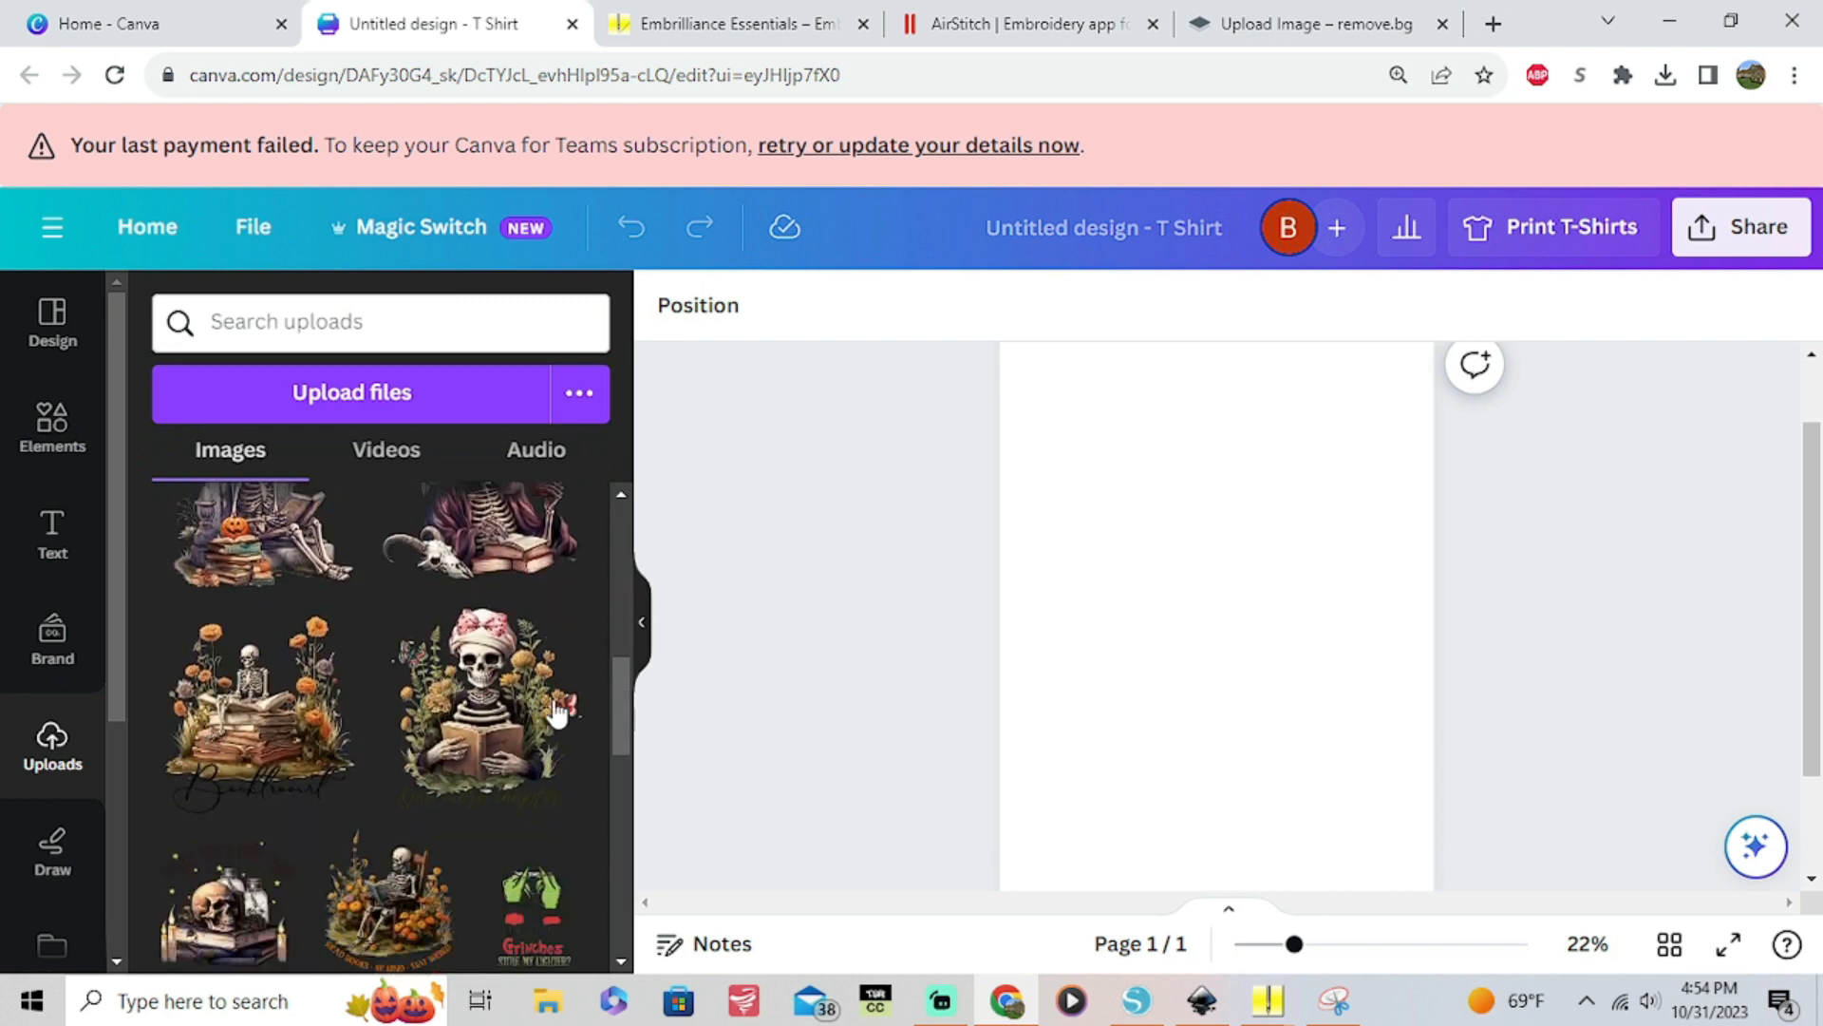
scroll(down, 3)
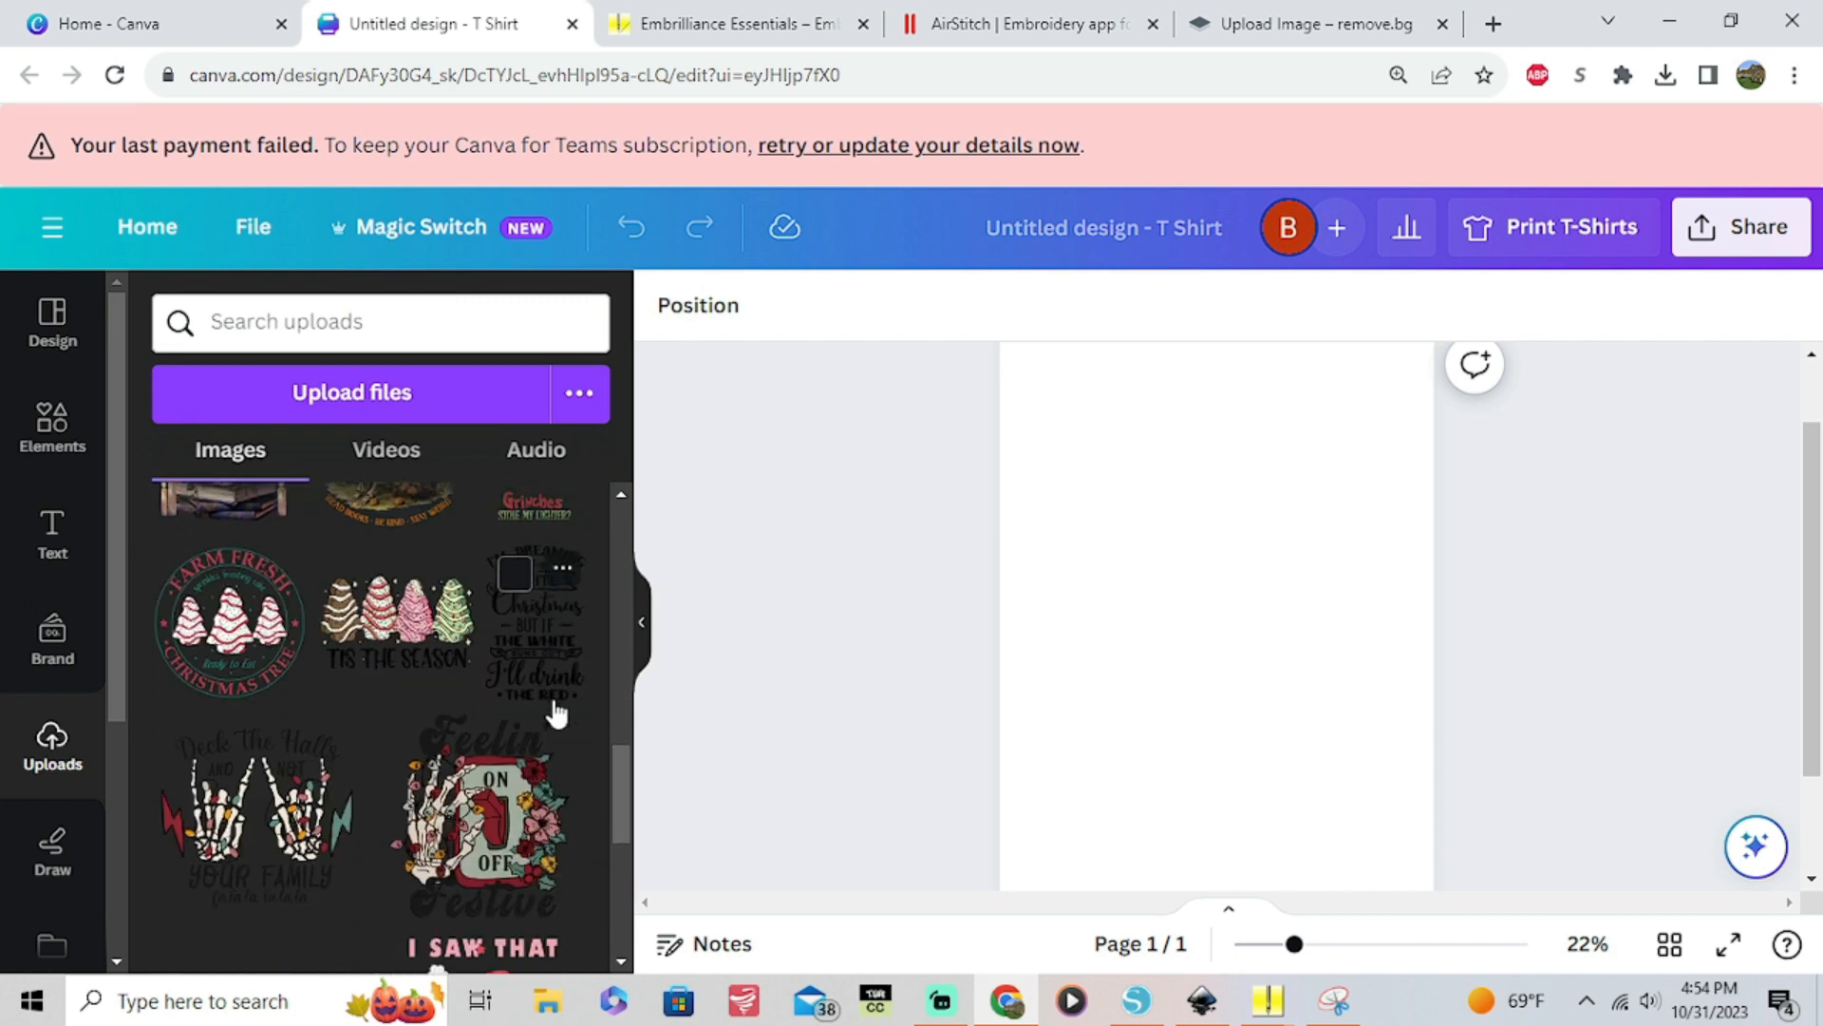
scroll(down, 3)
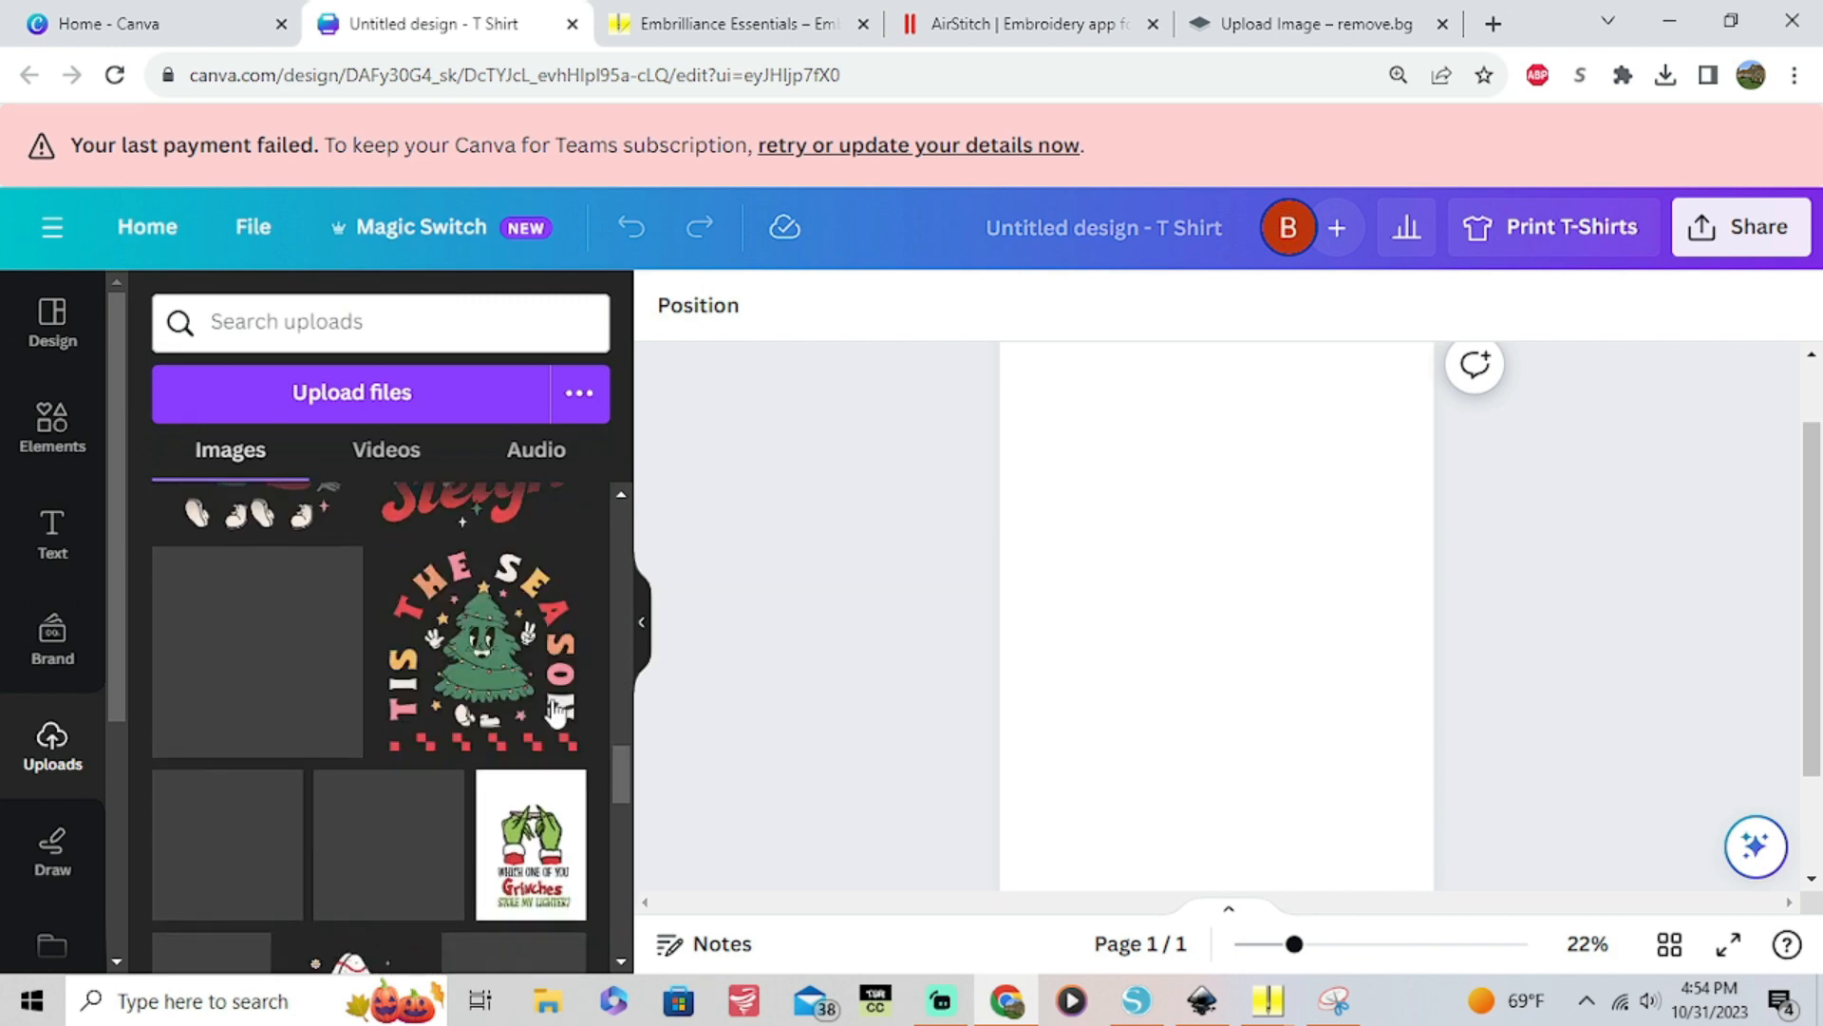
scroll(up, 3)
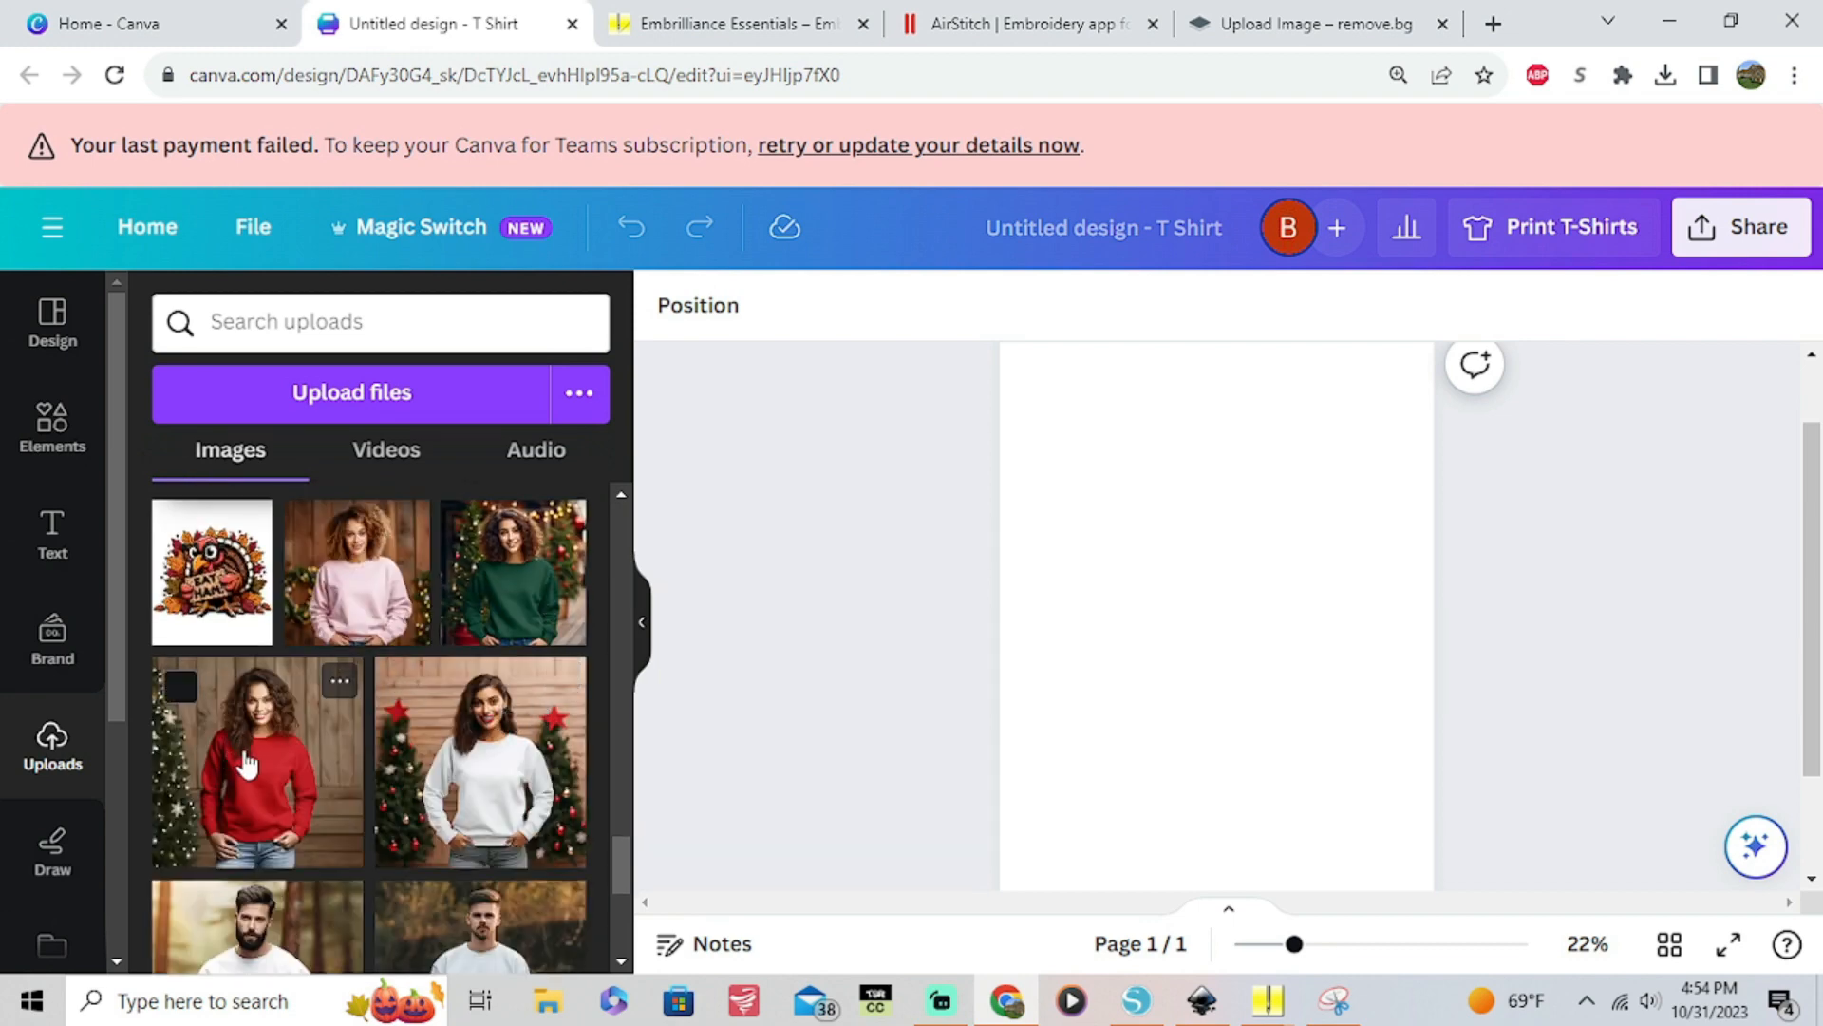
click(256, 762)
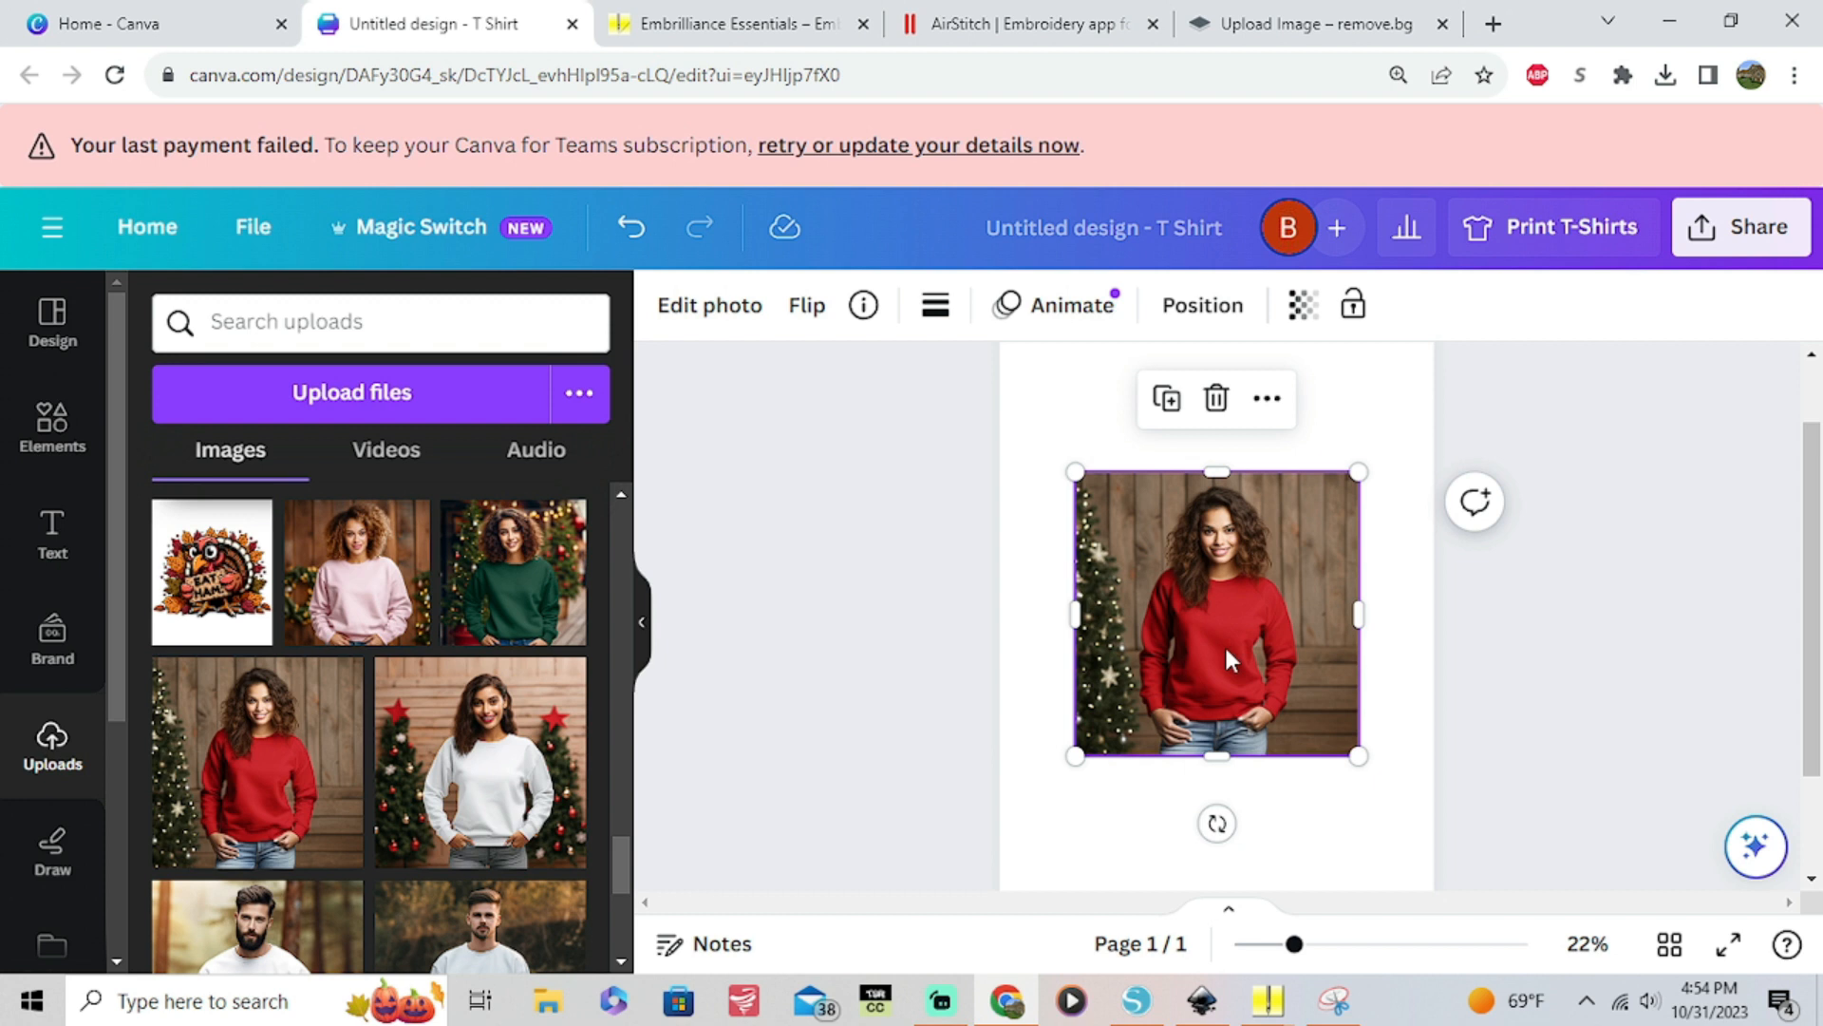
mouse_move(1141, 629)
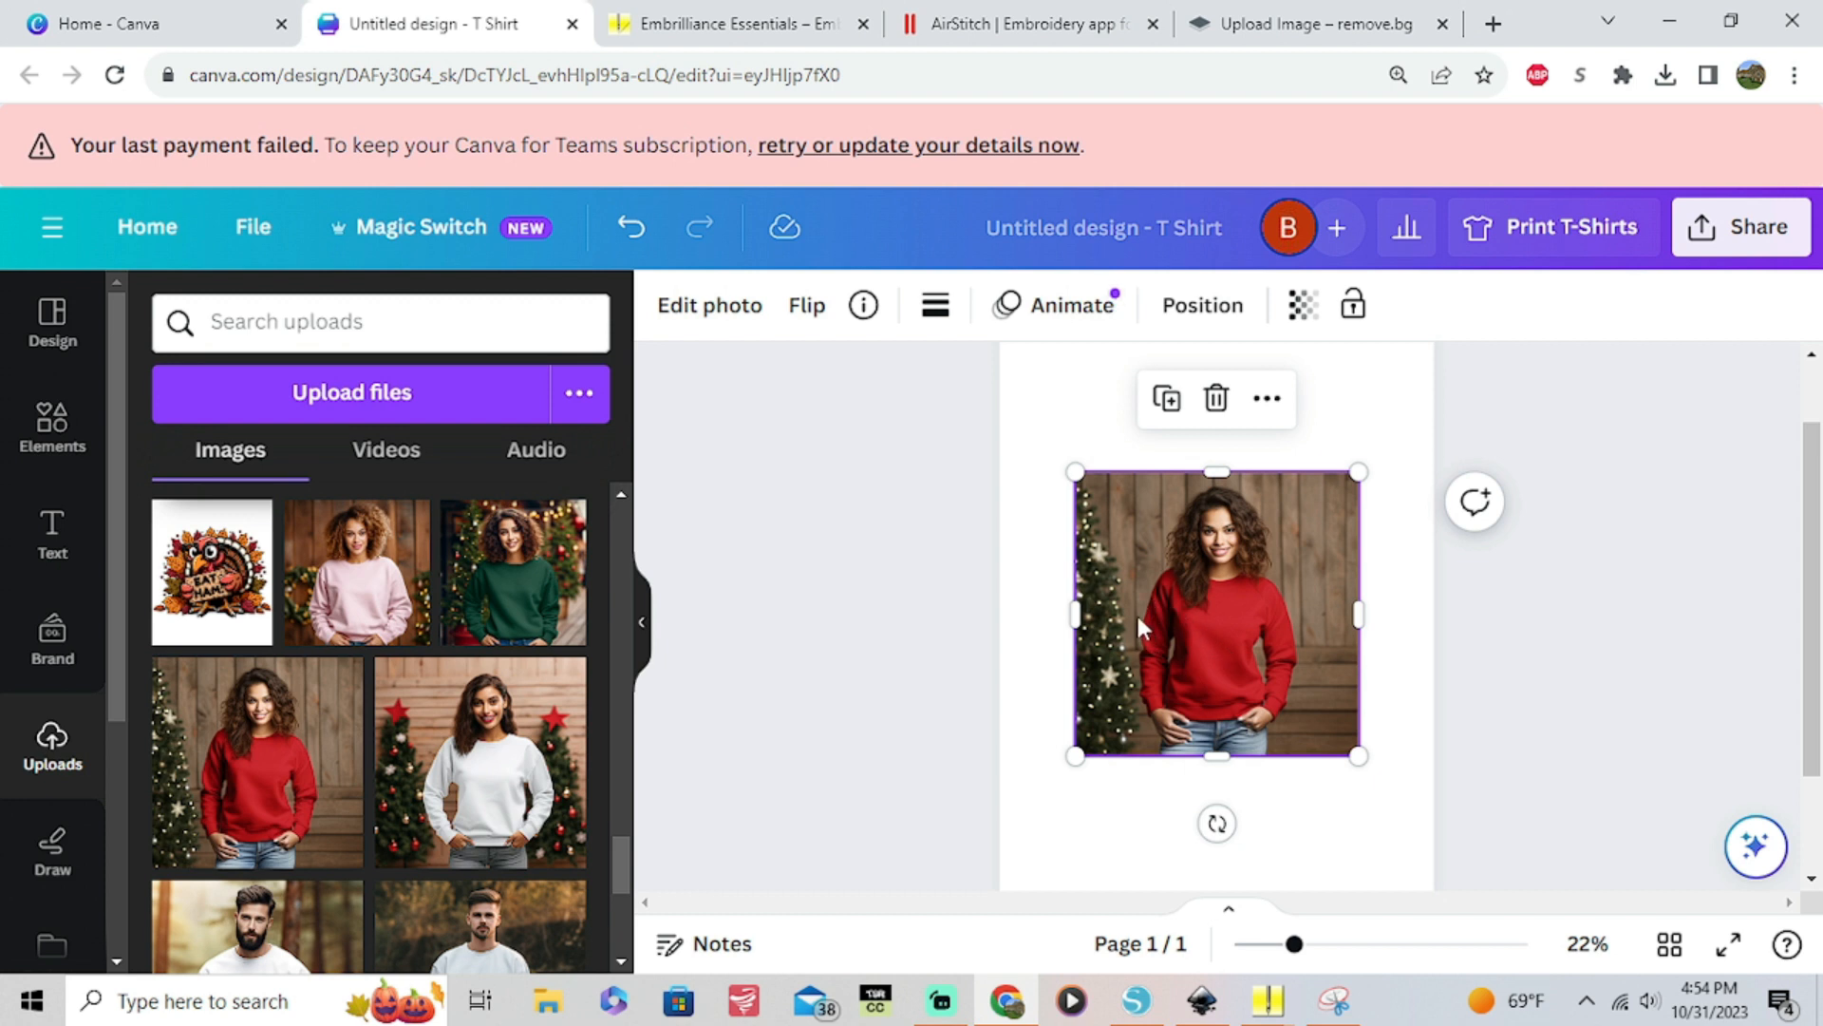
mouse_move(1200, 604)
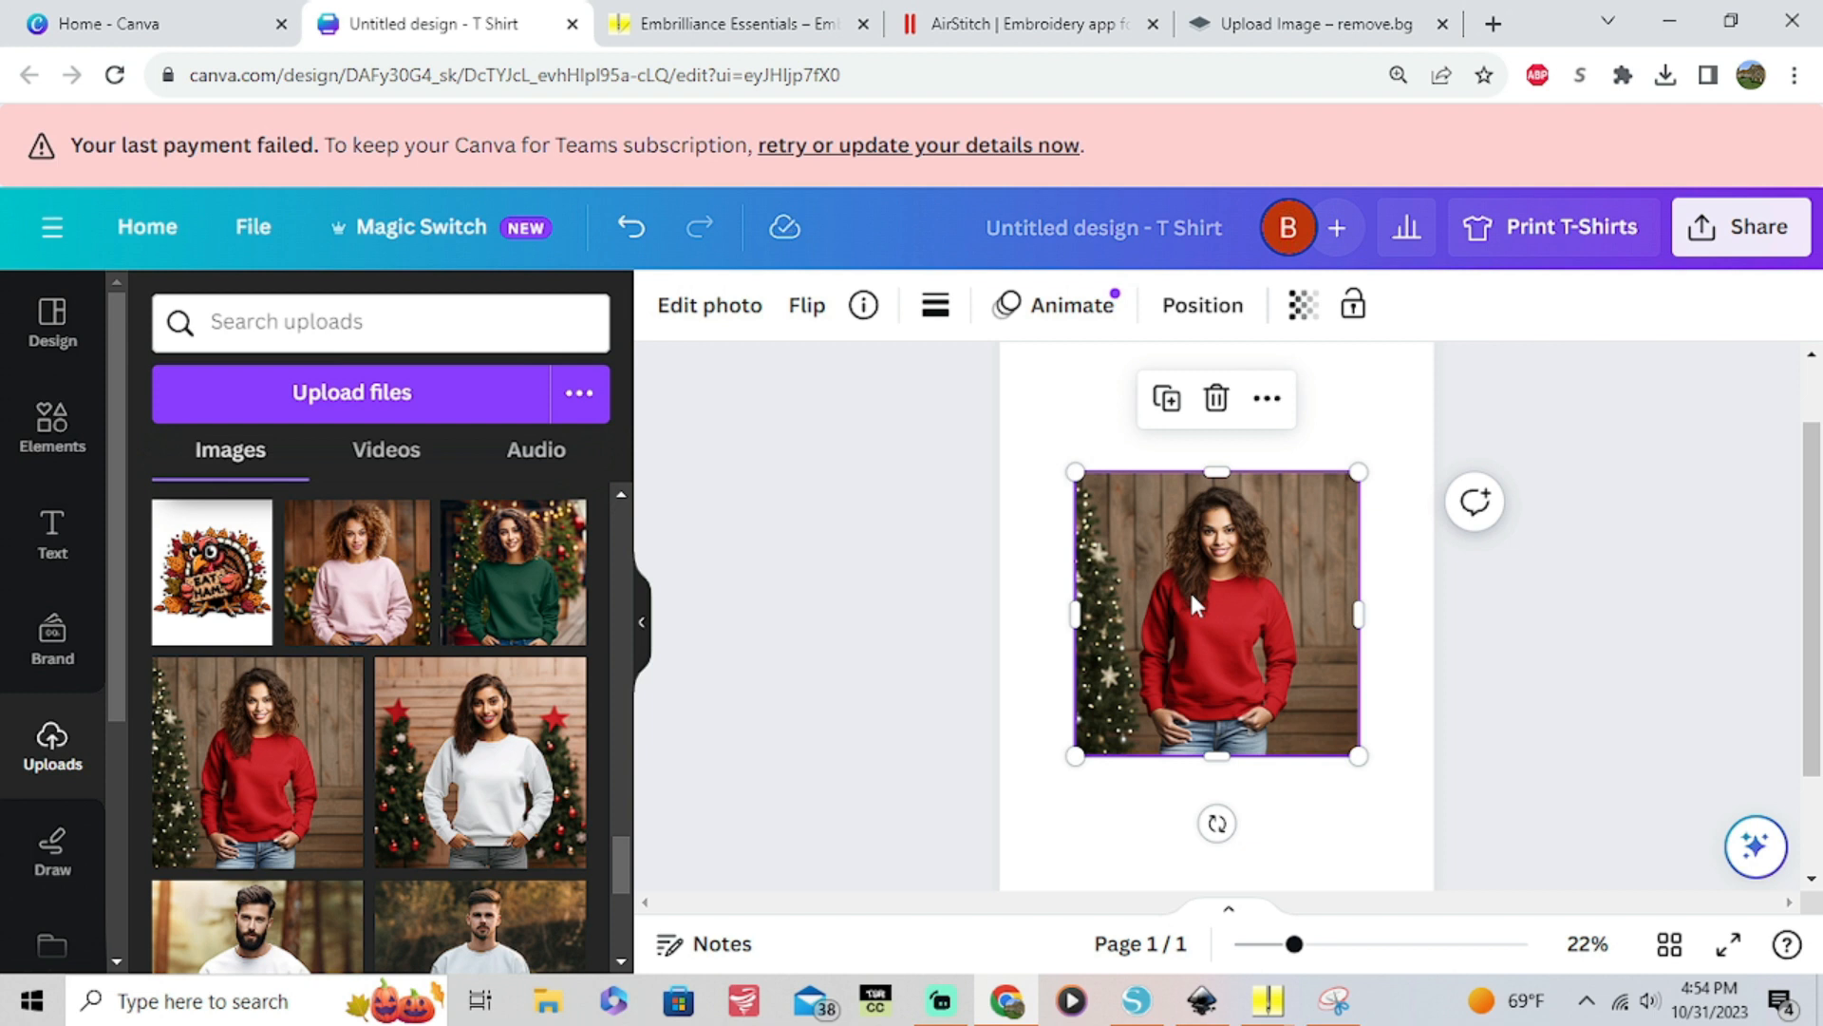
mouse_move(1233, 646)
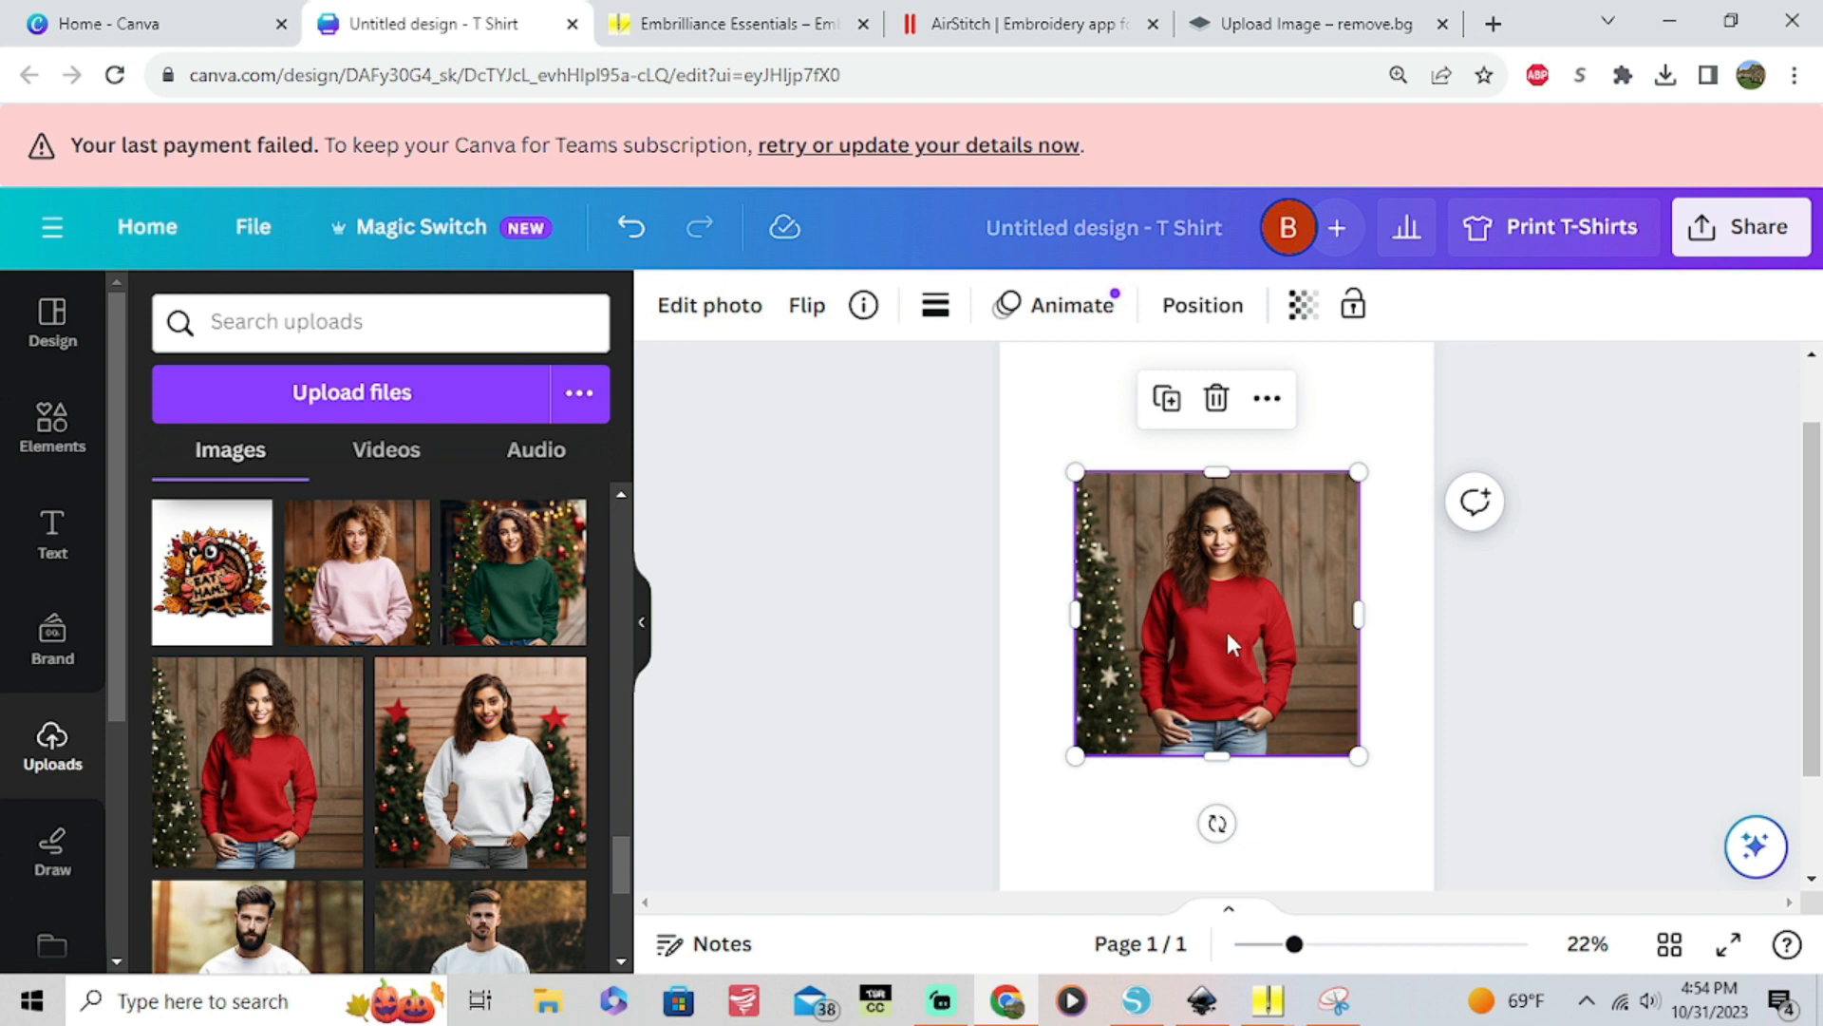
right_click(1217, 613)
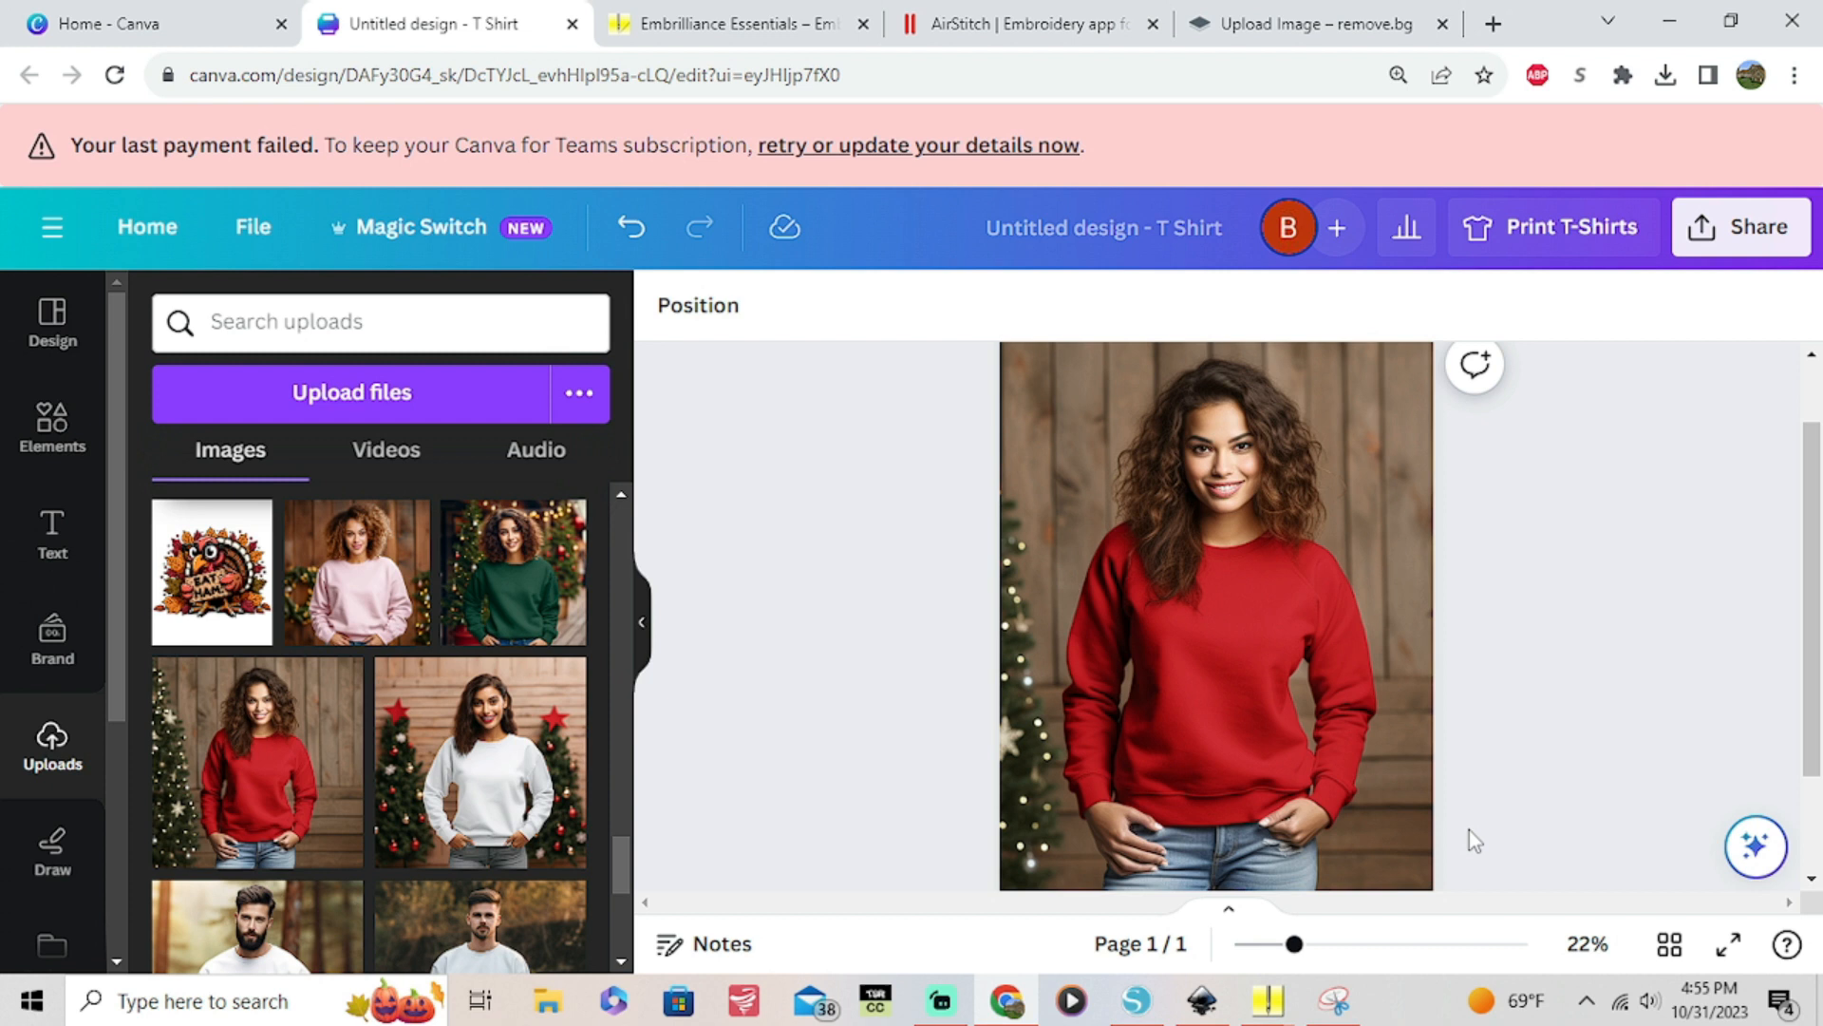
Place the 'Tis the Season snack cake image, resized smaller, on the red sweatshirt's chest
scroll(down, 3)
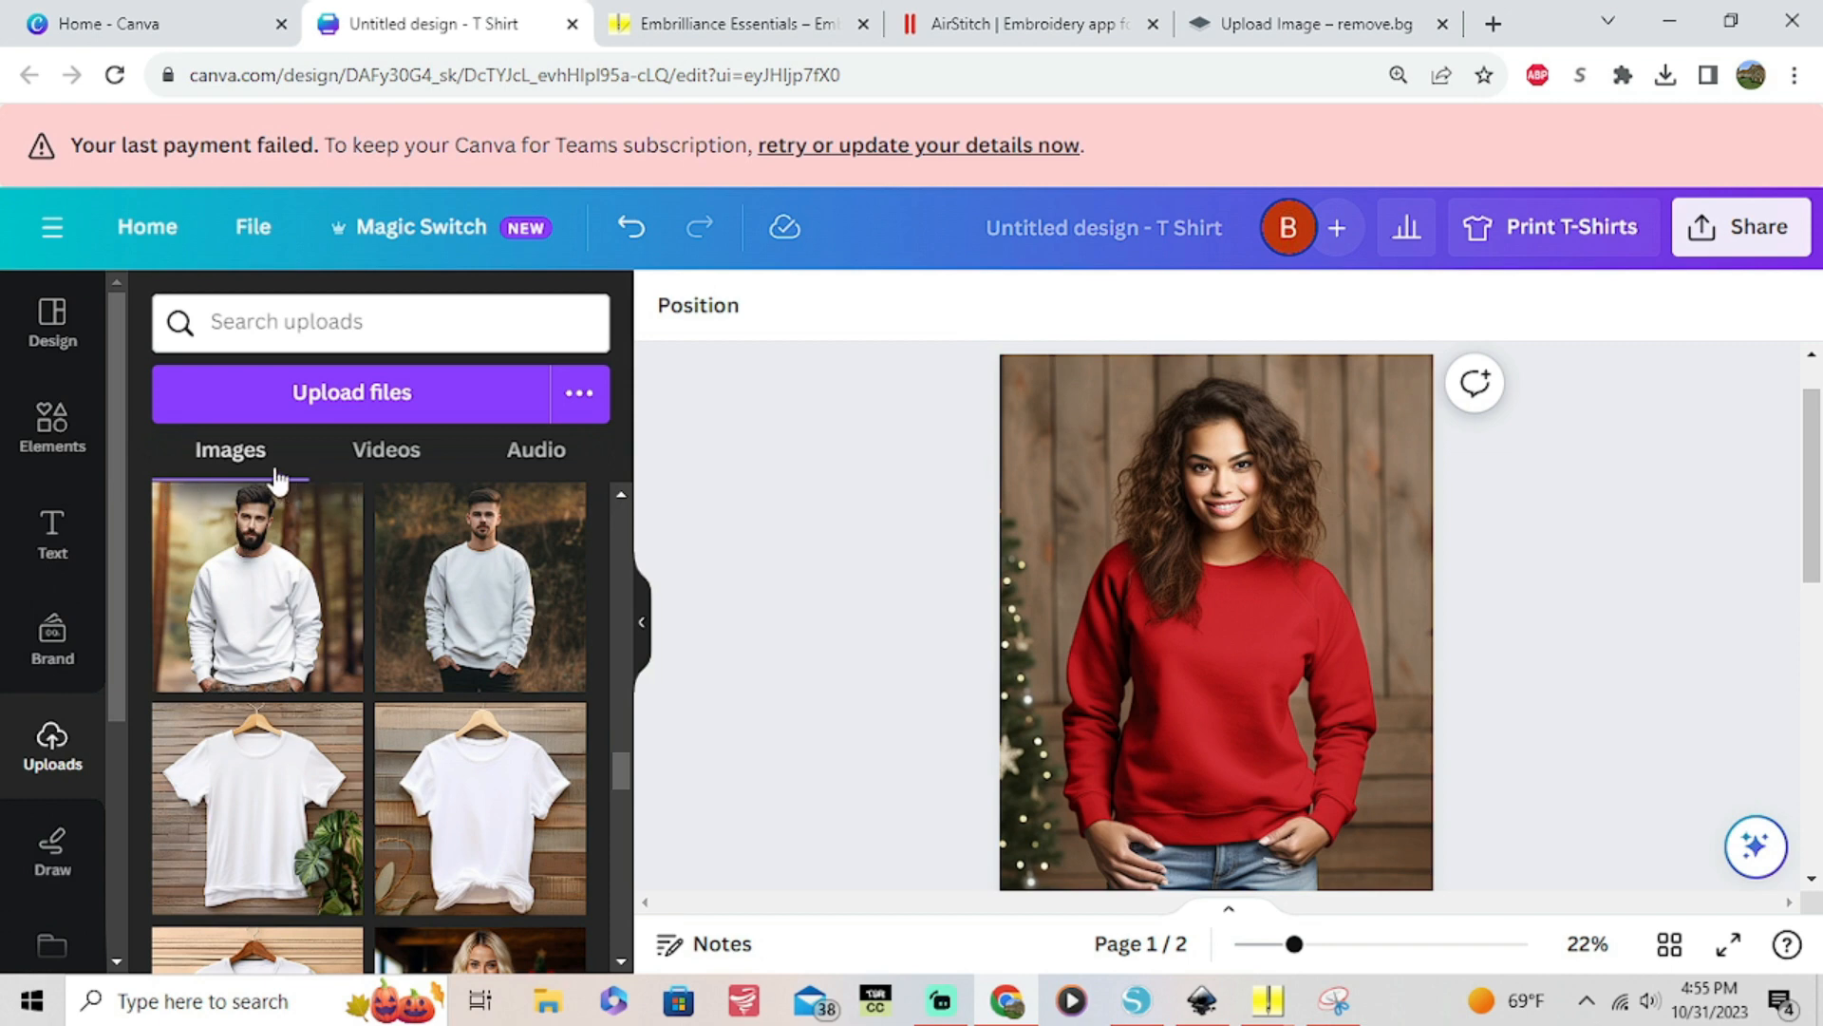
scroll(down, 3)
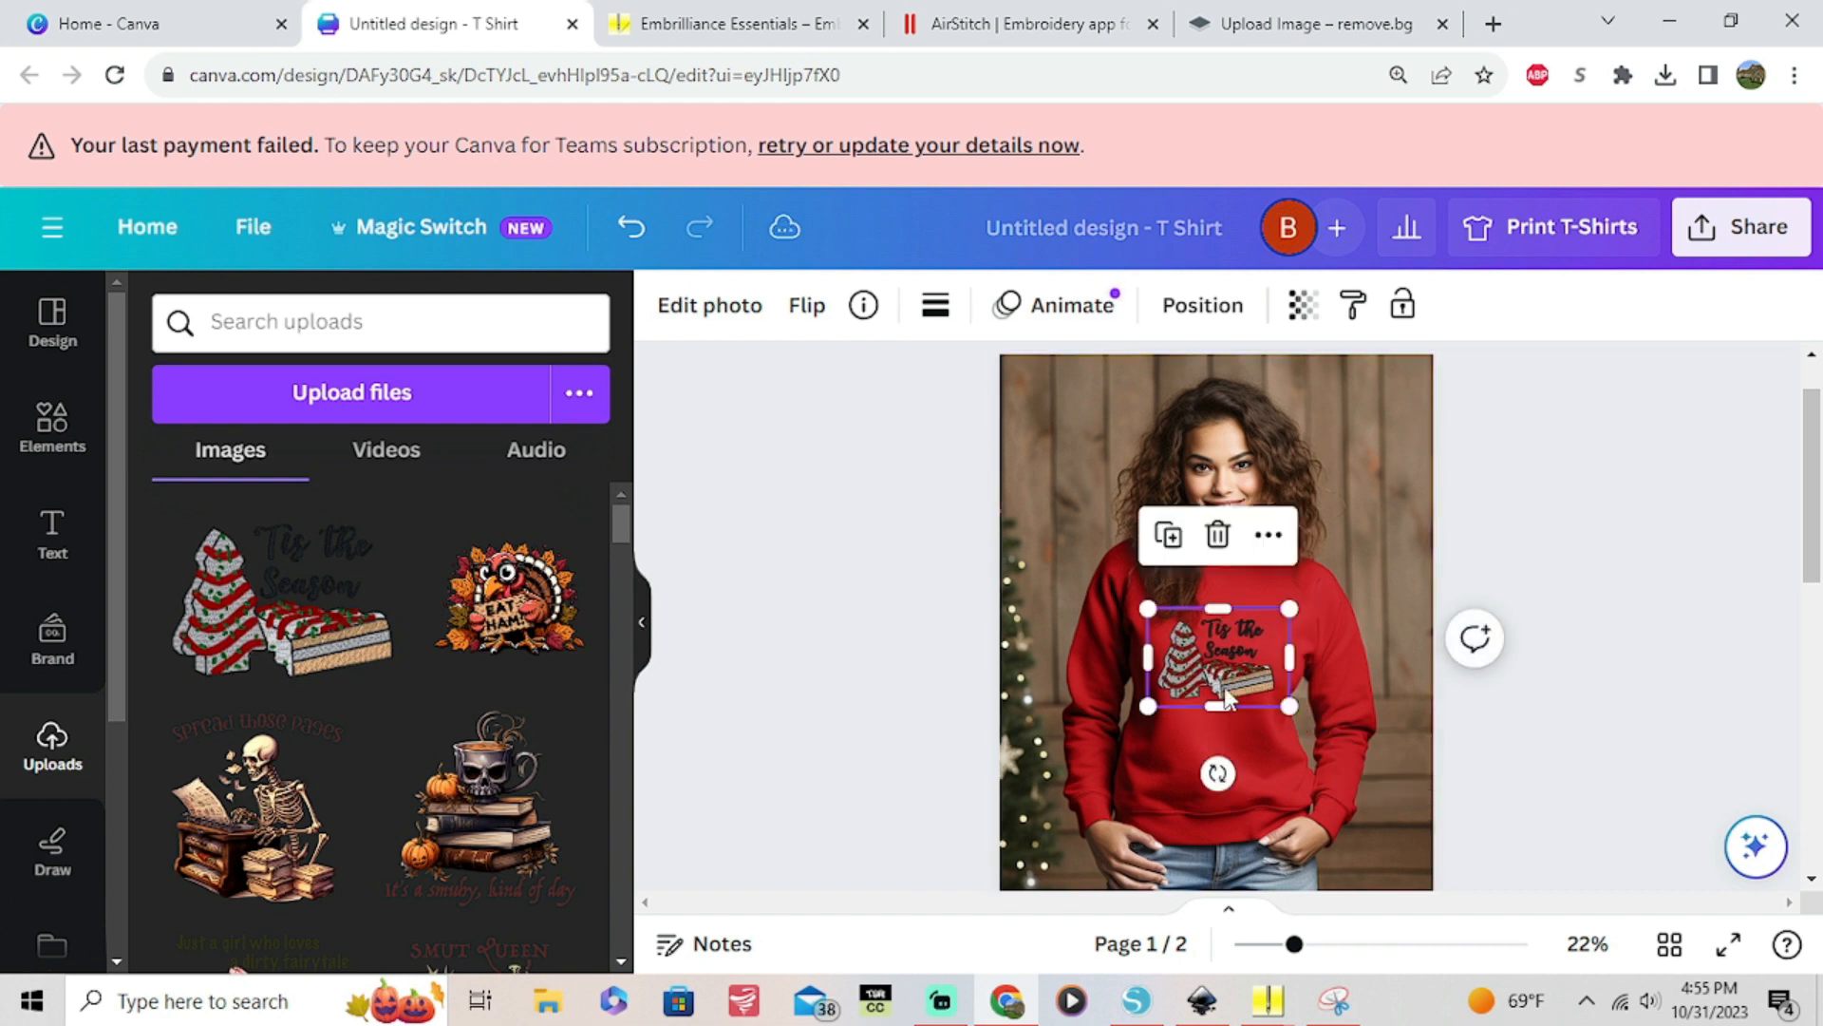
click(1320, 724)
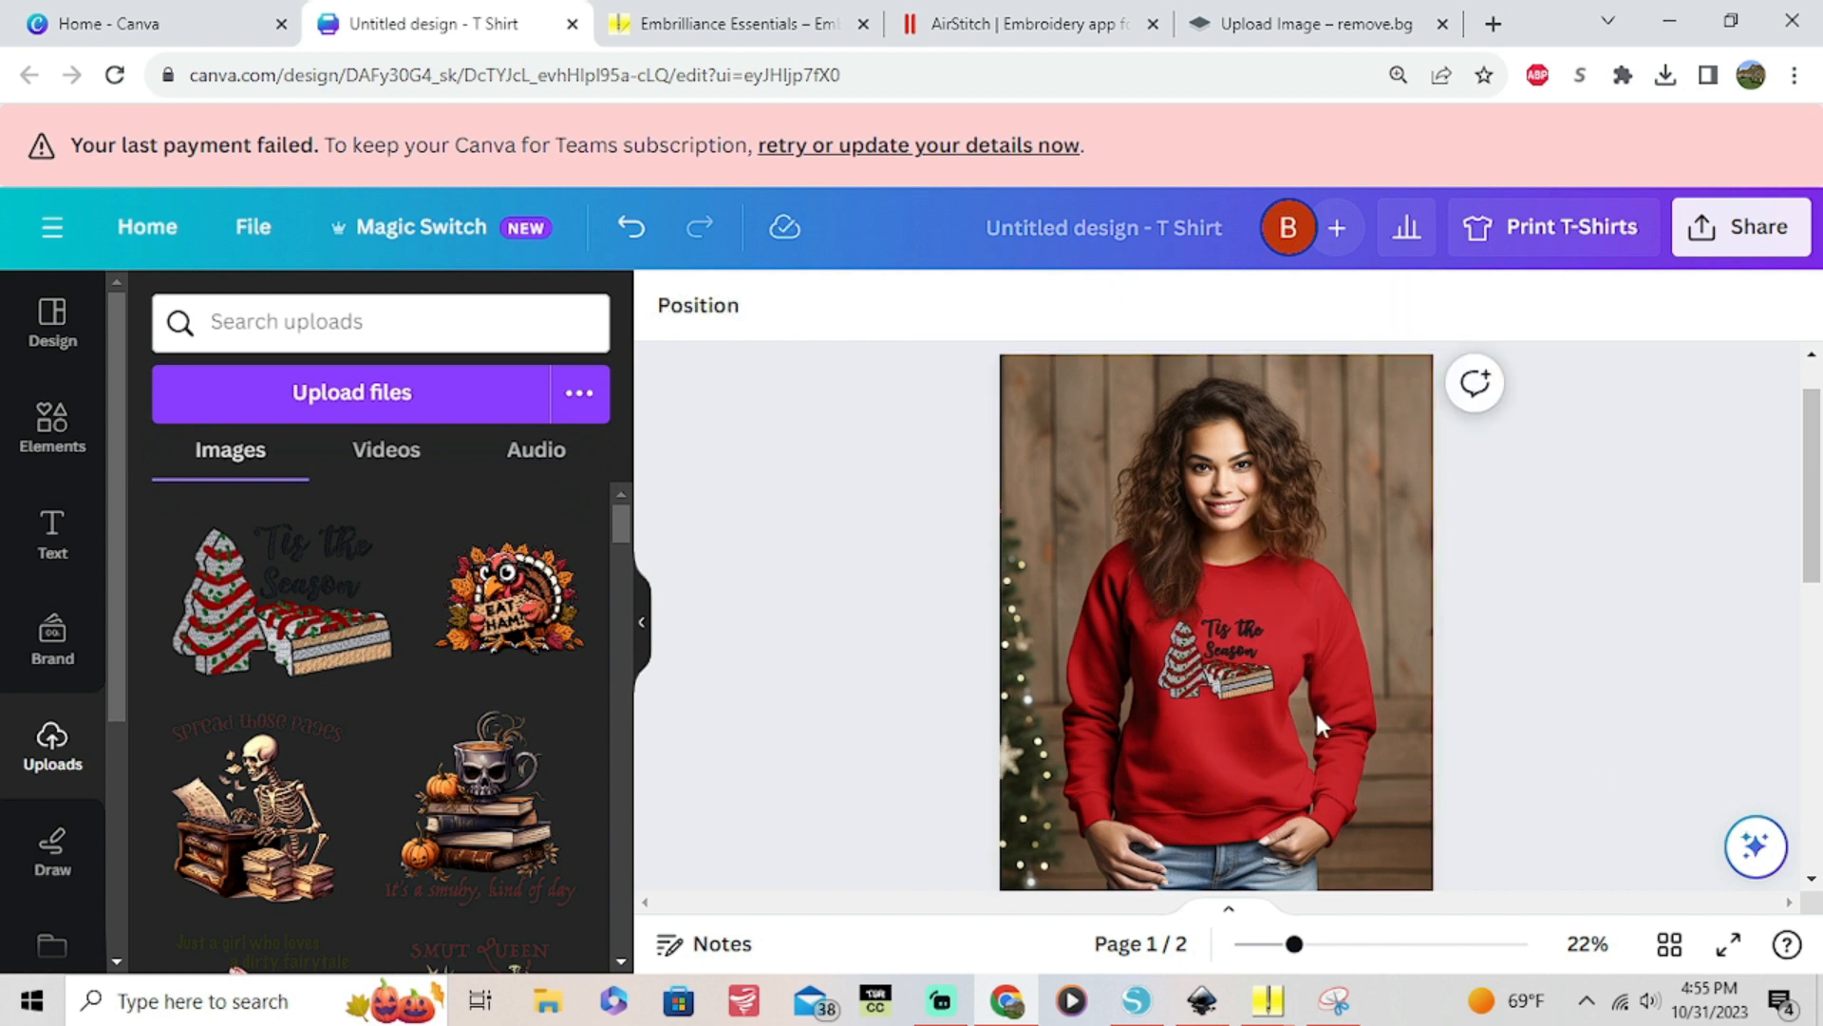
Set the white t-shirt photo as page 2's background with the snack cake image across its chest
click(1209, 657)
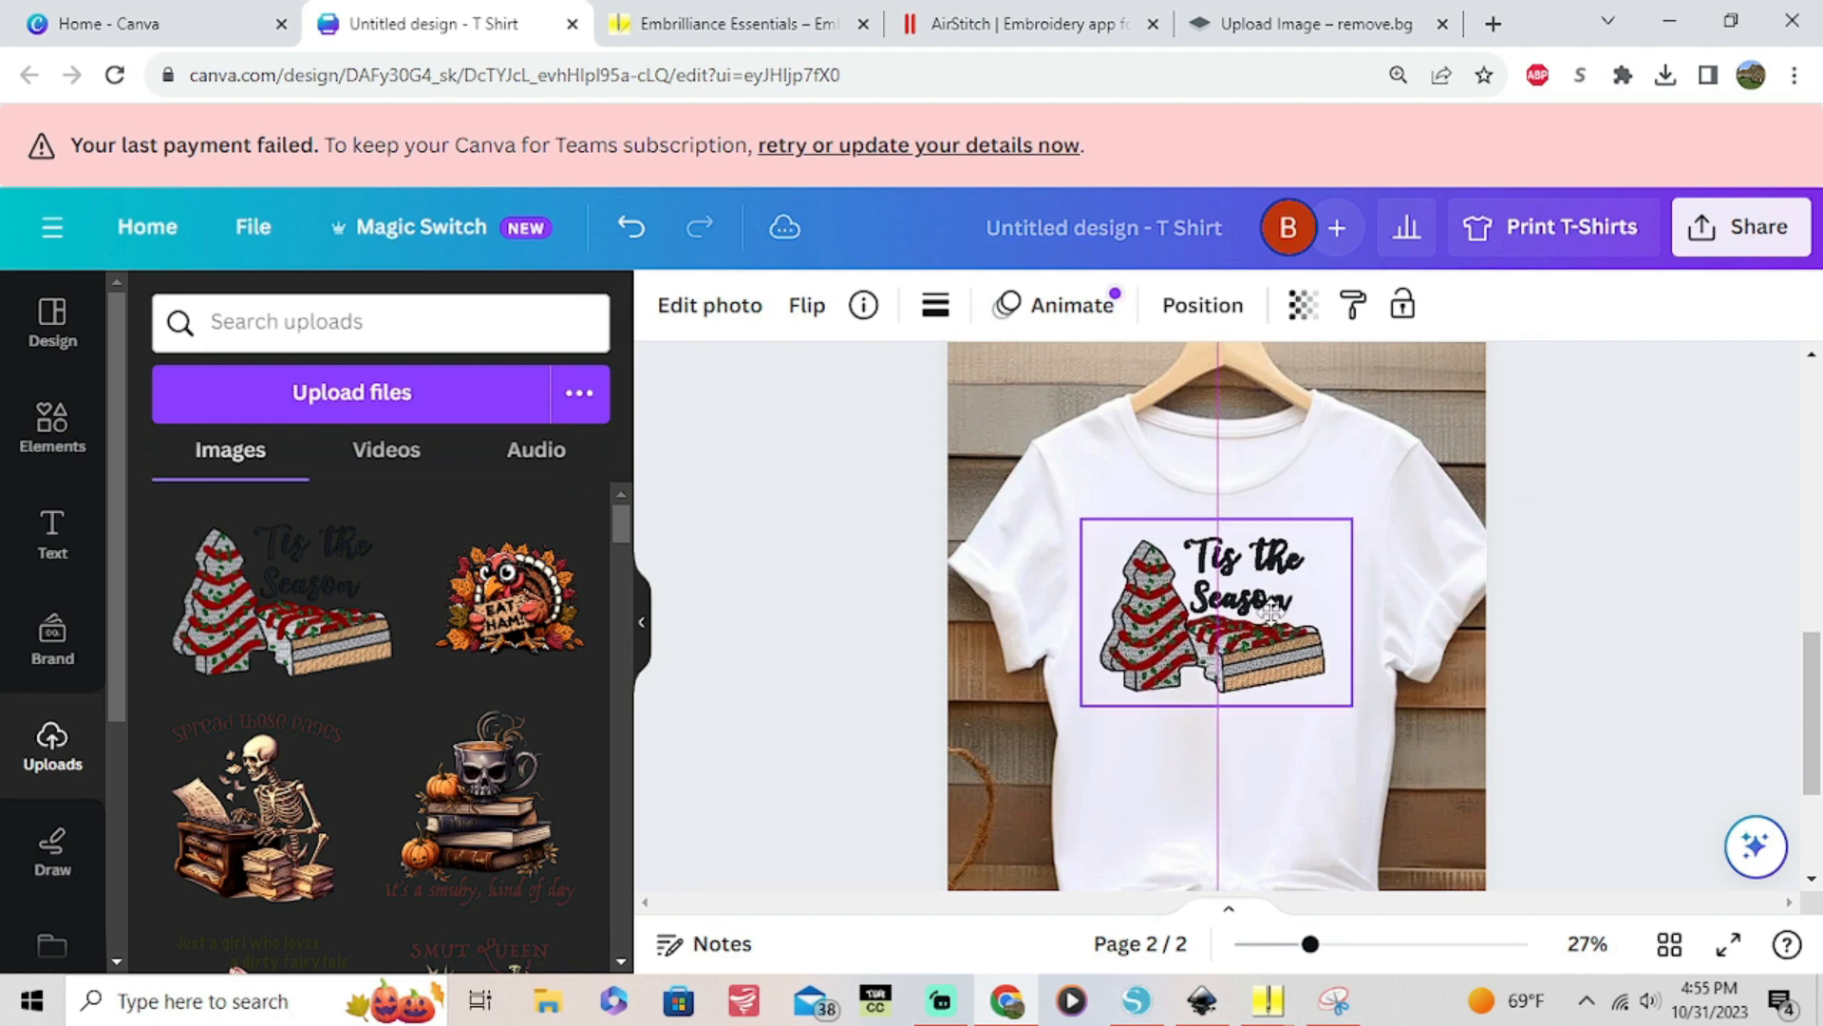
click(1216, 613)
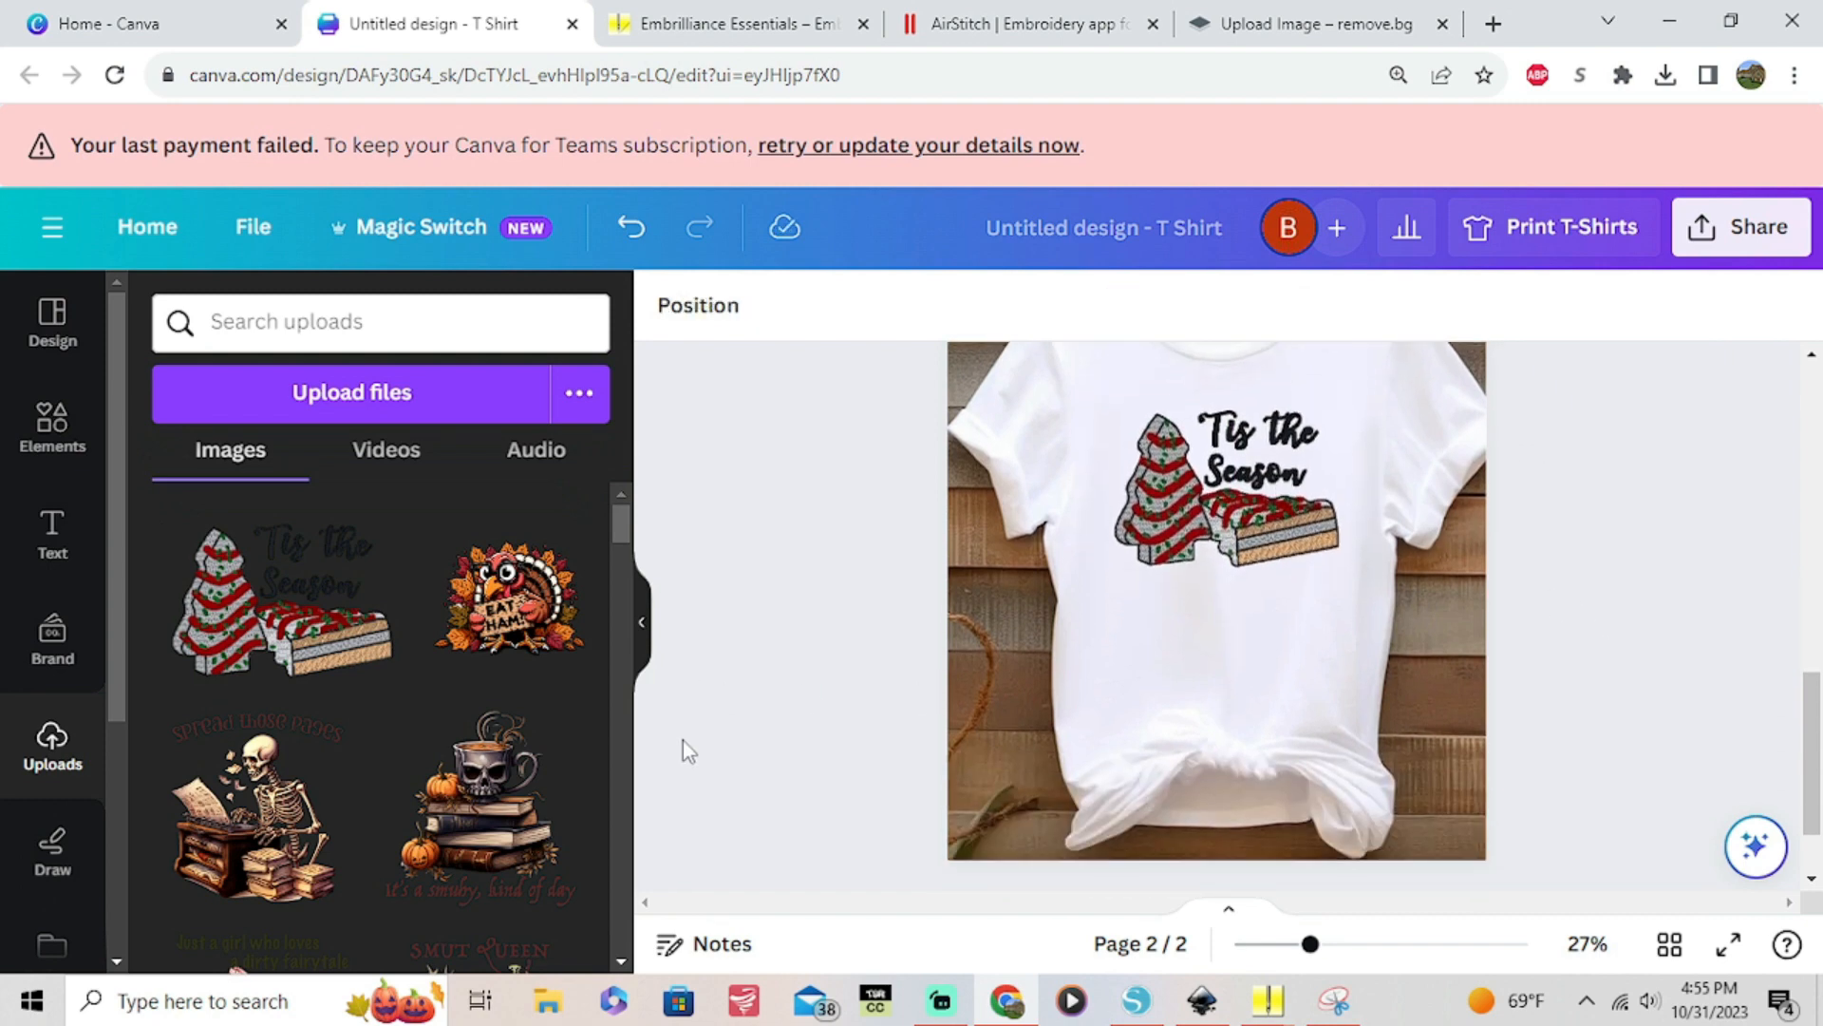
scroll(down, 3)
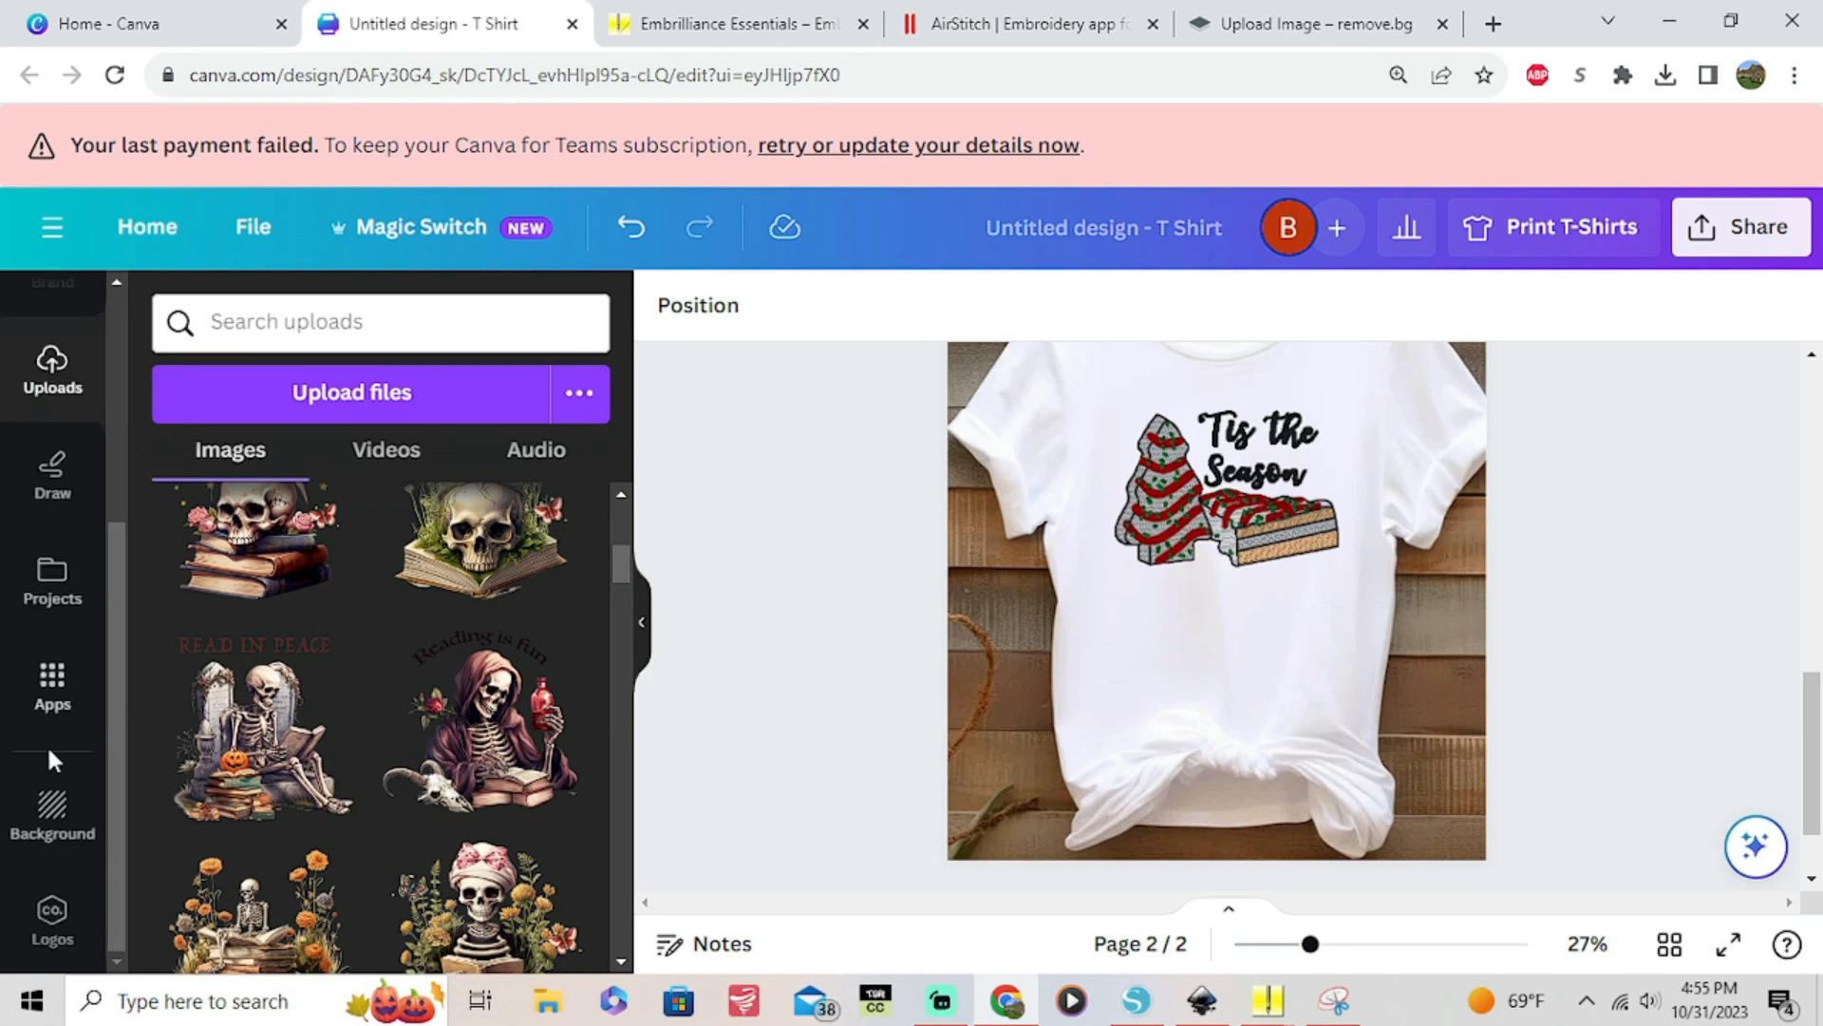
mouse_move(65, 870)
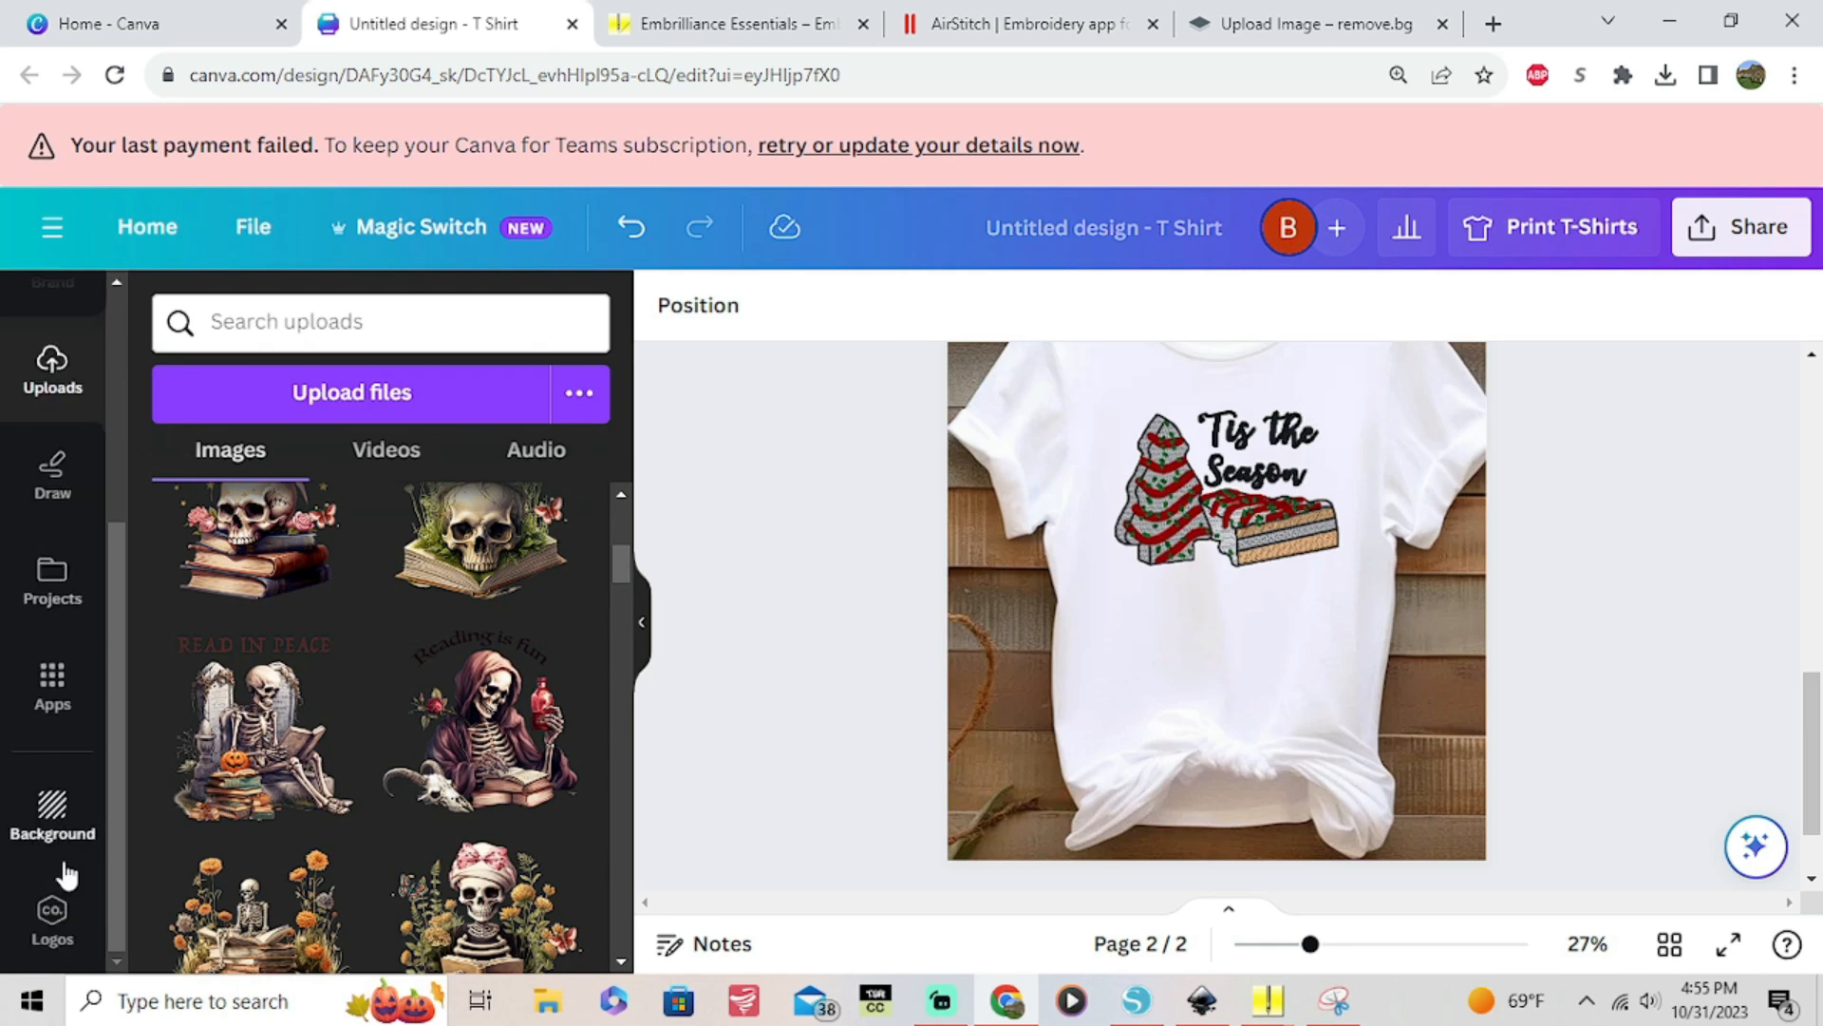
Add the round shop logo from the saved Logos onto the sweatshirt page
click(51, 920)
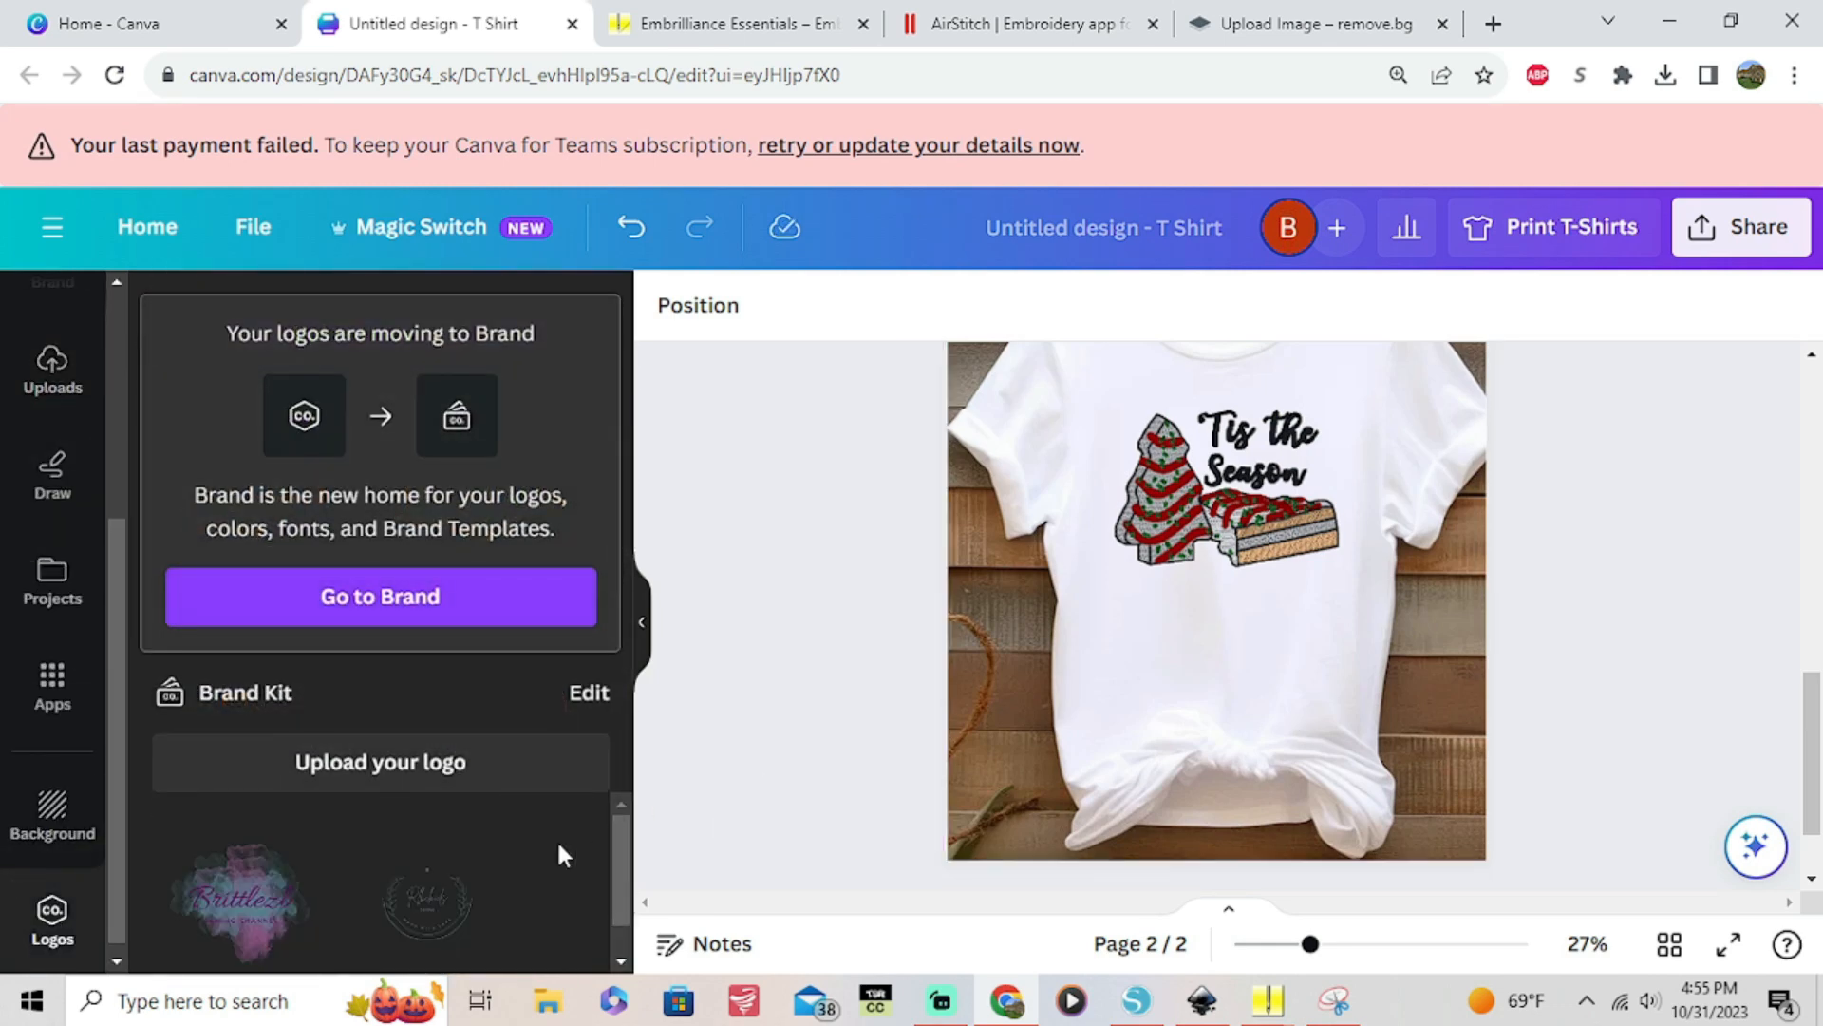
click(1218, 511)
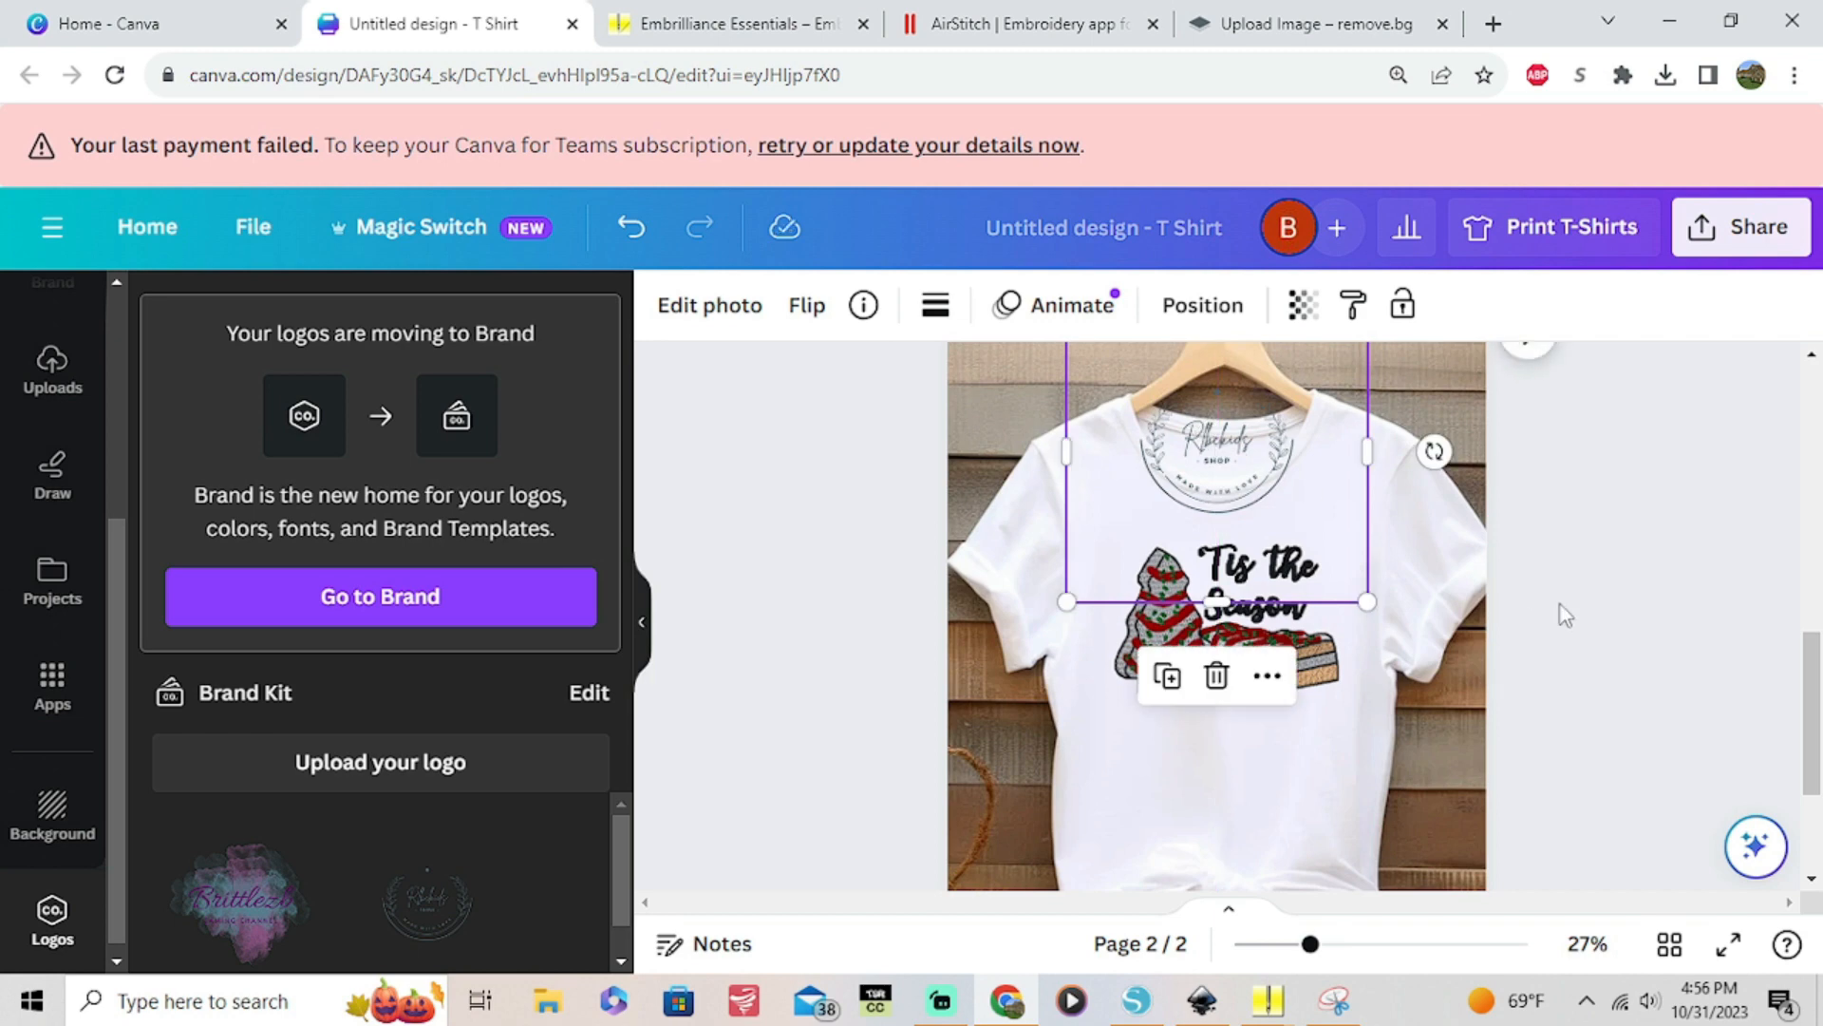
click(1563, 614)
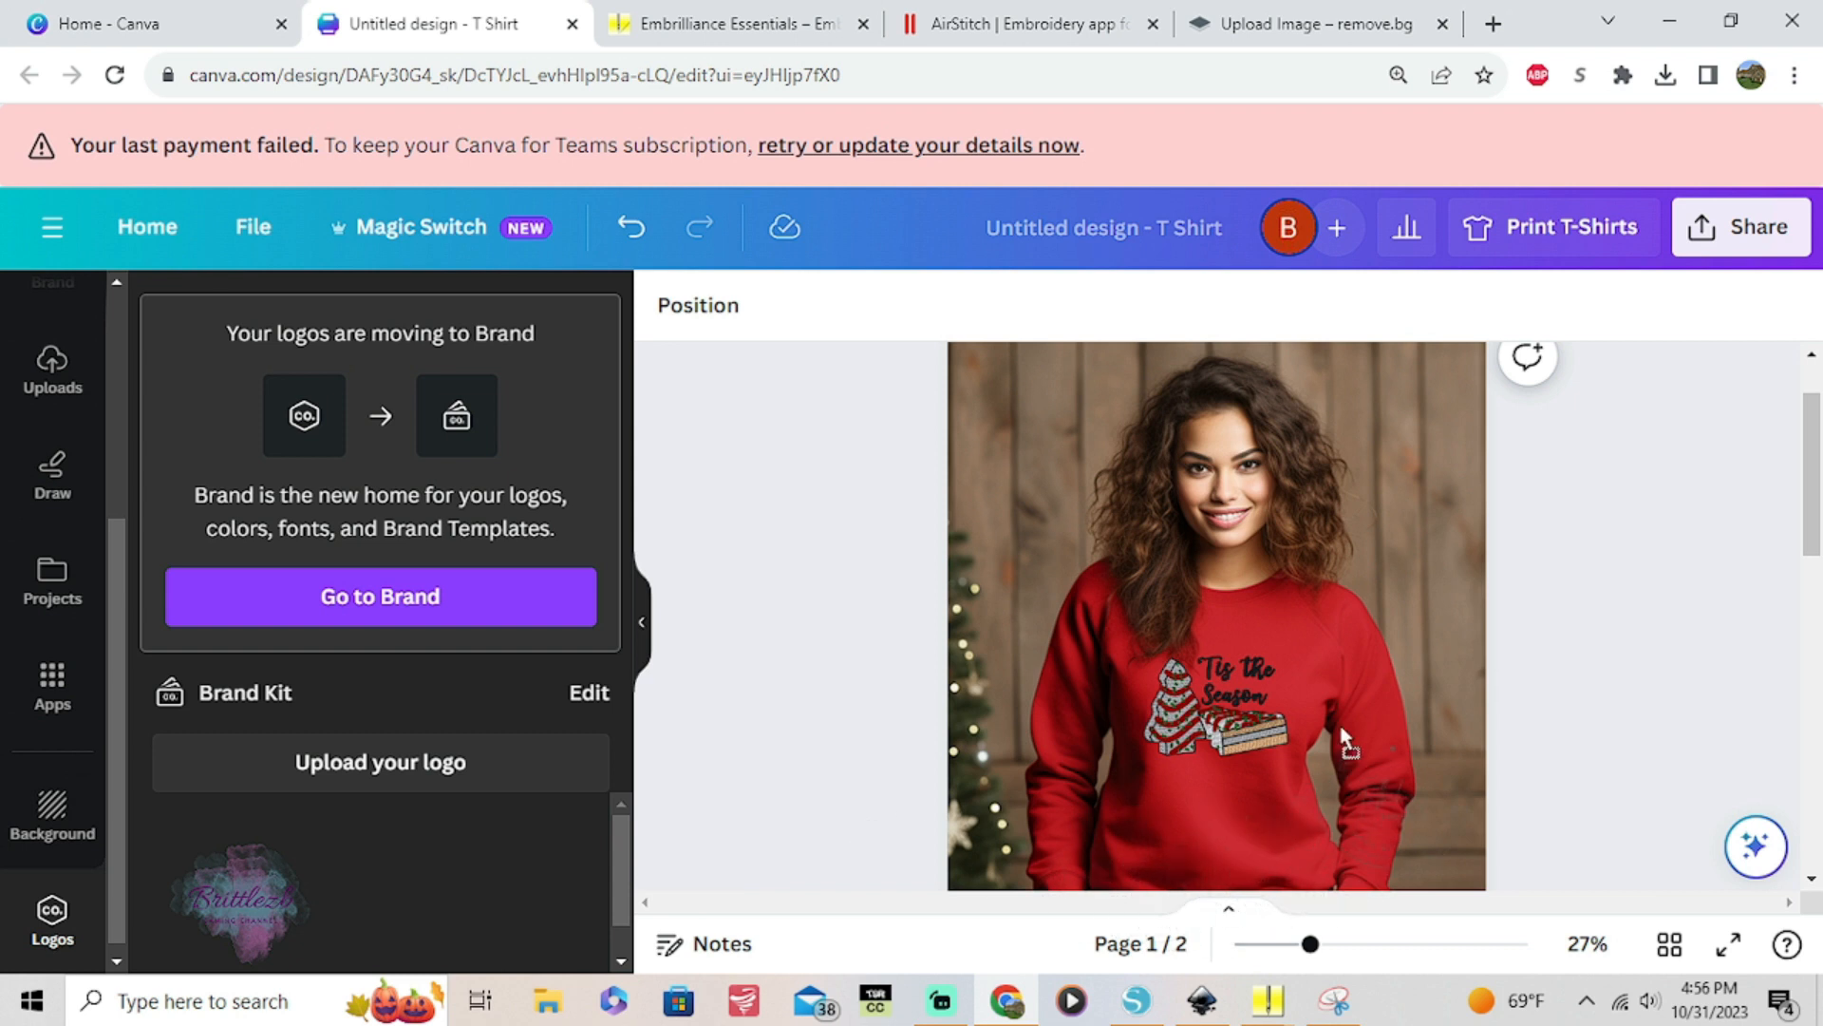
mouse_move(1354, 598)
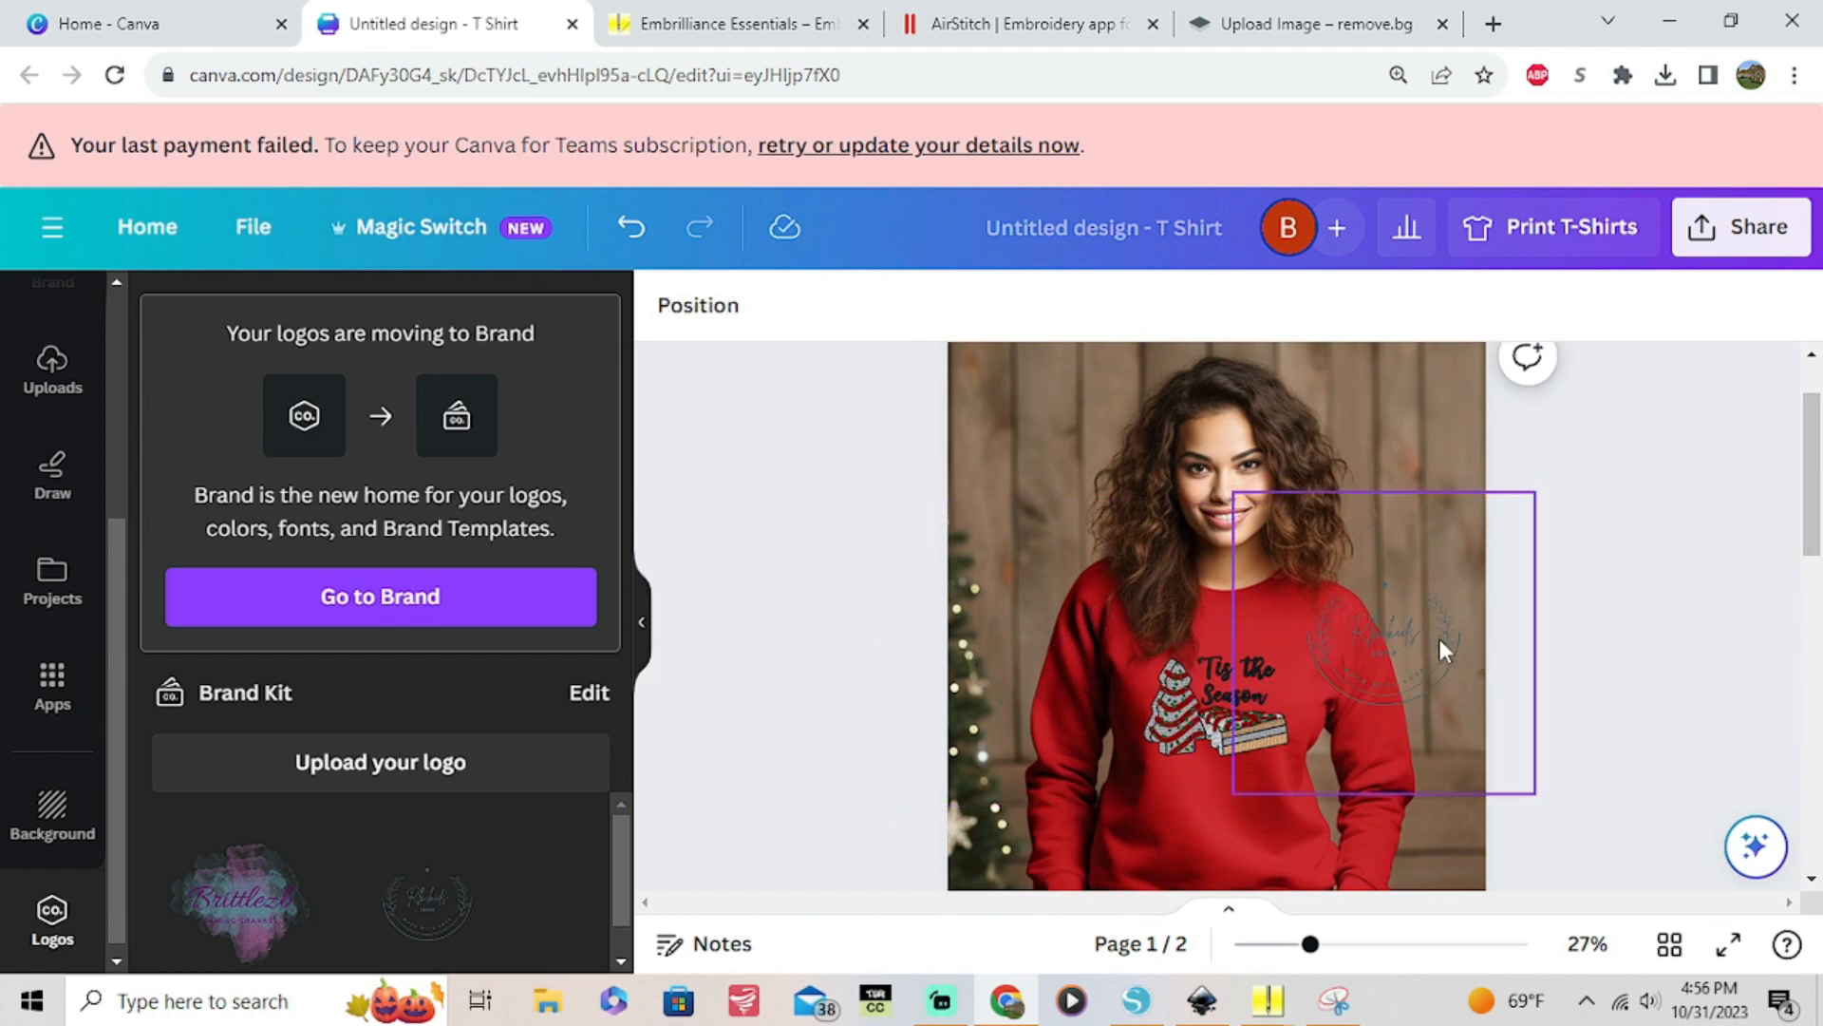
Shrink the shop logo to a small mark at the sweatshirt's lower right, below the snack cake
click(1381, 646)
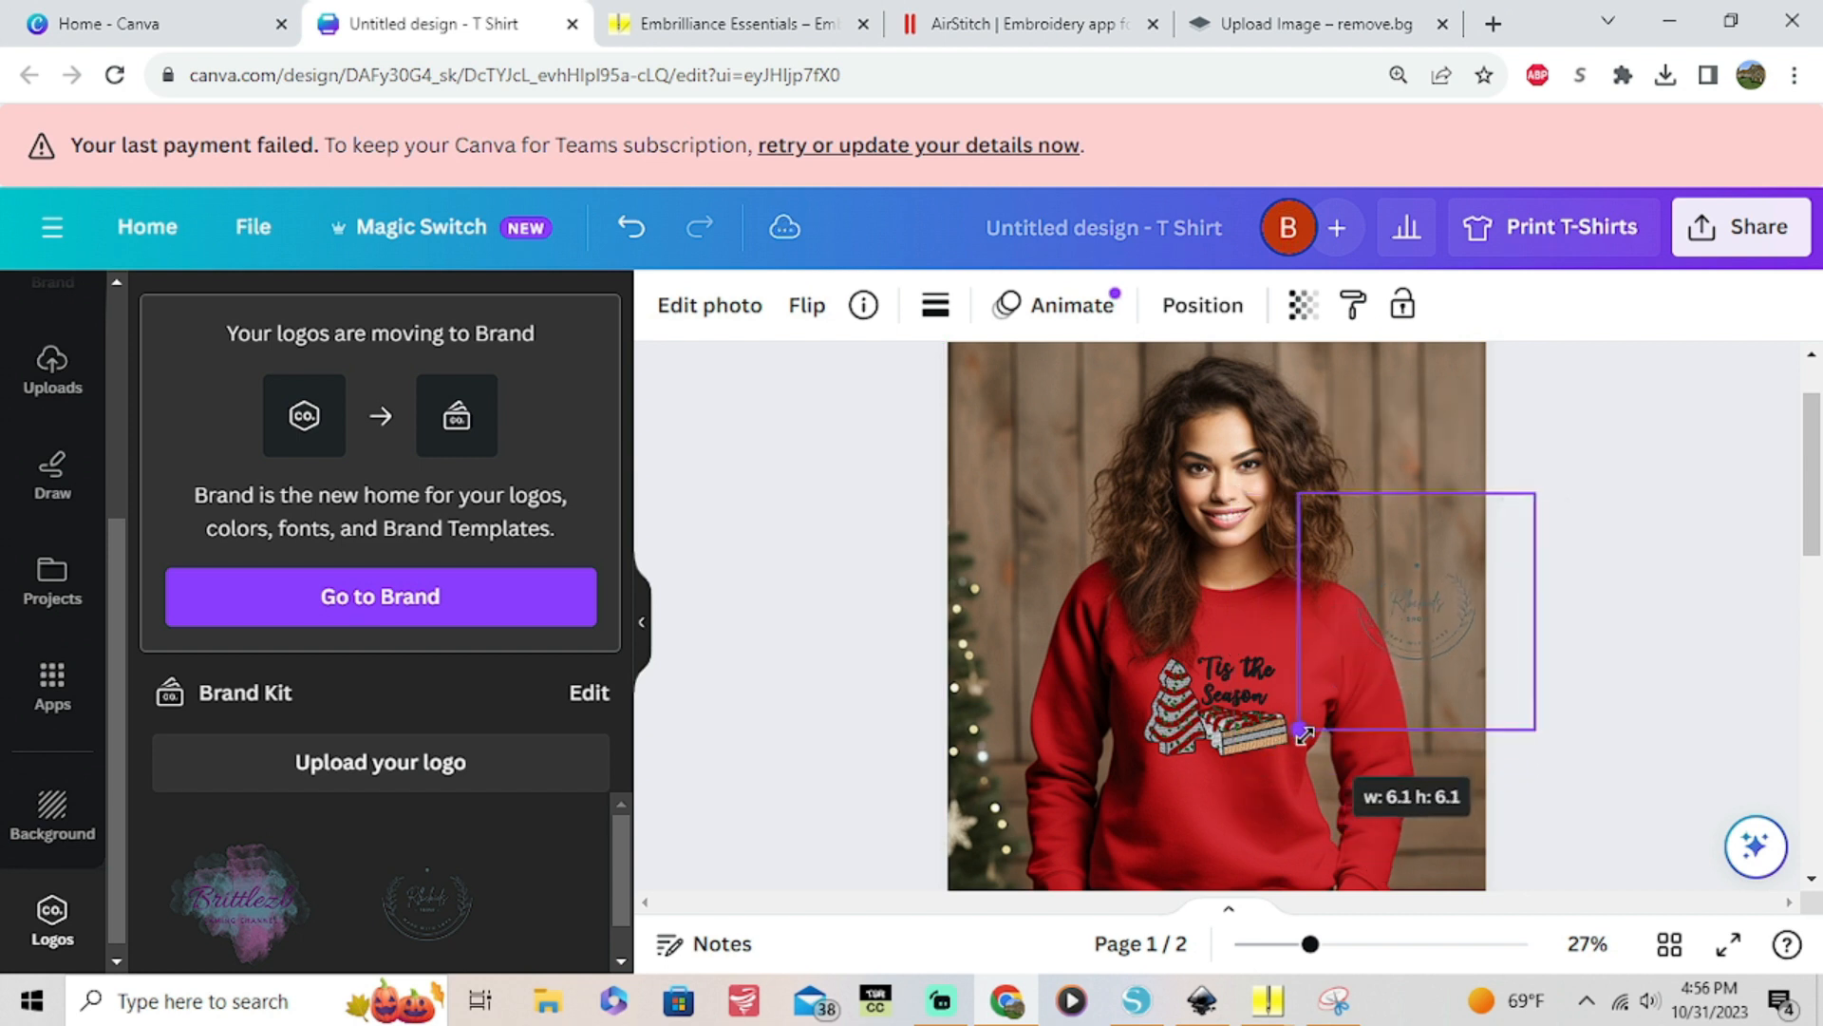
click(1594, 661)
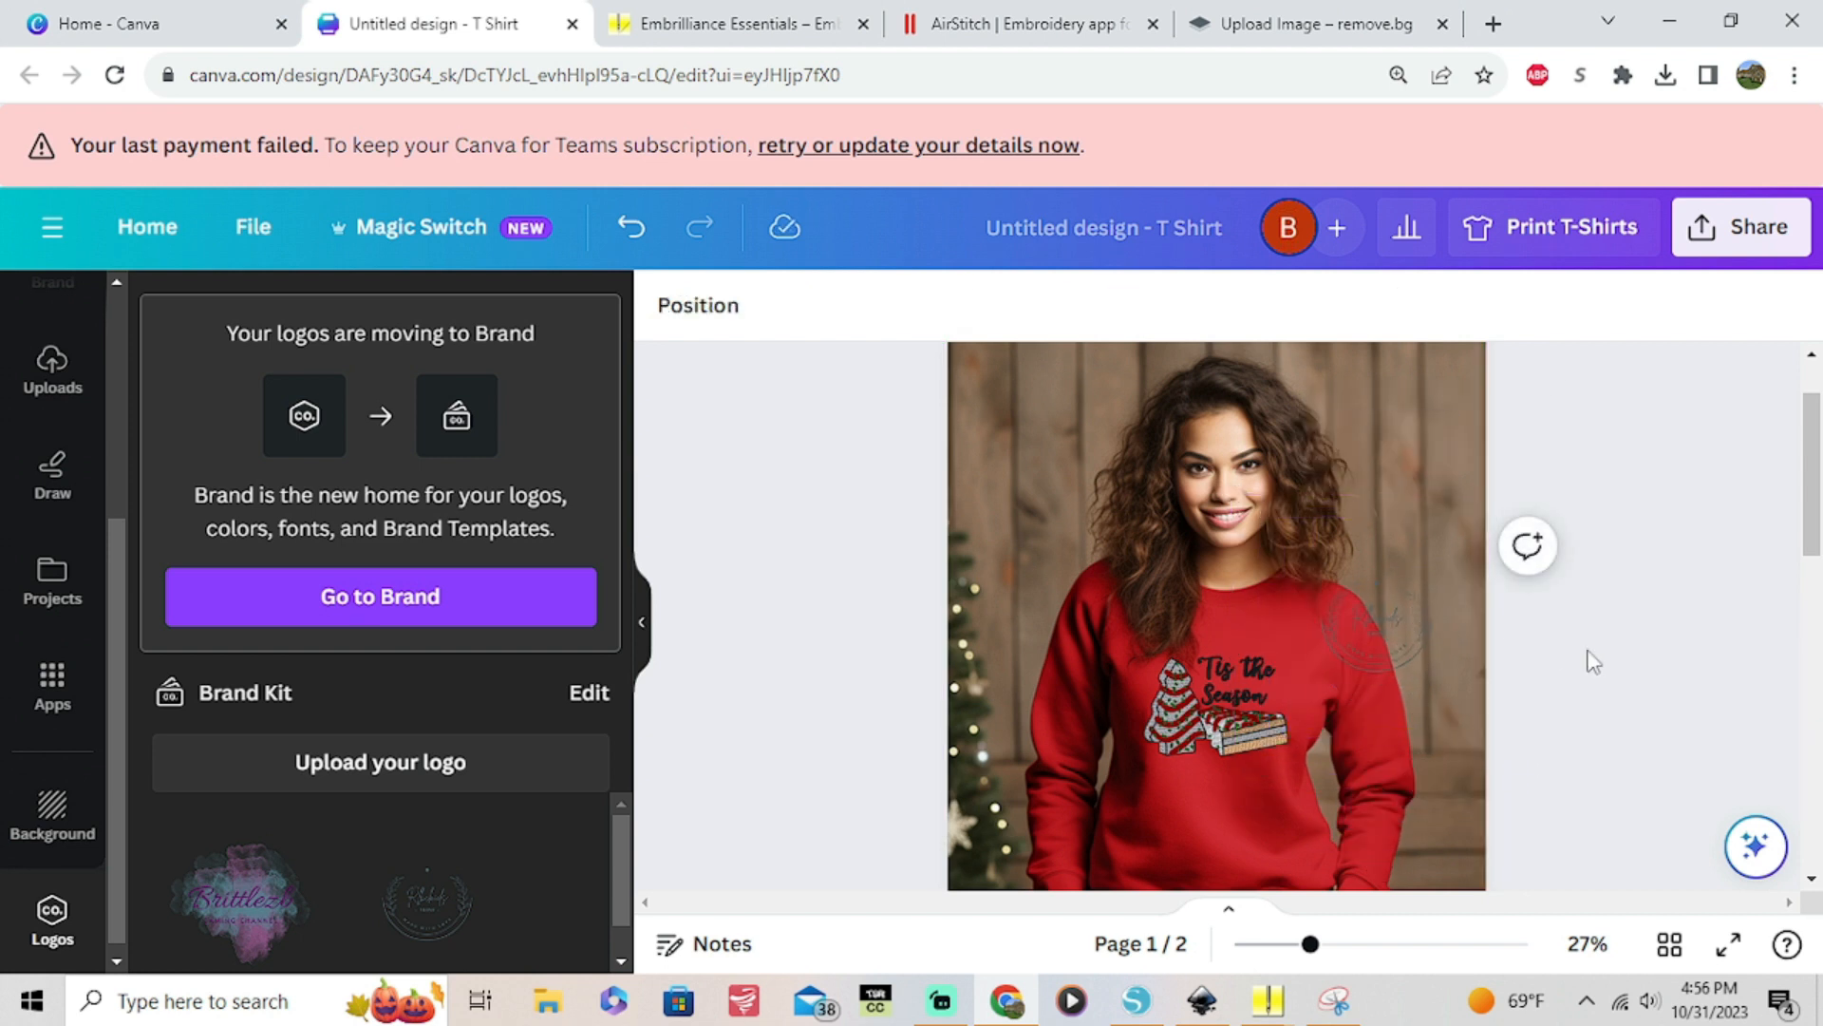
click(1331, 511)
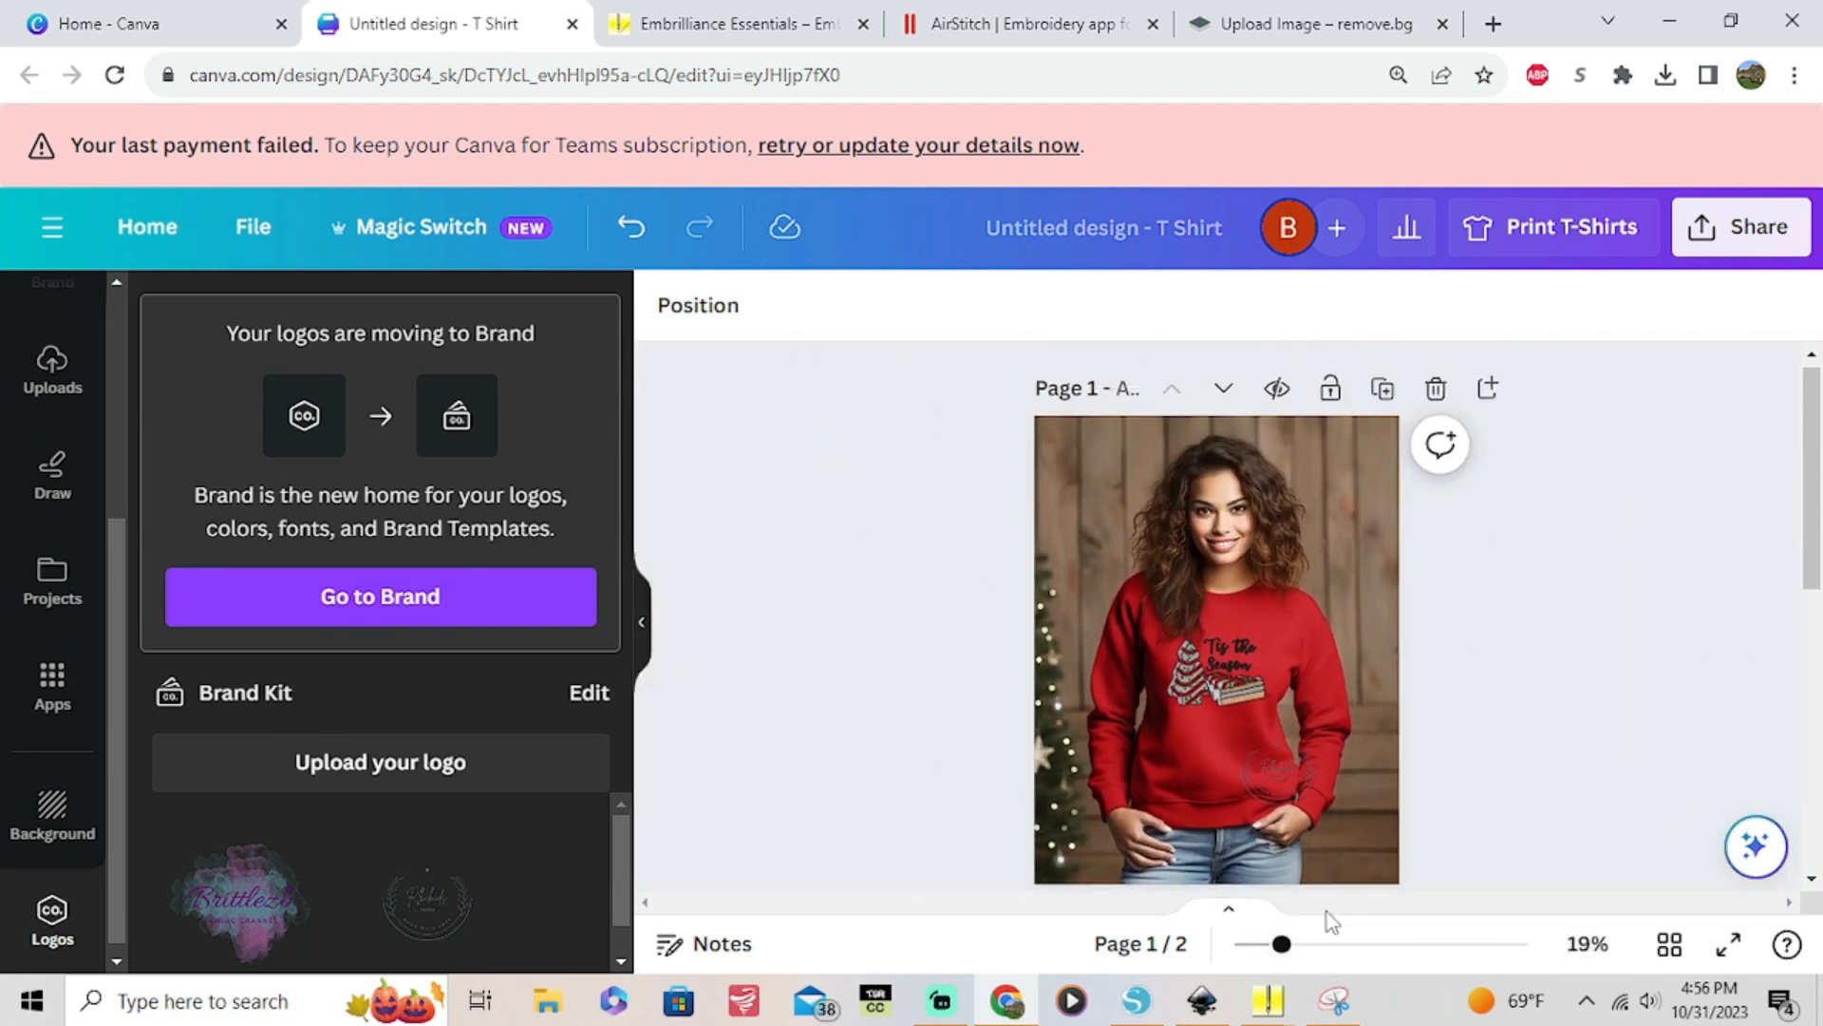
mouse_move(1277, 395)
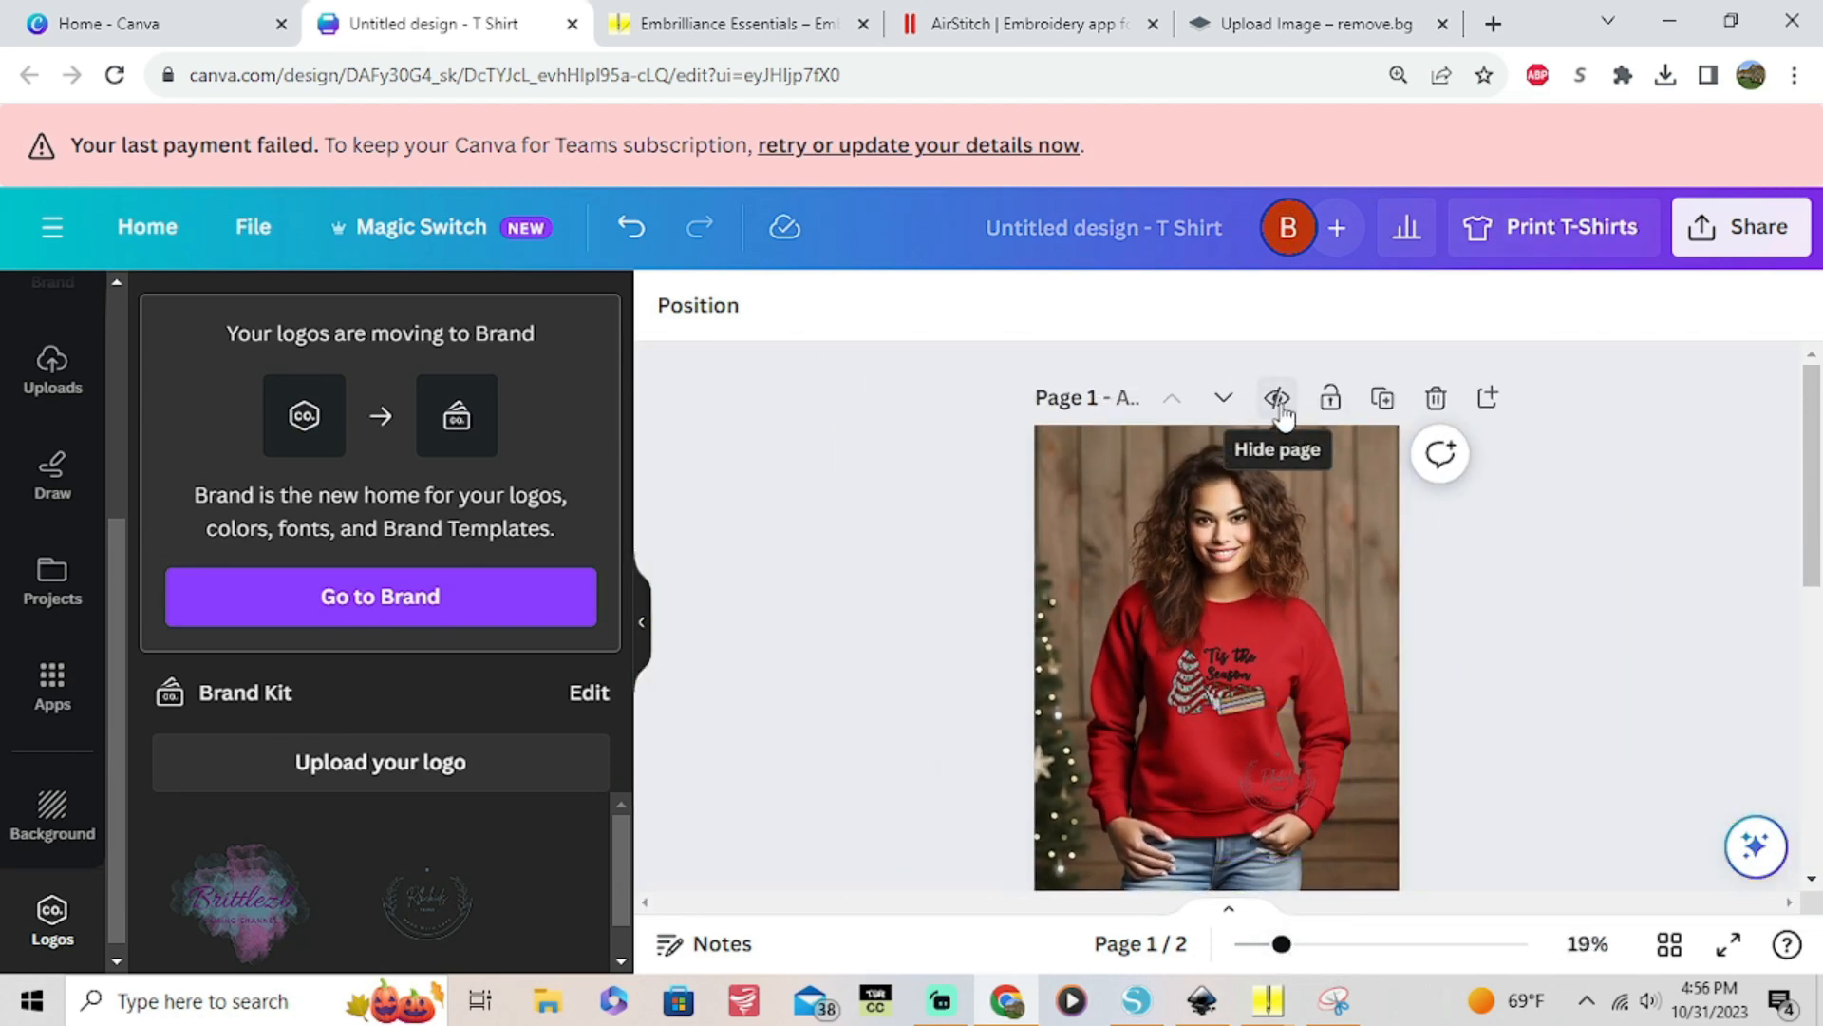
Start a PNG download from Share, leaving transparent background off
click(1742, 226)
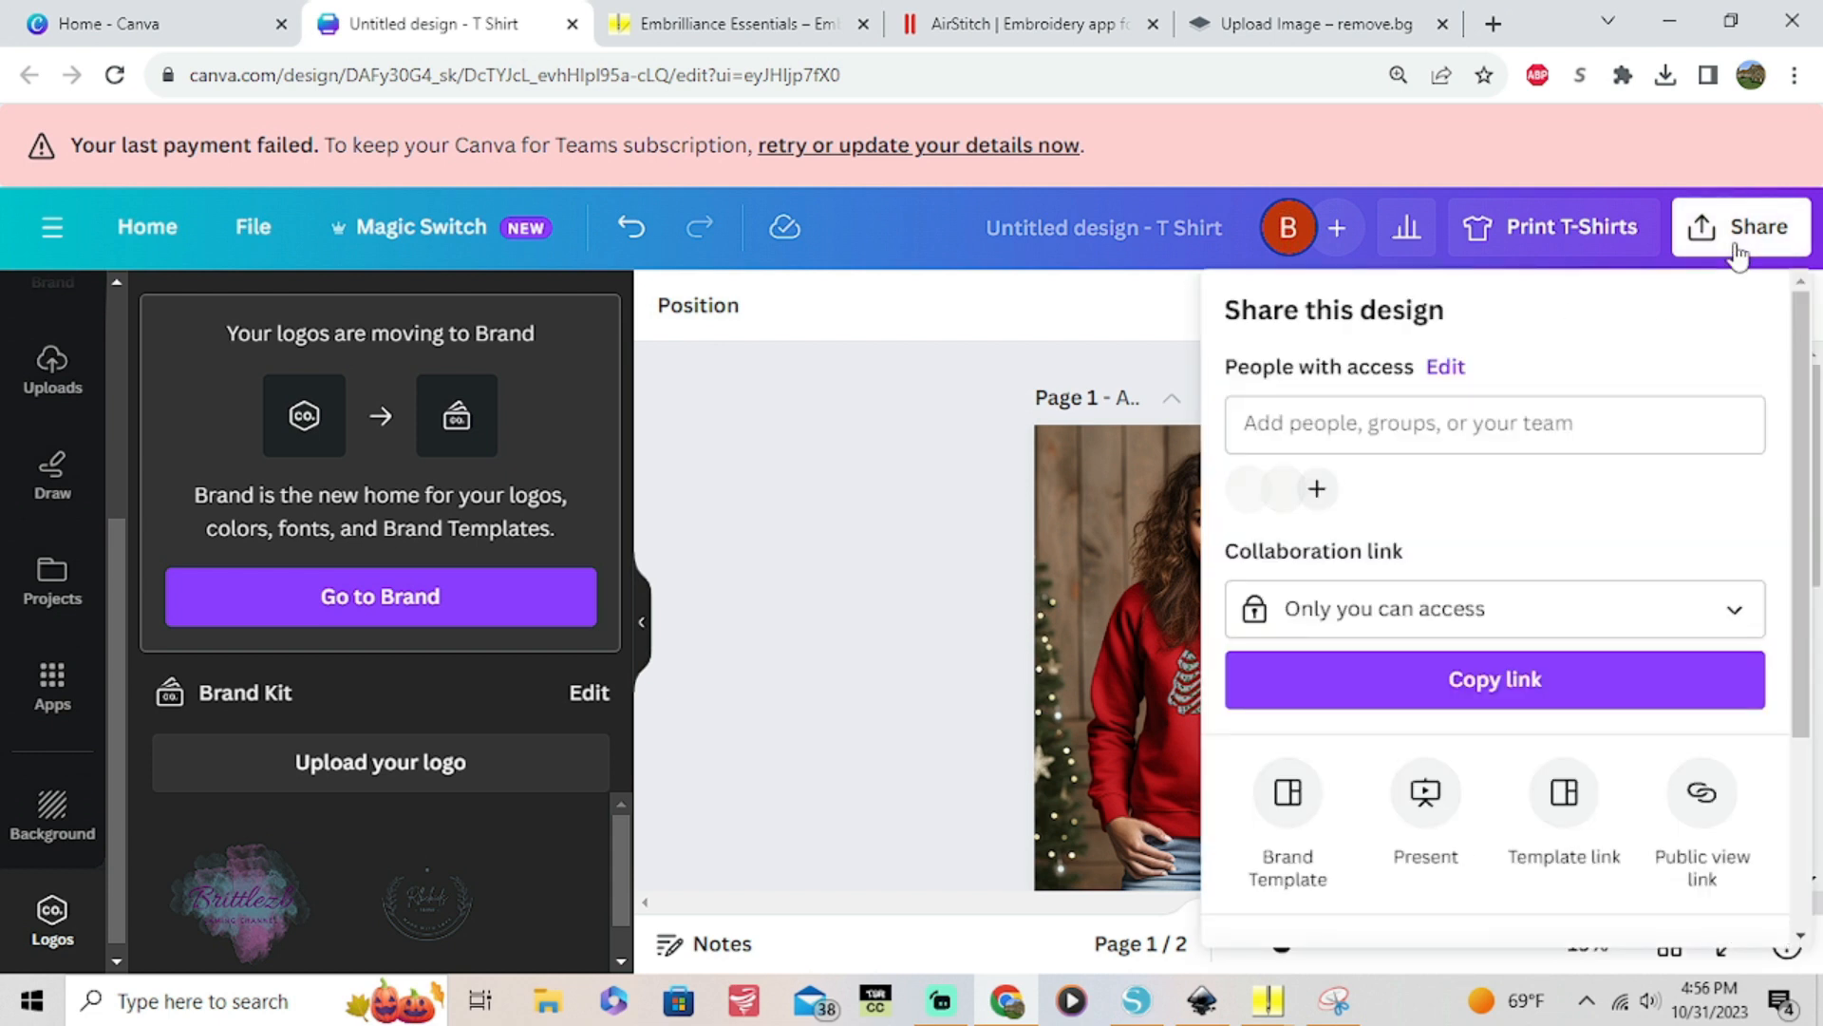
scroll(down, 3)
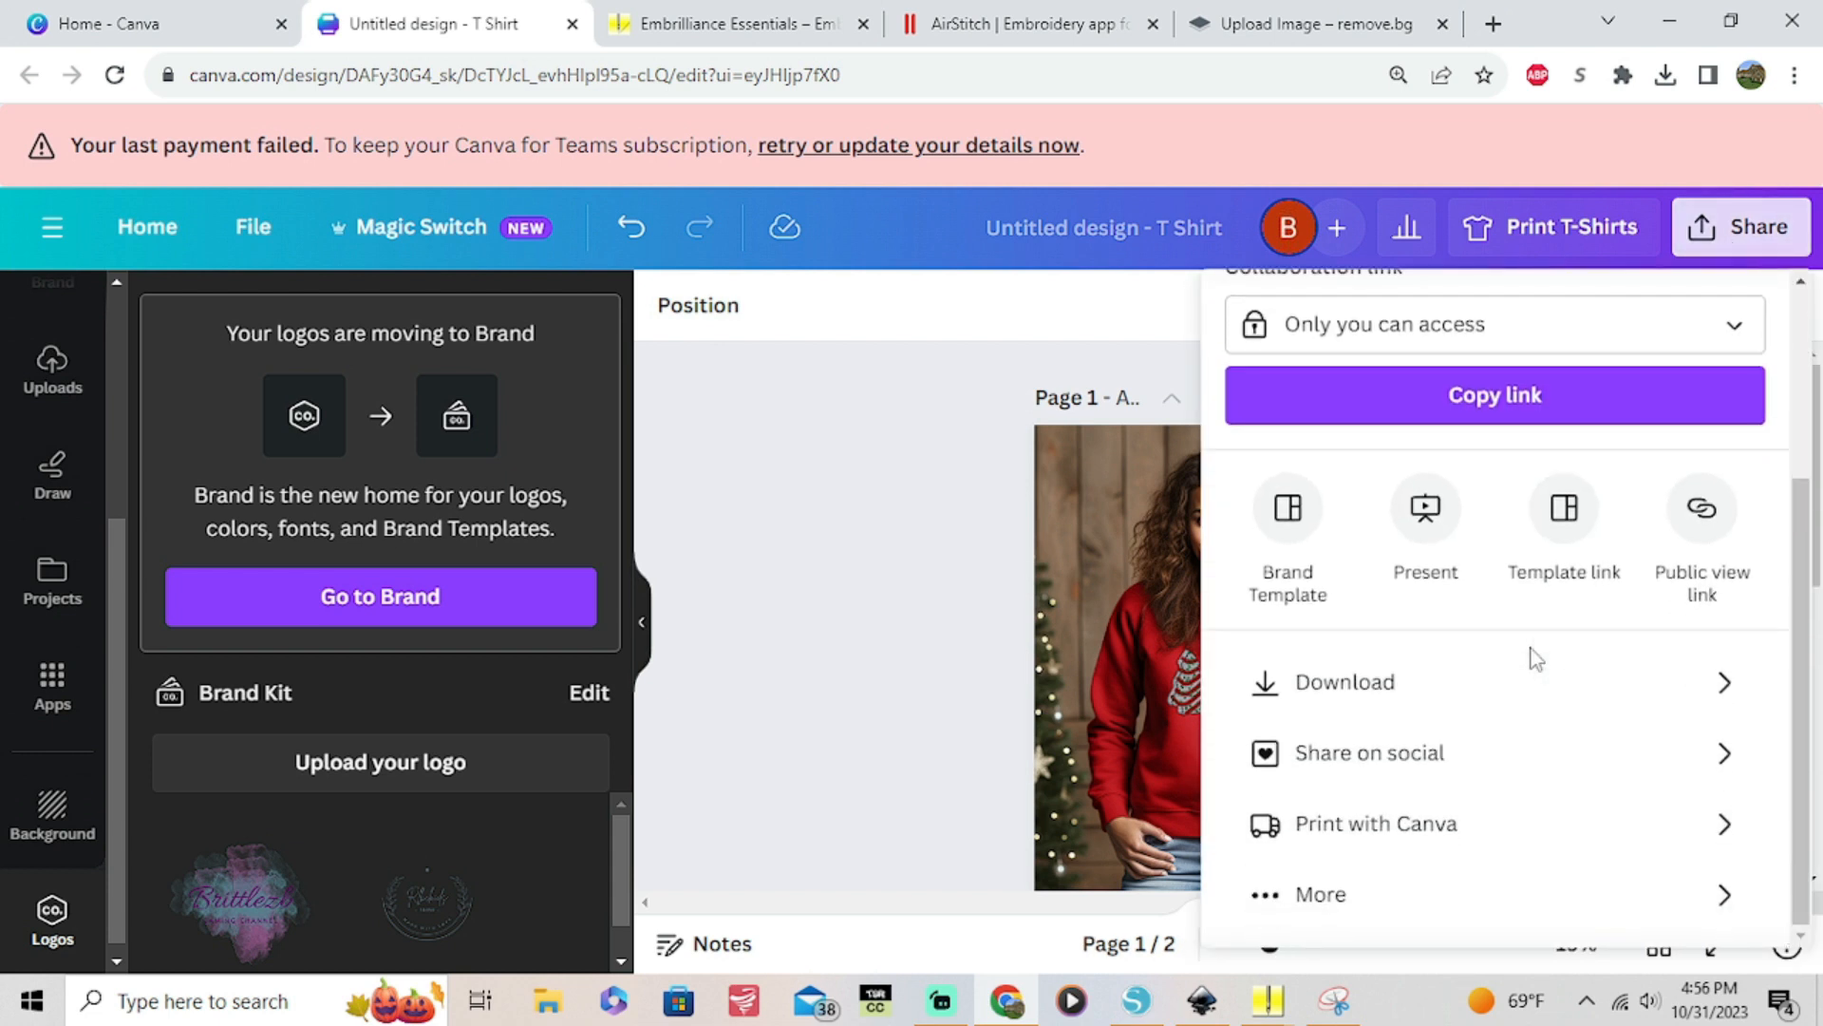
click(1343, 682)
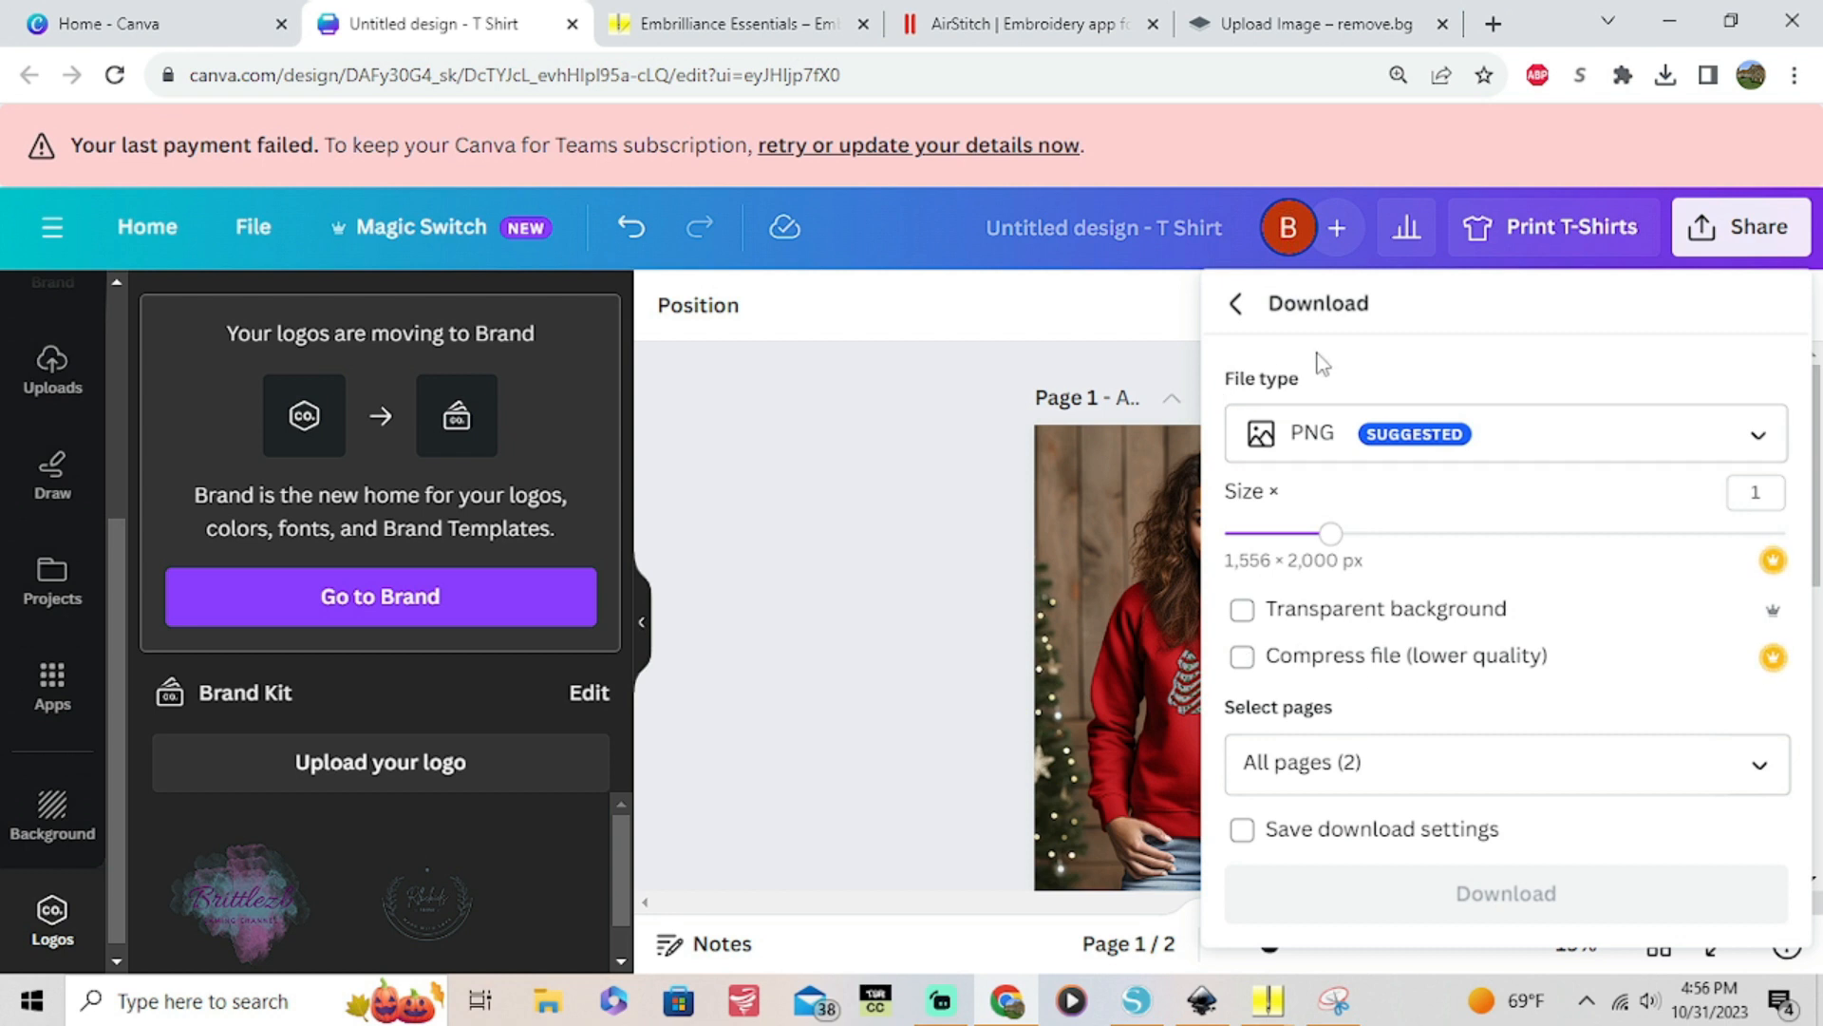
click(1242, 607)
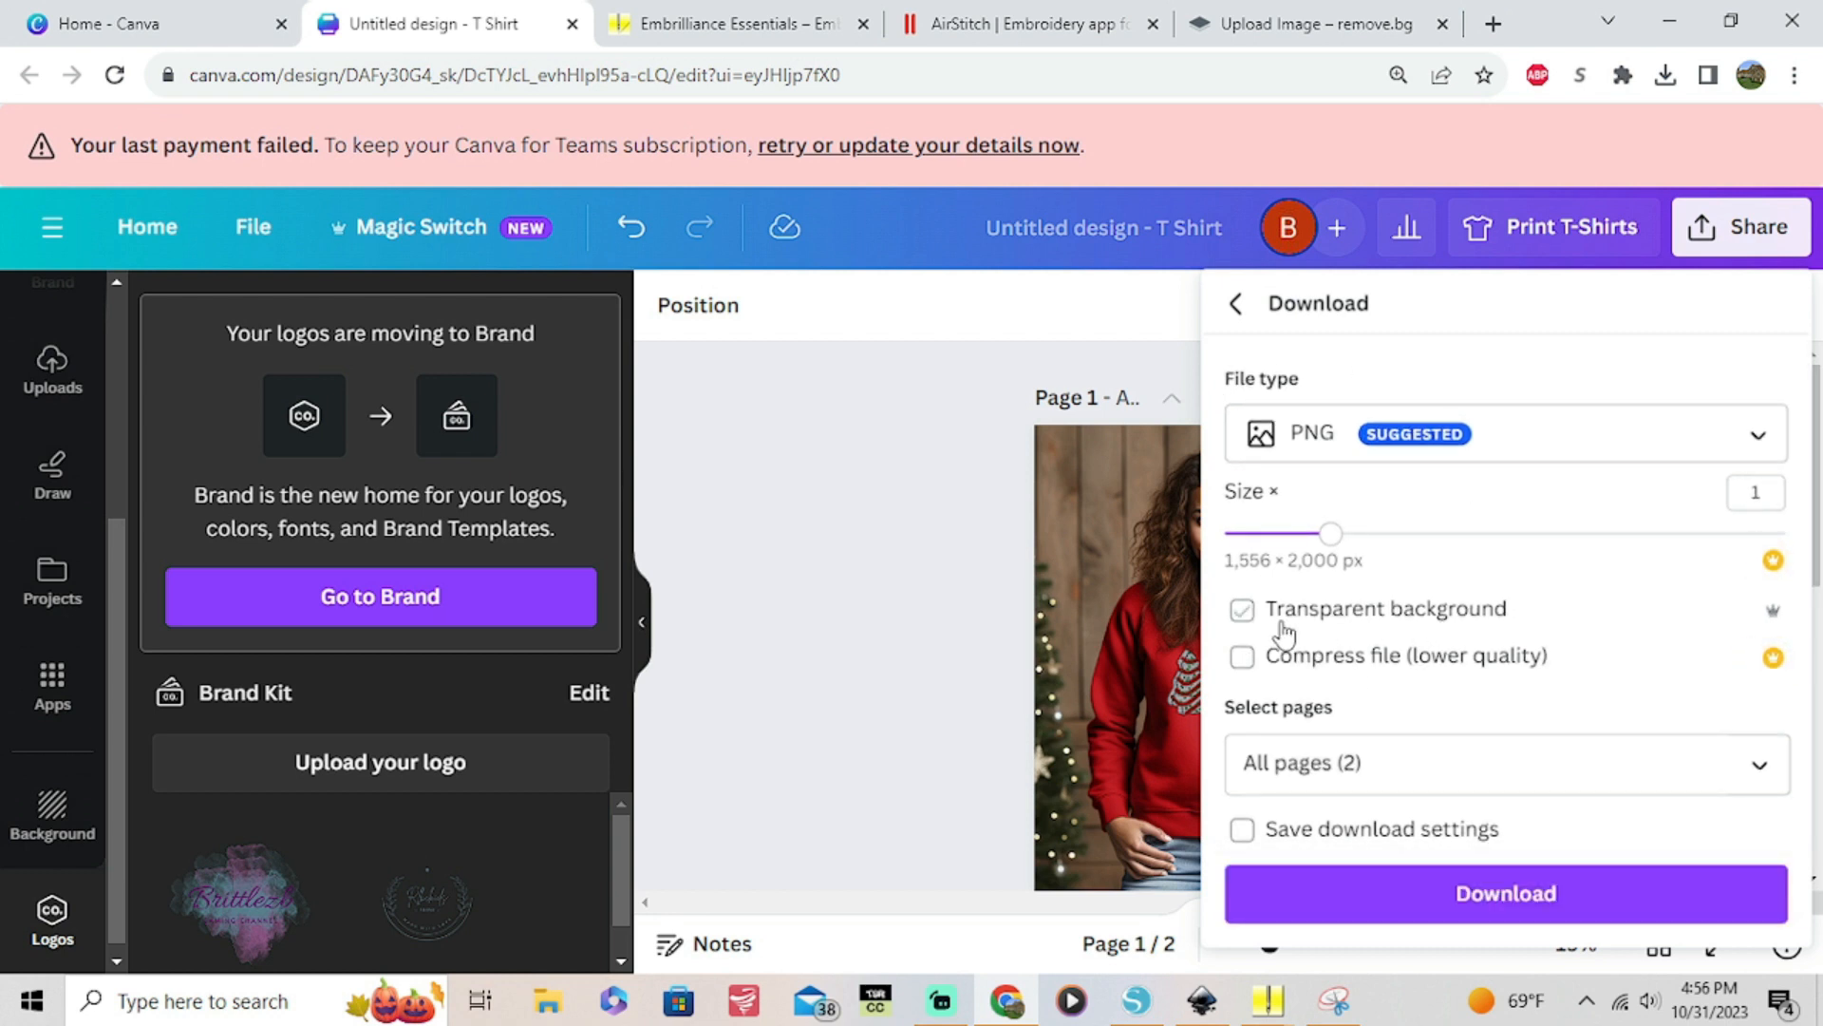
click(1240, 608)
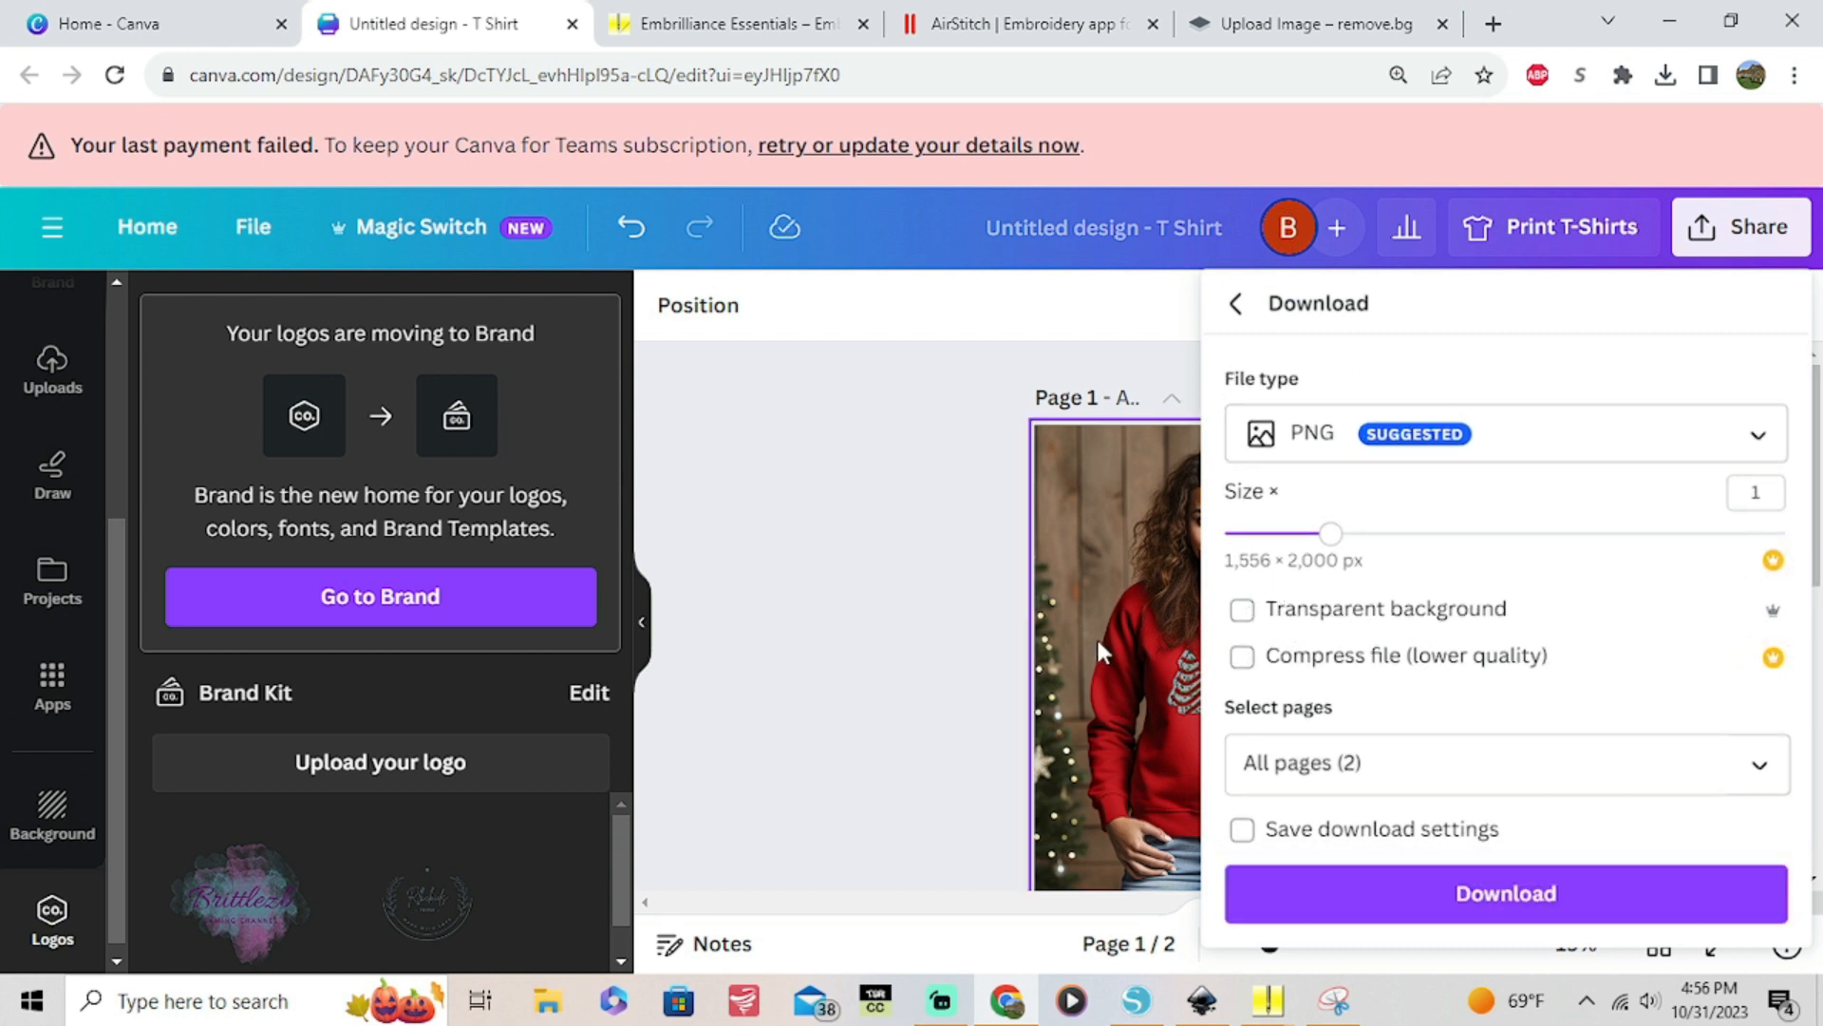
mouse_move(1431, 433)
text(1-2)
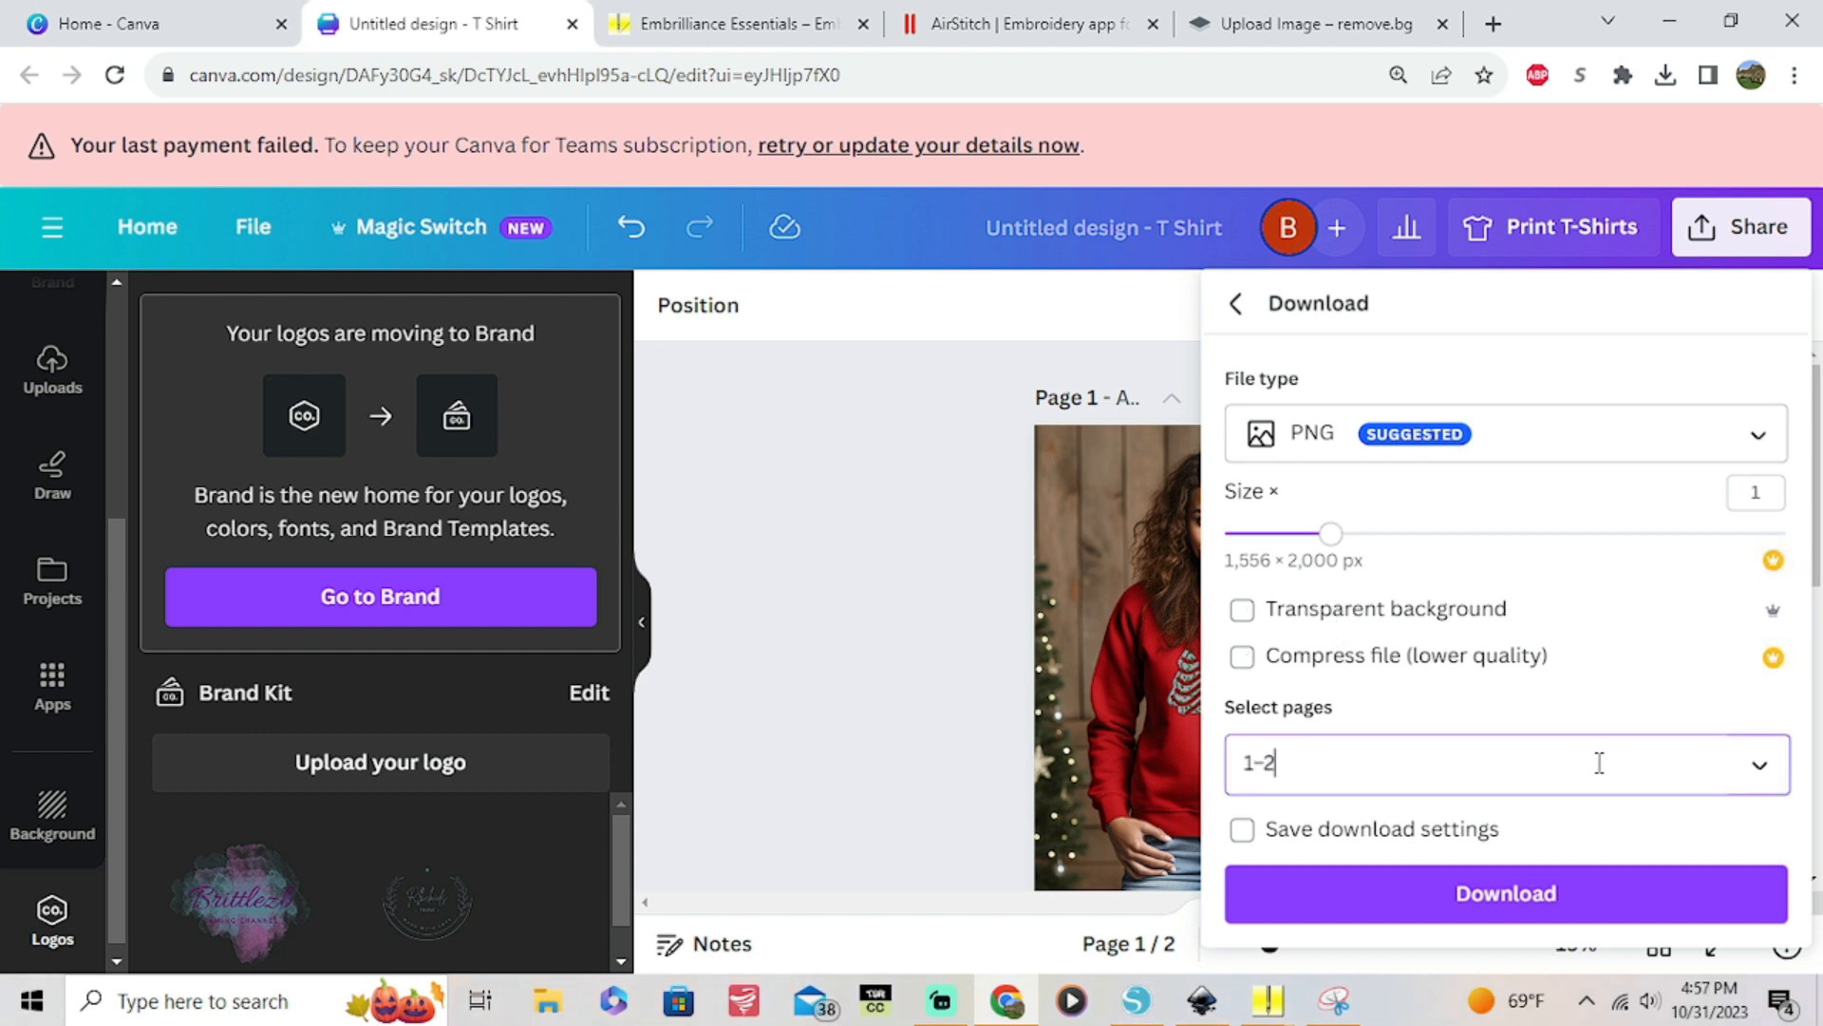
Download only page 1, the red sweatshirt mockup, as a PNG
click(1506, 764)
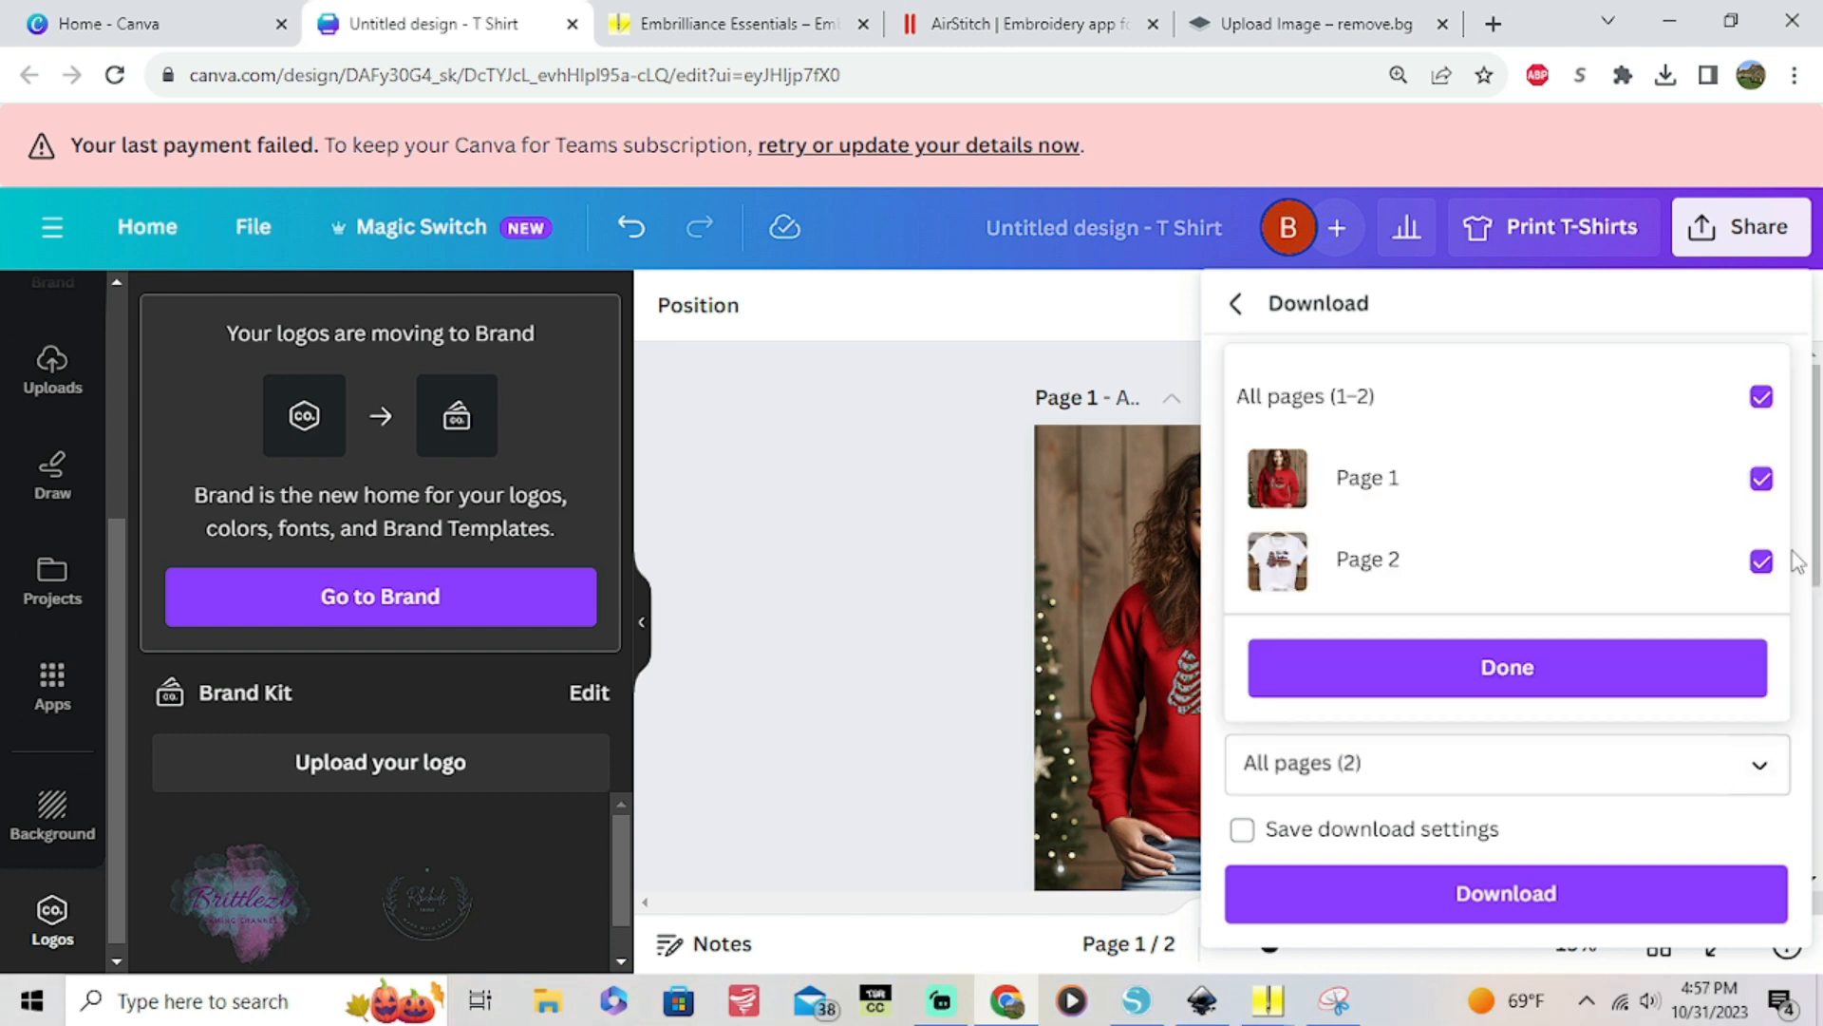
click(1761, 563)
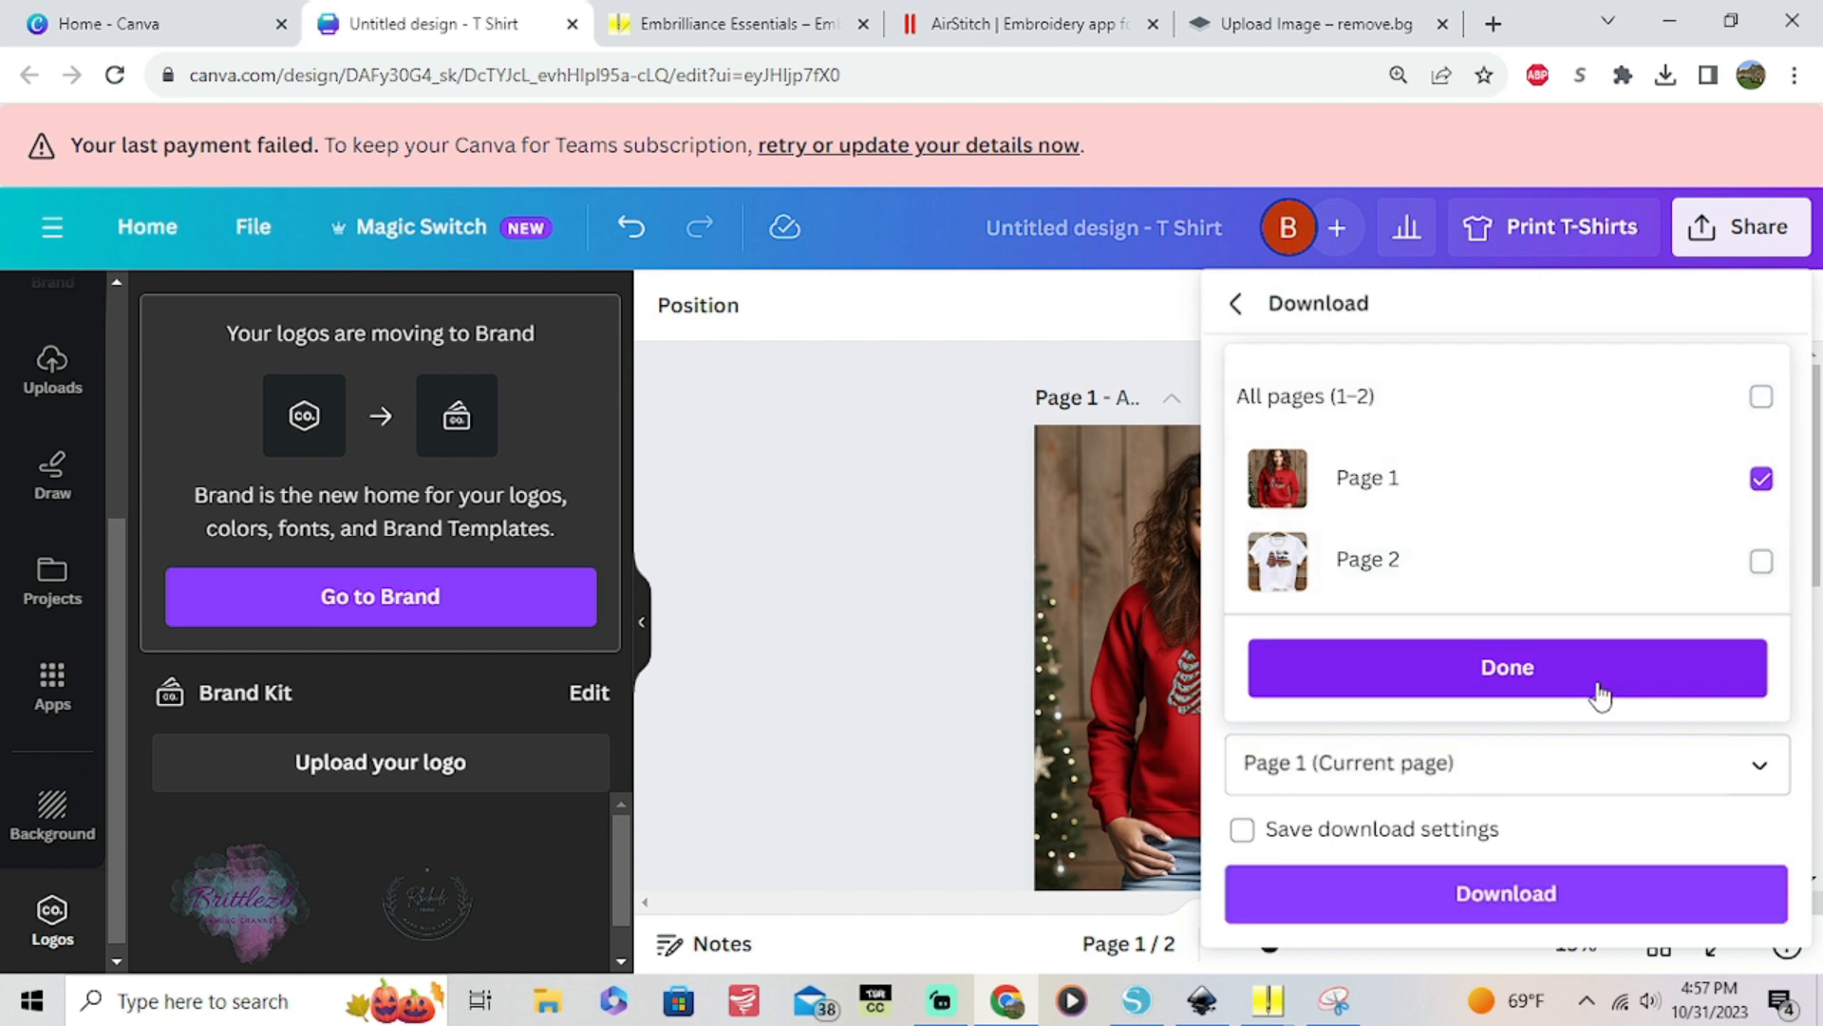
click(1506, 892)
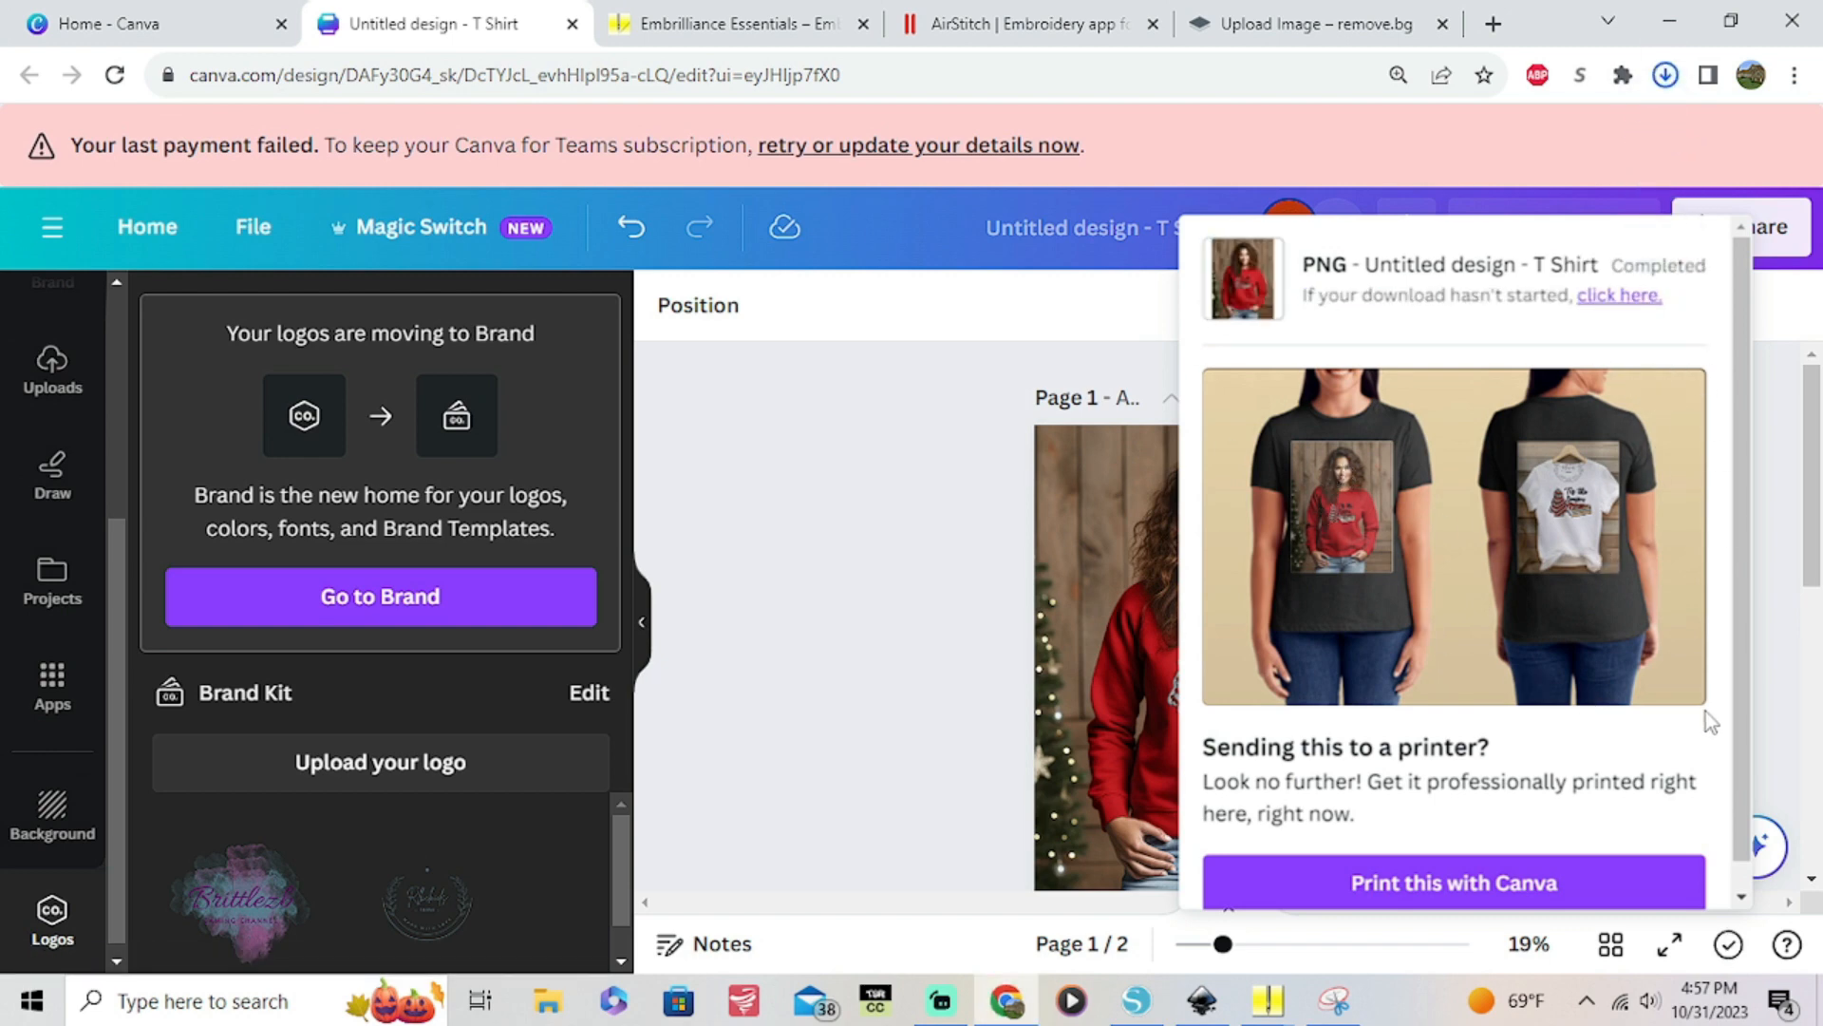
click(1666, 74)
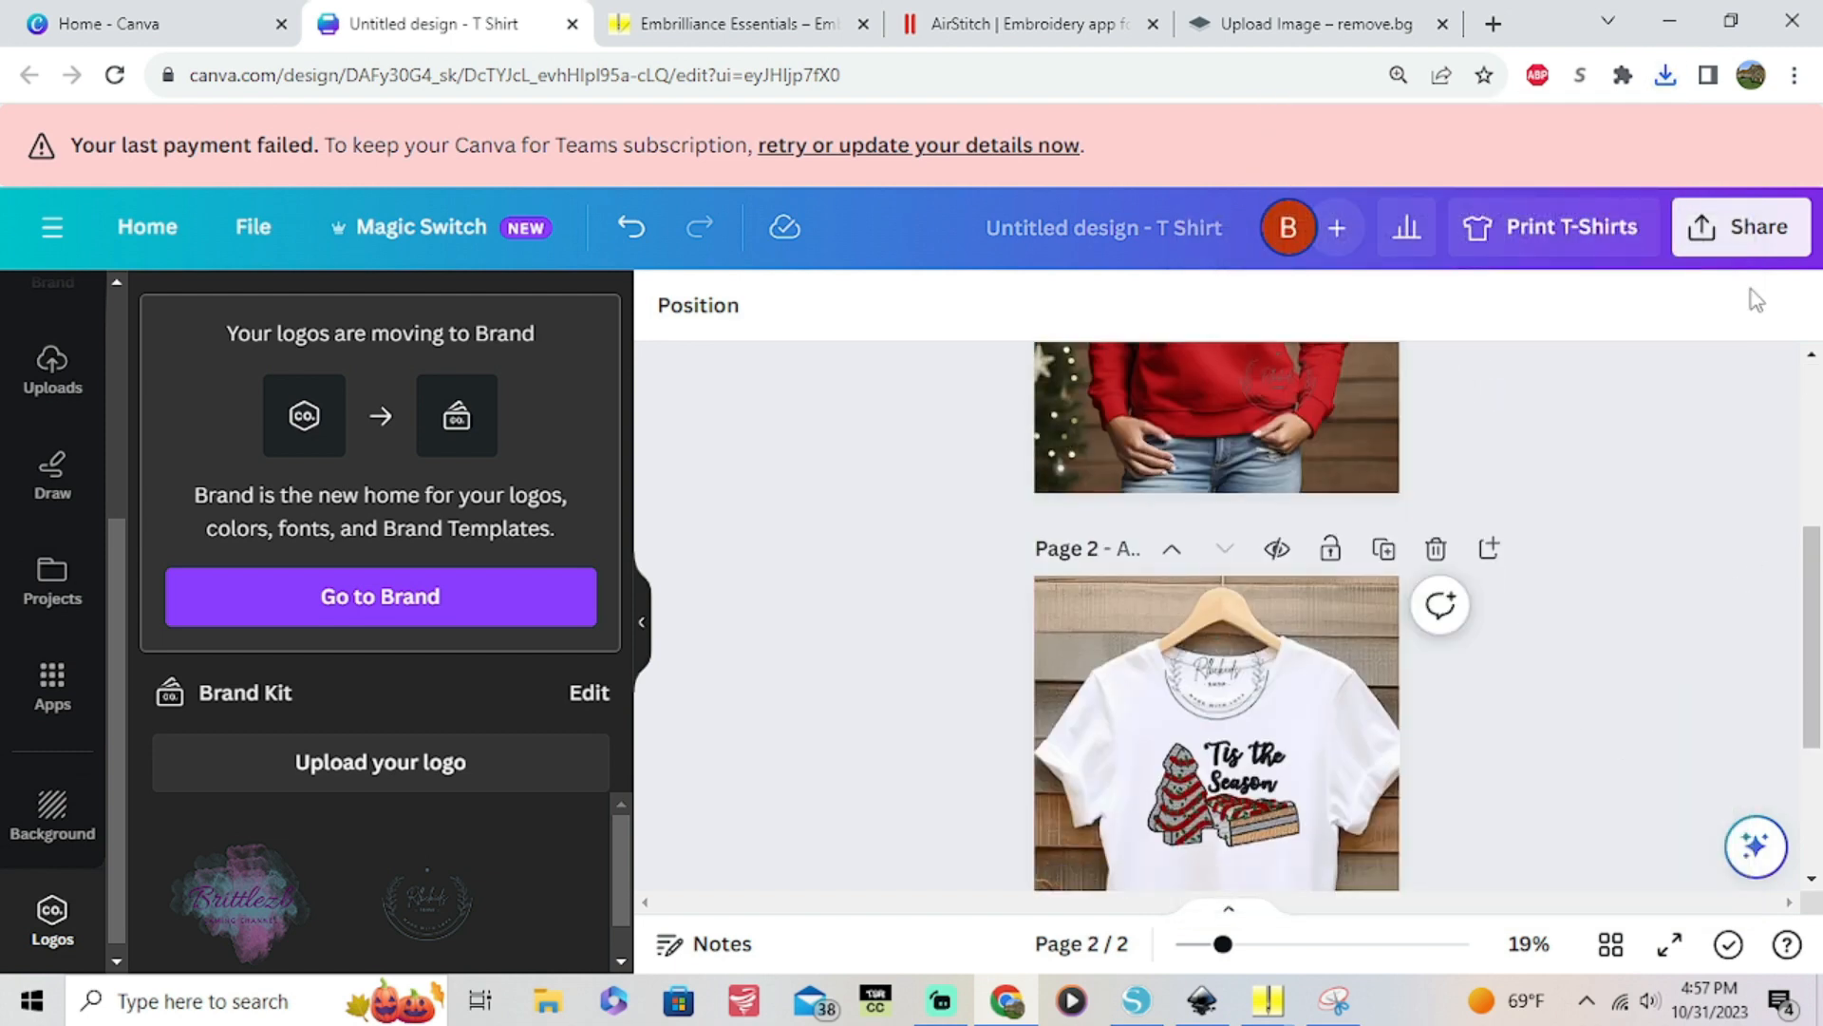
Download only page 2, the white t-shirt mockup, as a separate PNG
click(1742, 226)
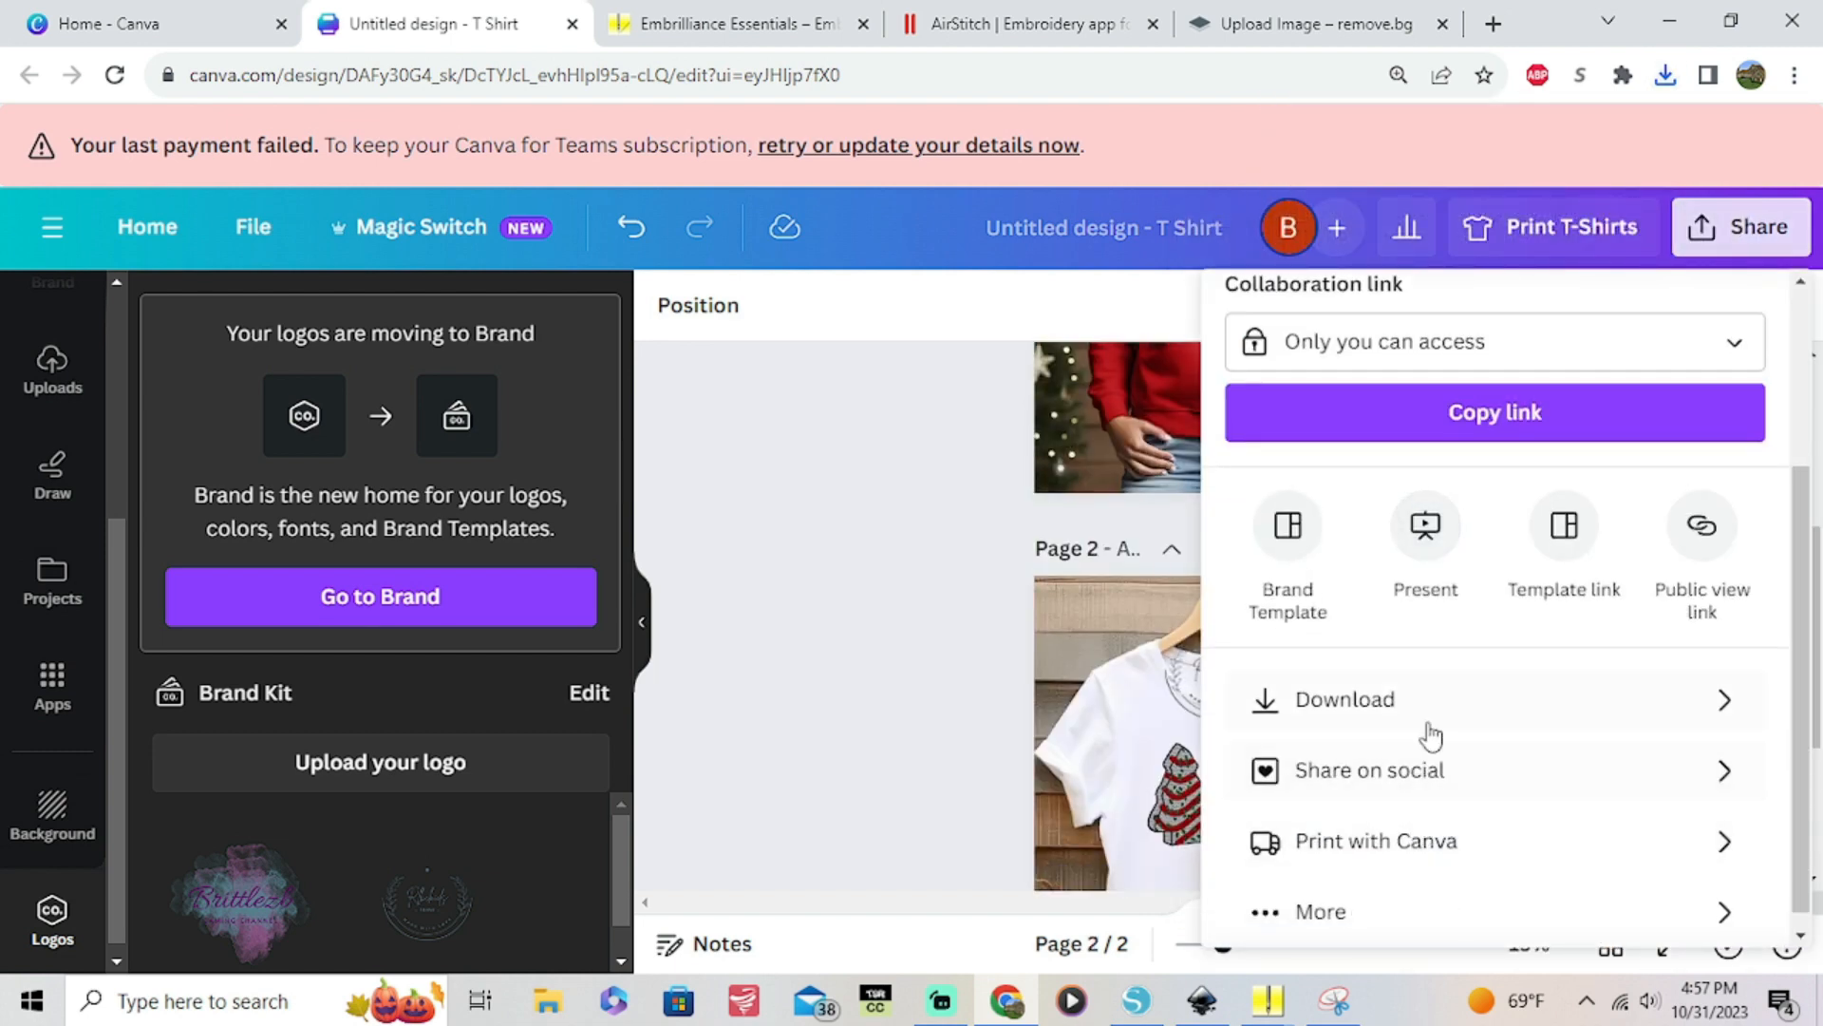
click(1345, 699)
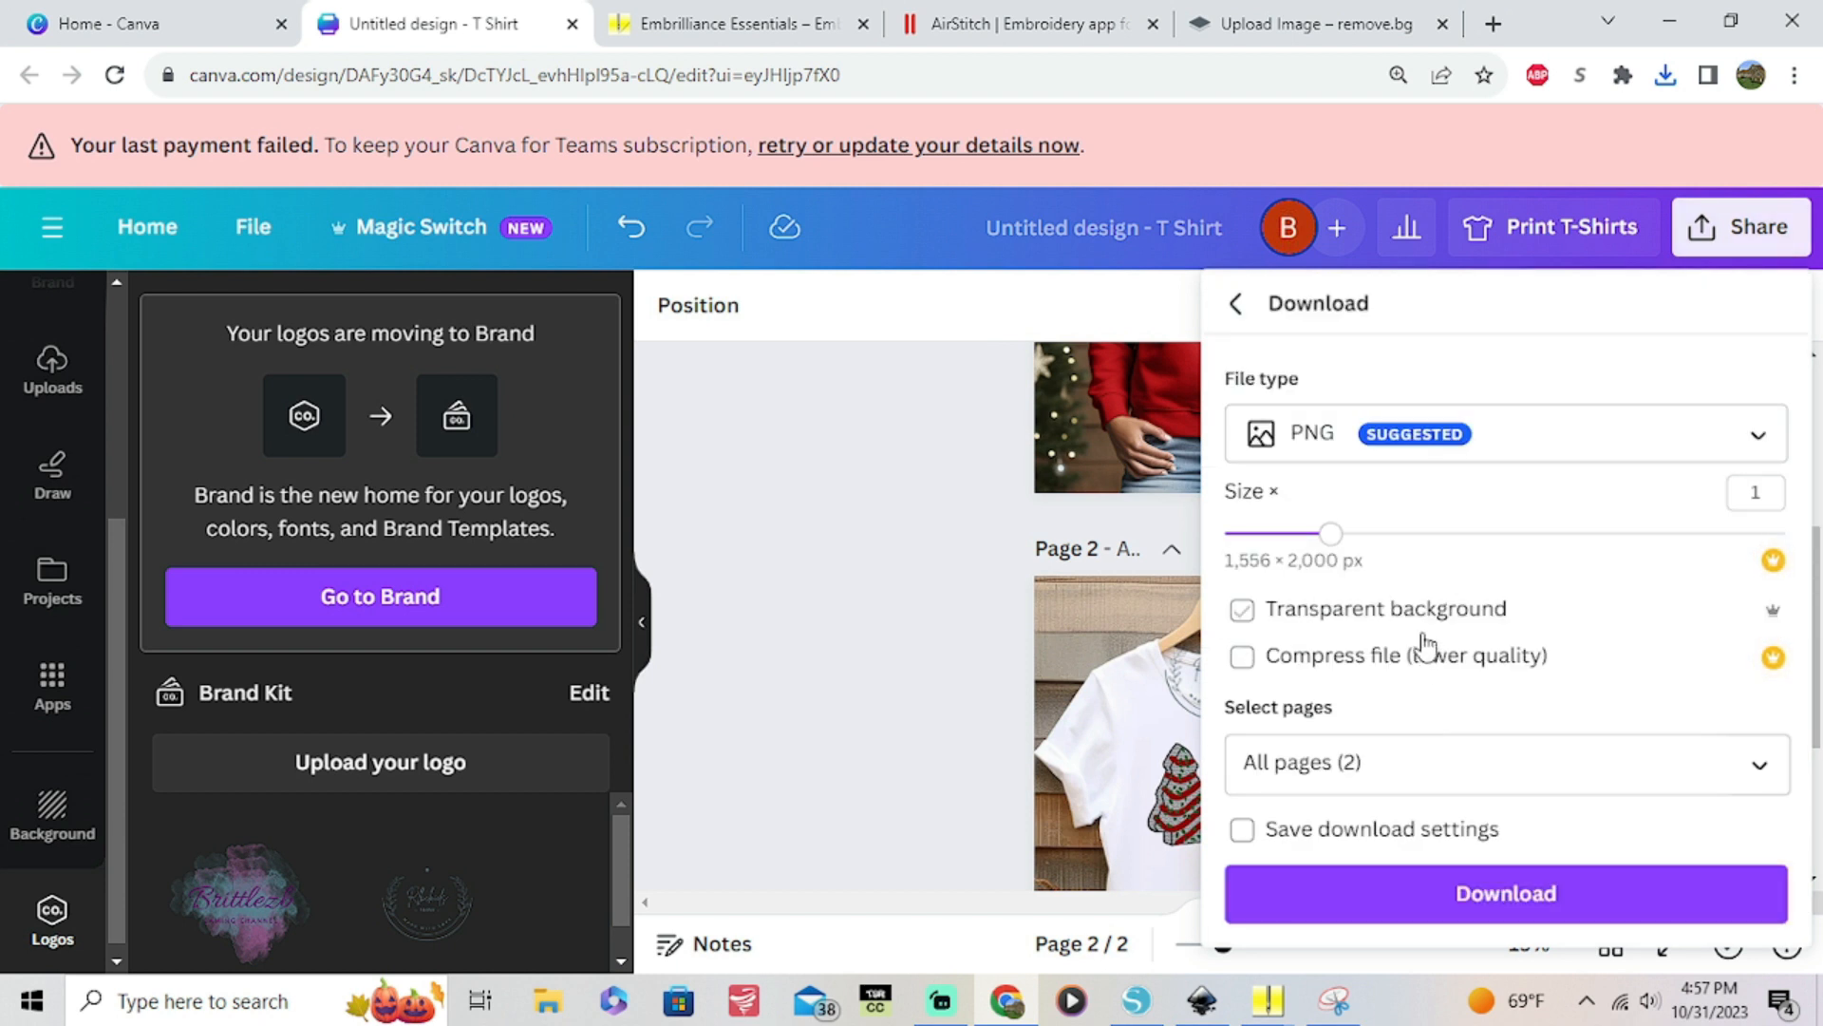
click(1504, 893)
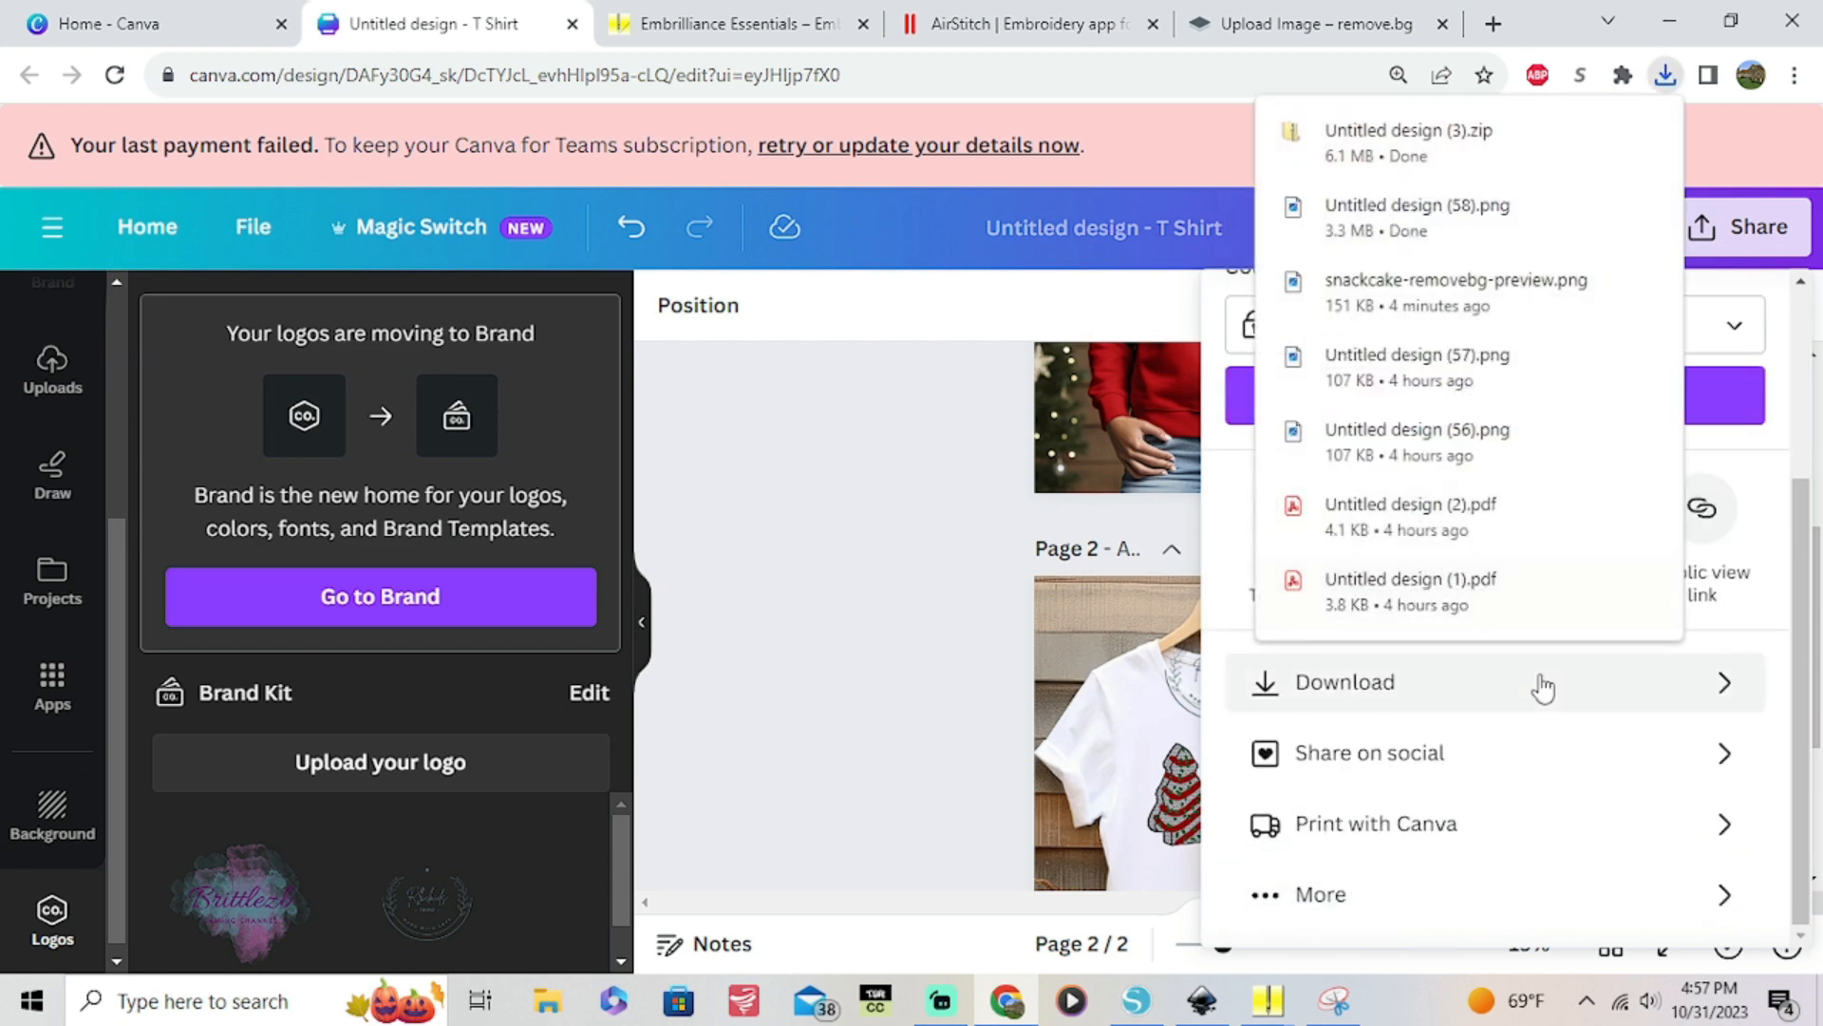
click(1344, 682)
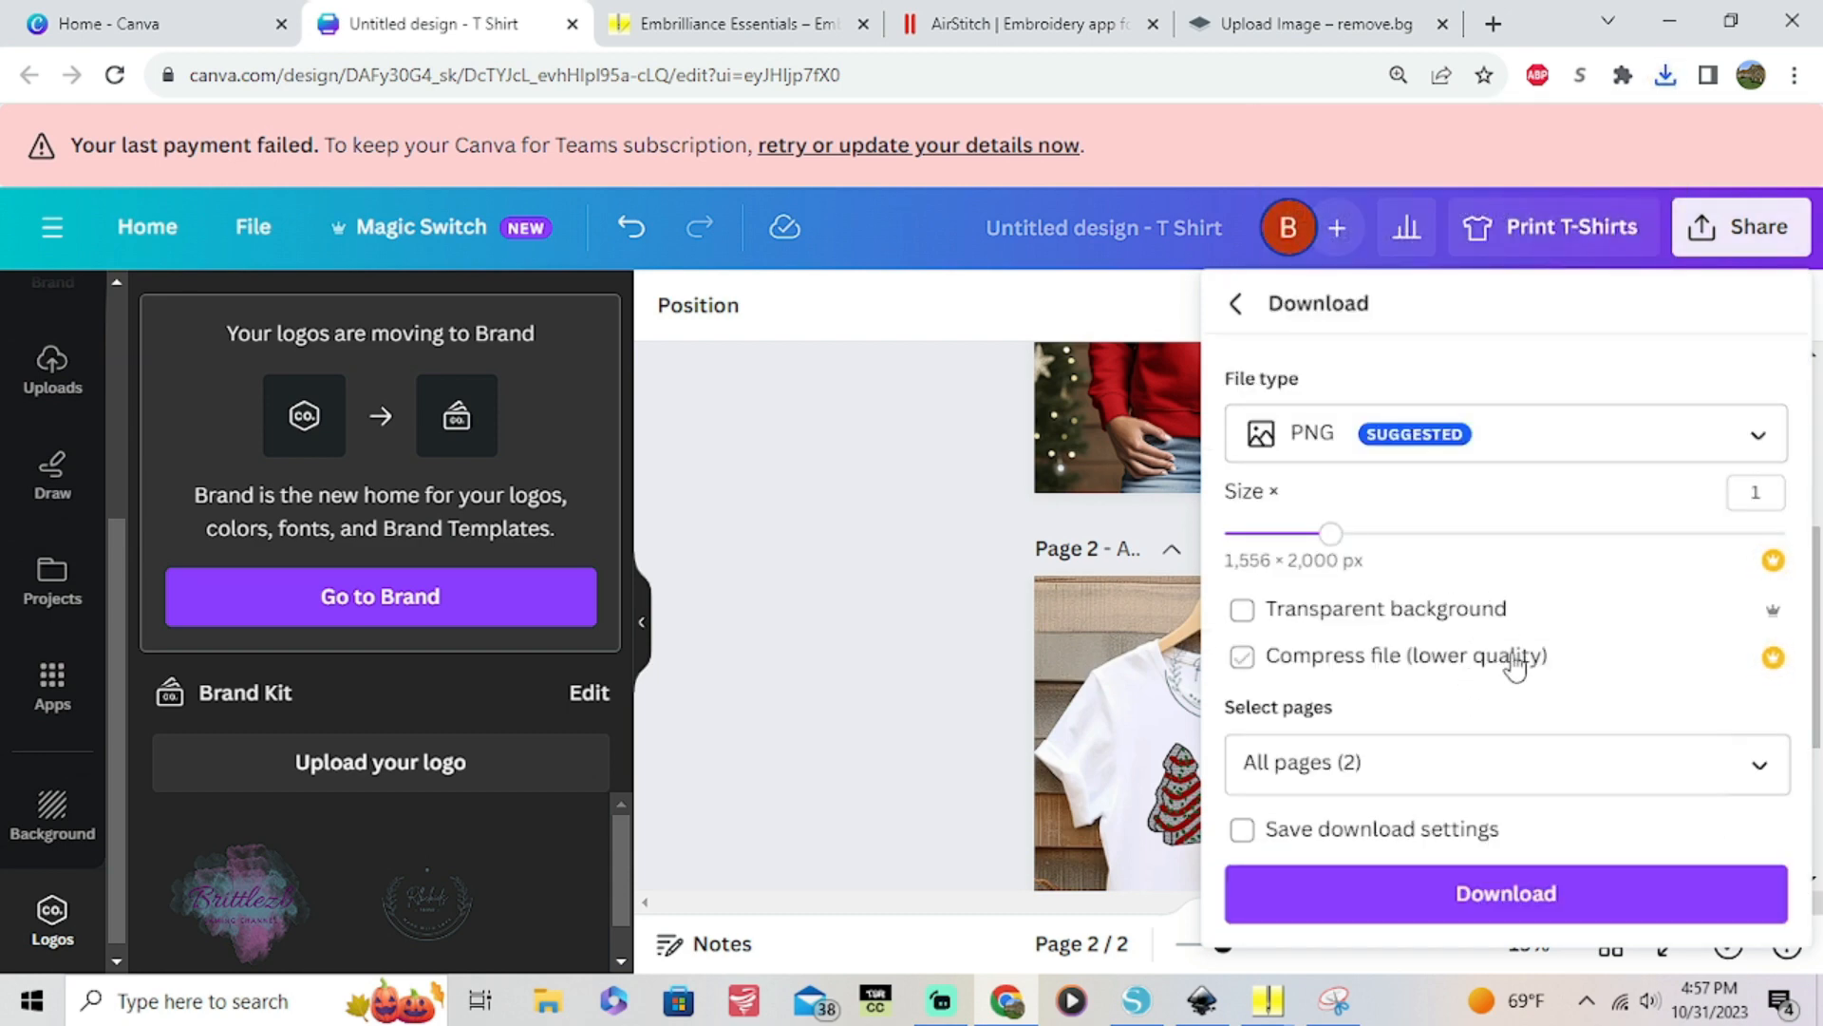
click(1506, 762)
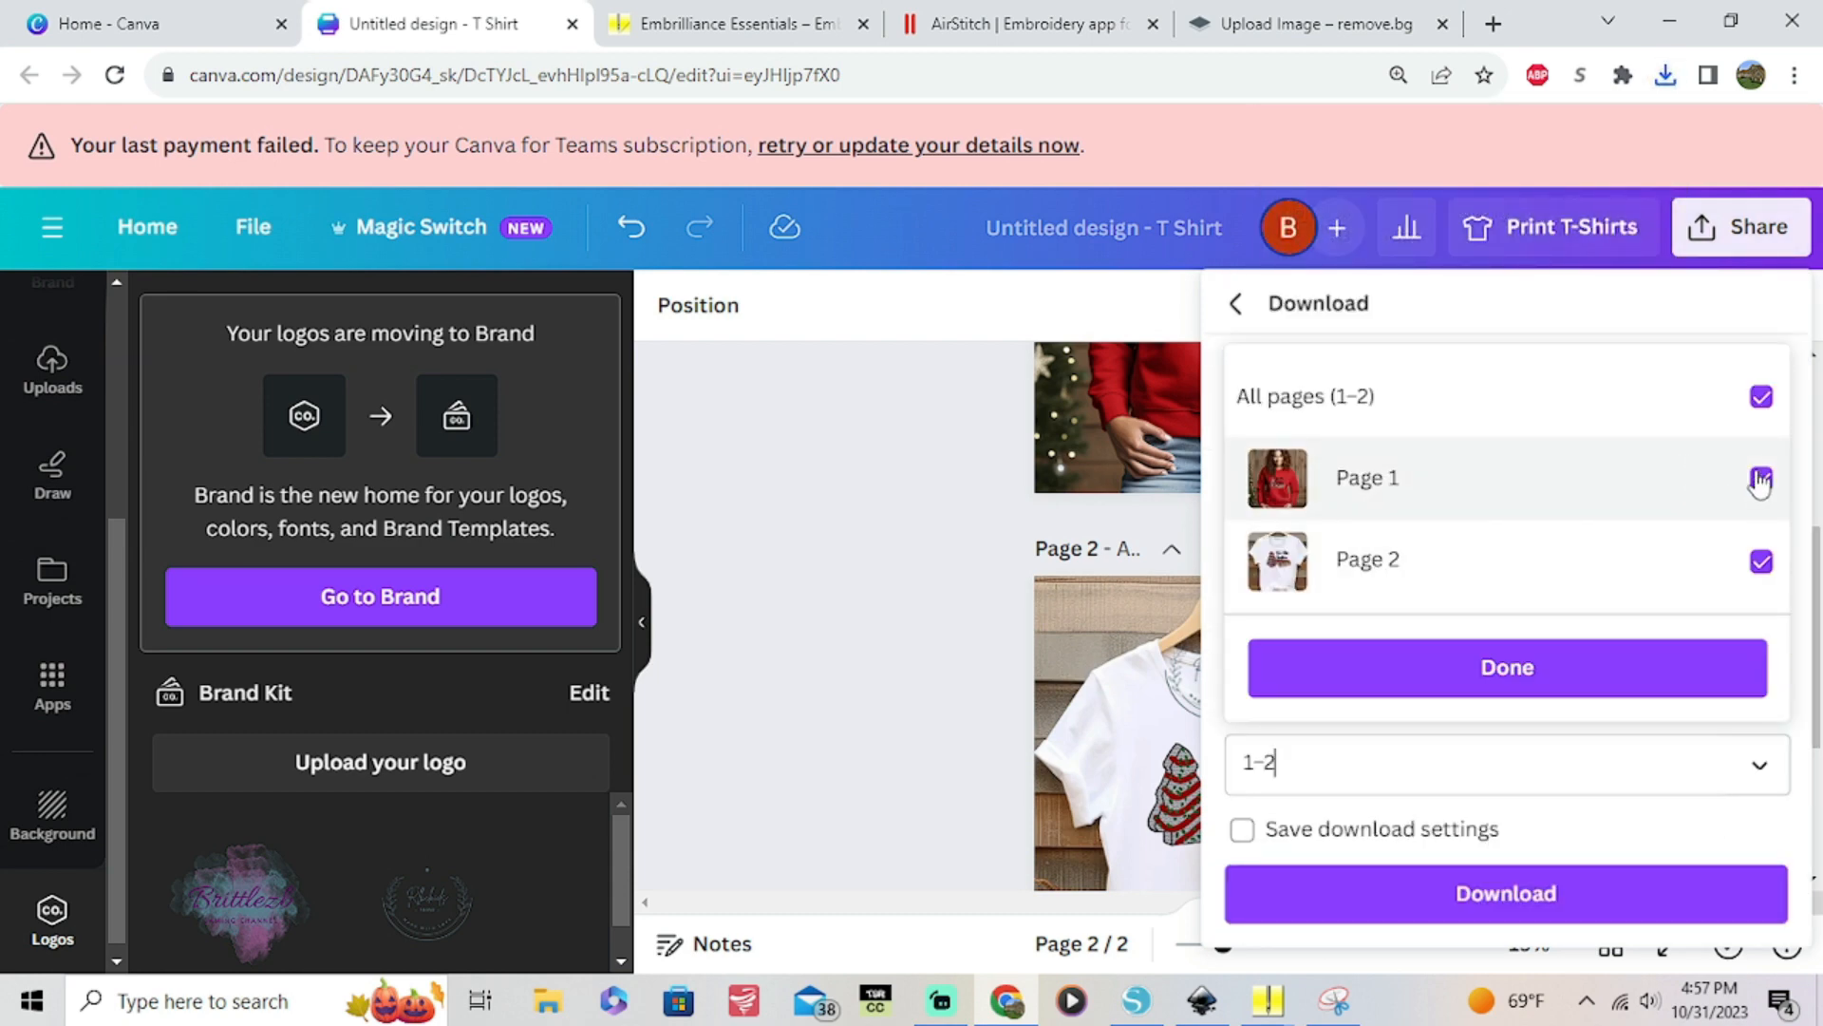
click(1506, 667)
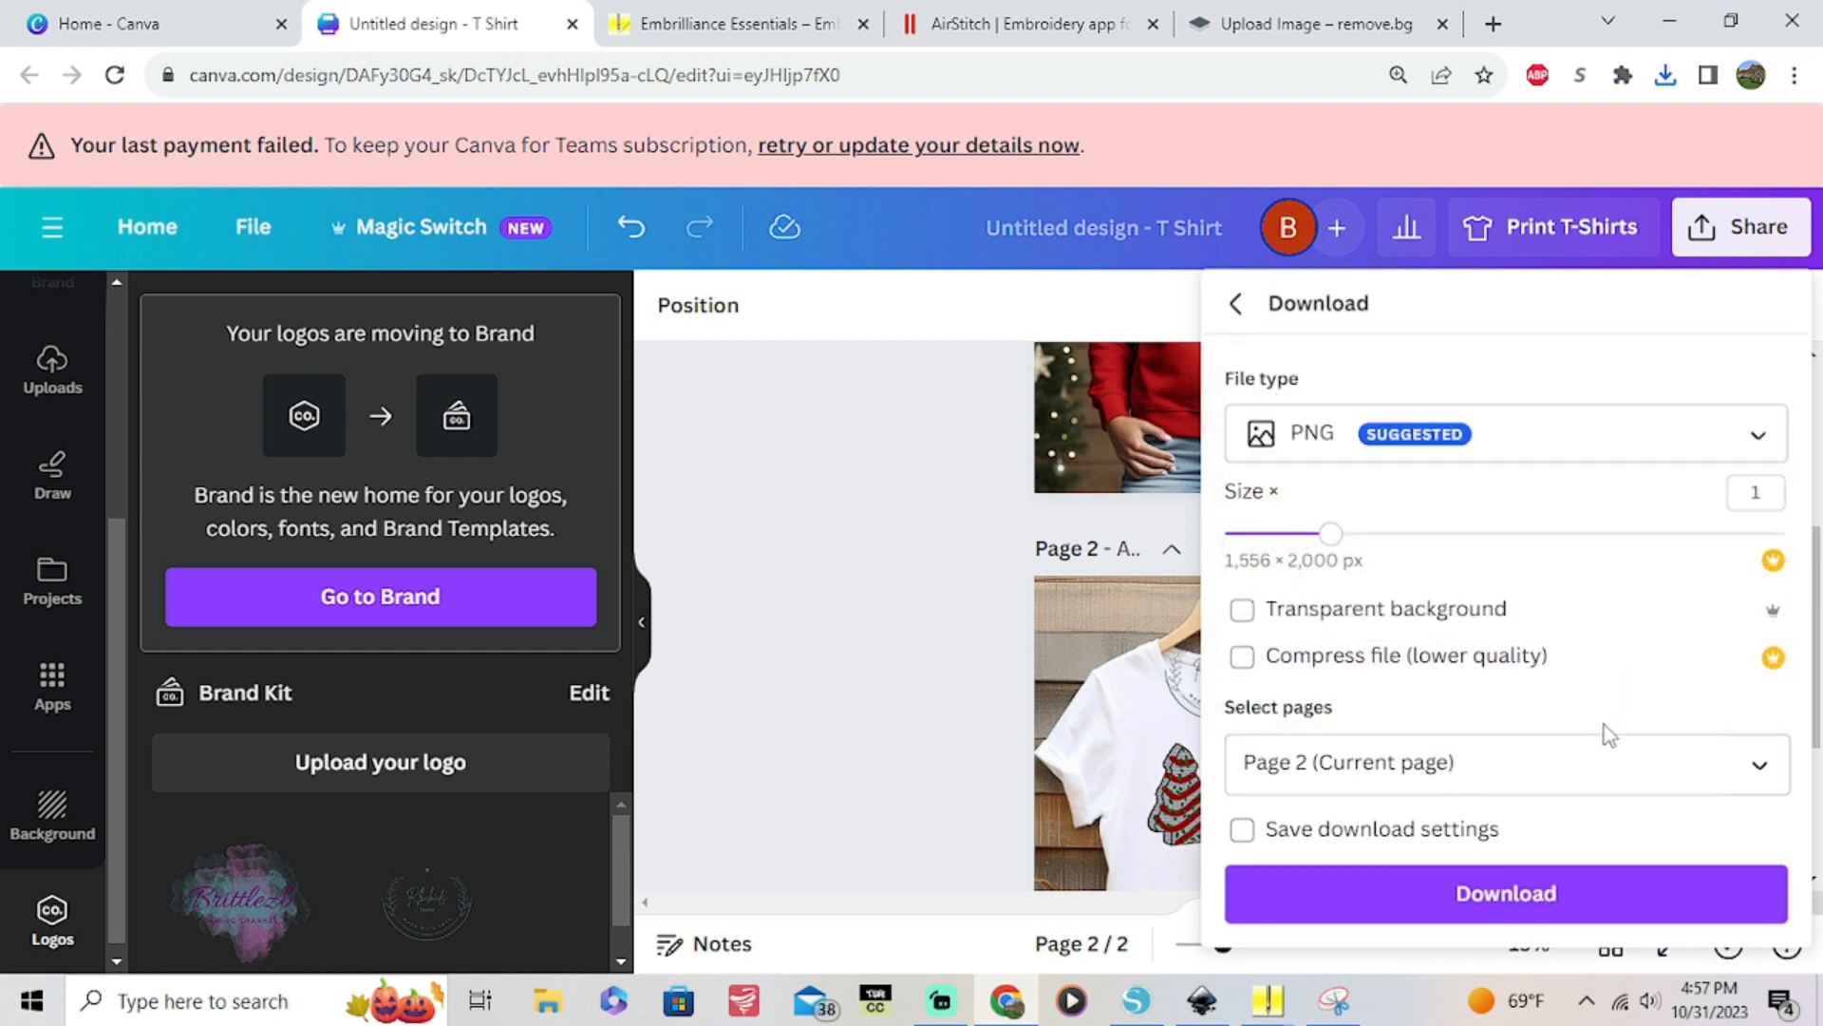
click(1505, 892)
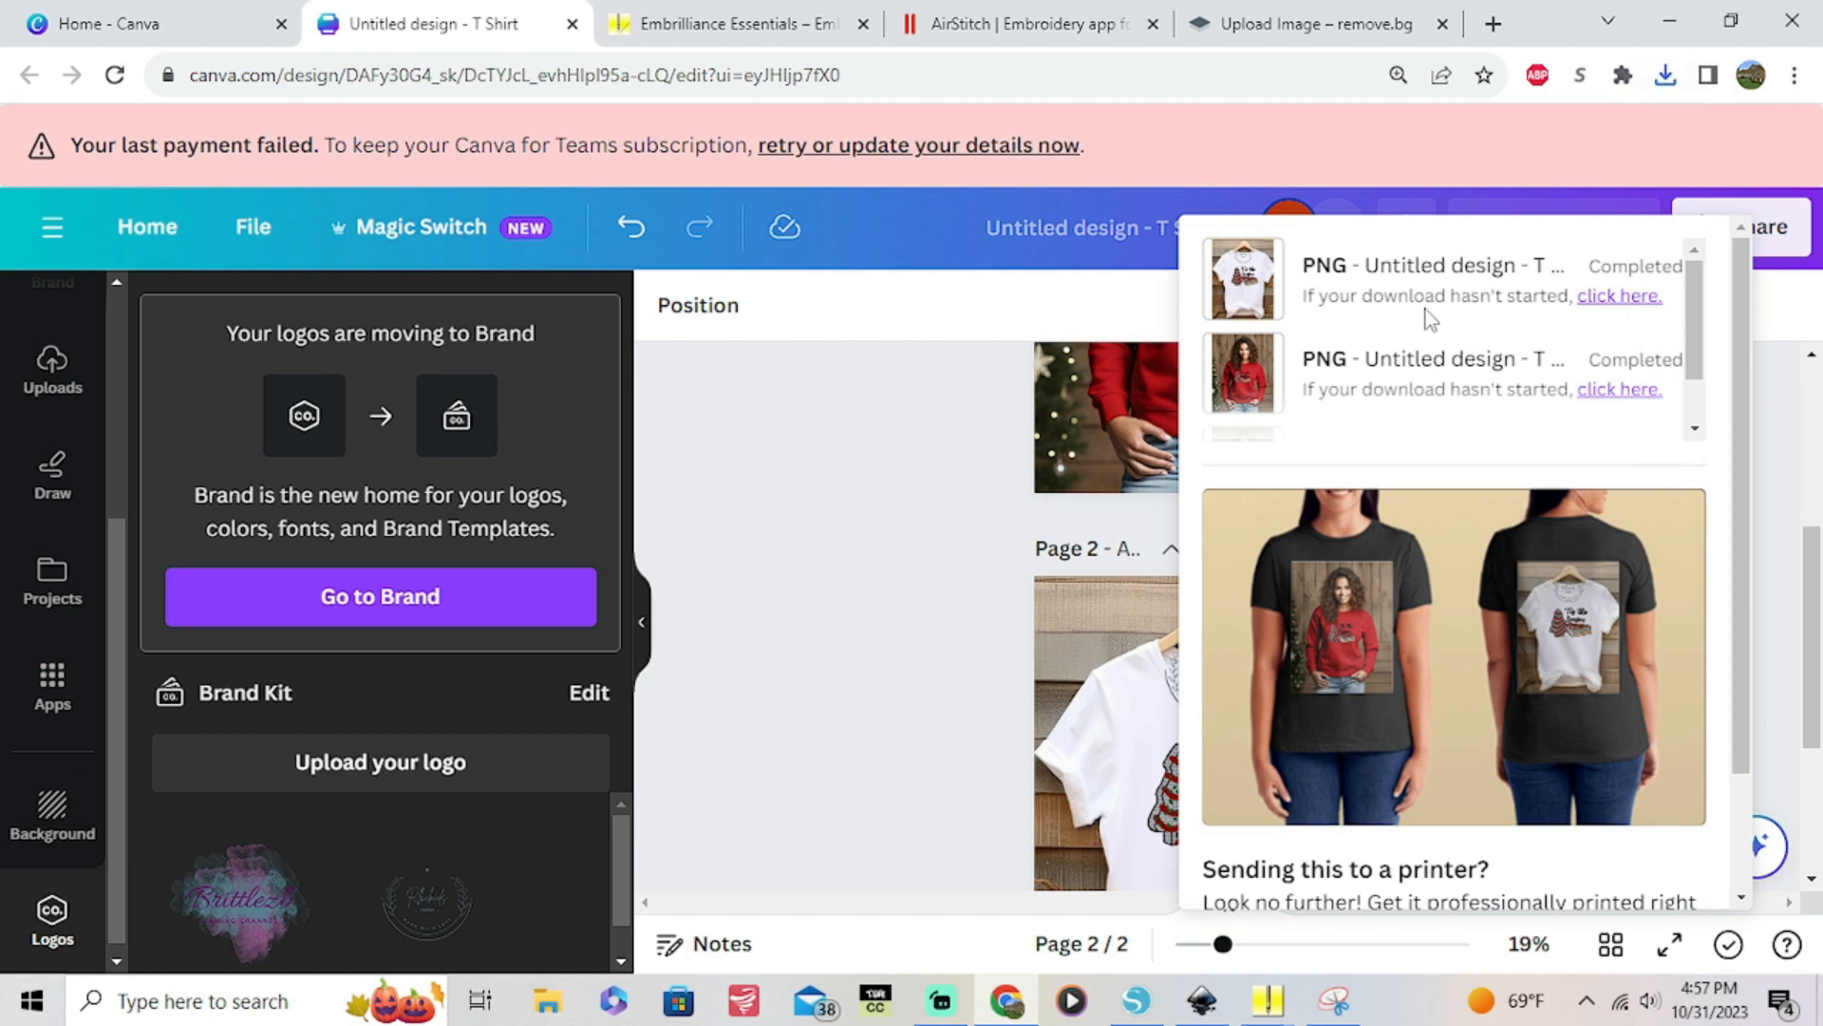
mouse_move(828, 933)
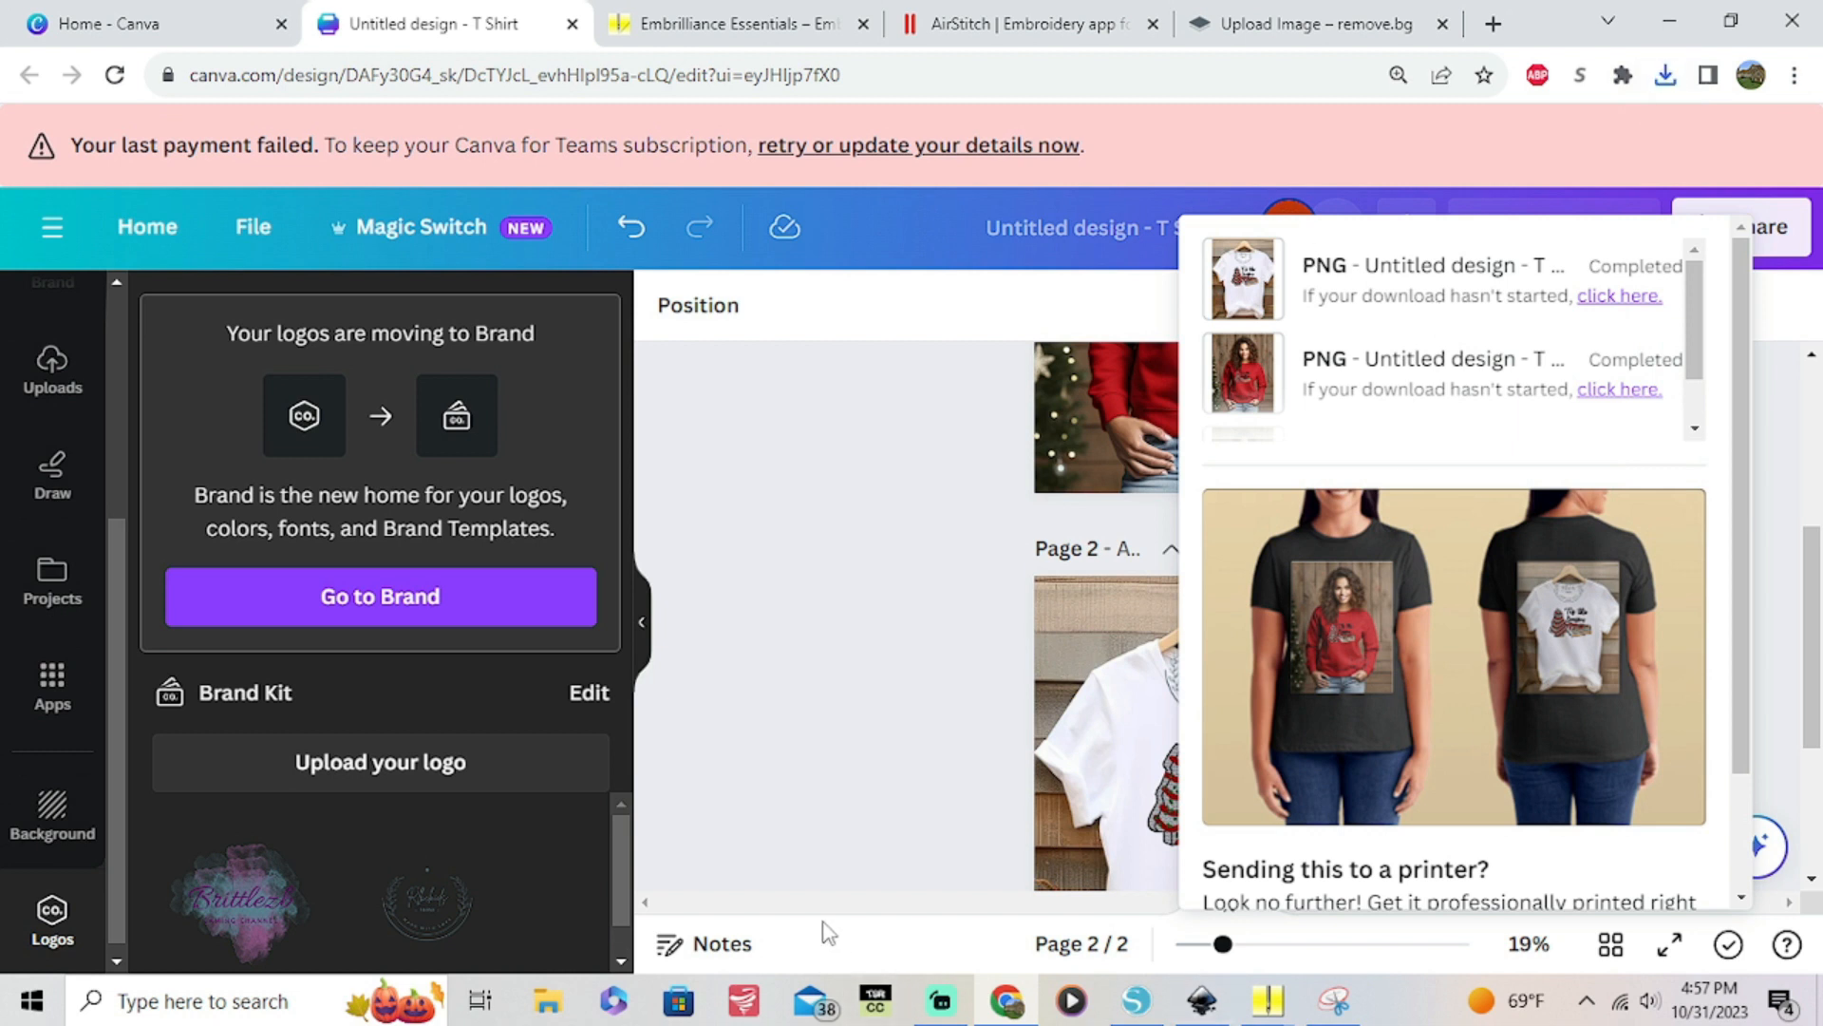
mouse_move(1459, 763)
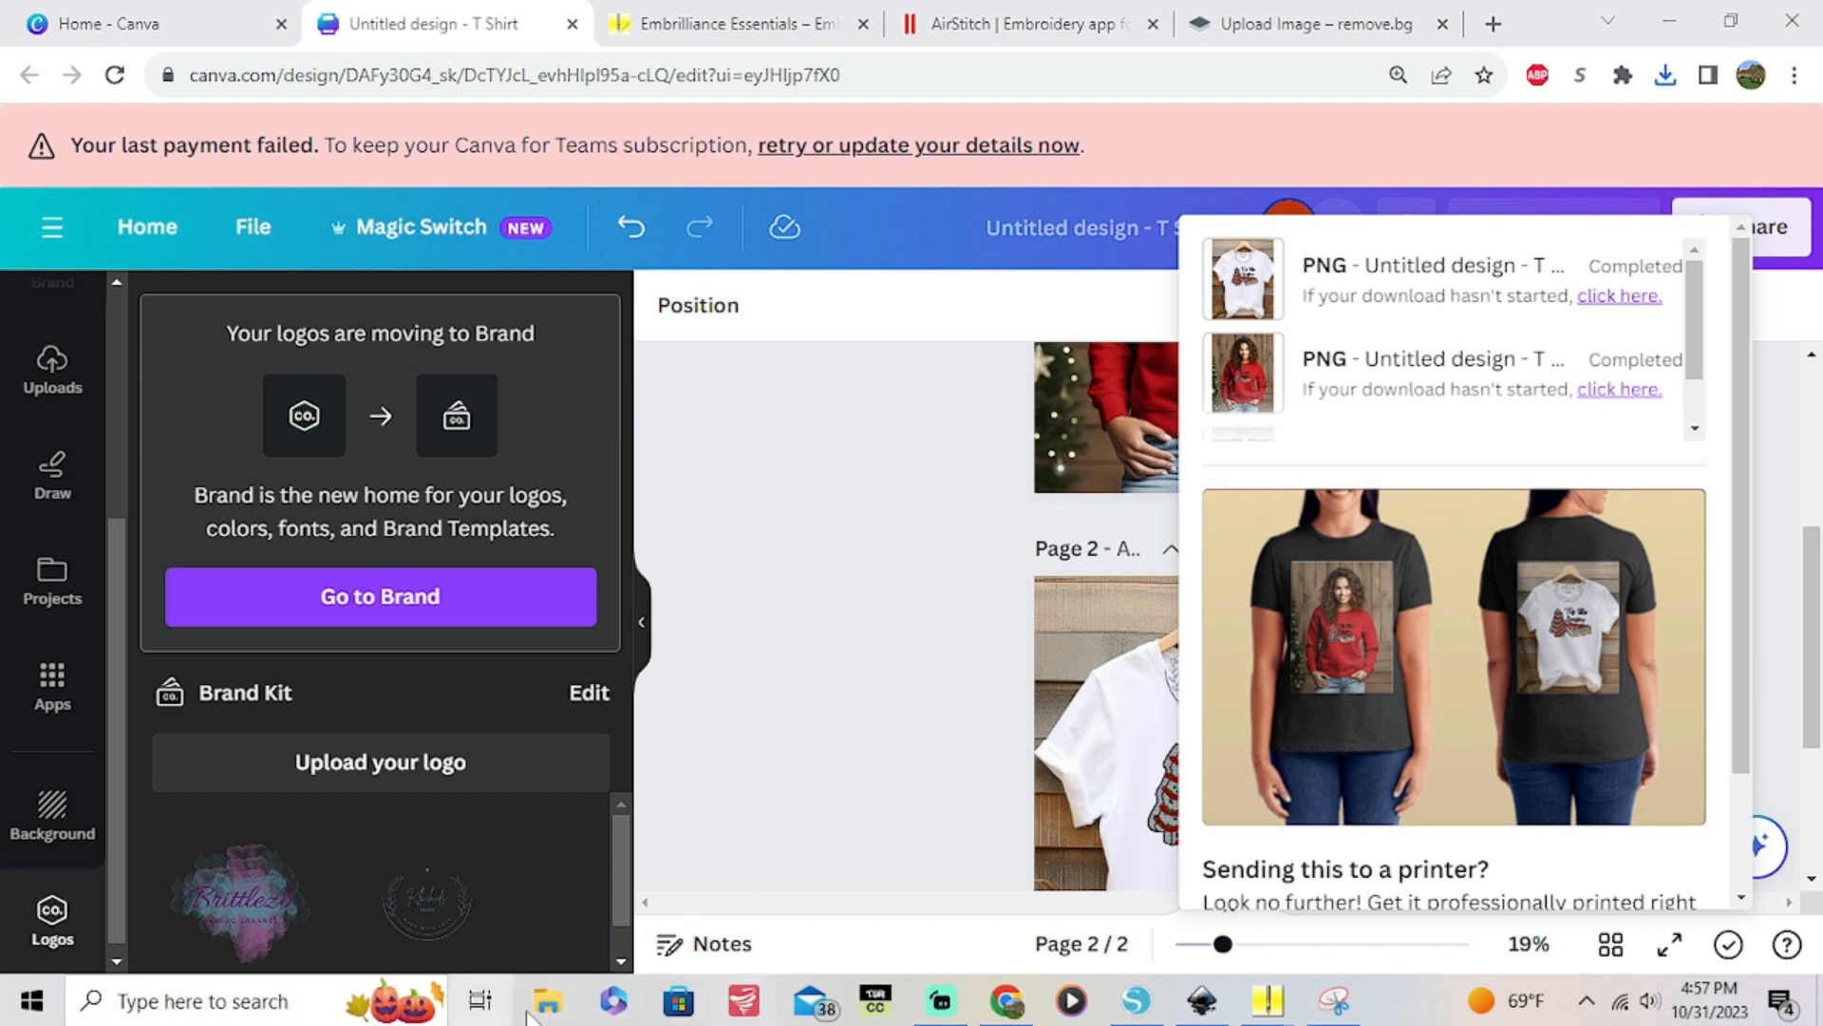
mouse_move(547, 1001)
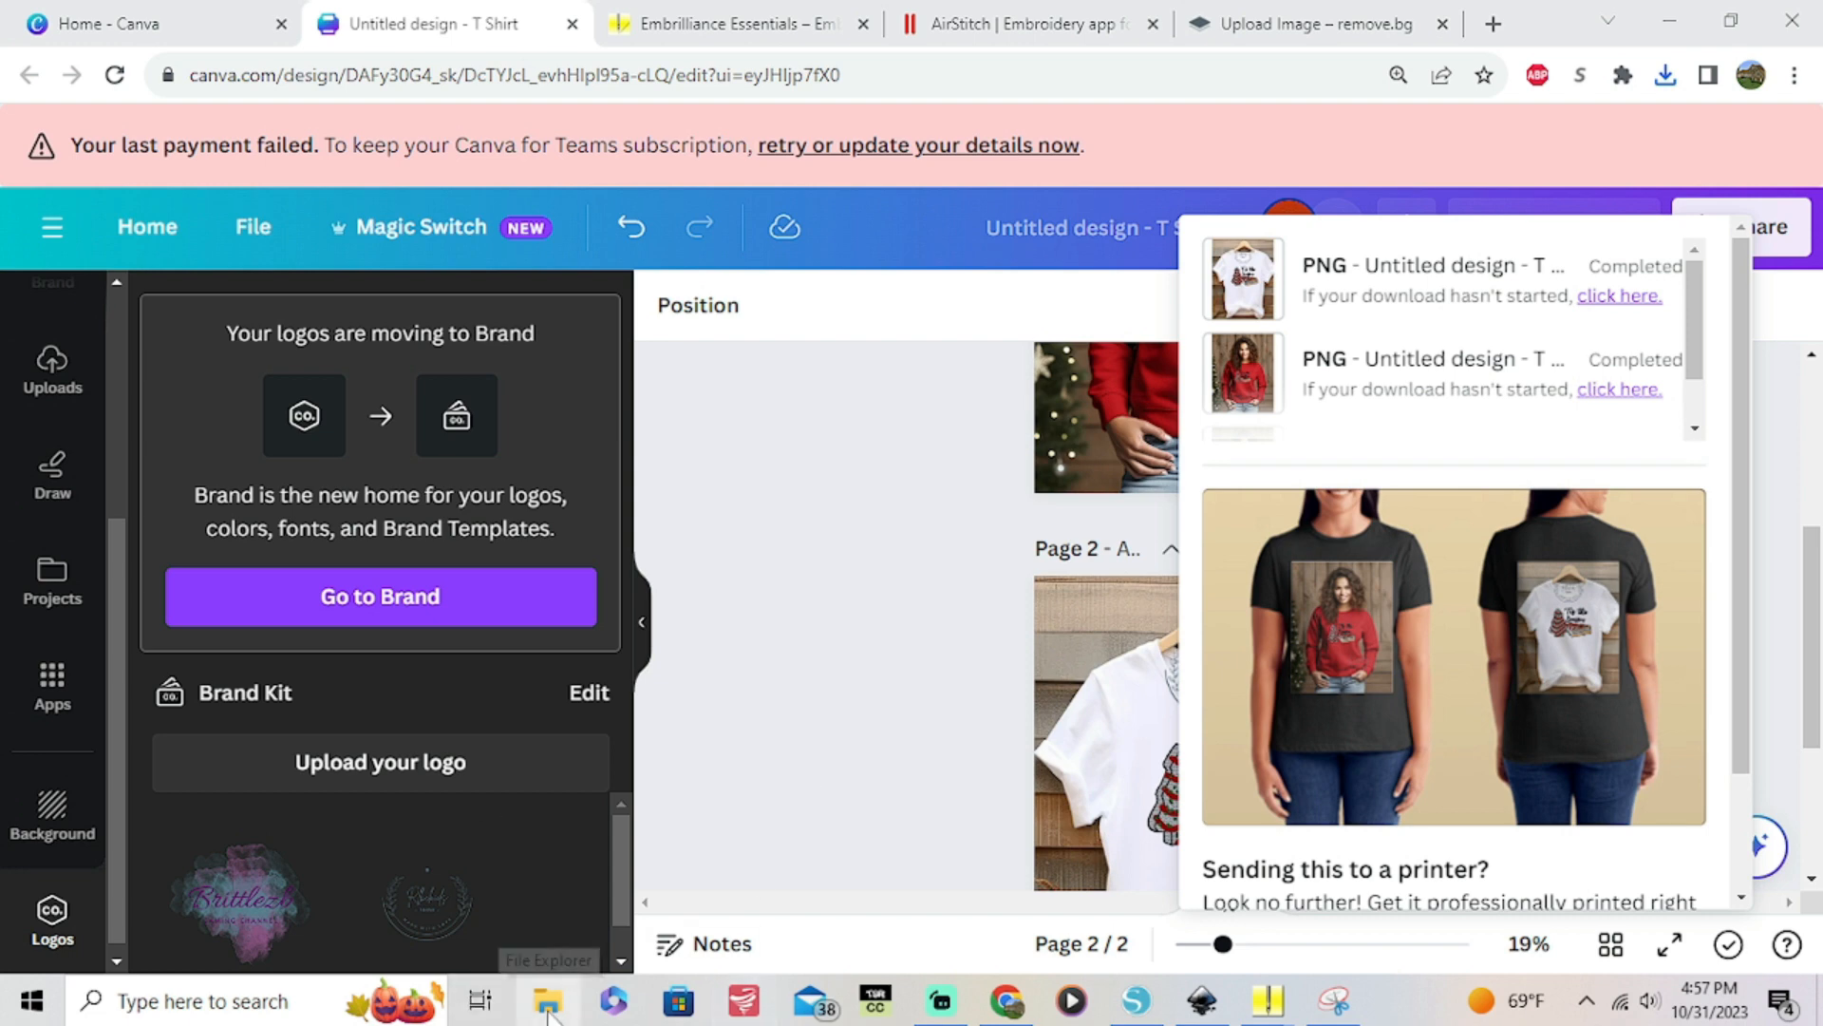
Show the Downloads folder in File Explorer with the Untitled design (59) t-shirt PNG selected
click(547, 1001)
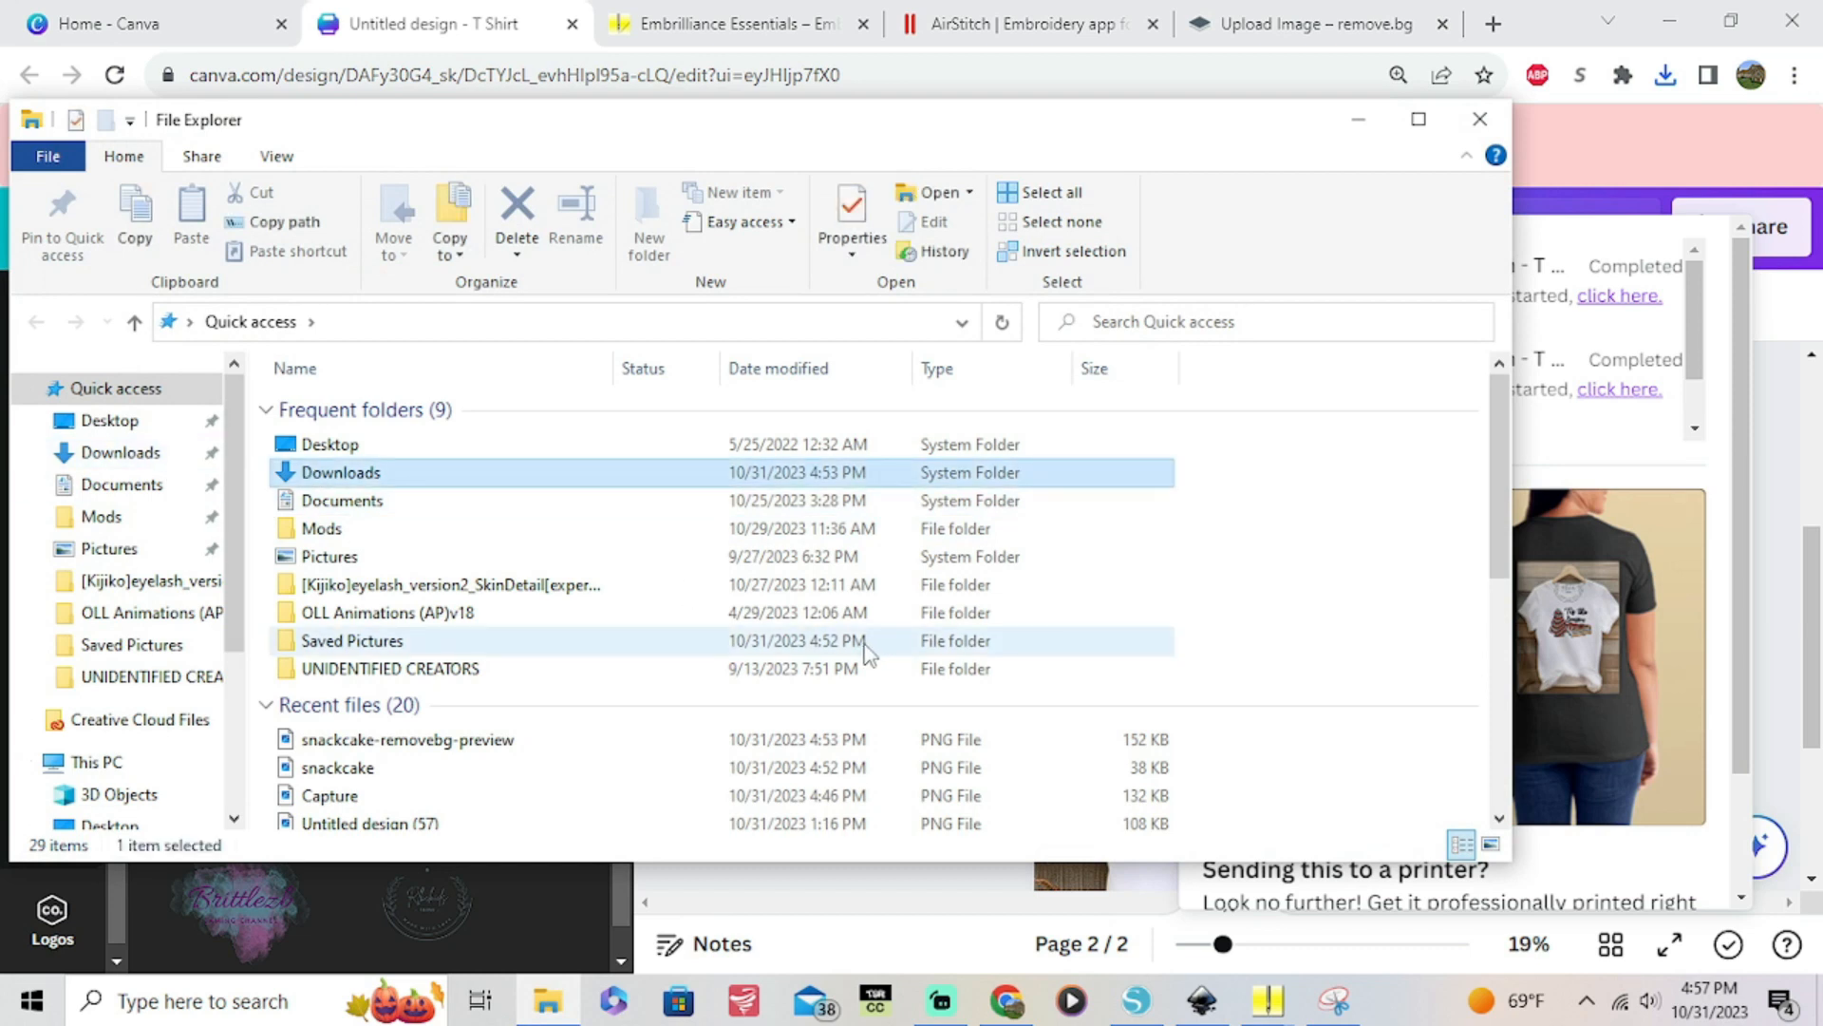
mouse_move(340, 488)
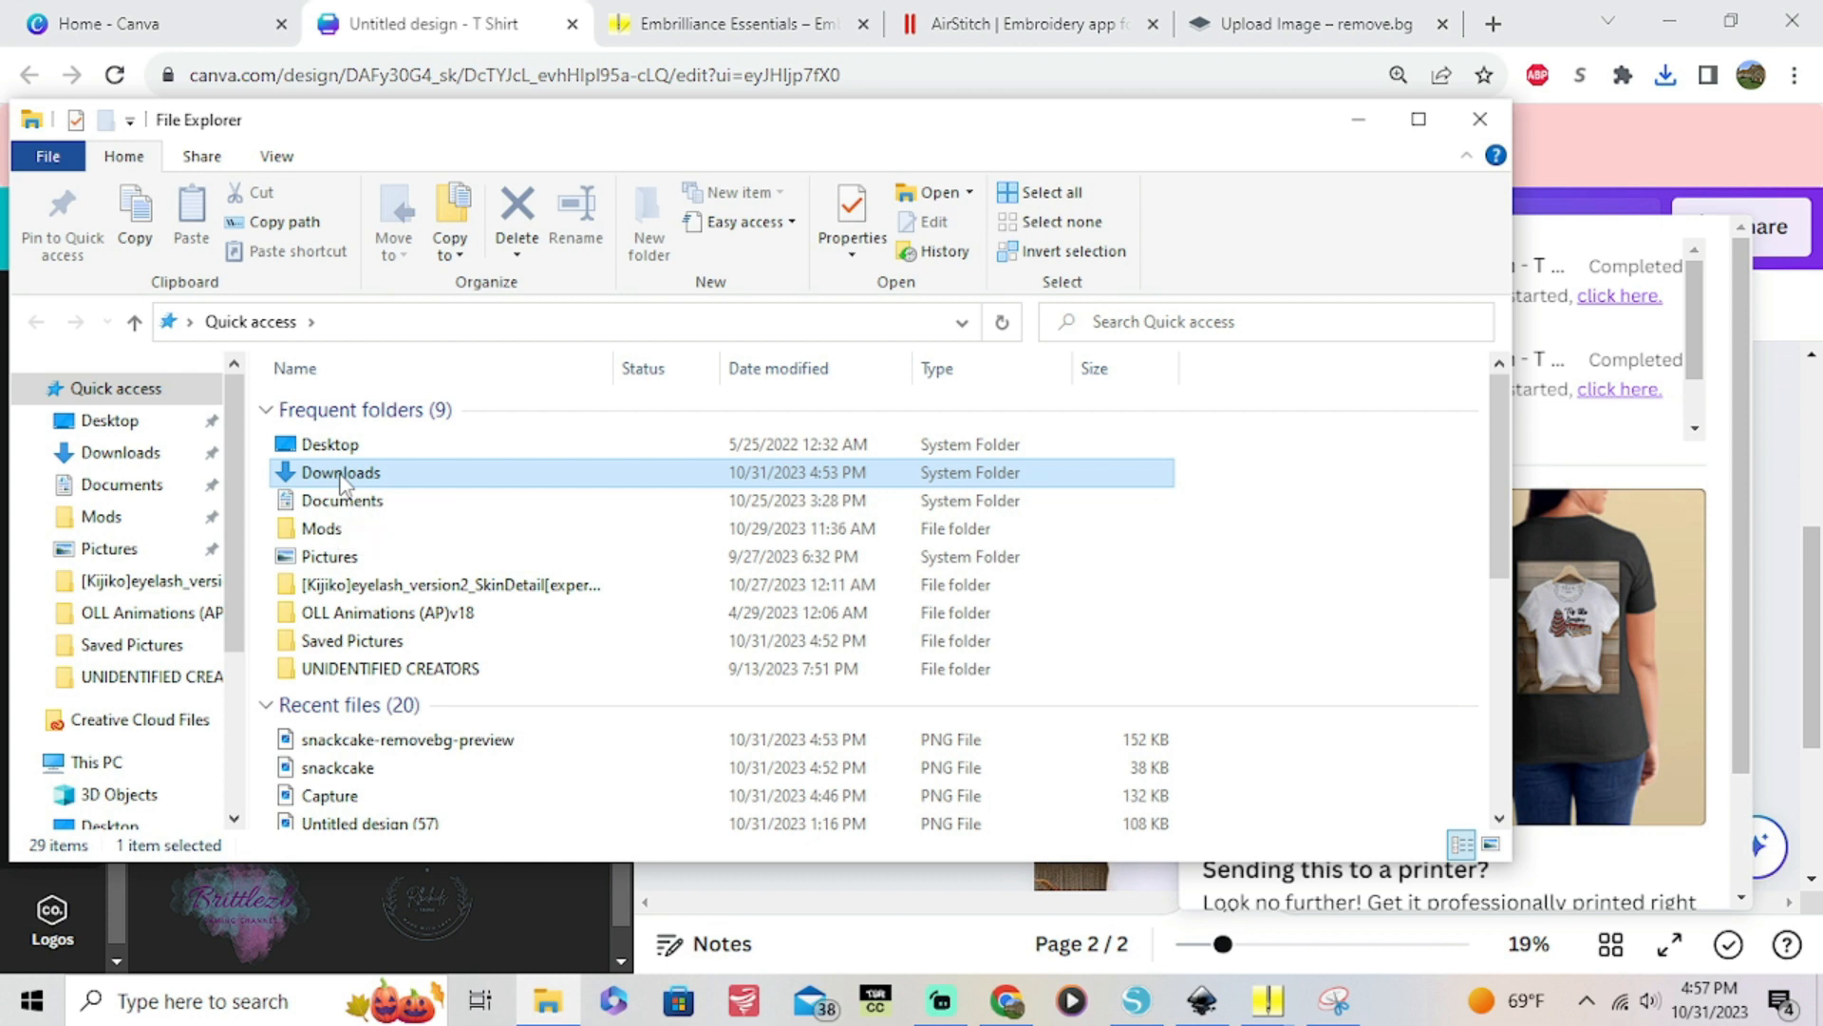
double_click(340, 473)
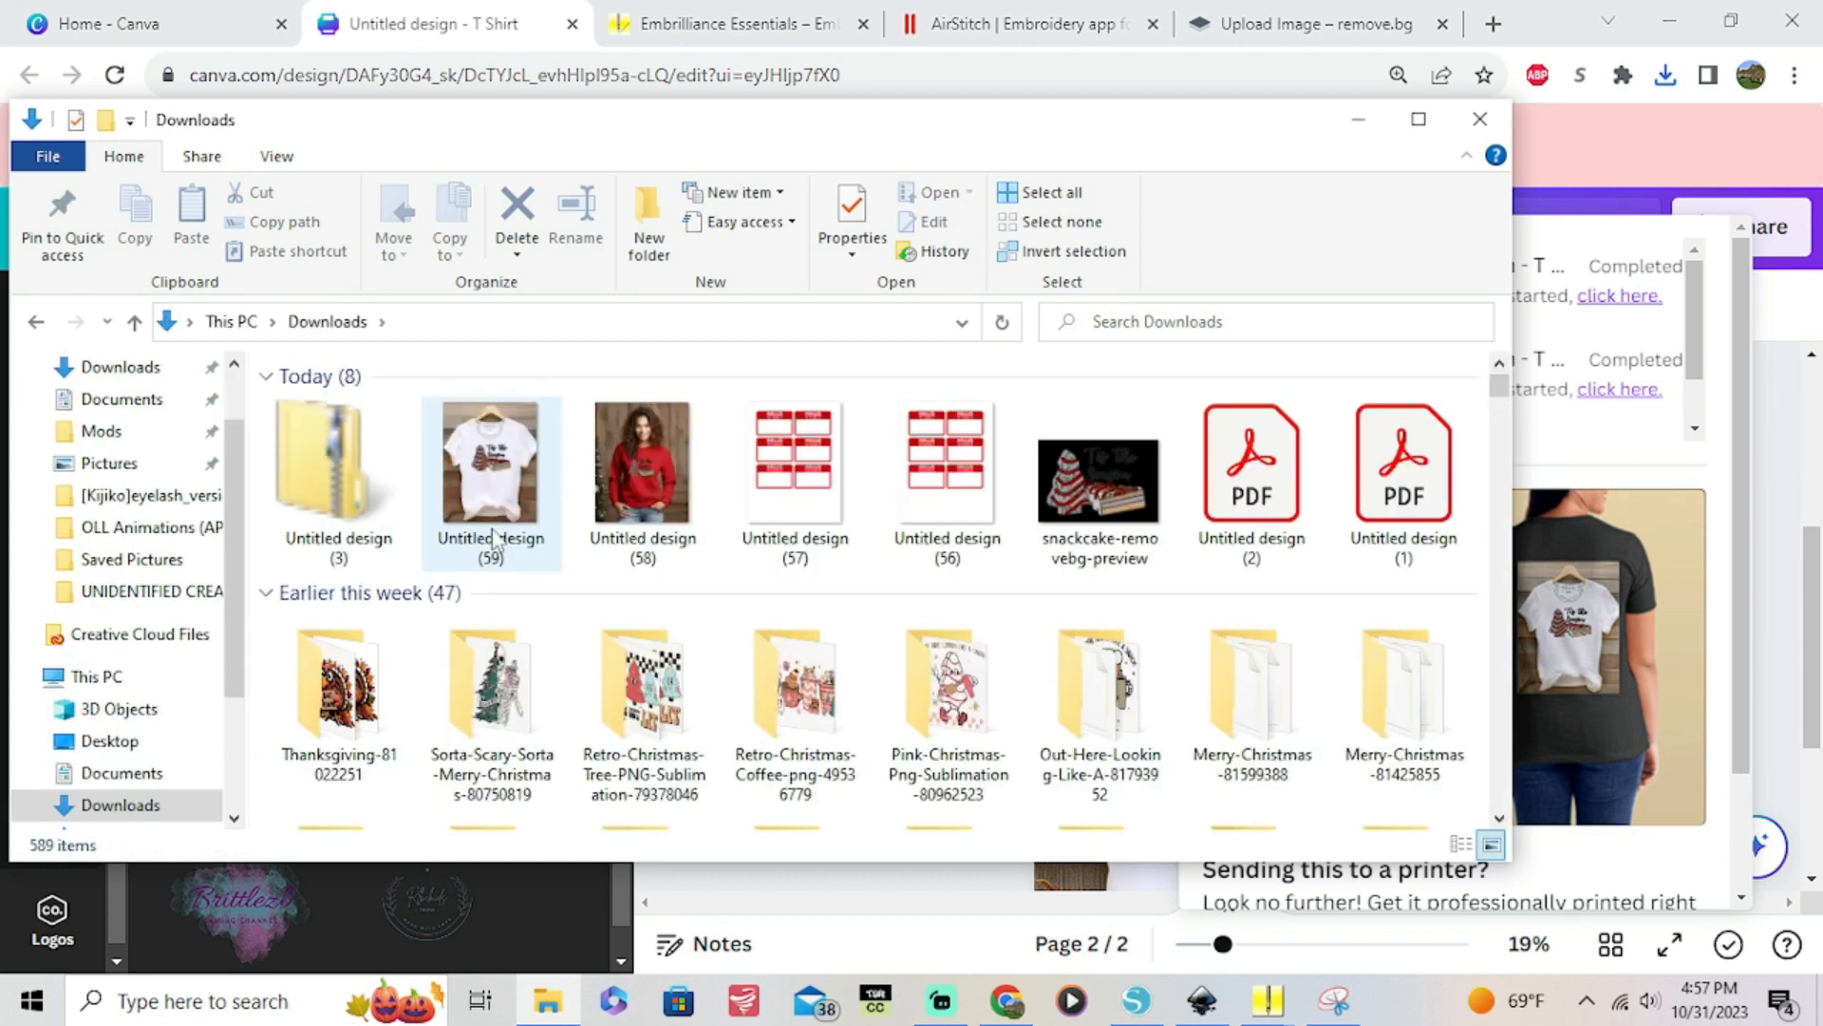
click(490, 465)
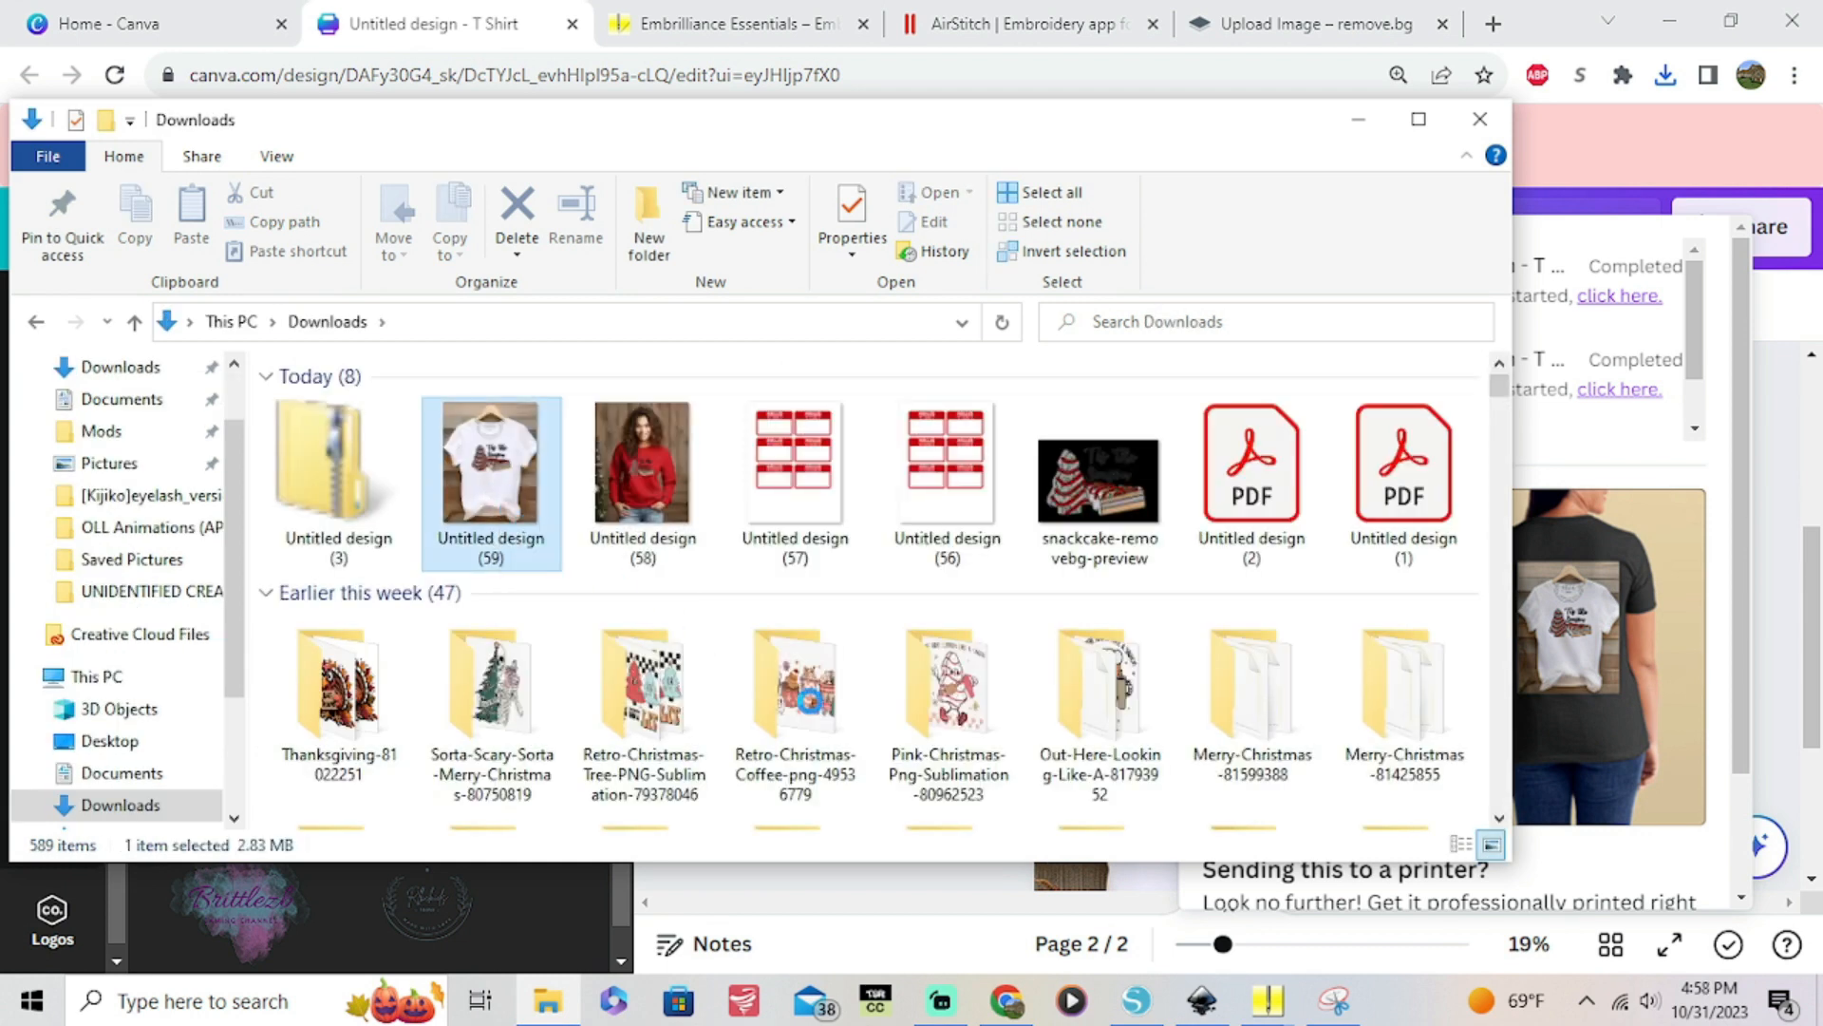
click(796, 684)
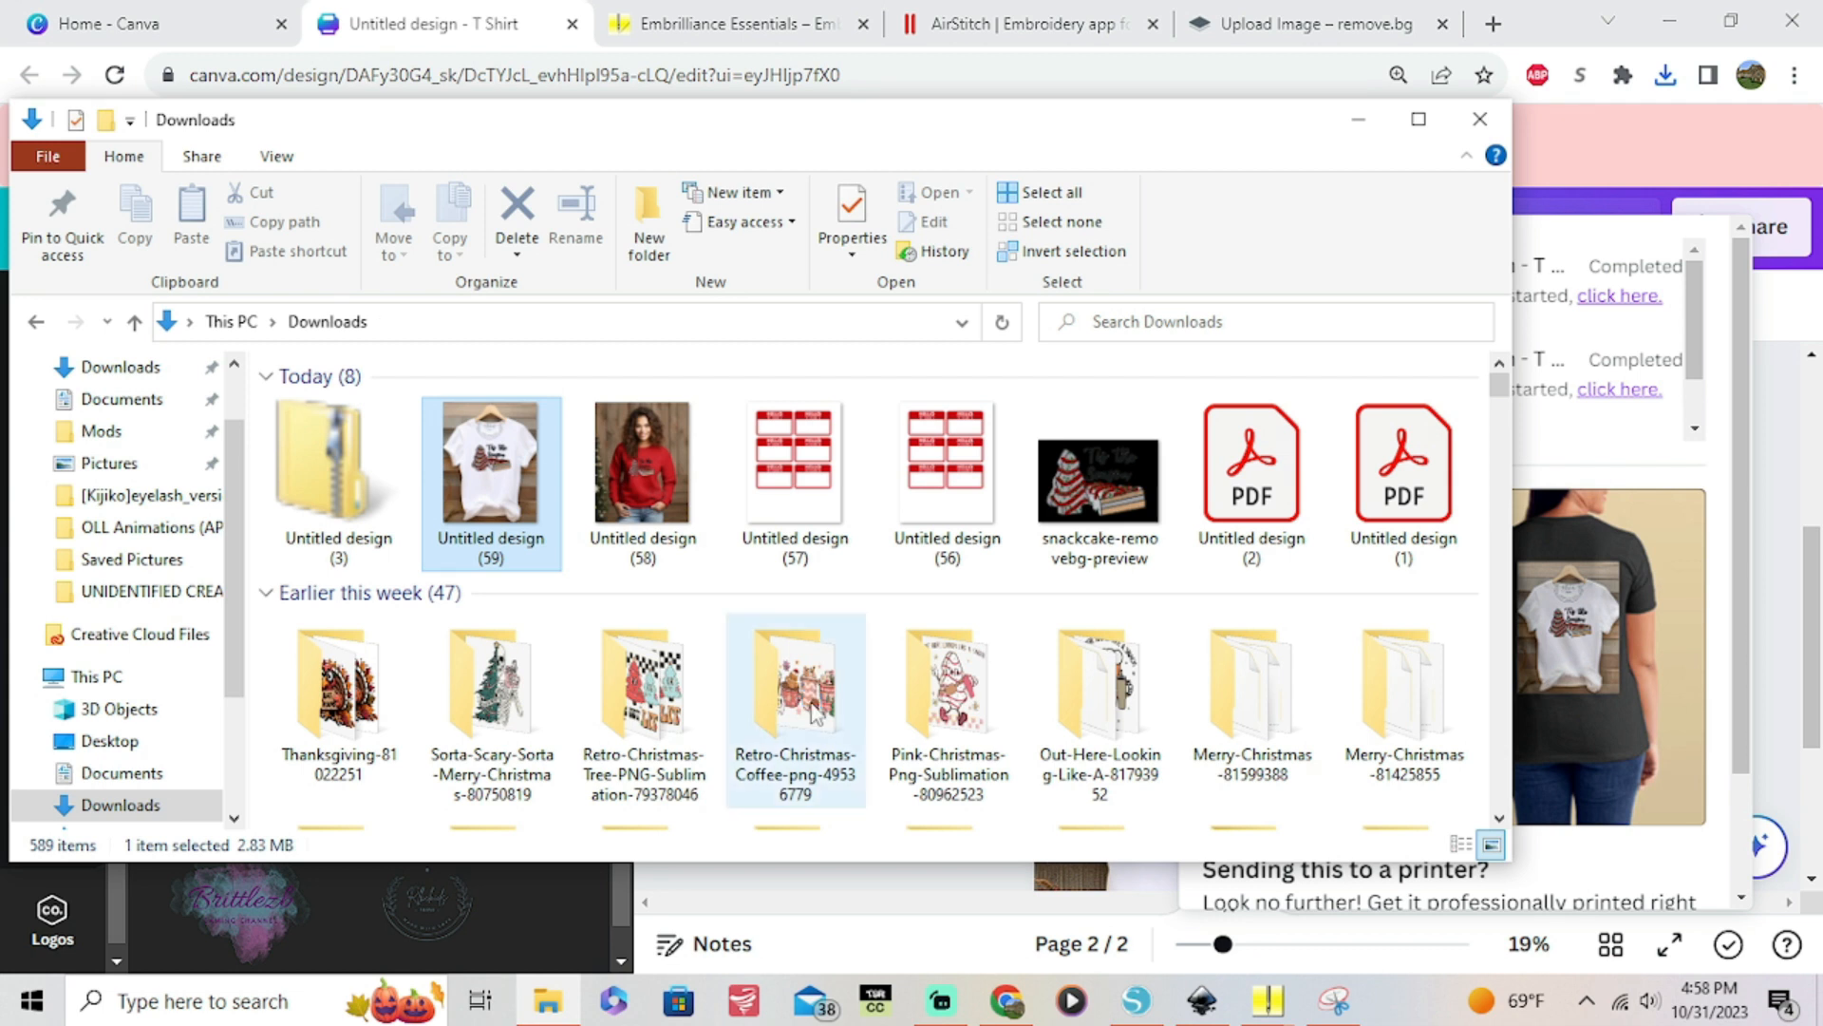
click(490, 482)
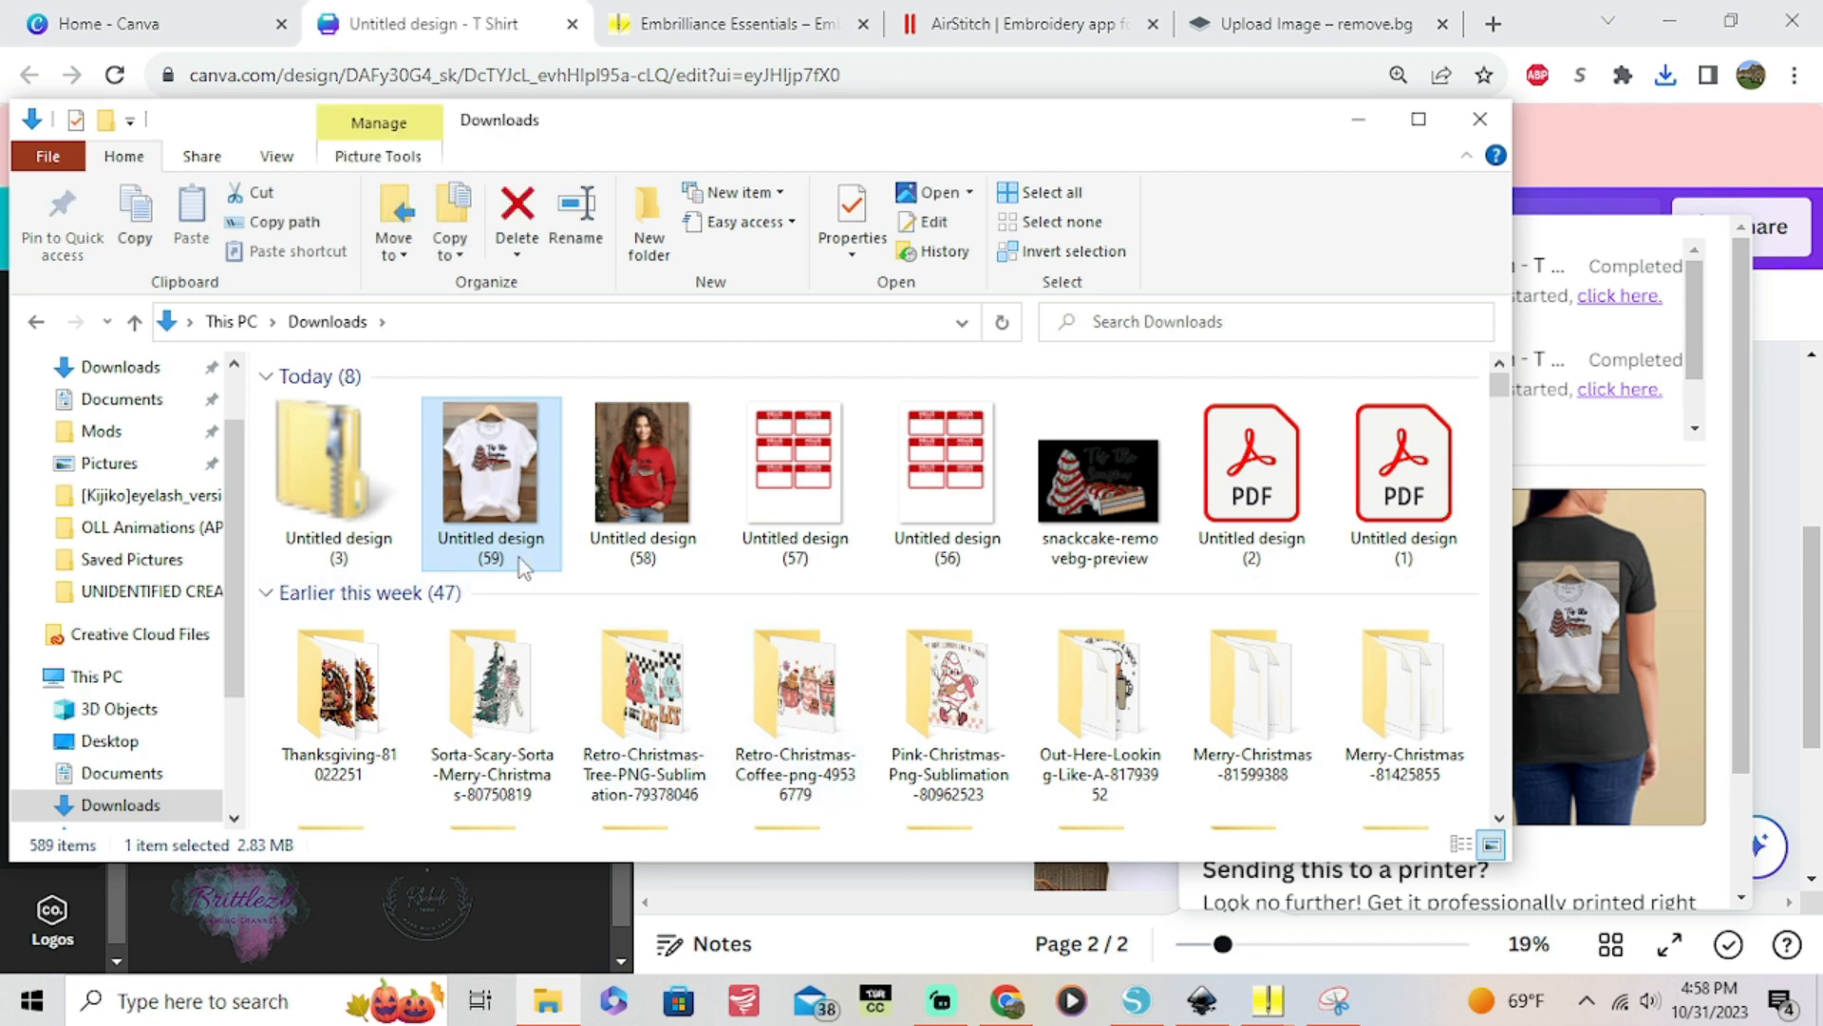
mouse_move(498, 490)
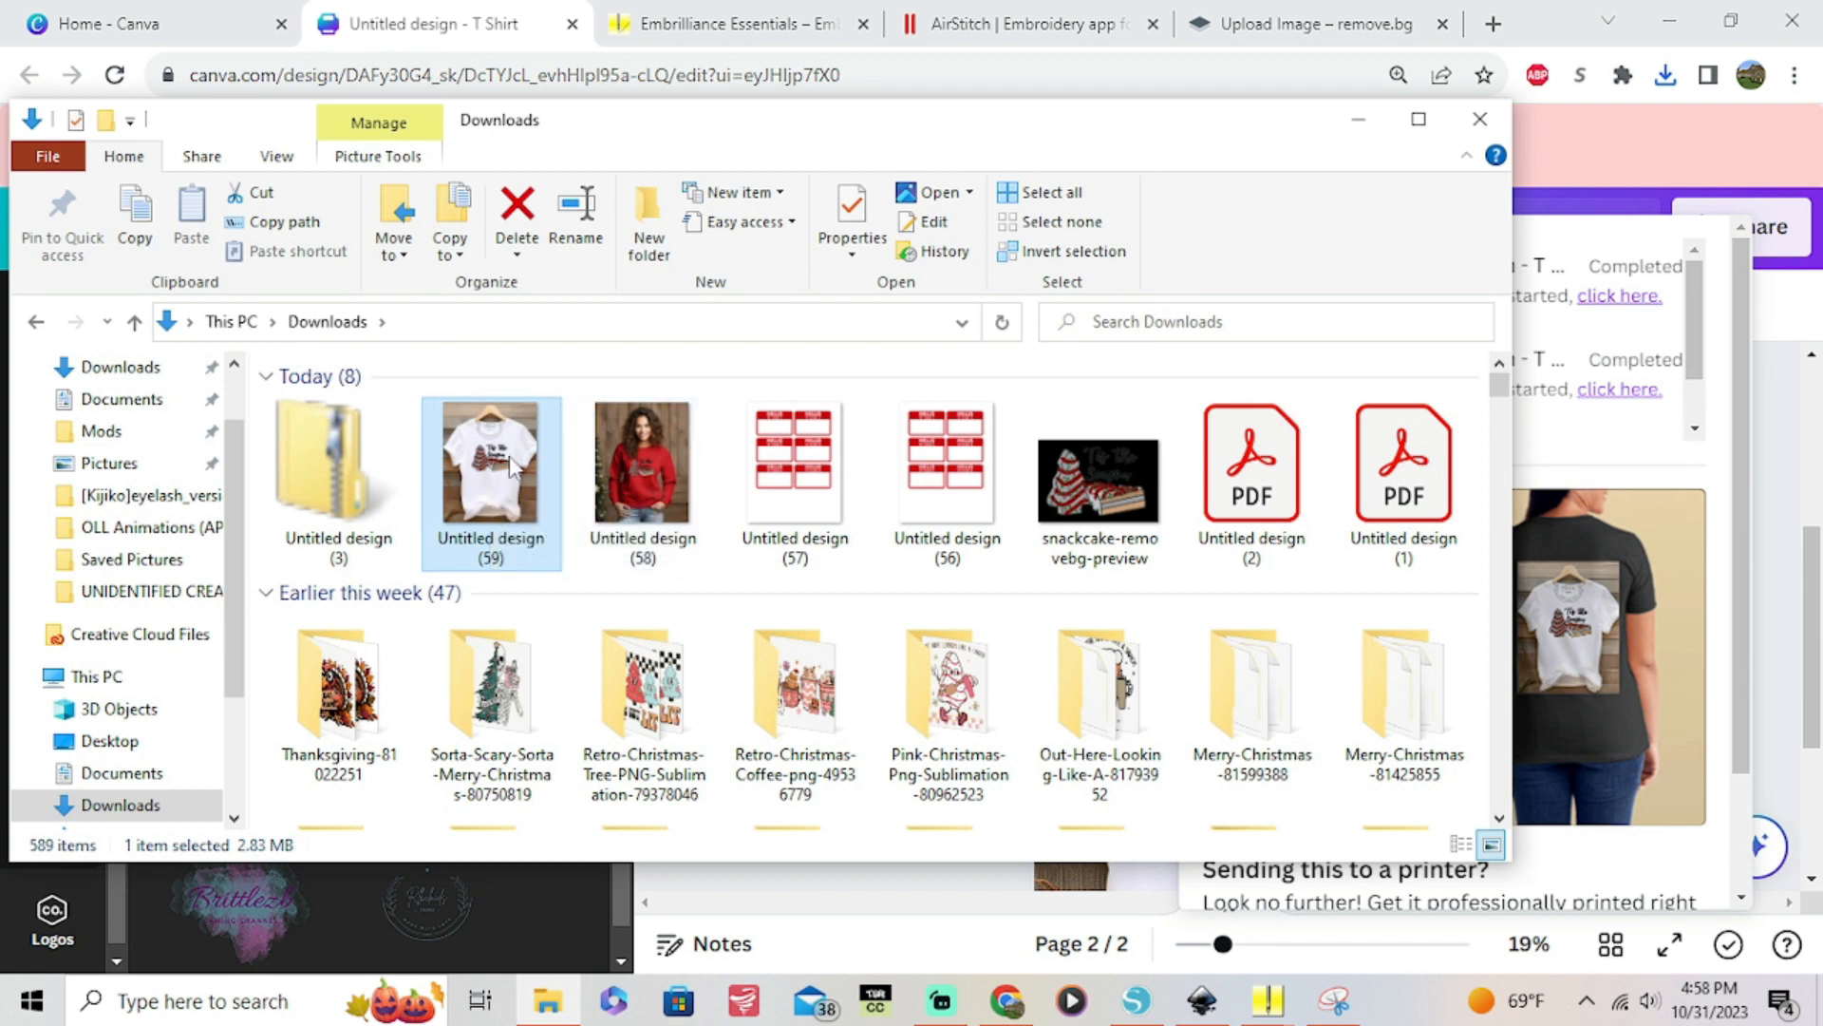
mouse_move(490, 465)
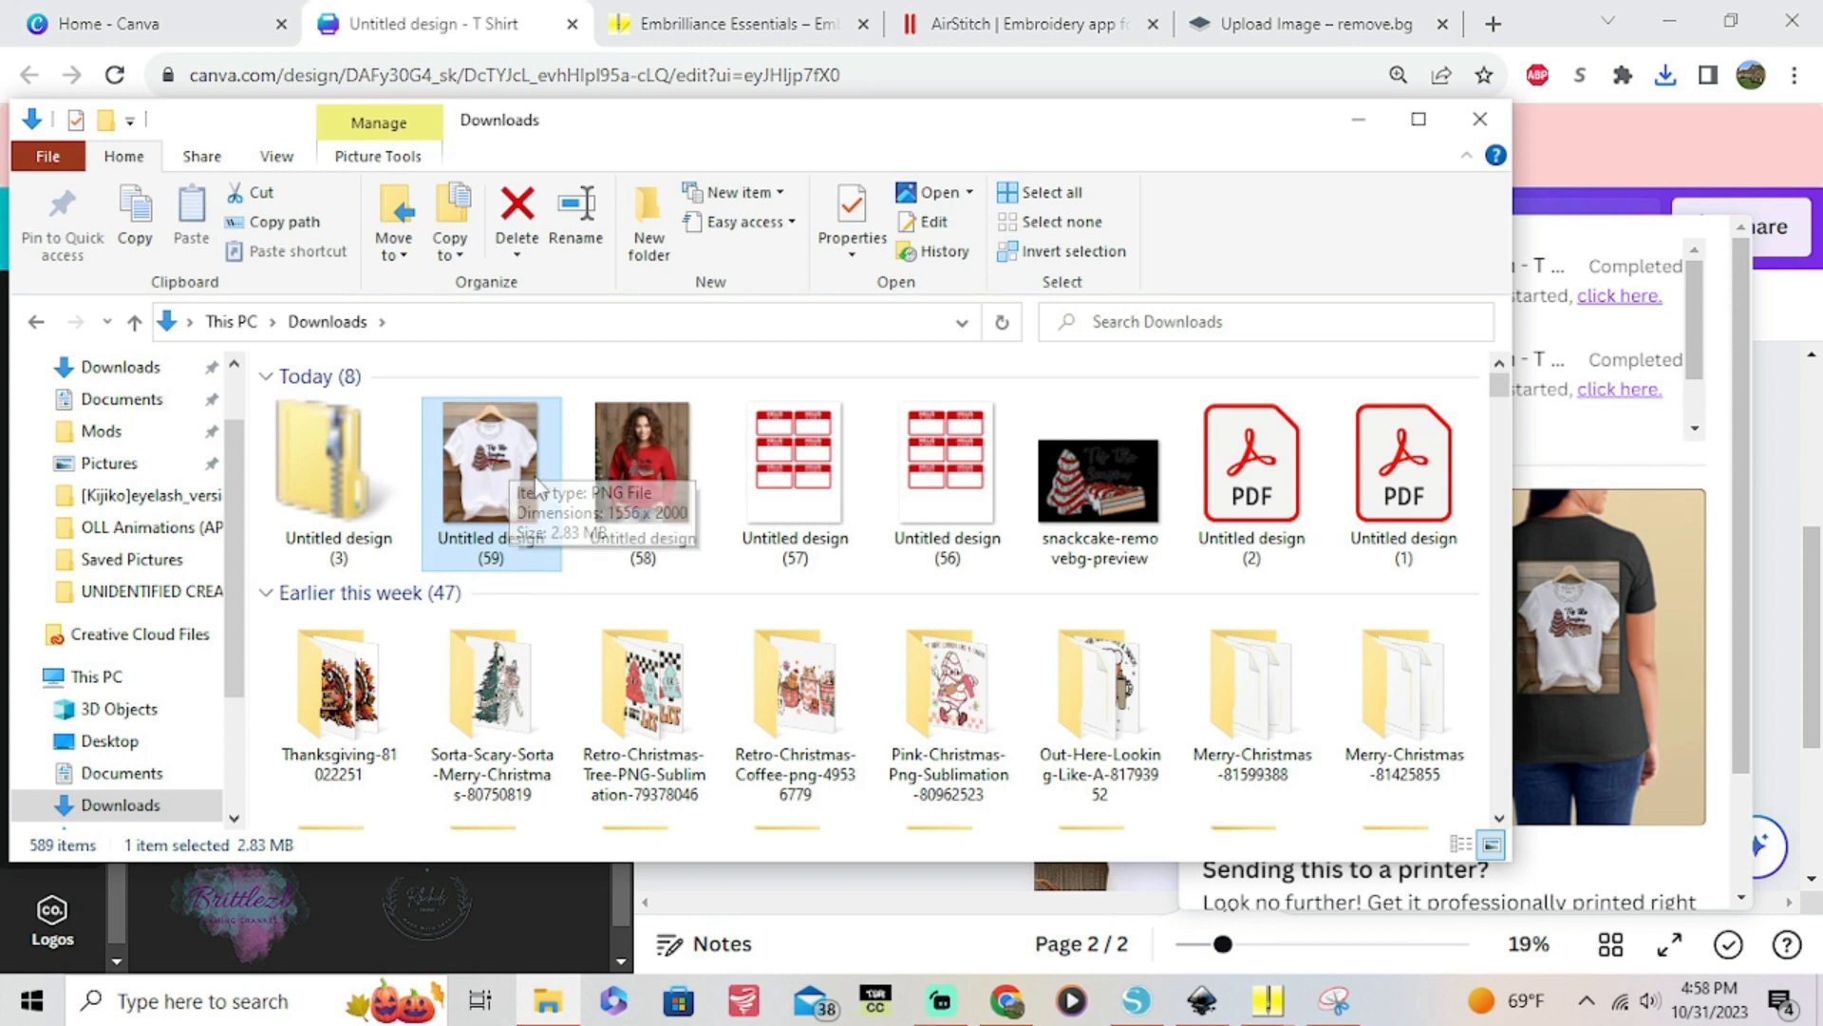